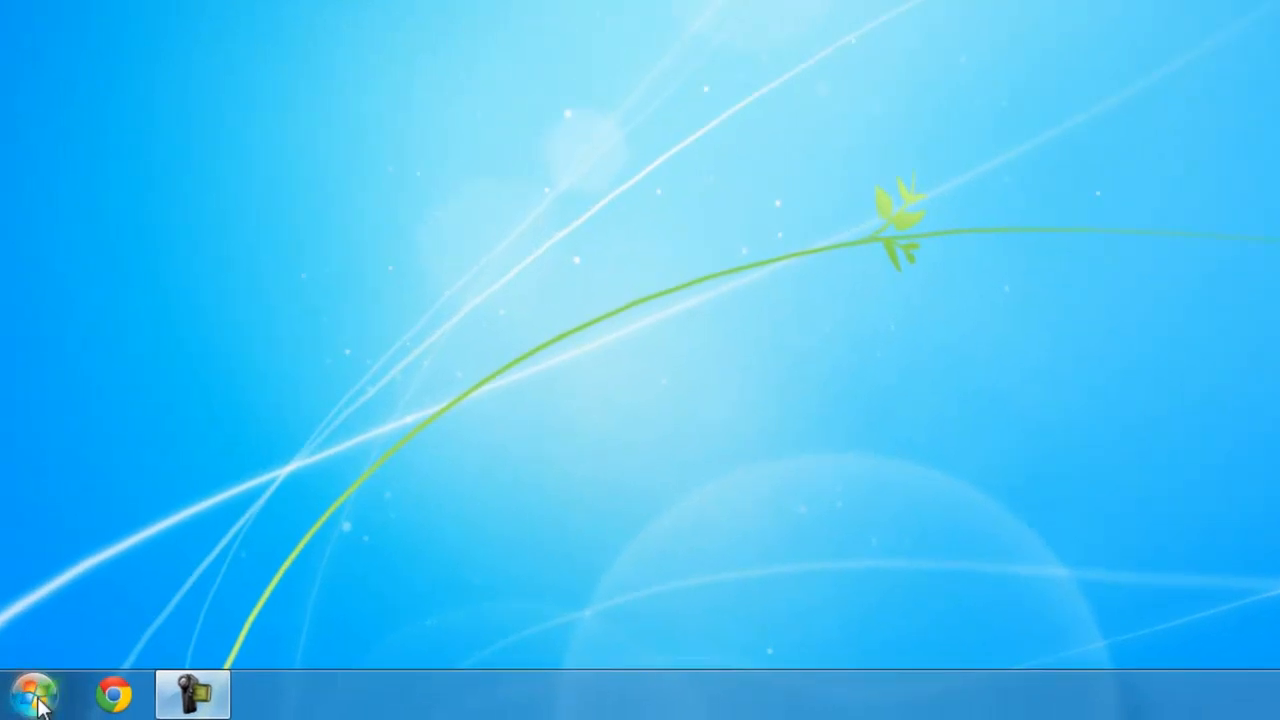
- Reach the Documents library with its four folders from the Start menu
click(24, 700)
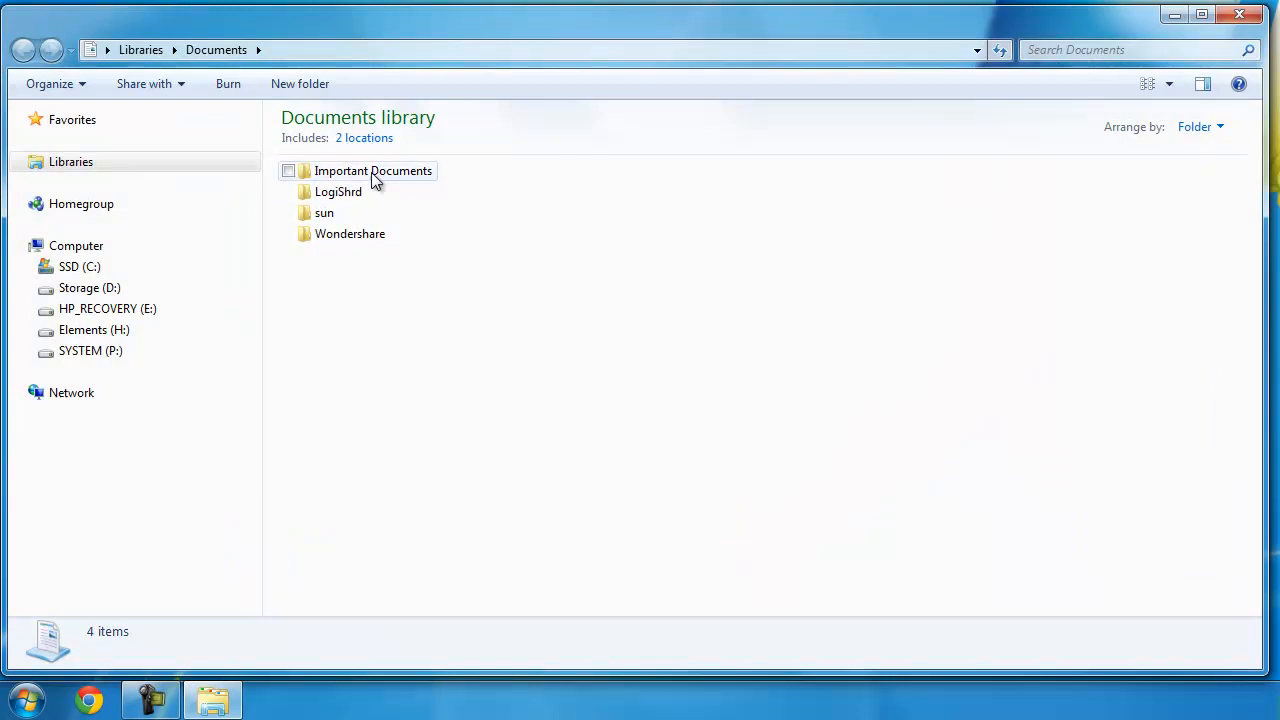
mouse_move(372, 172)
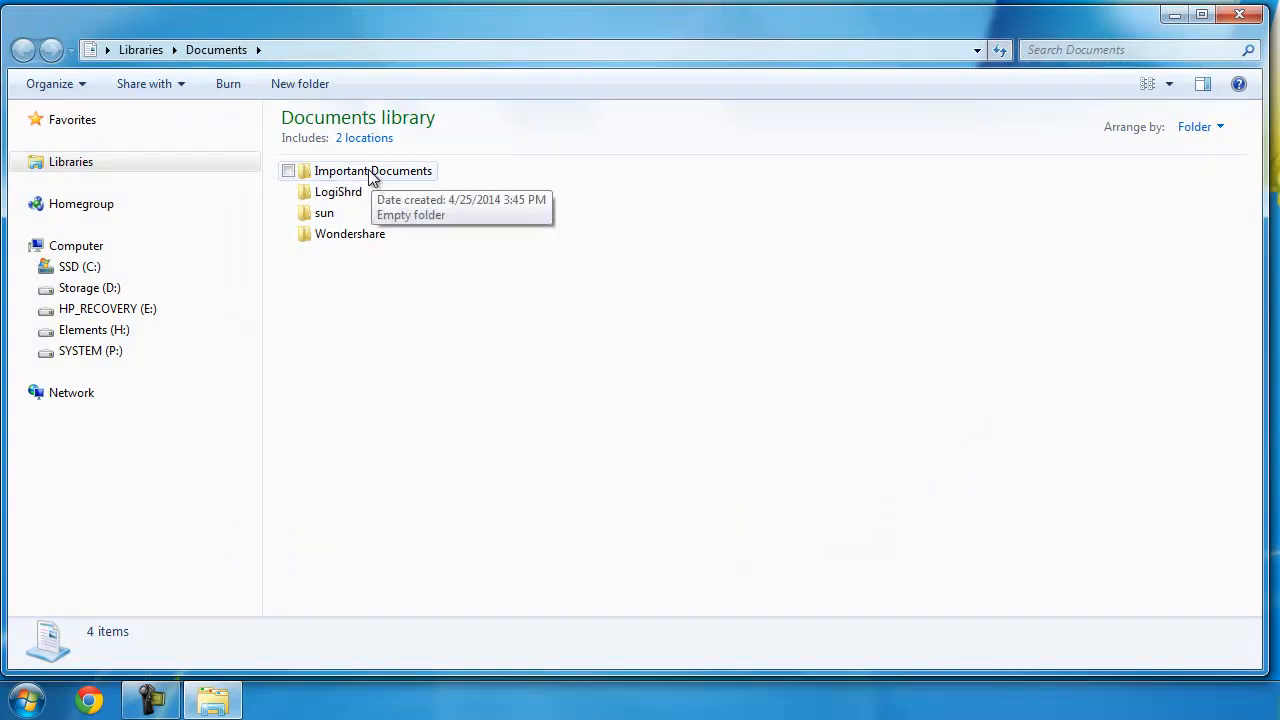
mouse_move(616, 208)
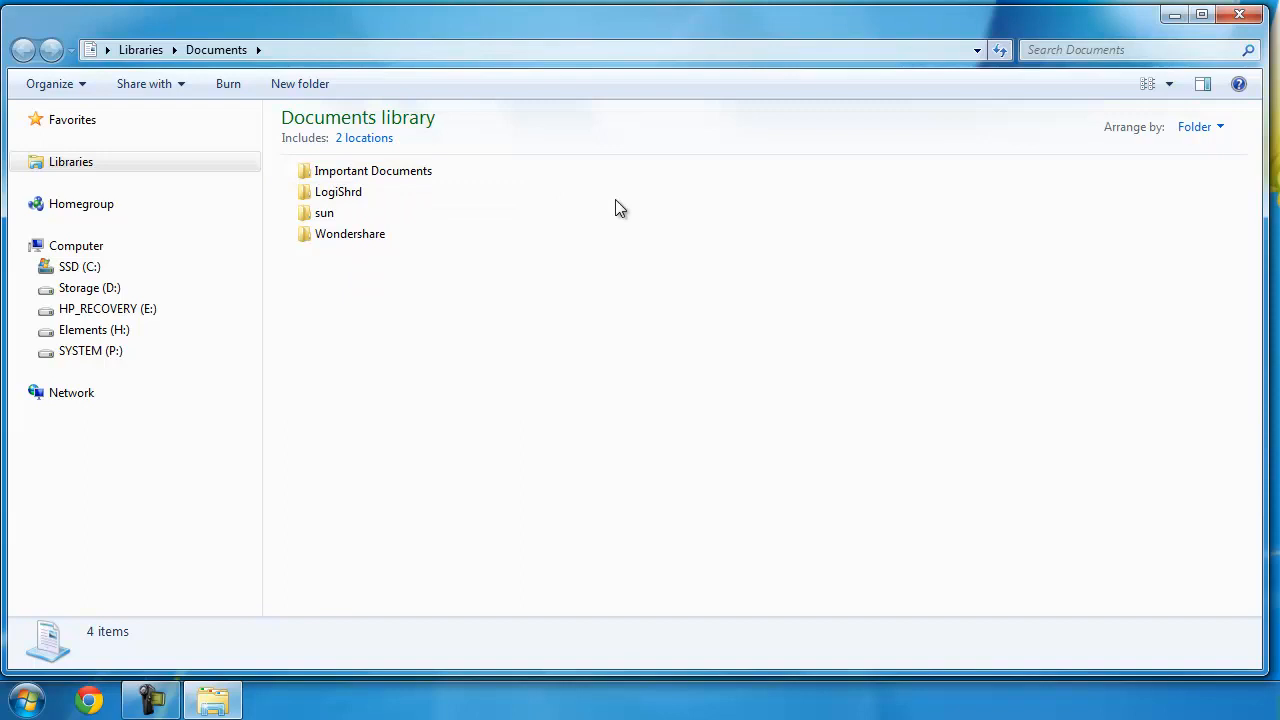
mouse_move(350, 232)
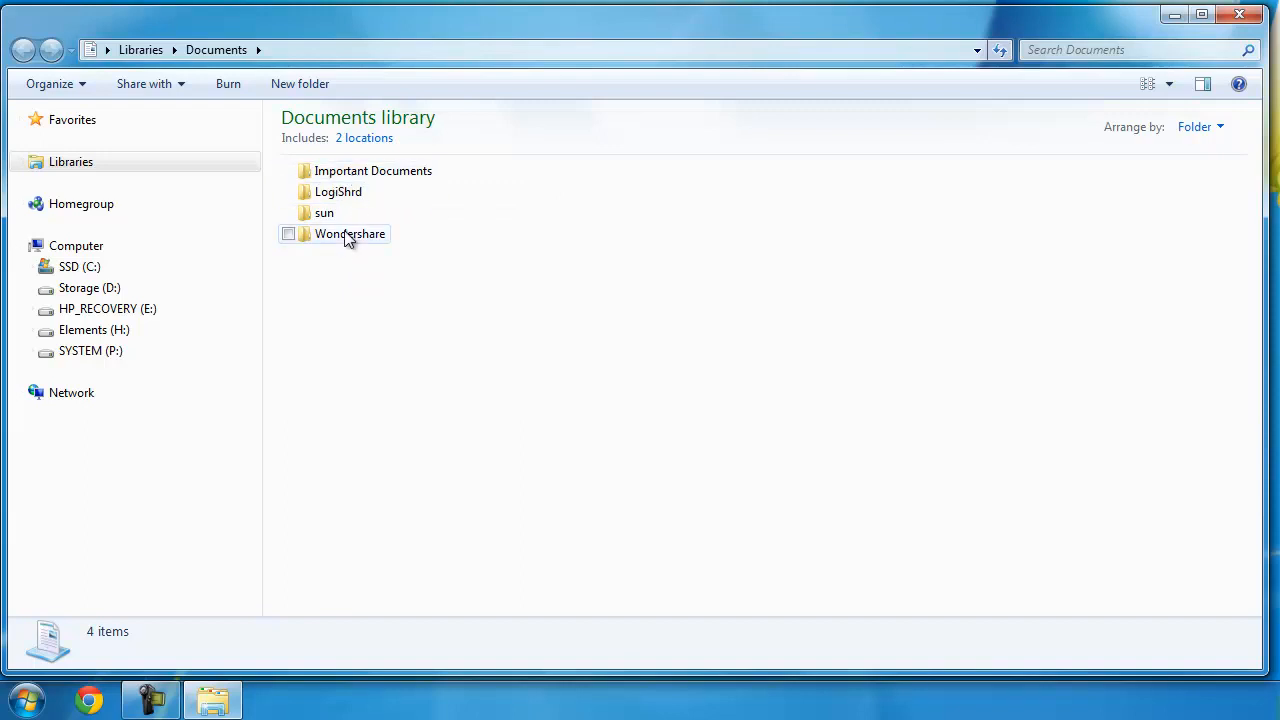
mouse_move(356, 170)
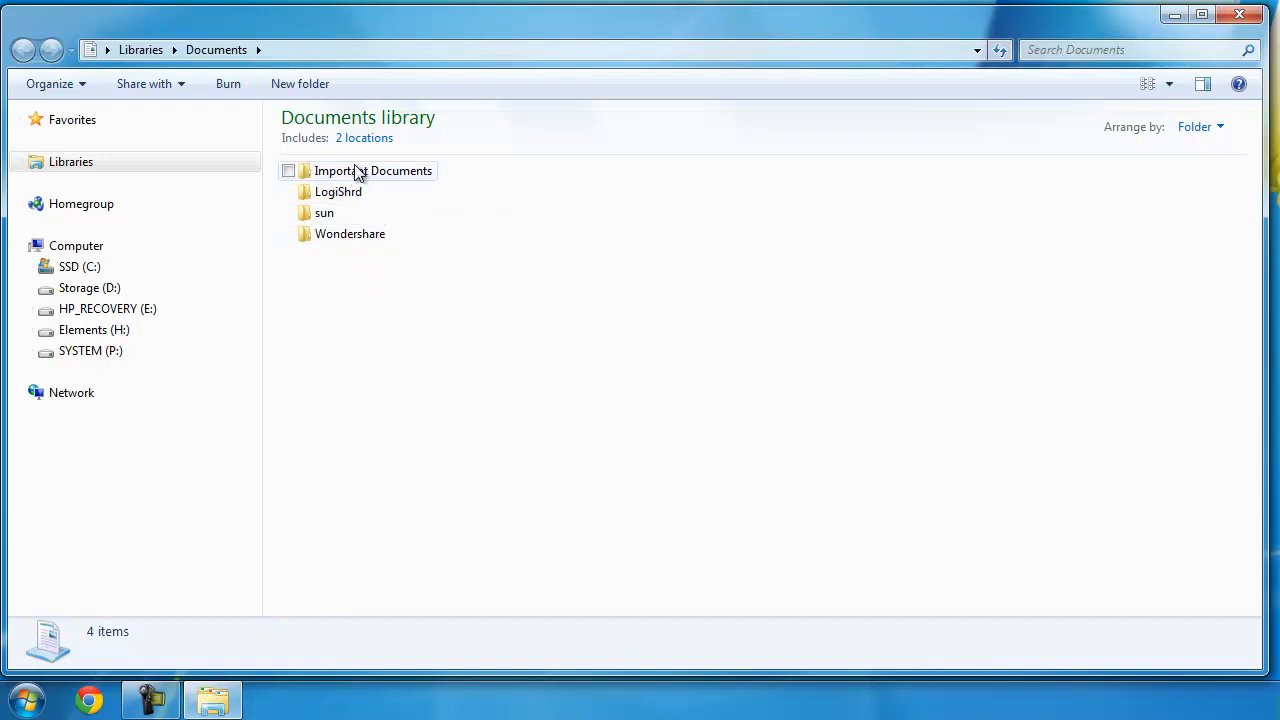
mouse_move(372, 172)
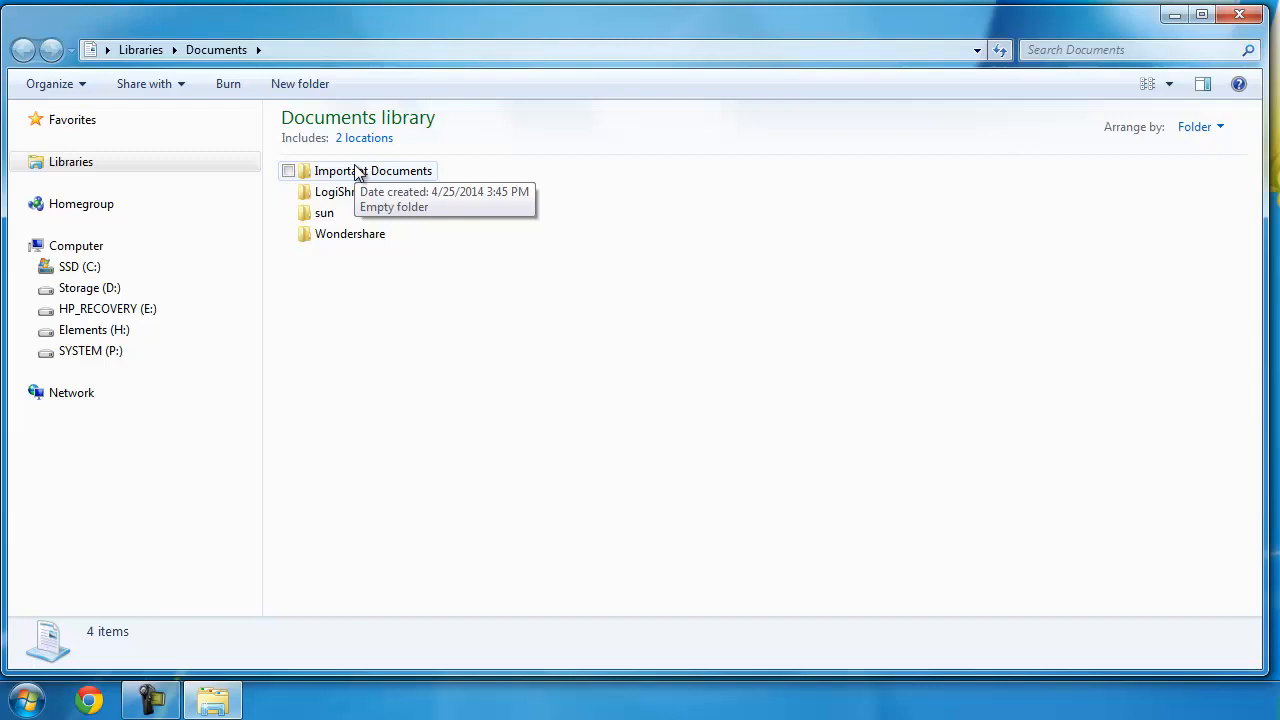
mouse_move(700, 368)
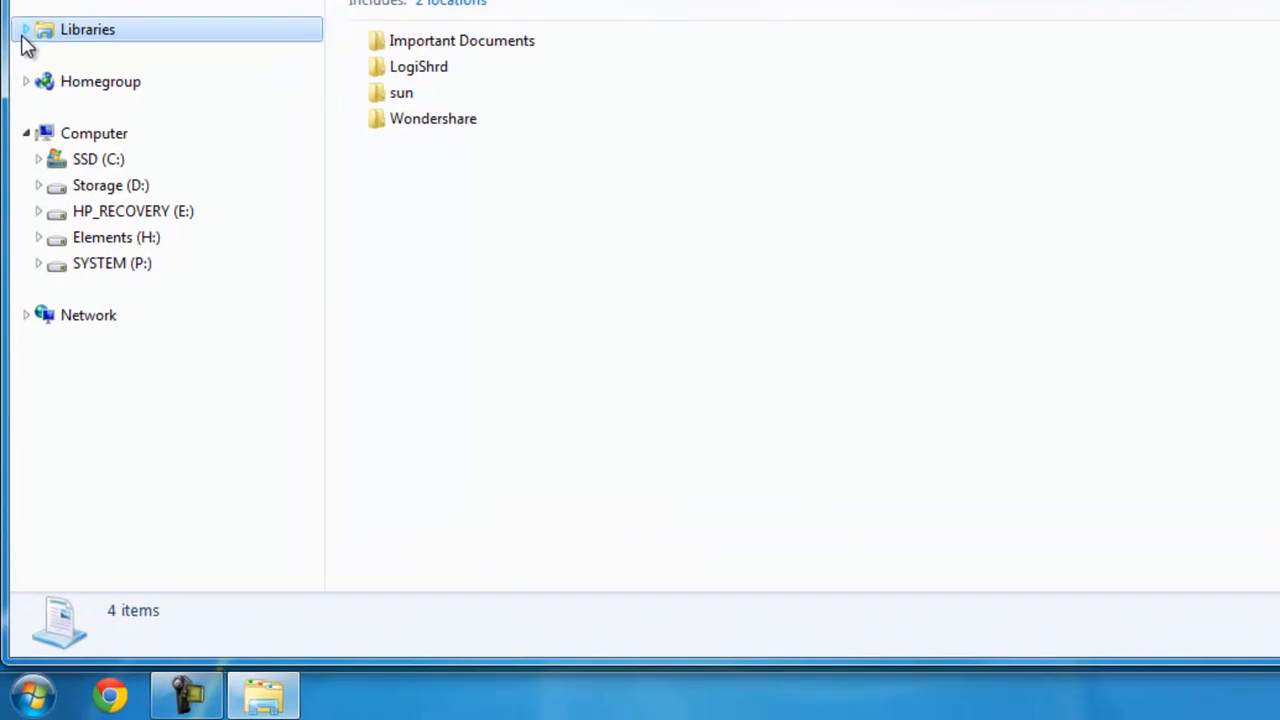
- Expand Libraries and then Documents in the tree to show My Documents and Public Documents
click(26, 30)
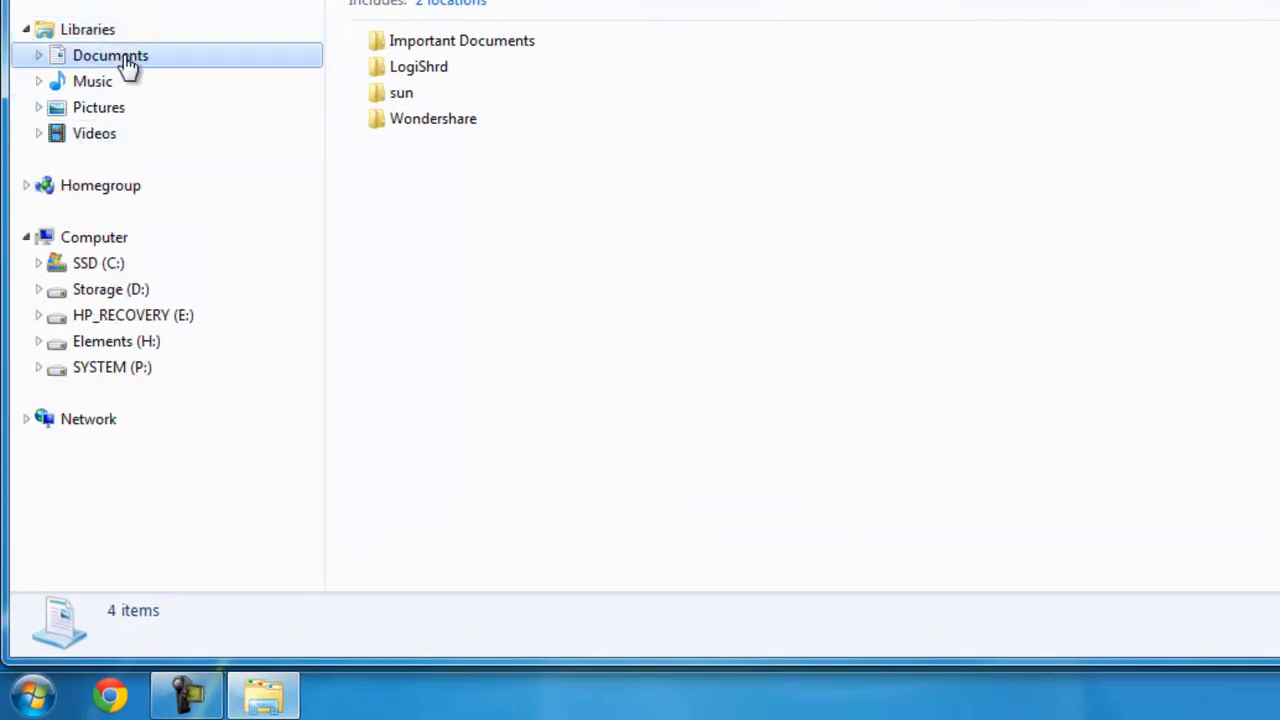
mouse_move(192, 62)
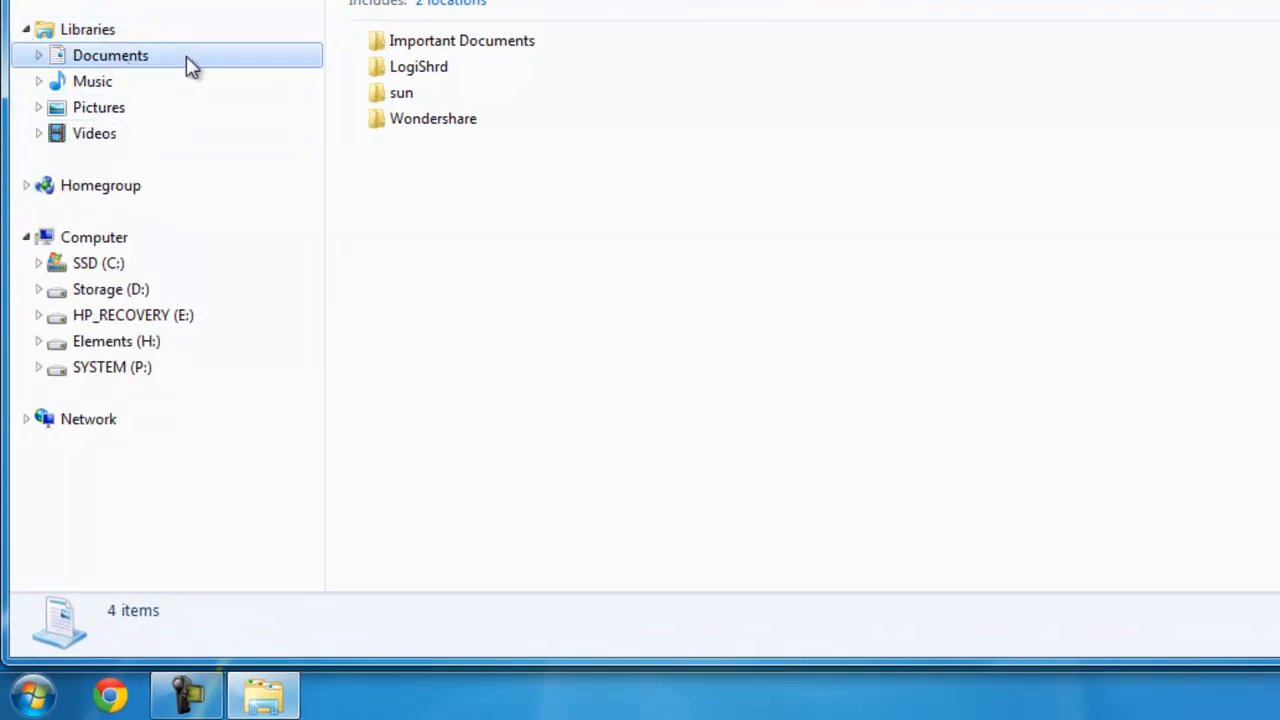
mouse_move(168, 148)
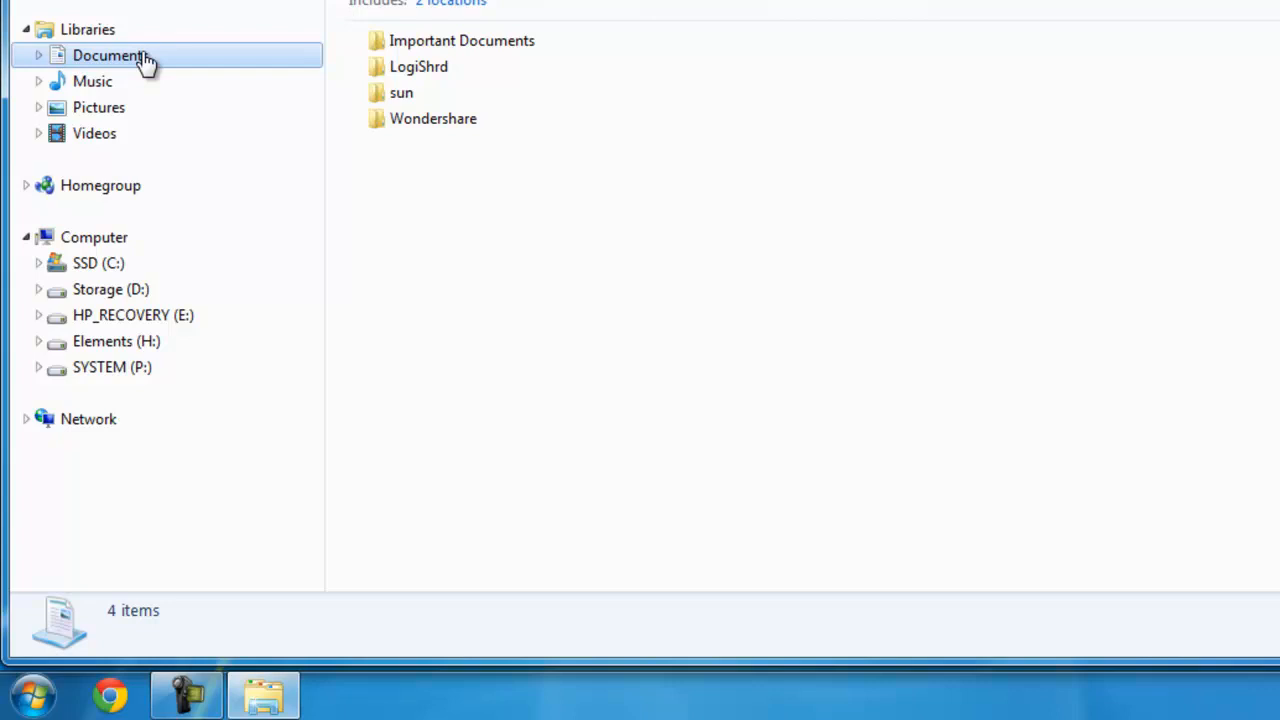
mouse_move(92, 80)
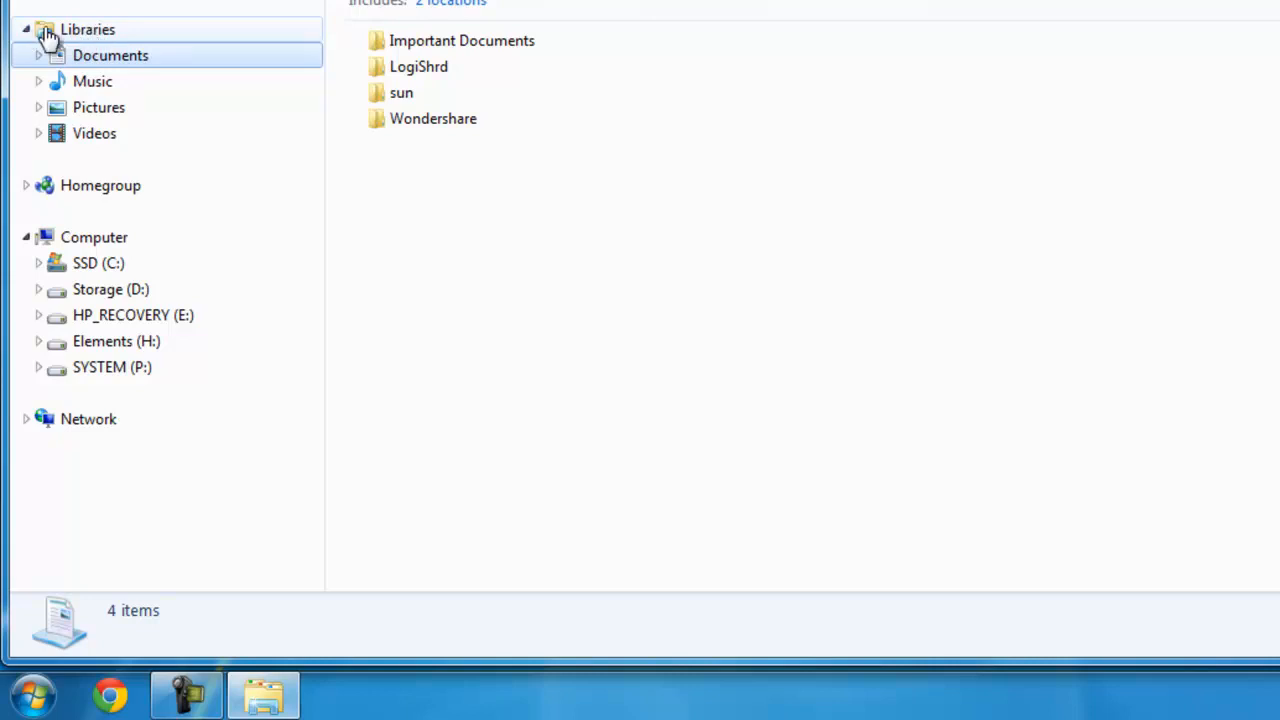
mouse_move(98, 40)
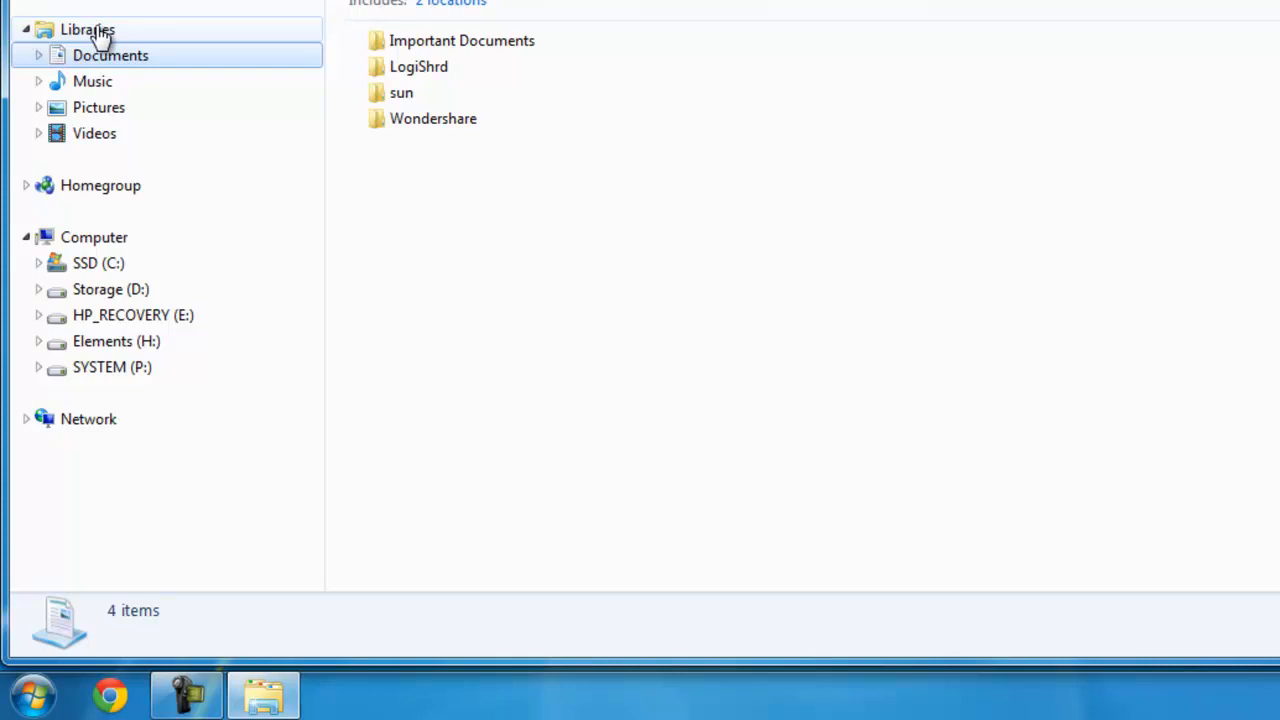
mouse_move(98, 264)
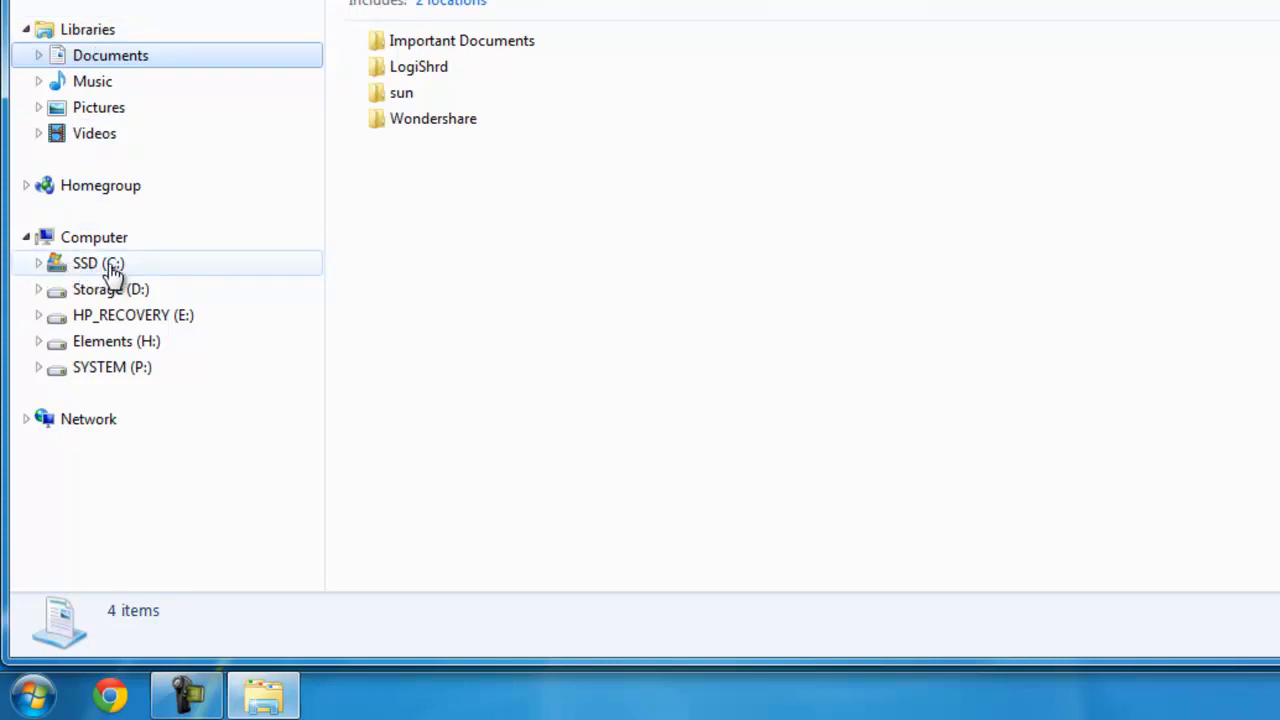
mouse_move(58, 282)
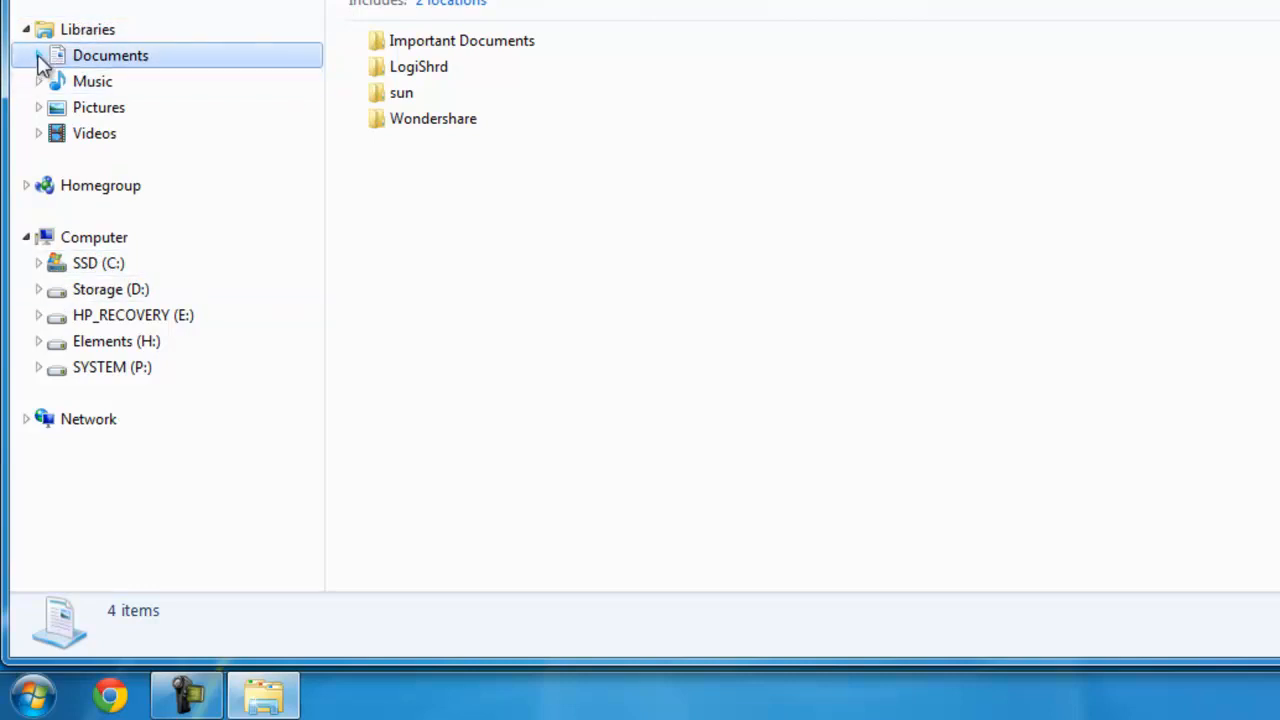
click(36, 56)
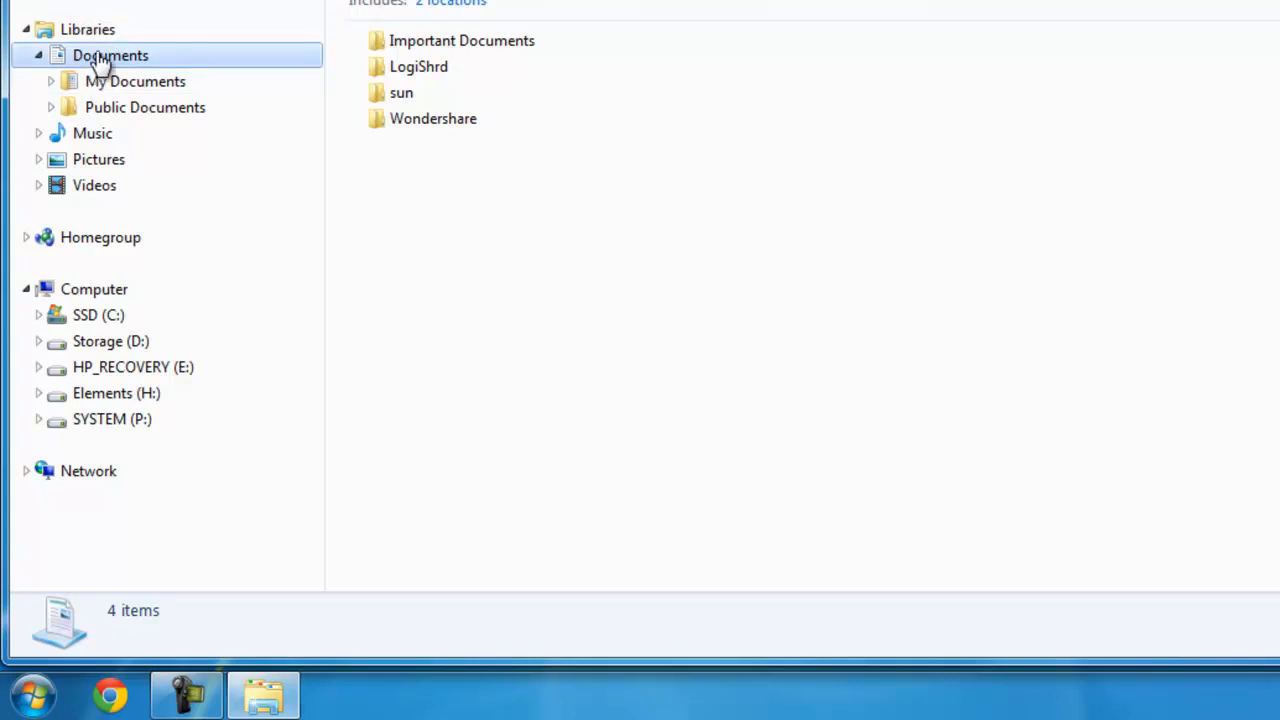
mouse_move(164, 62)
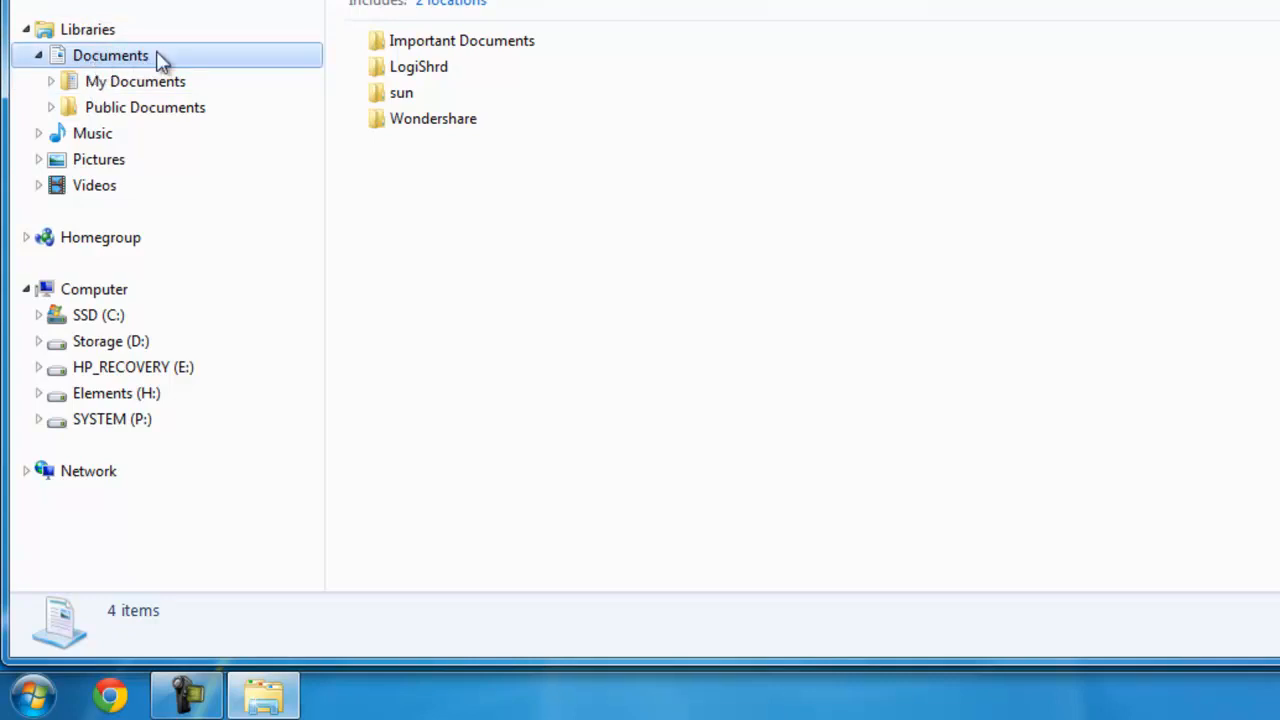
- Compare My Documents and Public Documents contents, then return to the combined Documents view
click(136, 80)
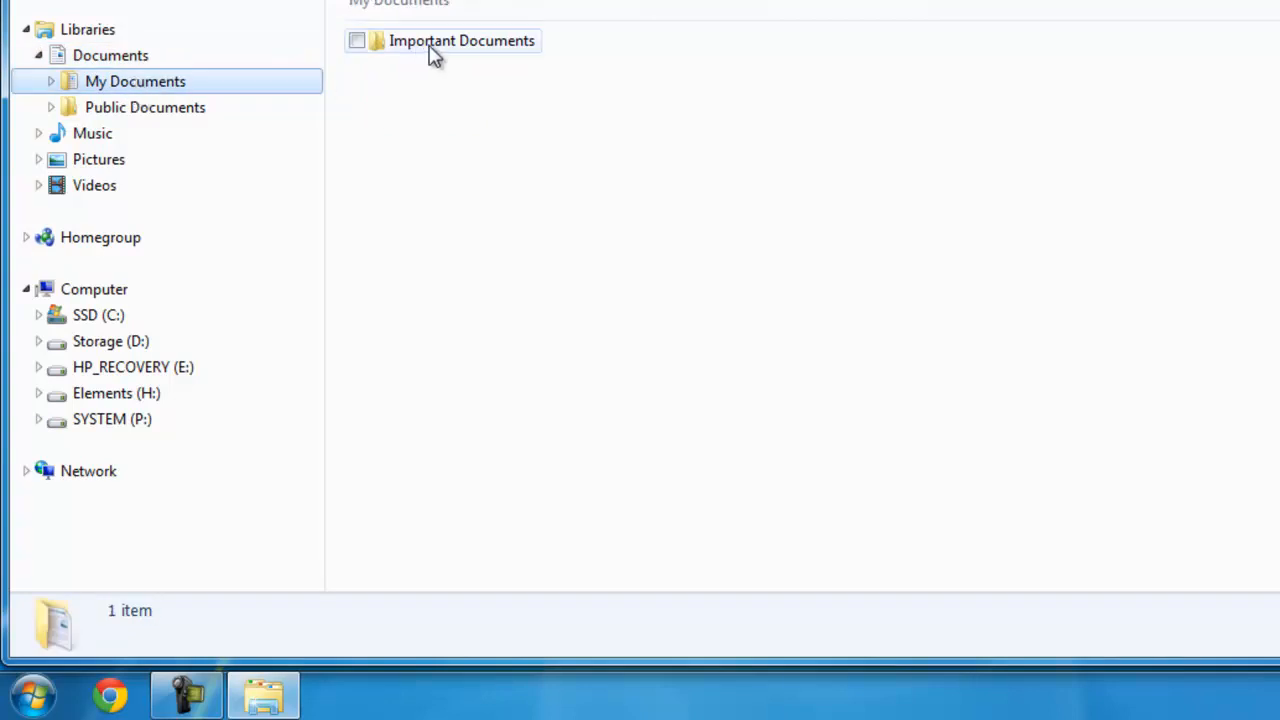
mouse_move(504, 50)
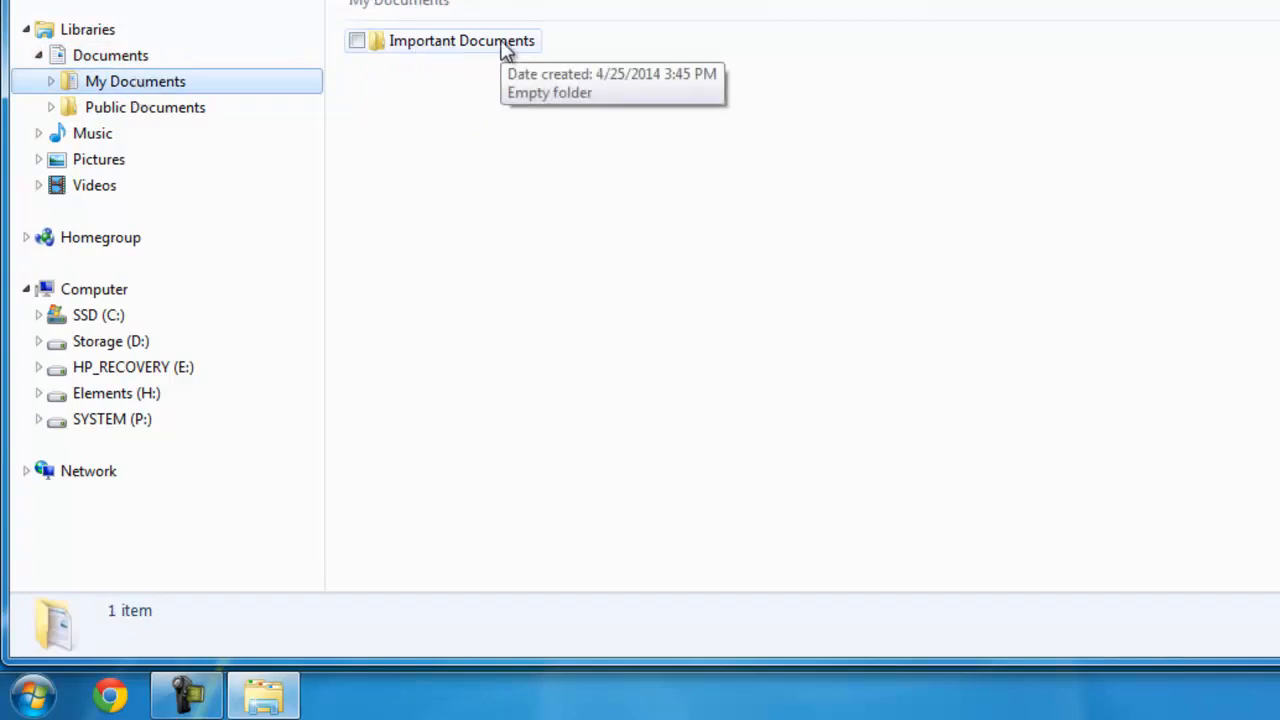
click(144, 108)
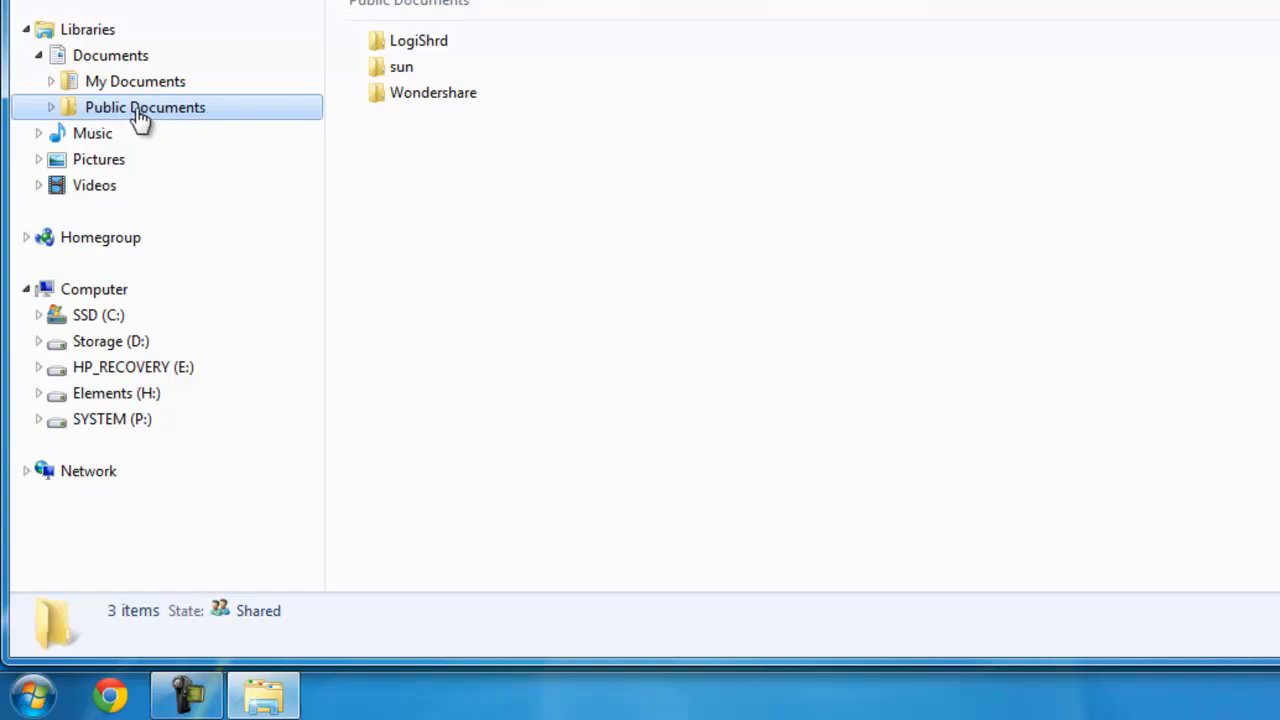
mouse_move(148, 128)
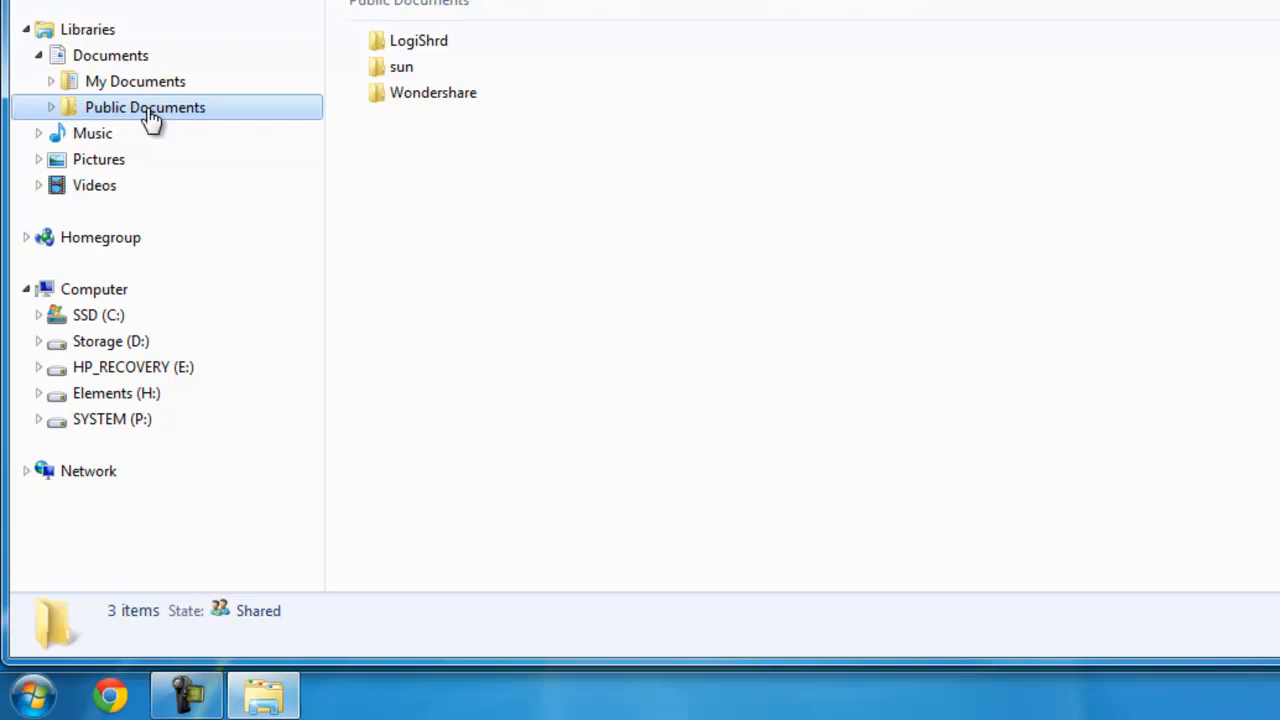
mouse_move(56, 112)
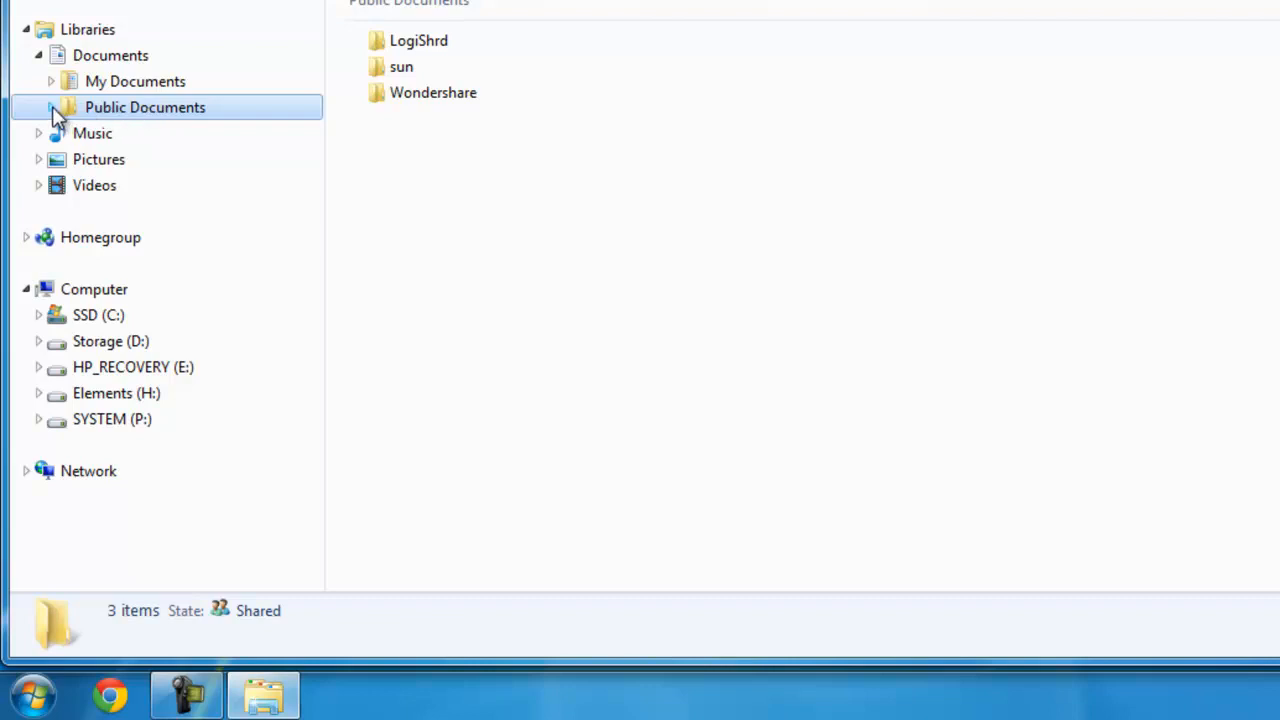
mouse_move(170, 118)
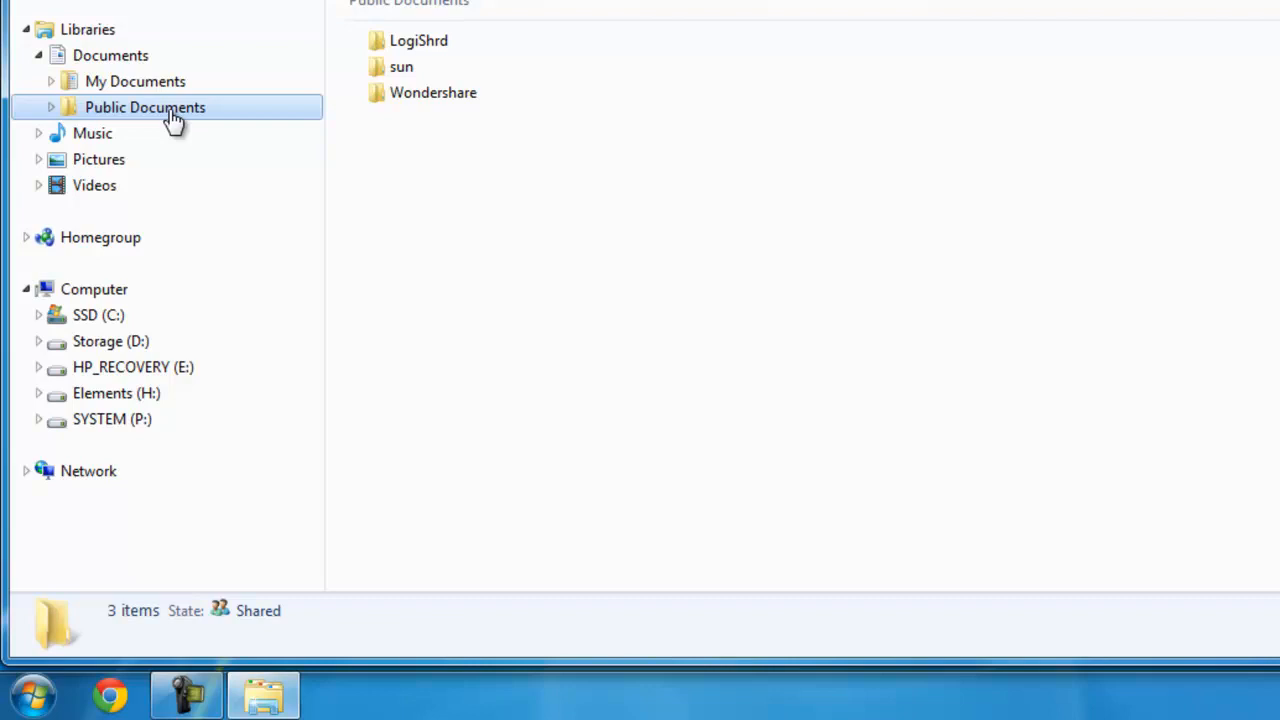
mouse_move(110, 56)
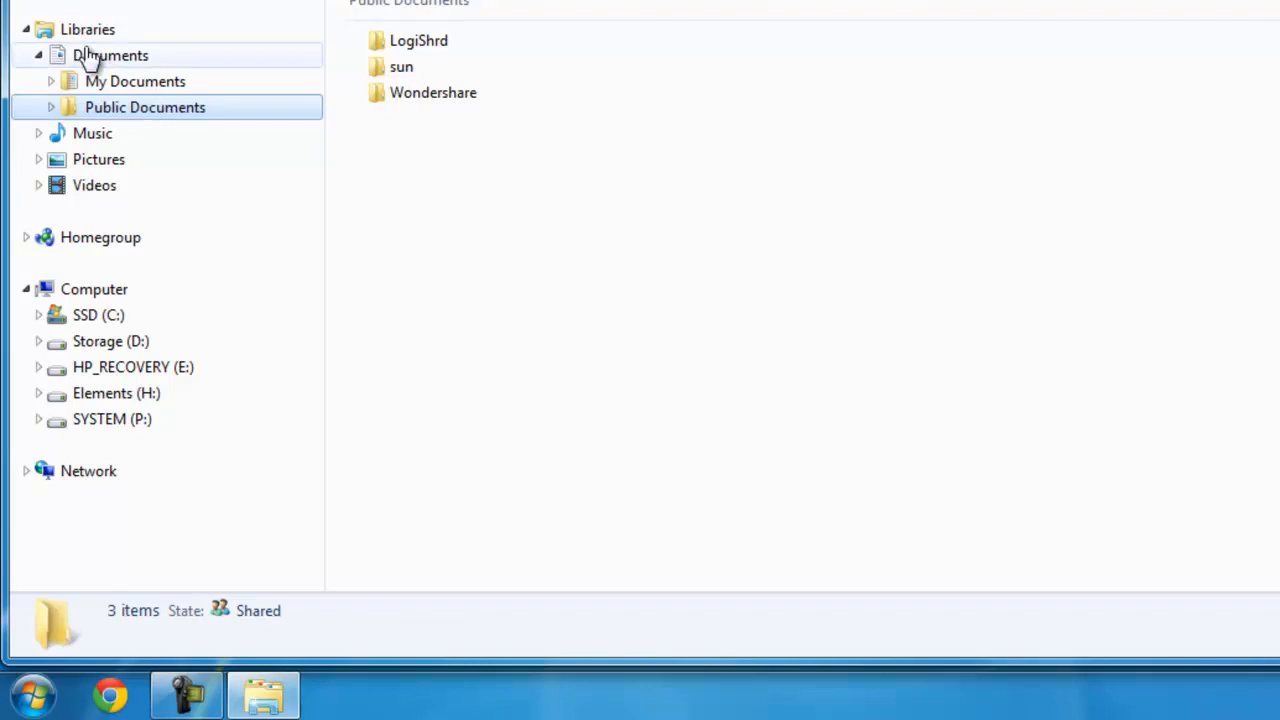
mouse_move(110, 56)
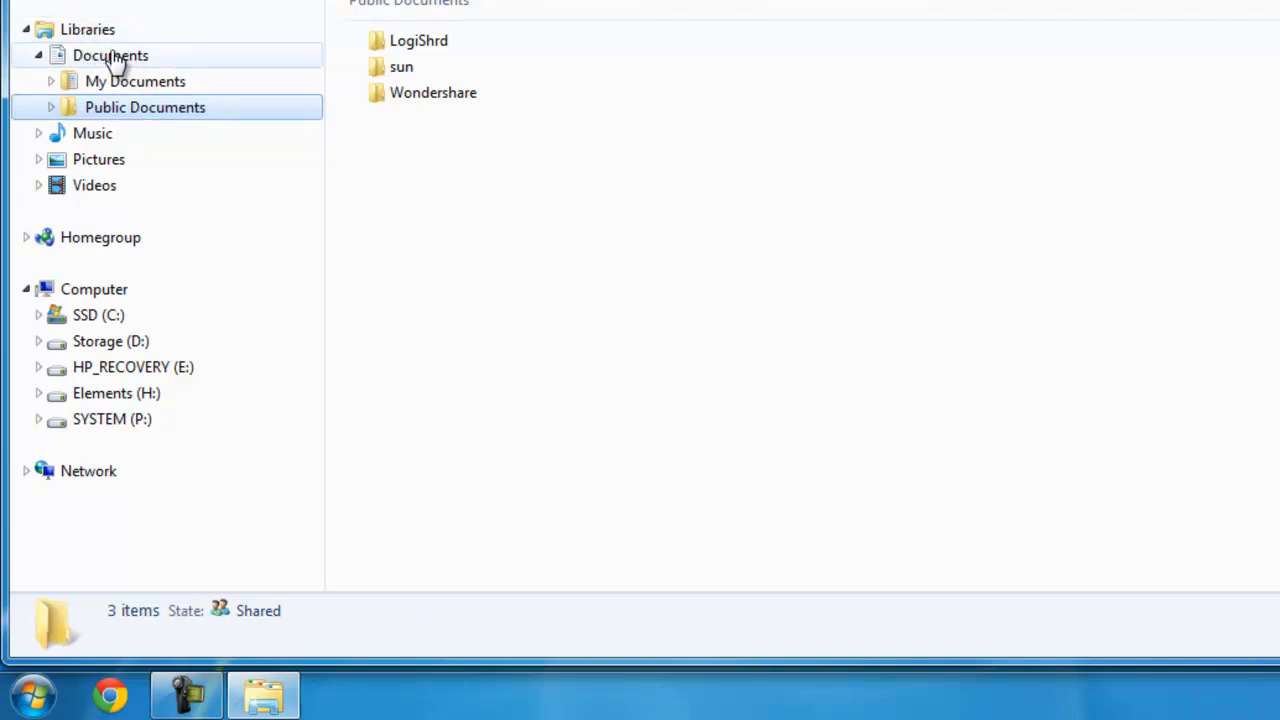
click(110, 56)
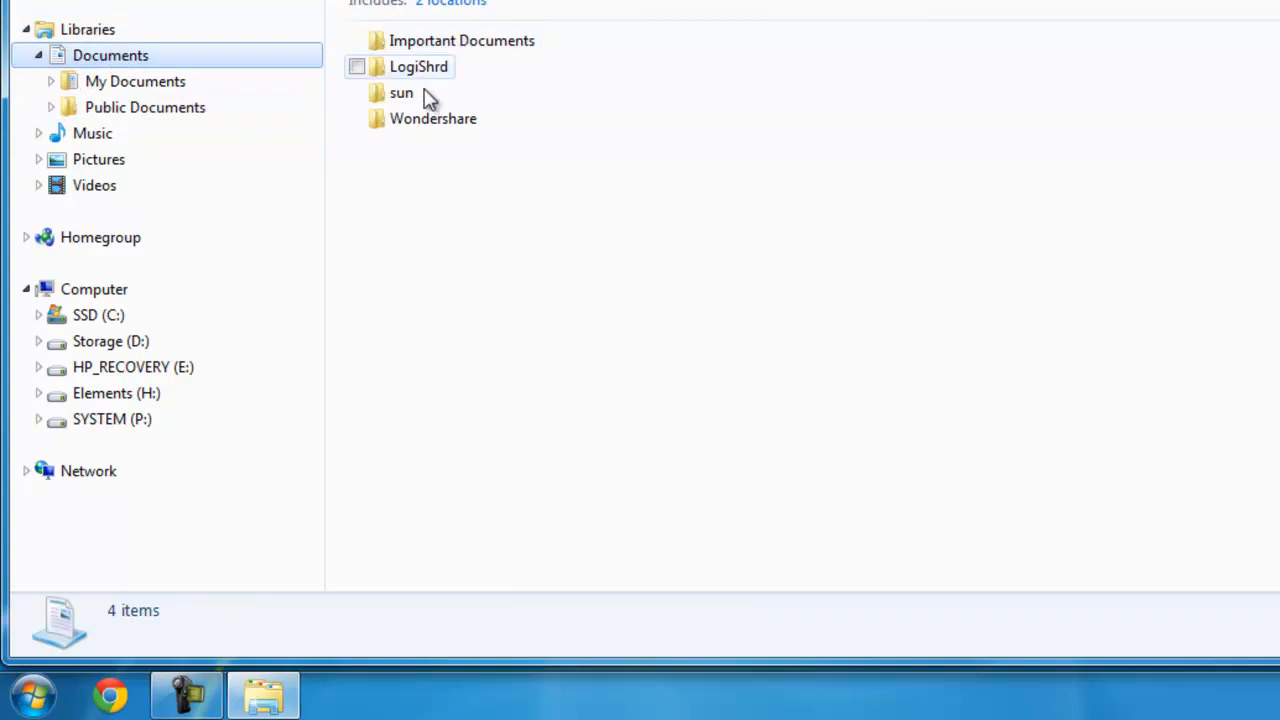
- Alternate between Public Documents and My Documents, ending on My Documents with Important Documents
click(144, 108)
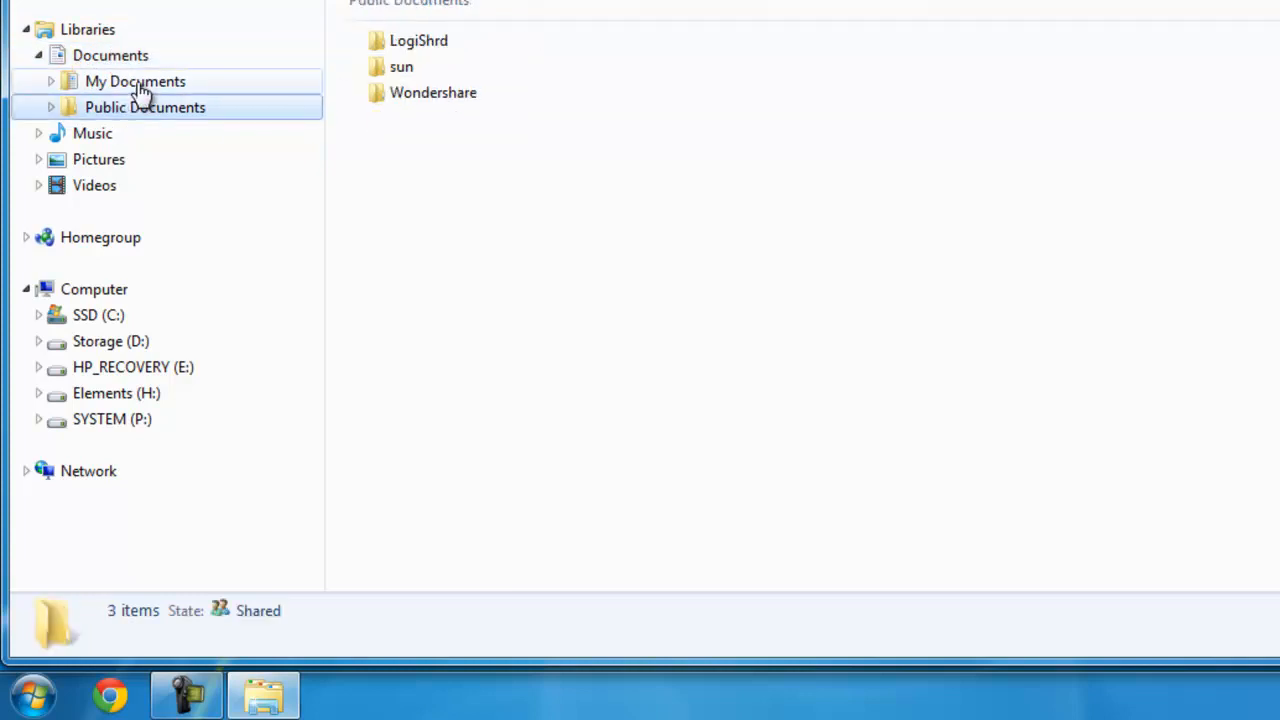
click(136, 80)
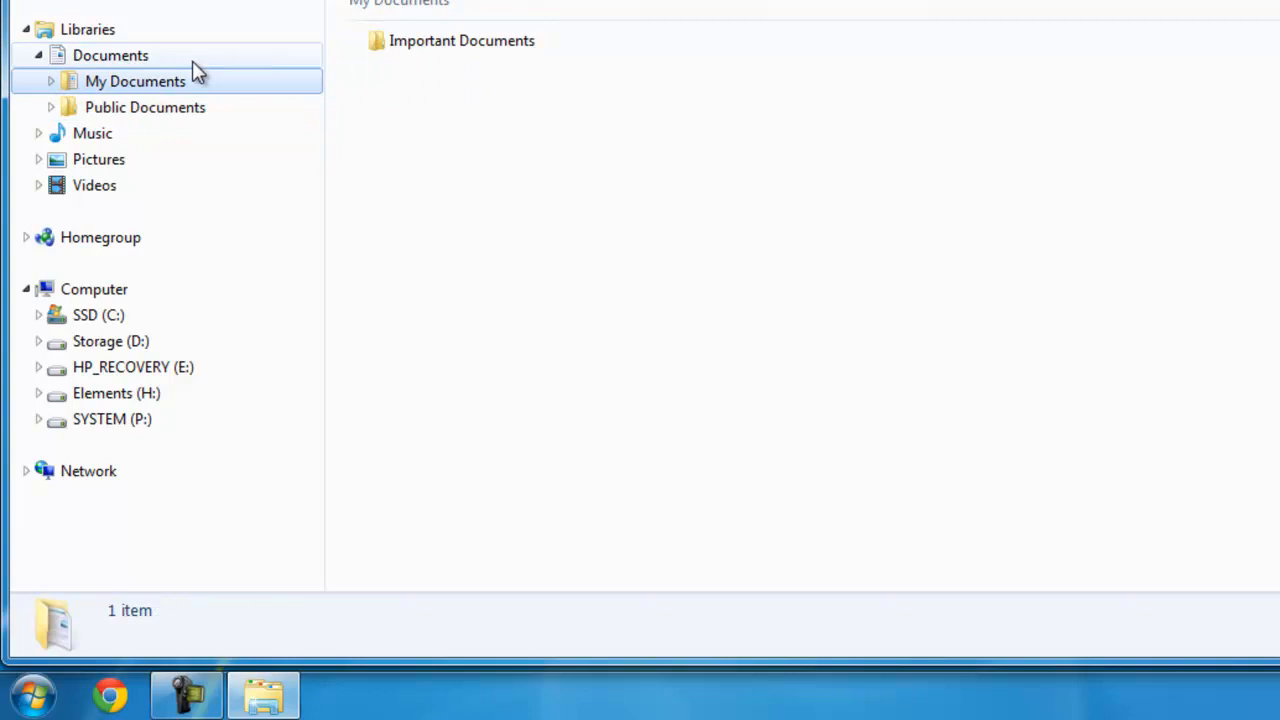
click(144, 108)
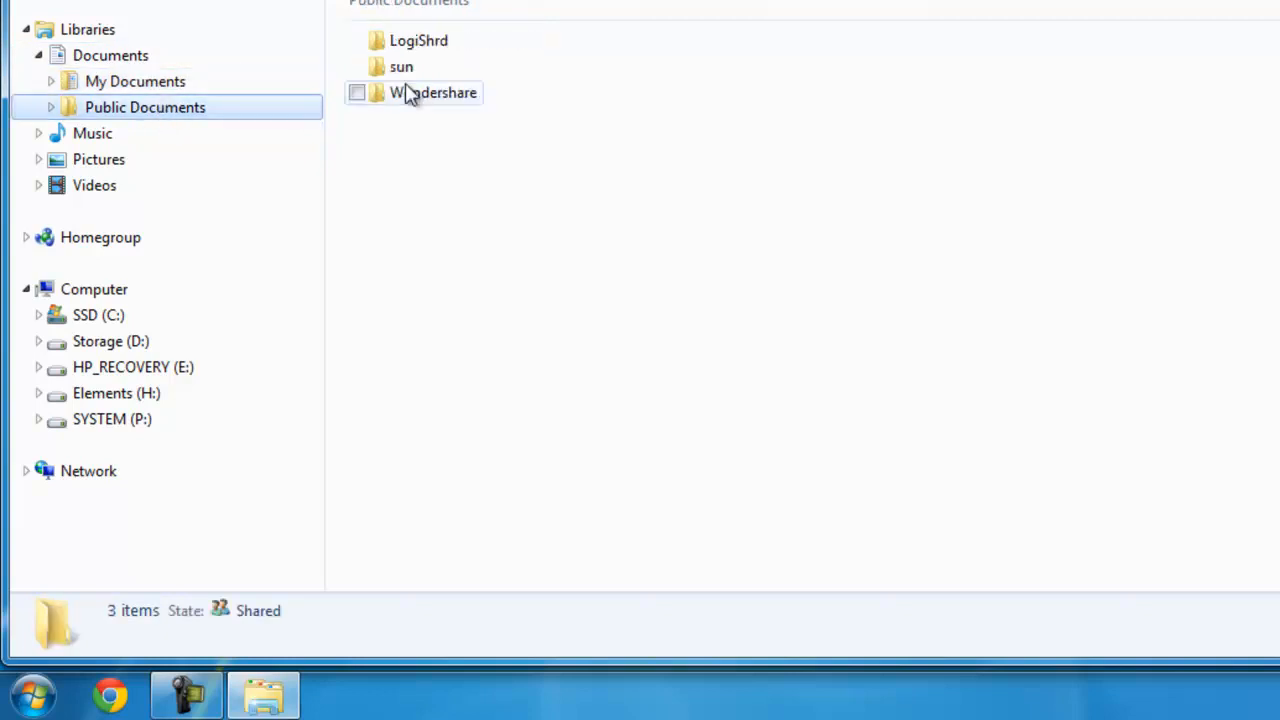
click(136, 80)
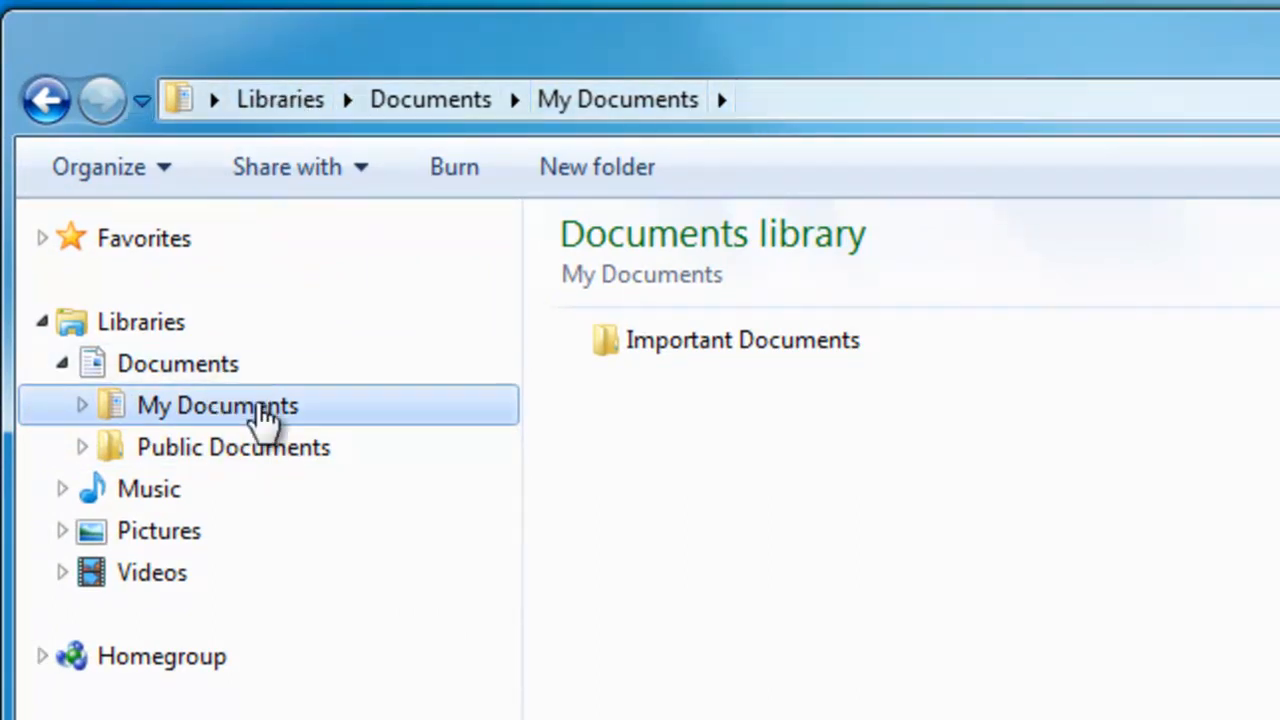
mouse_move(316, 364)
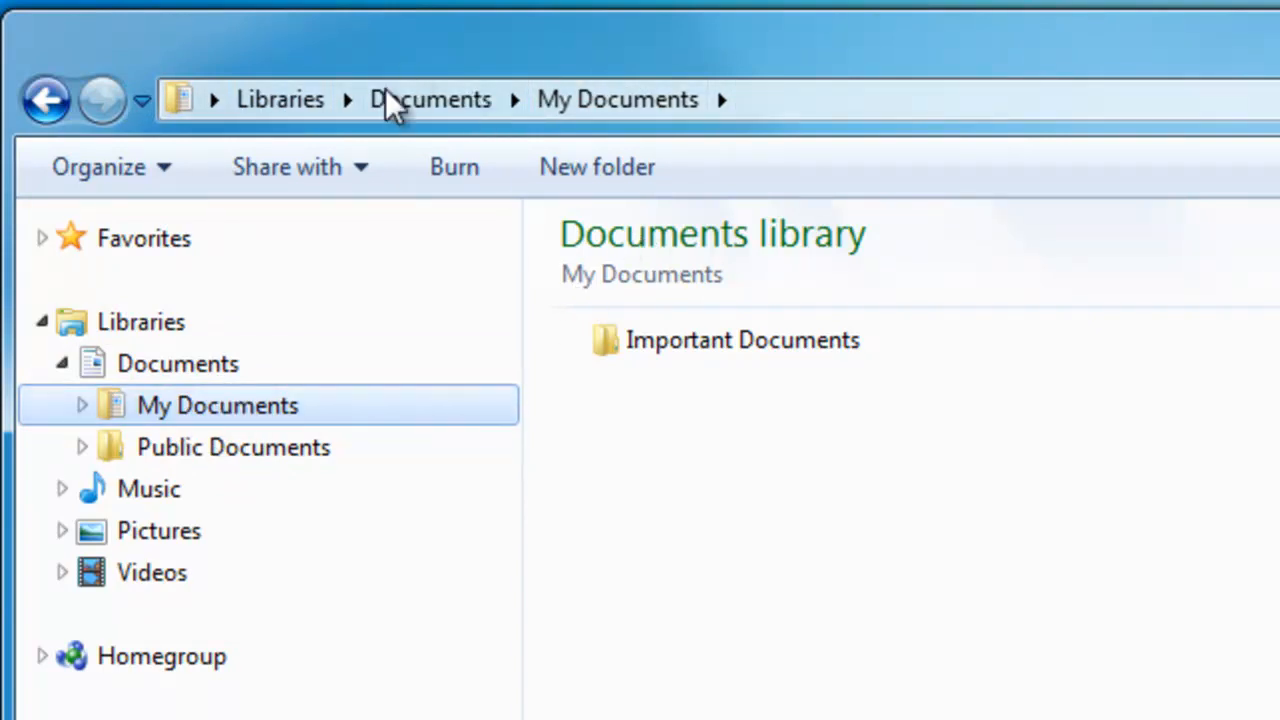
mouse_move(910, 104)
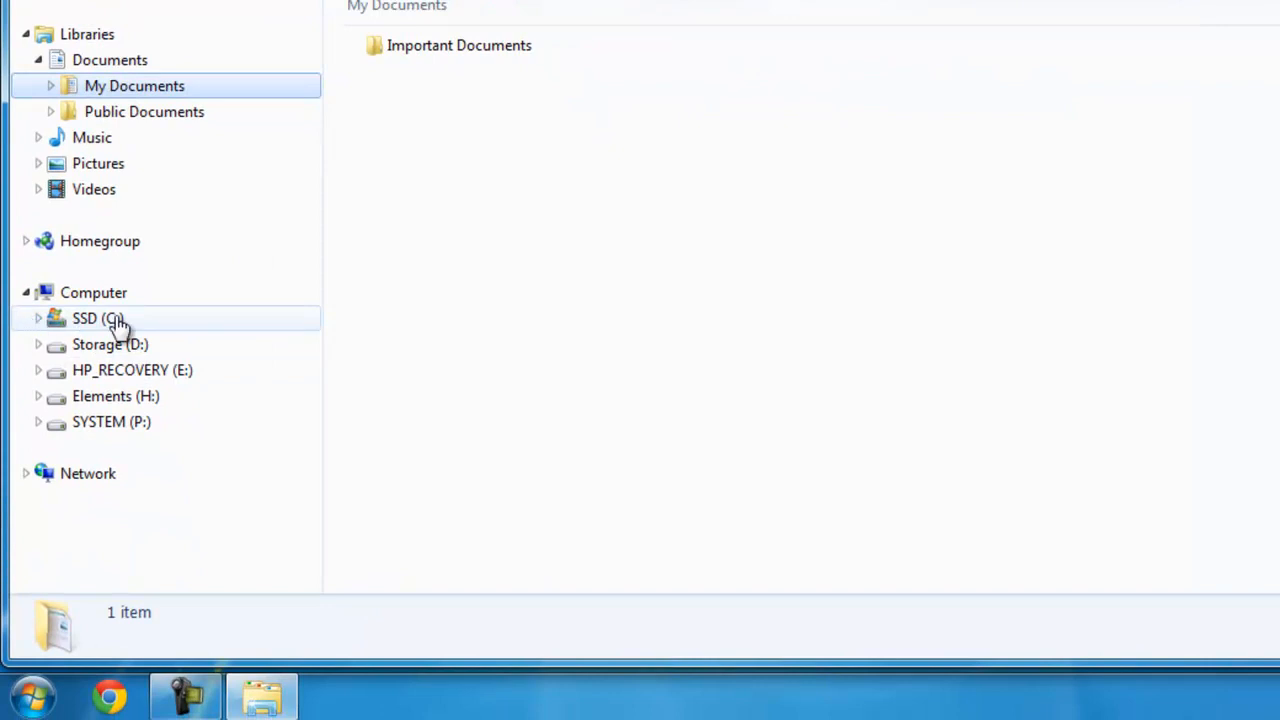
mouse_move(84, 324)
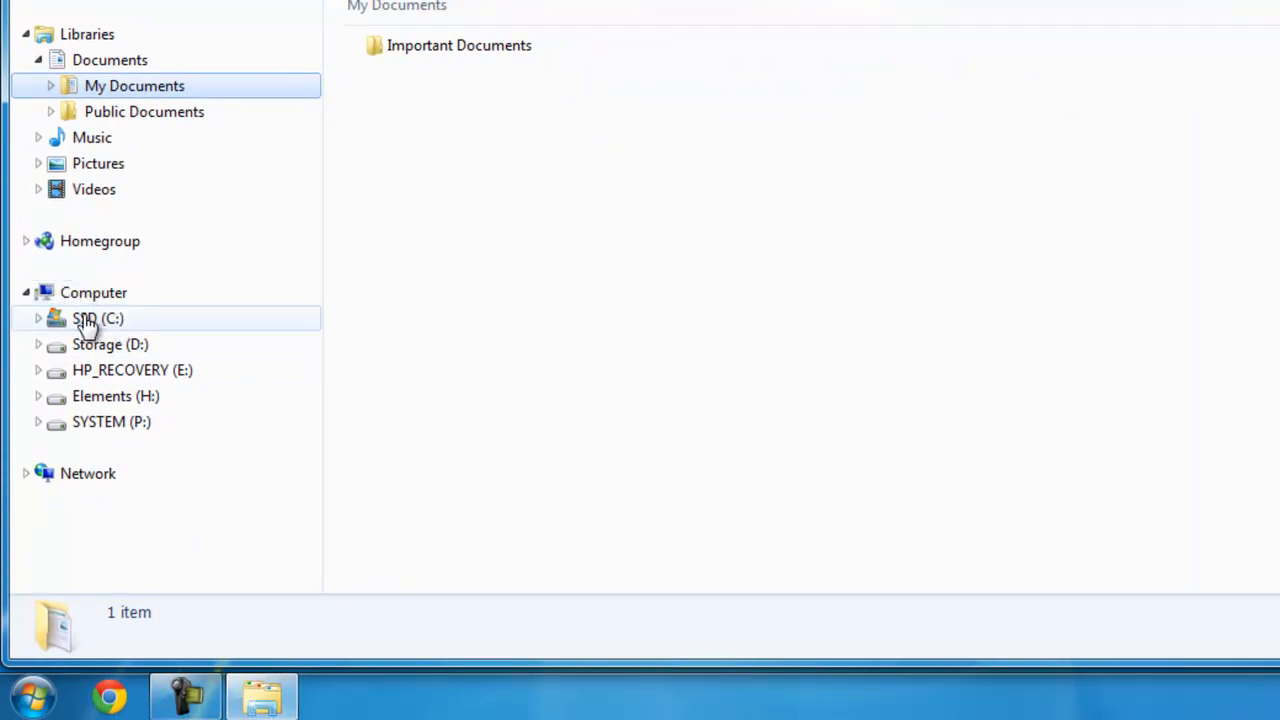
- Expand SSD (C:), Users and the present account folder to show Contacts, Desktop, Downloads and My Documents
click(36, 318)
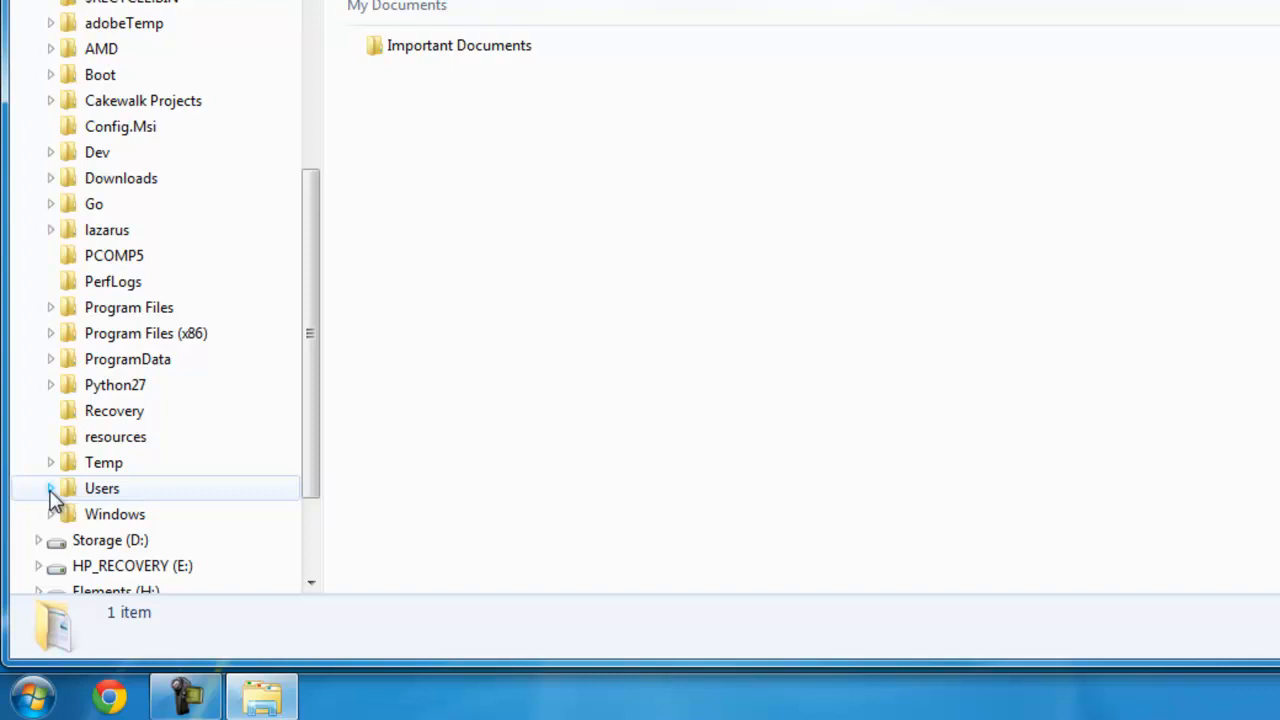
click(50, 488)
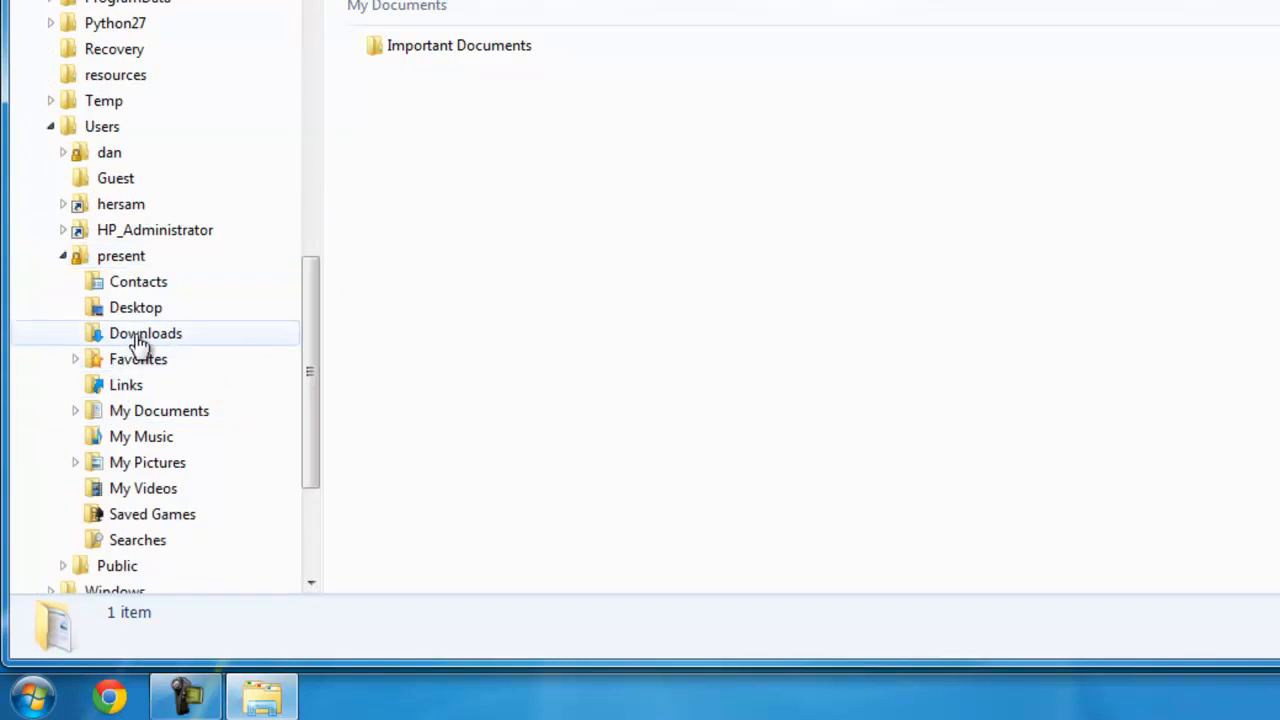
click(160, 410)
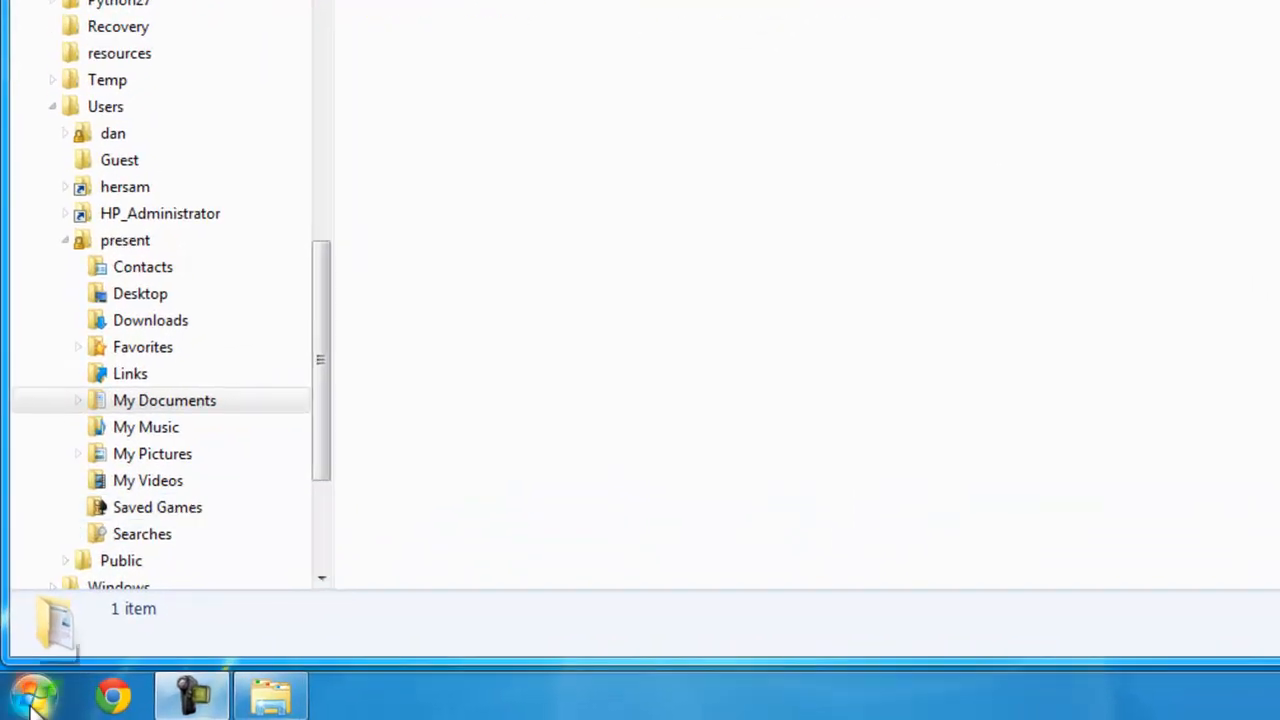
click(32, 694)
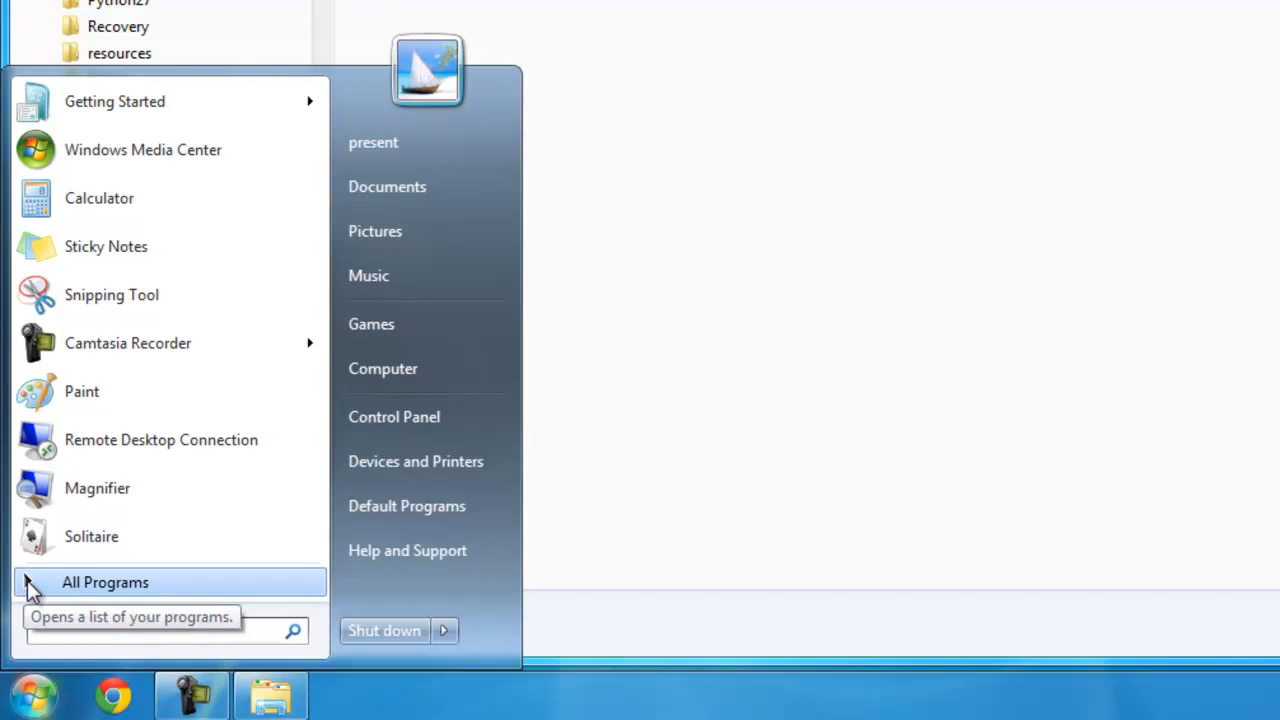
- List all installed programs and search the Start menu for 'word'
click(104, 582)
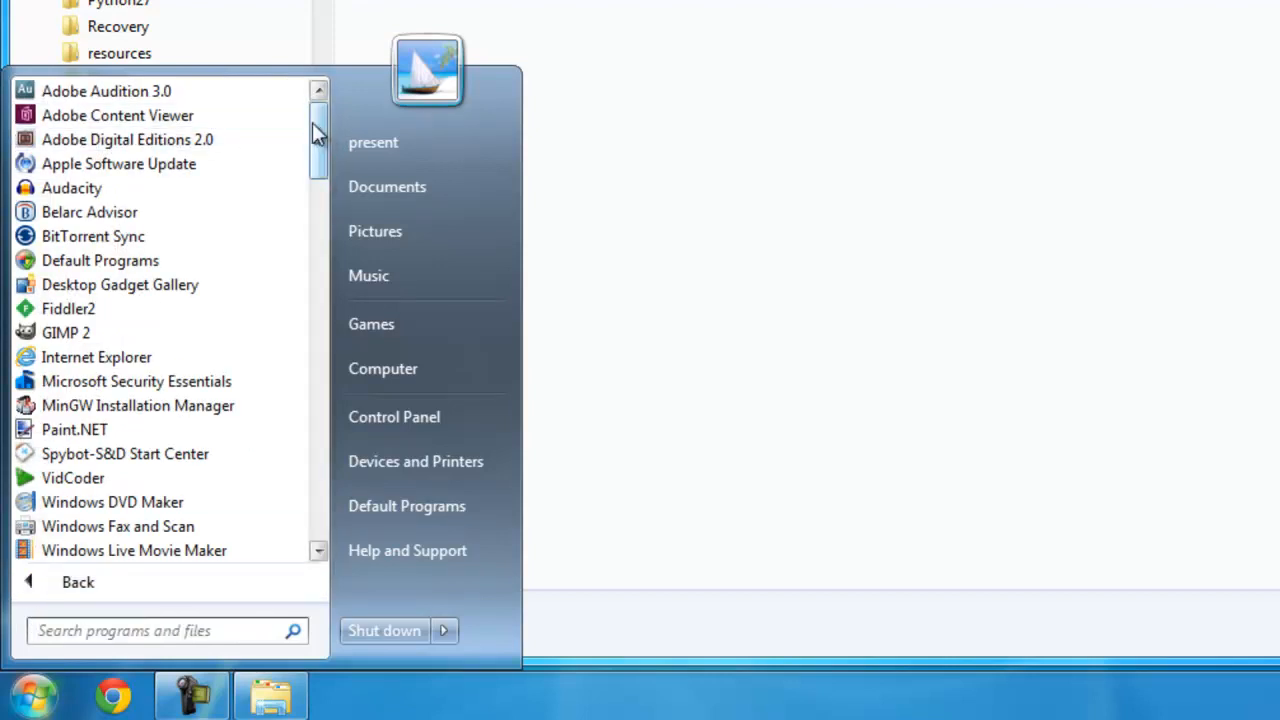
mouse_move(200, 218)
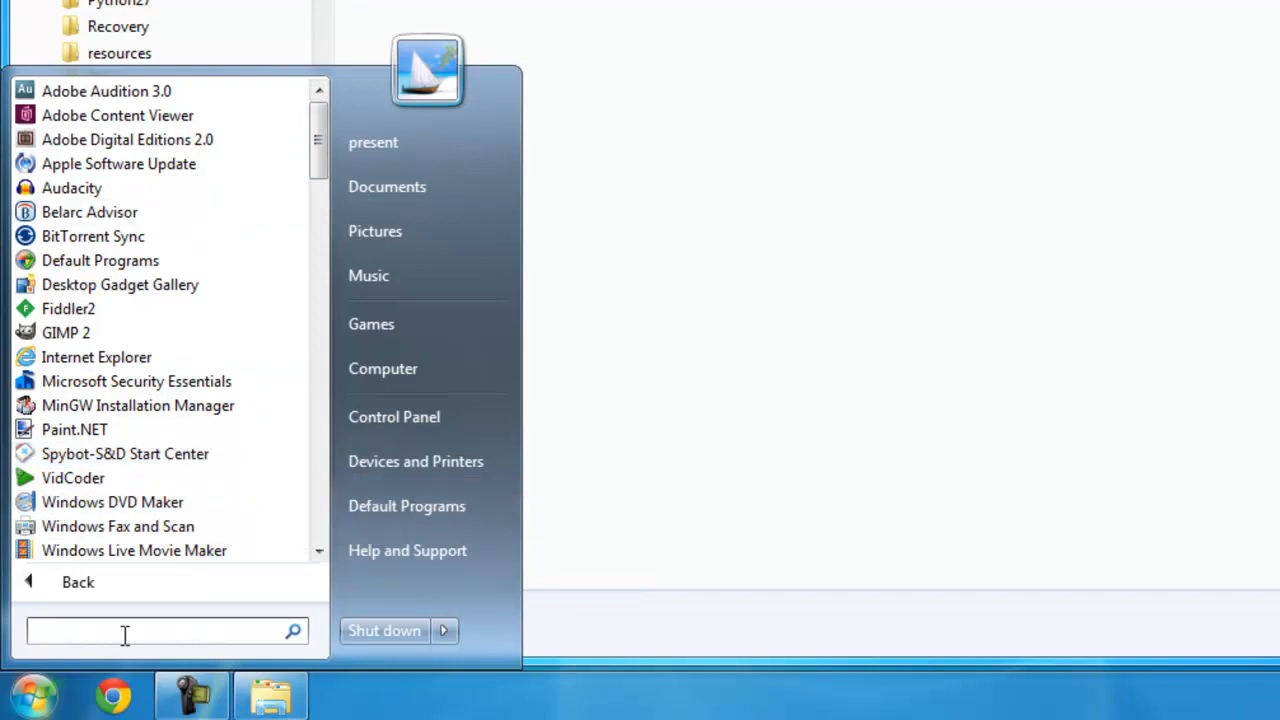
text(word)
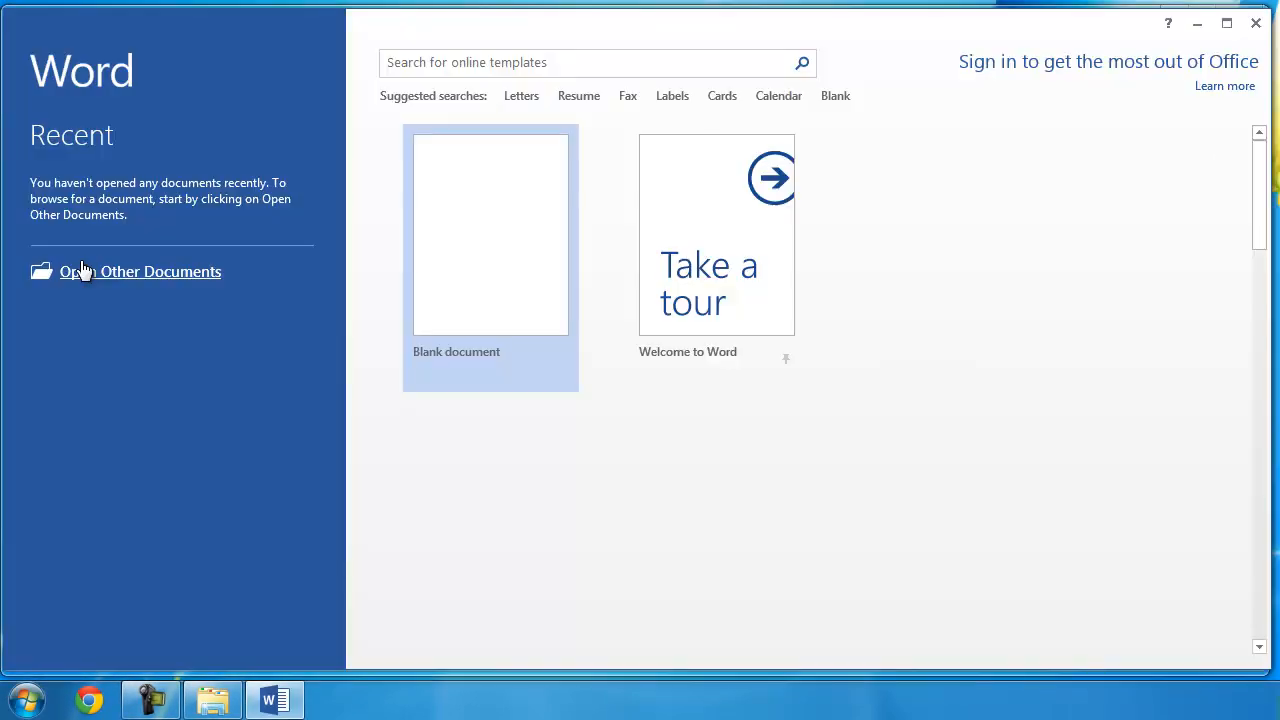
- Create a blank Word document containing the sentence 'Type something.'
click(490, 232)
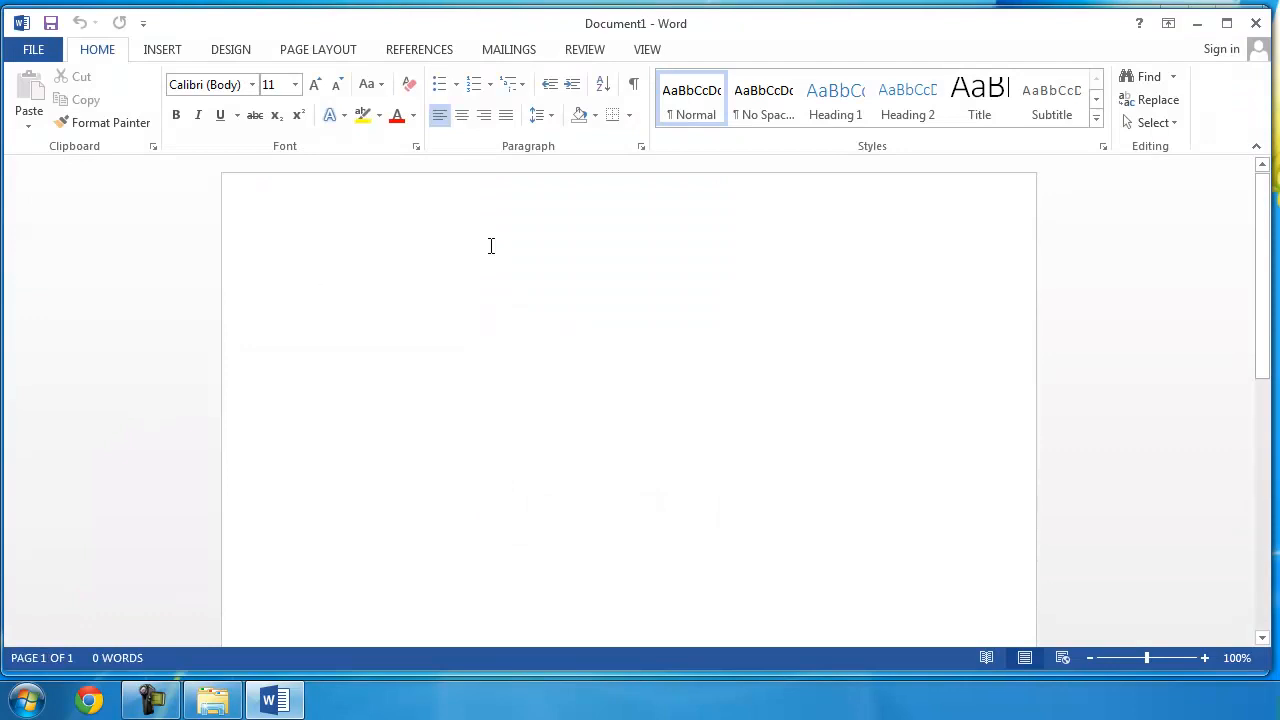
text(Type something.)
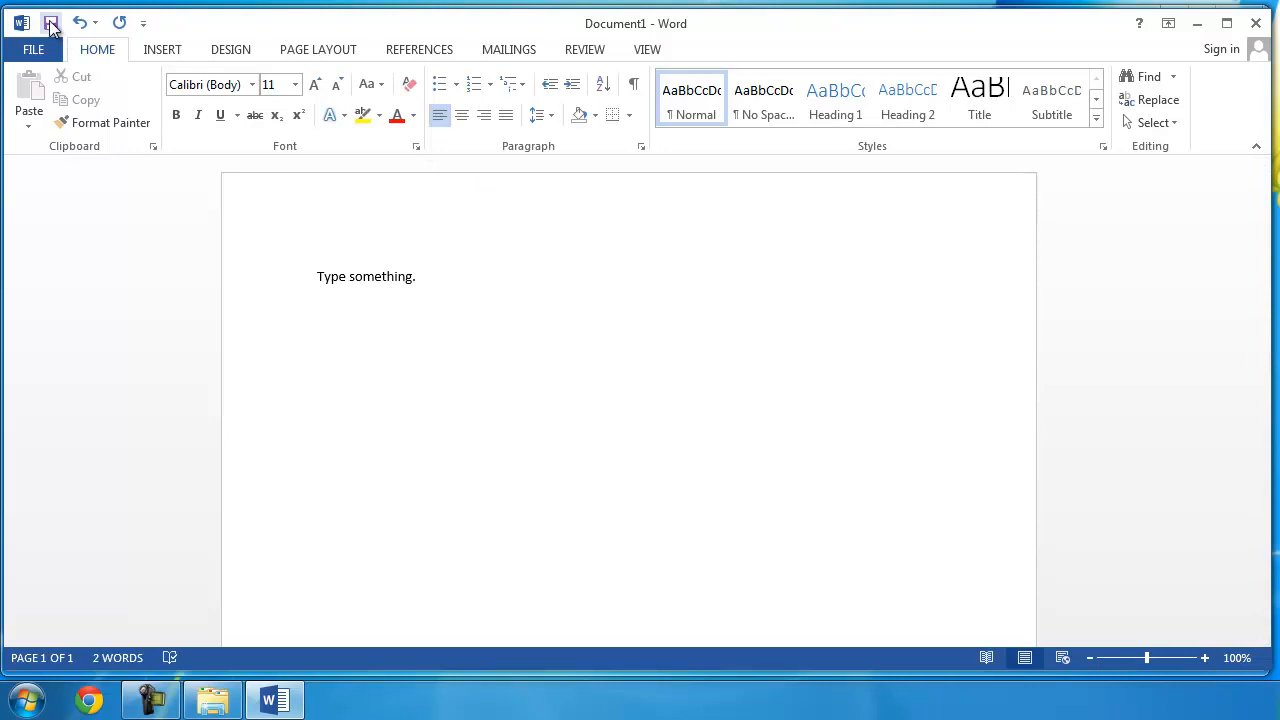
- Begin saving the document, reaching Word's Save As screen with Computer locations
click(52, 22)
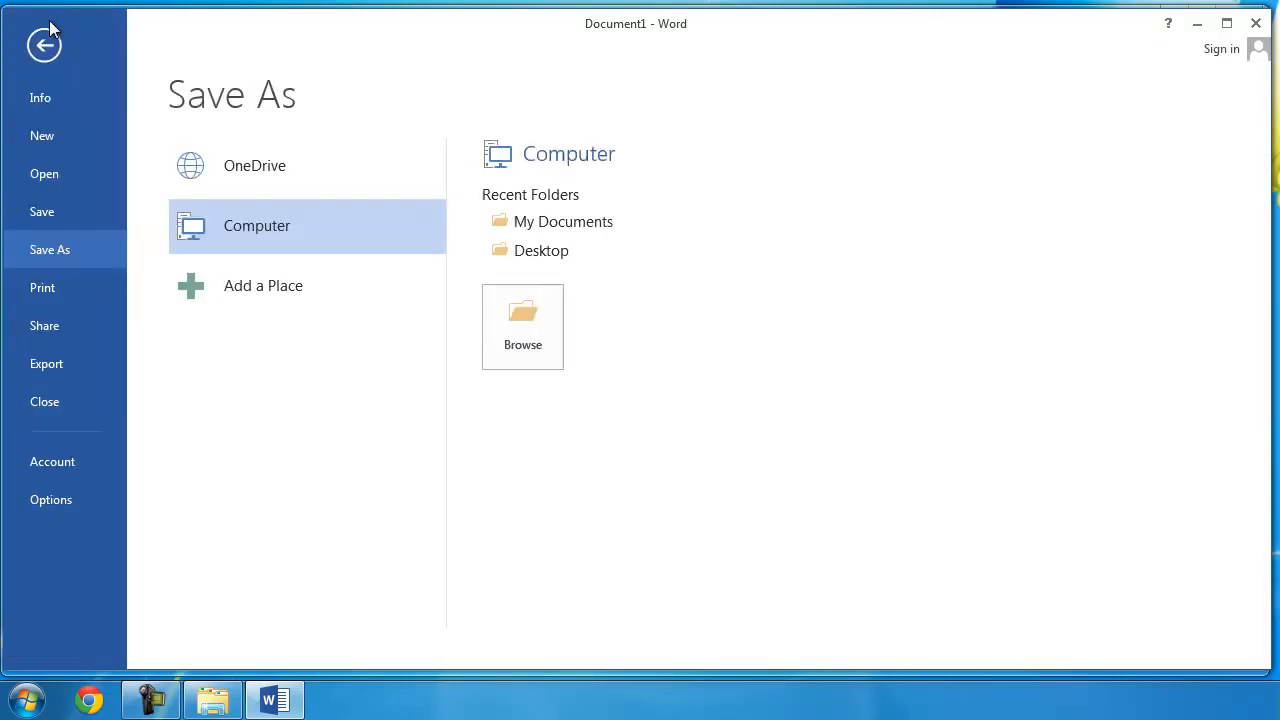
mouse_move(396, 248)
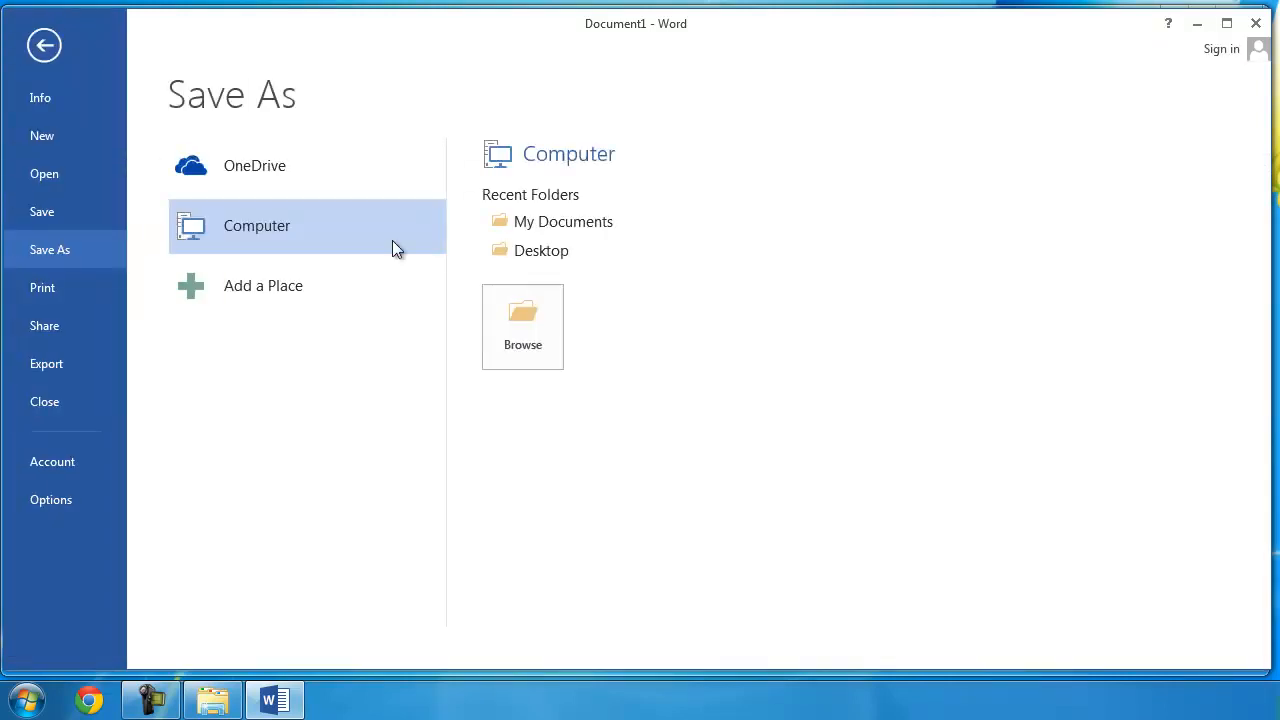
mouse_move(564, 220)
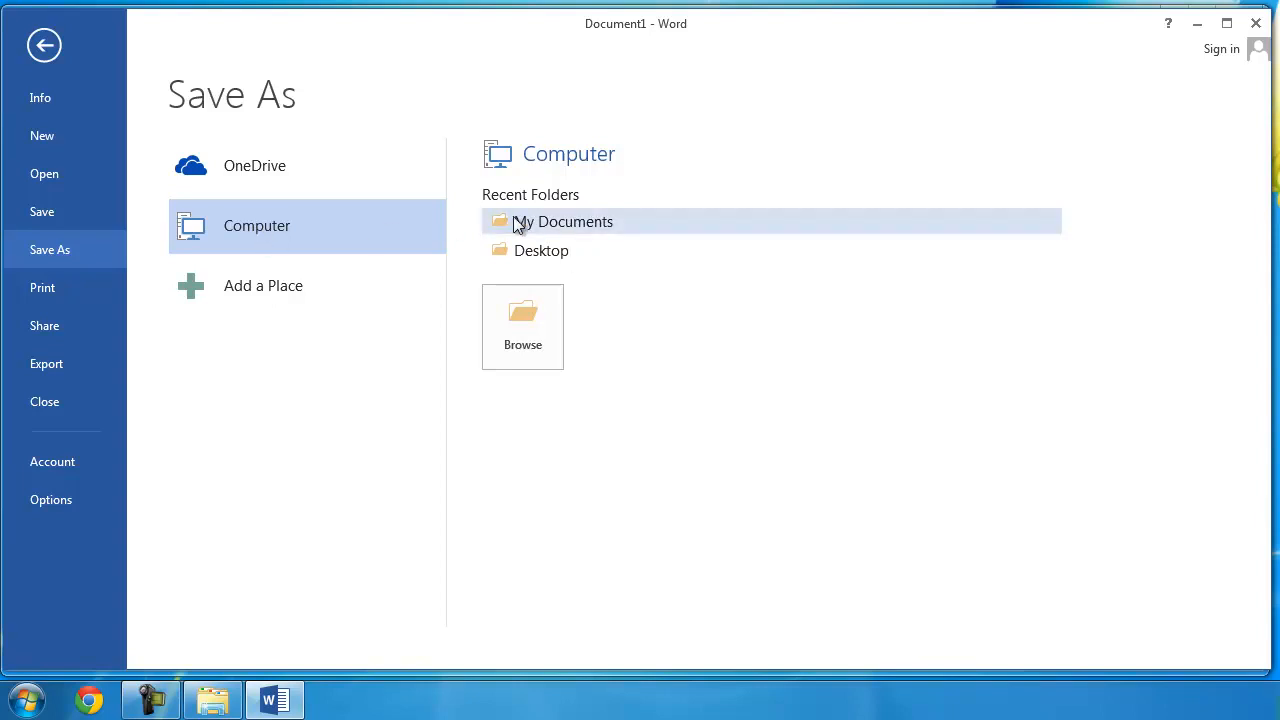
mouse_move(576, 224)
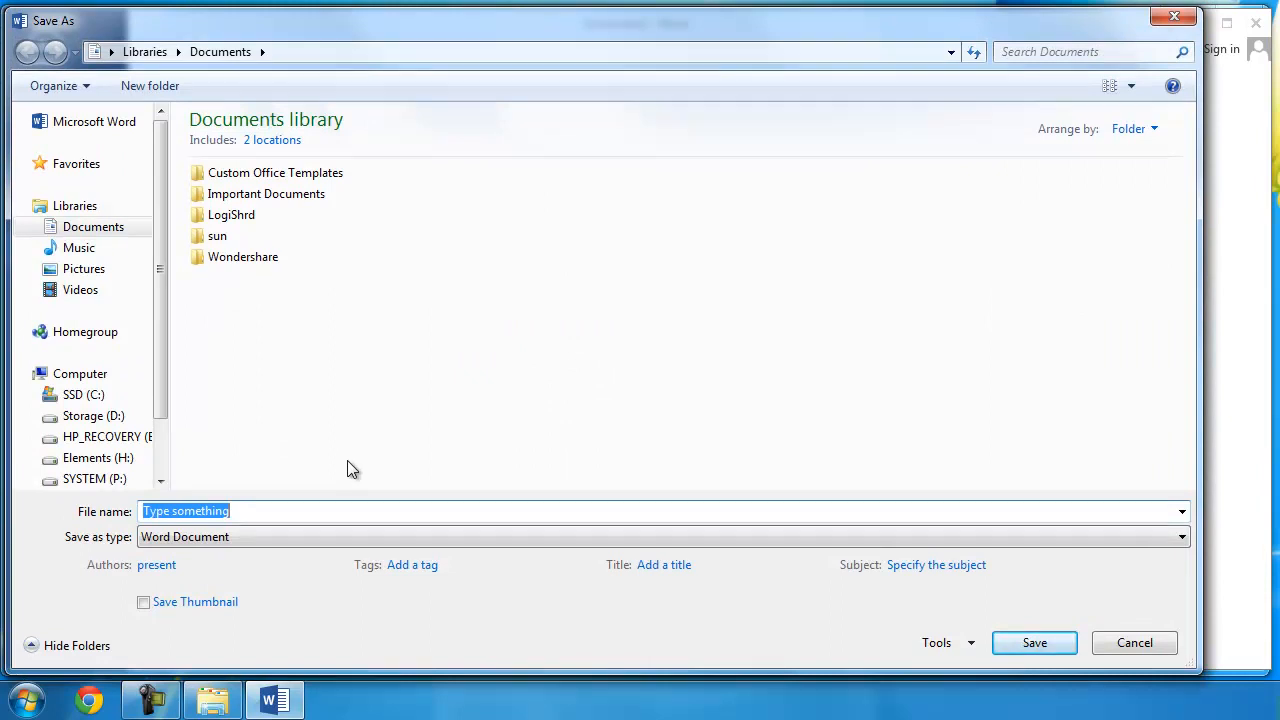
mouse_move(720, 476)
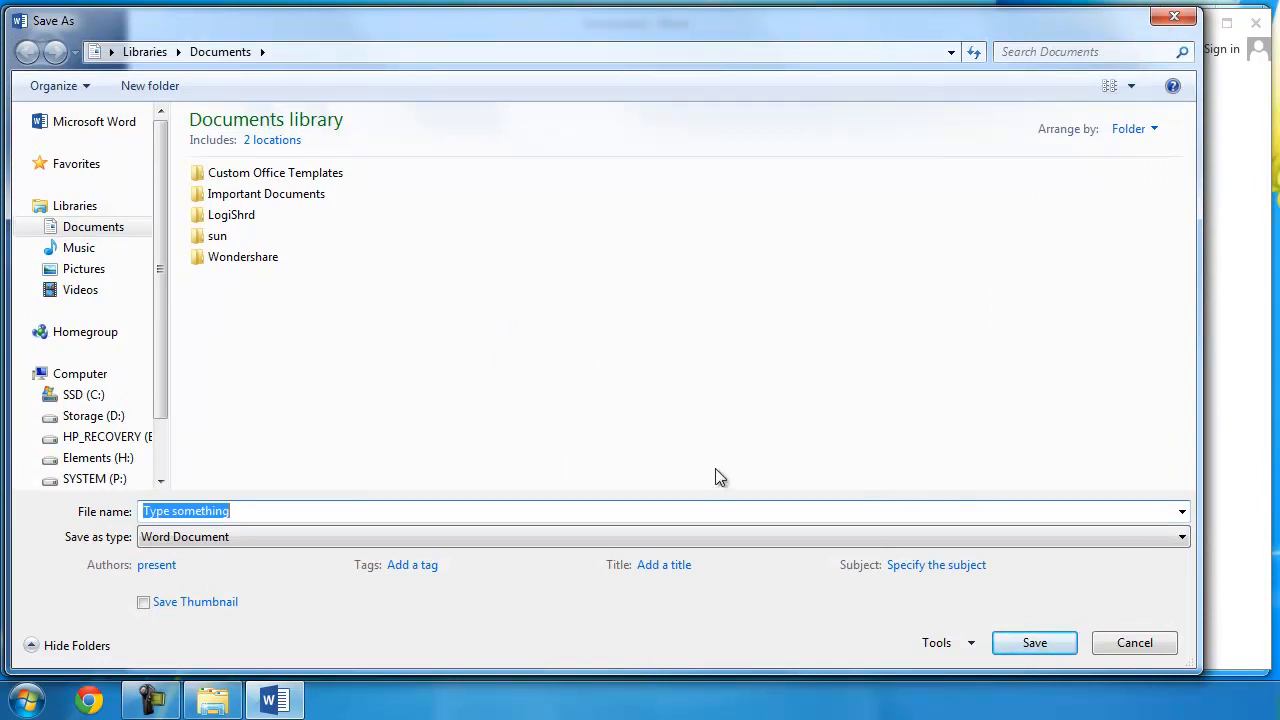
mouse_move(268, 130)
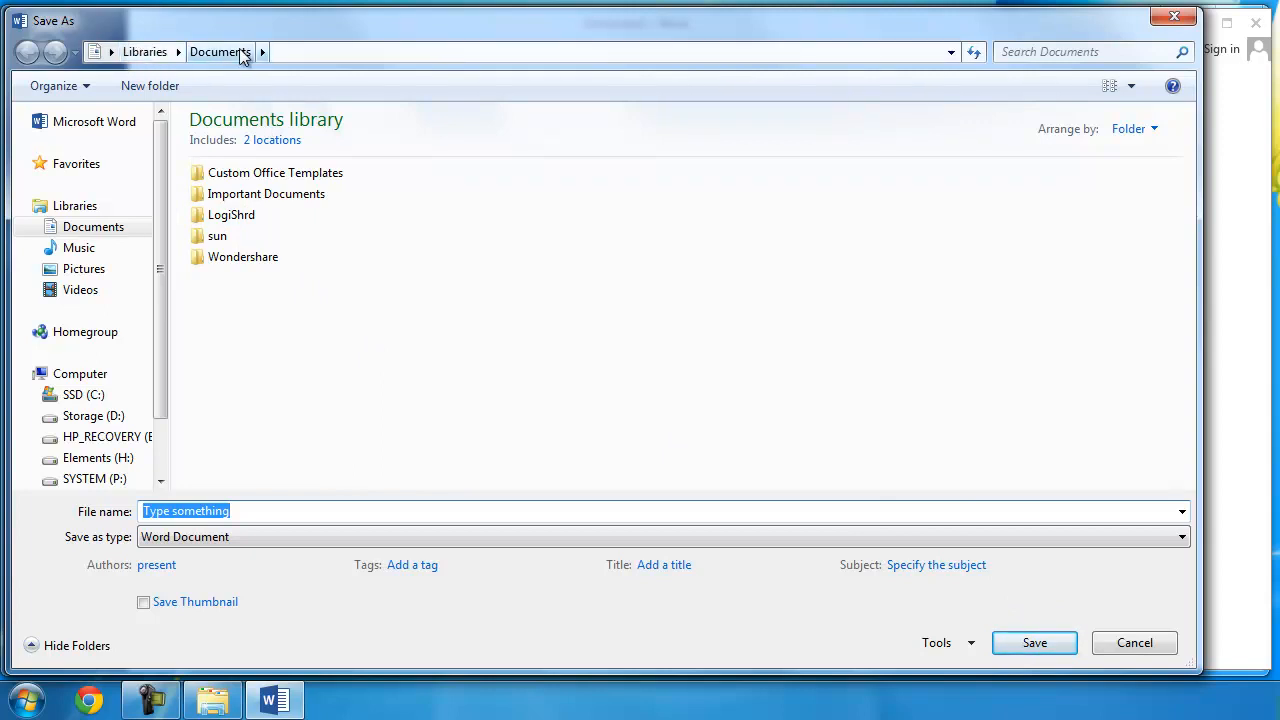
- Save the file as 'Type something' into My Documents and view its details in Explorer
click(92, 226)
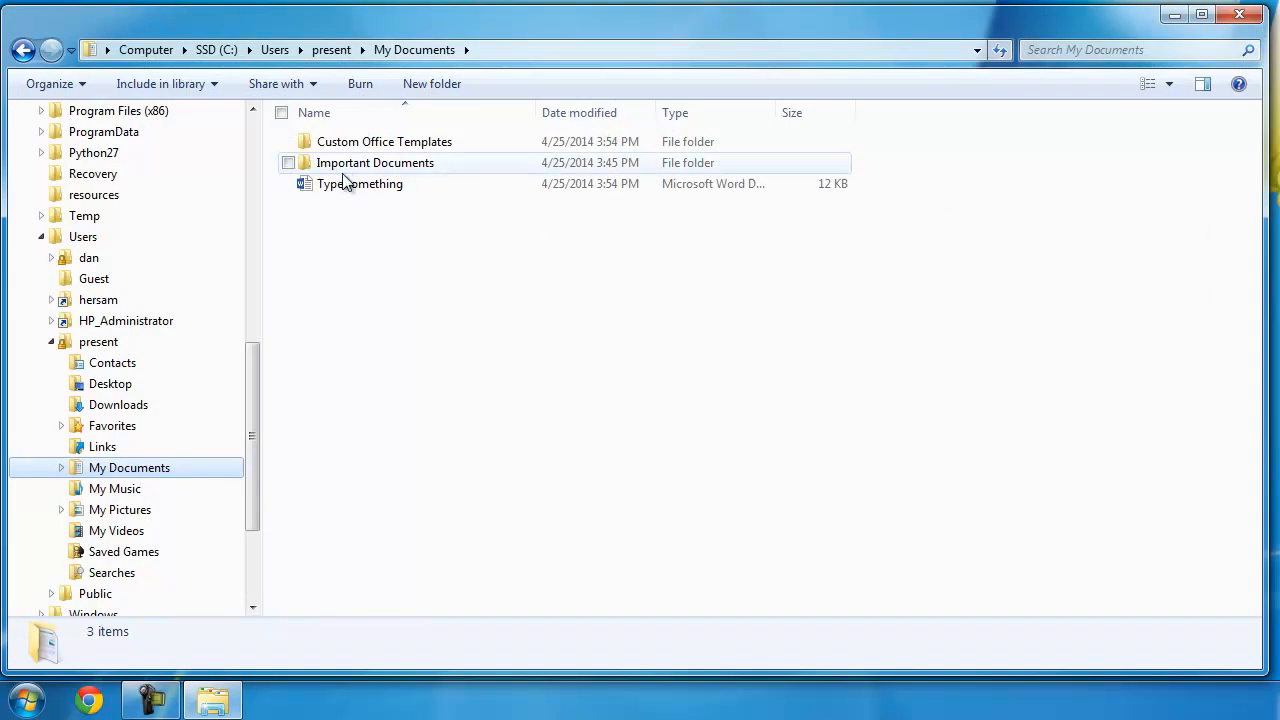
click(360, 184)
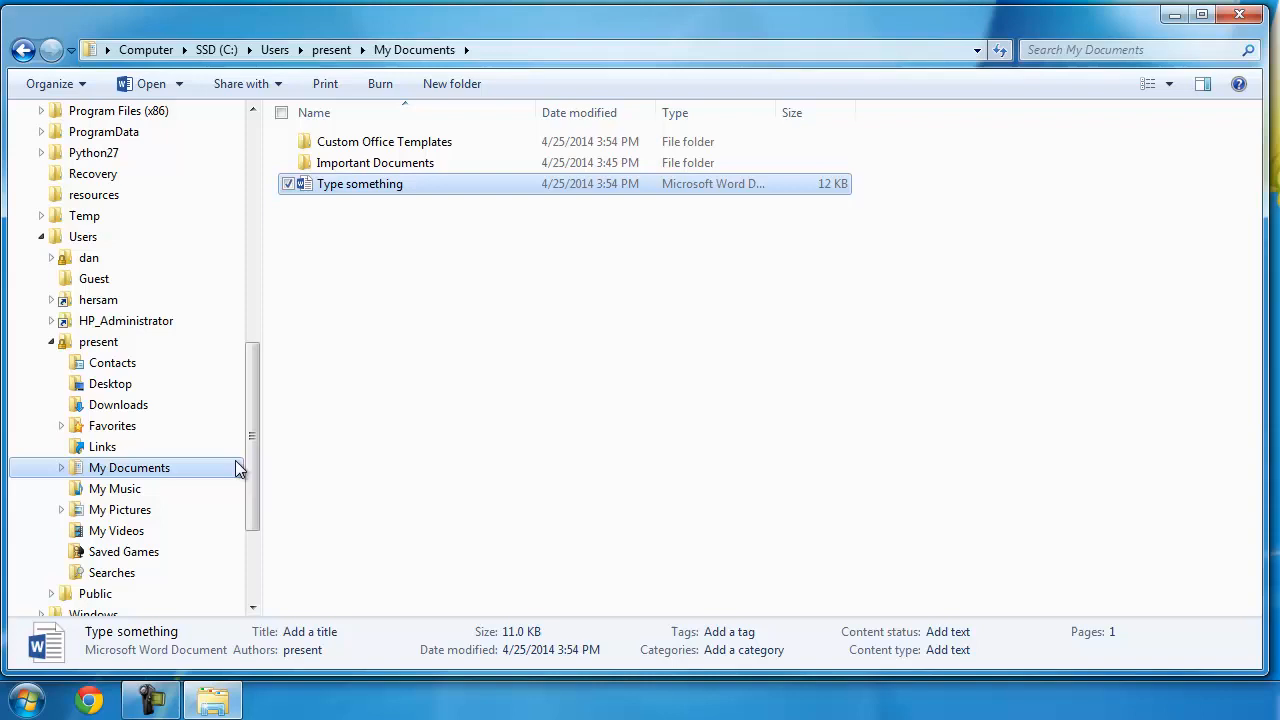
mouse_move(400, 194)
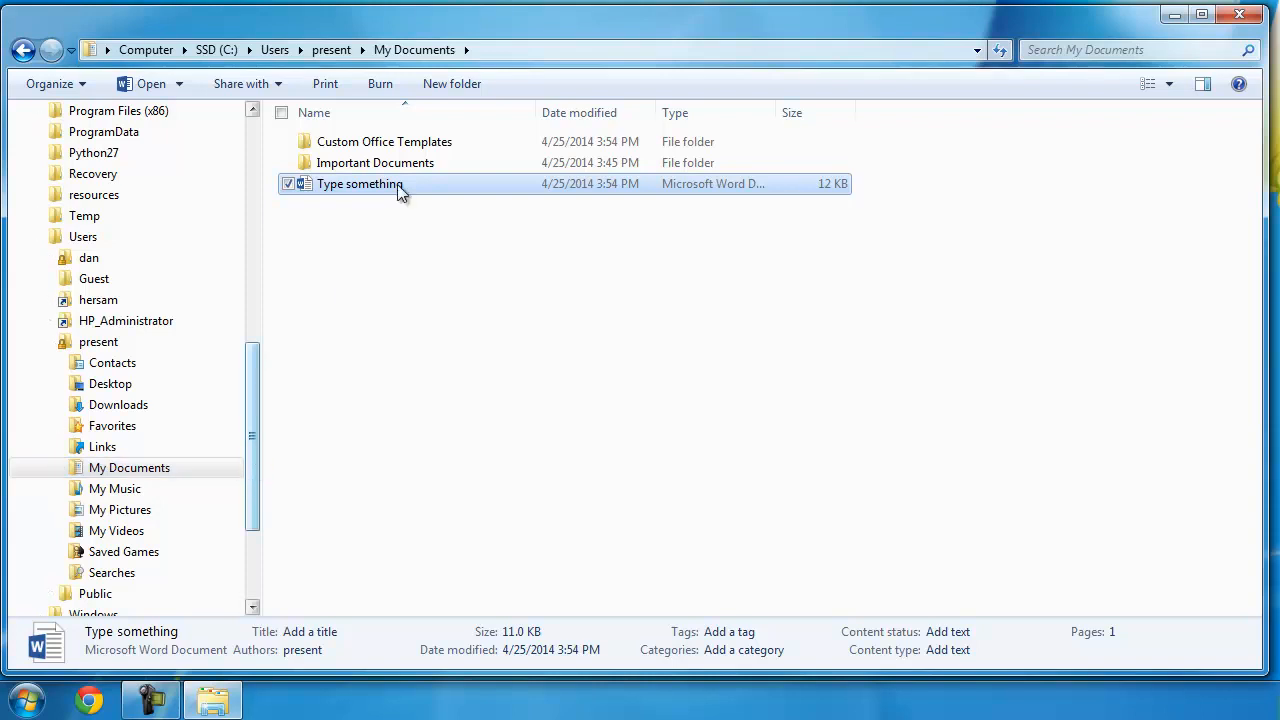
mouse_move(644, 310)
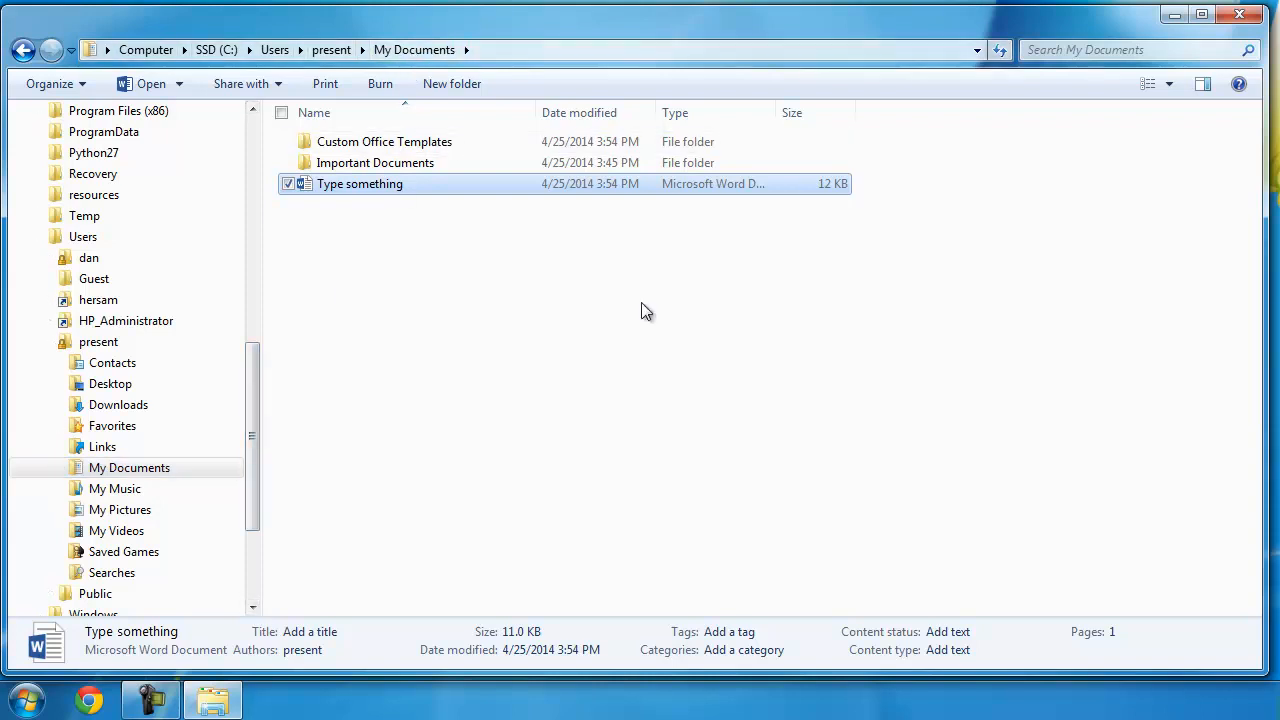
mouse_move(462, 216)
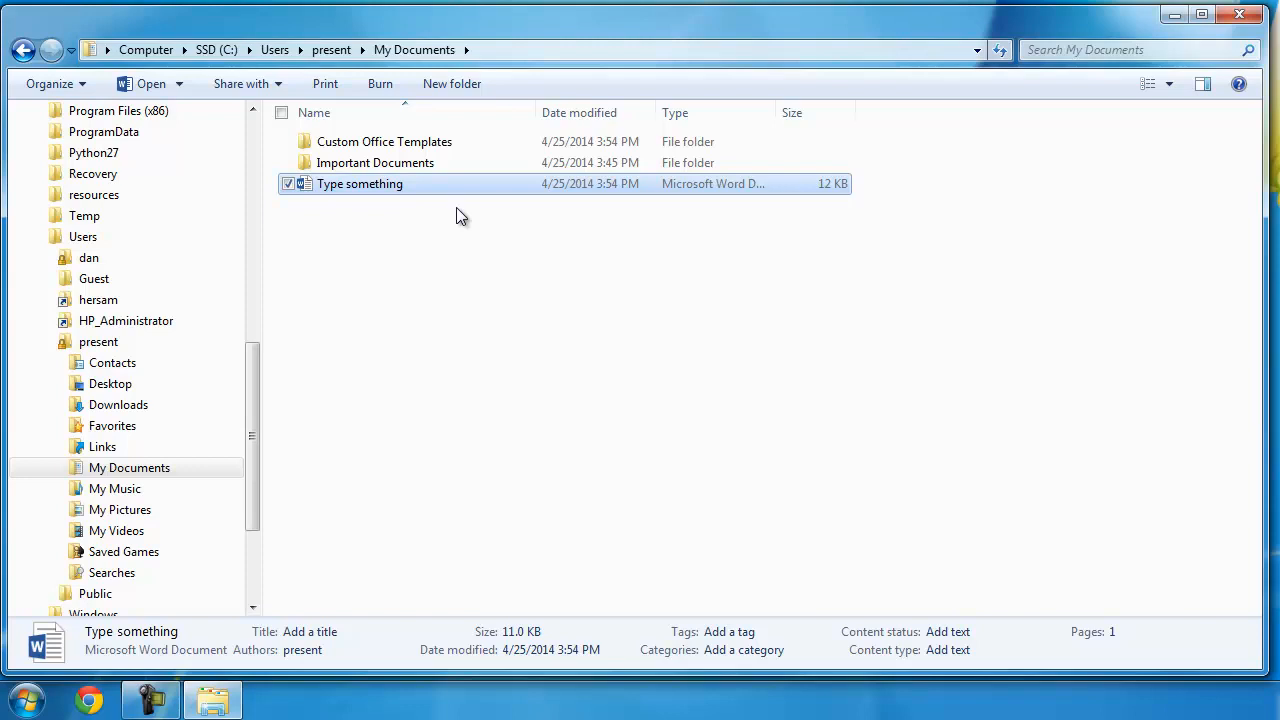
mouse_move(416, 388)
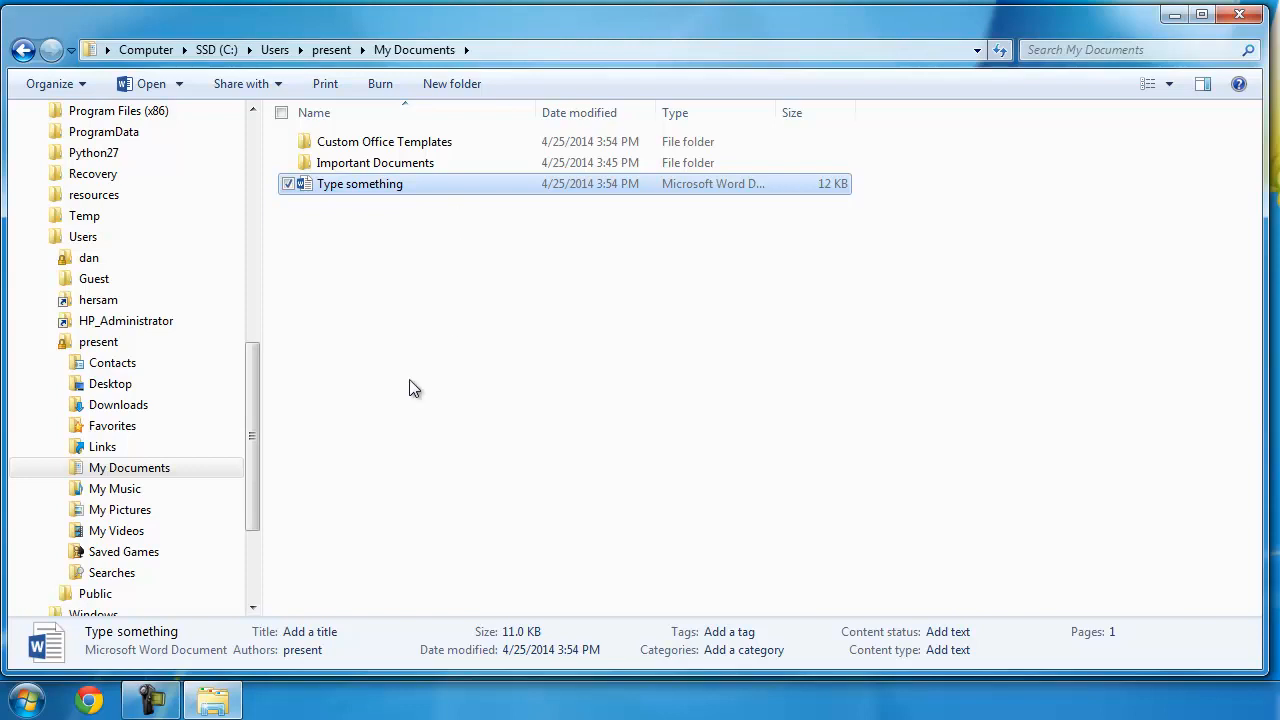
click(128, 468)
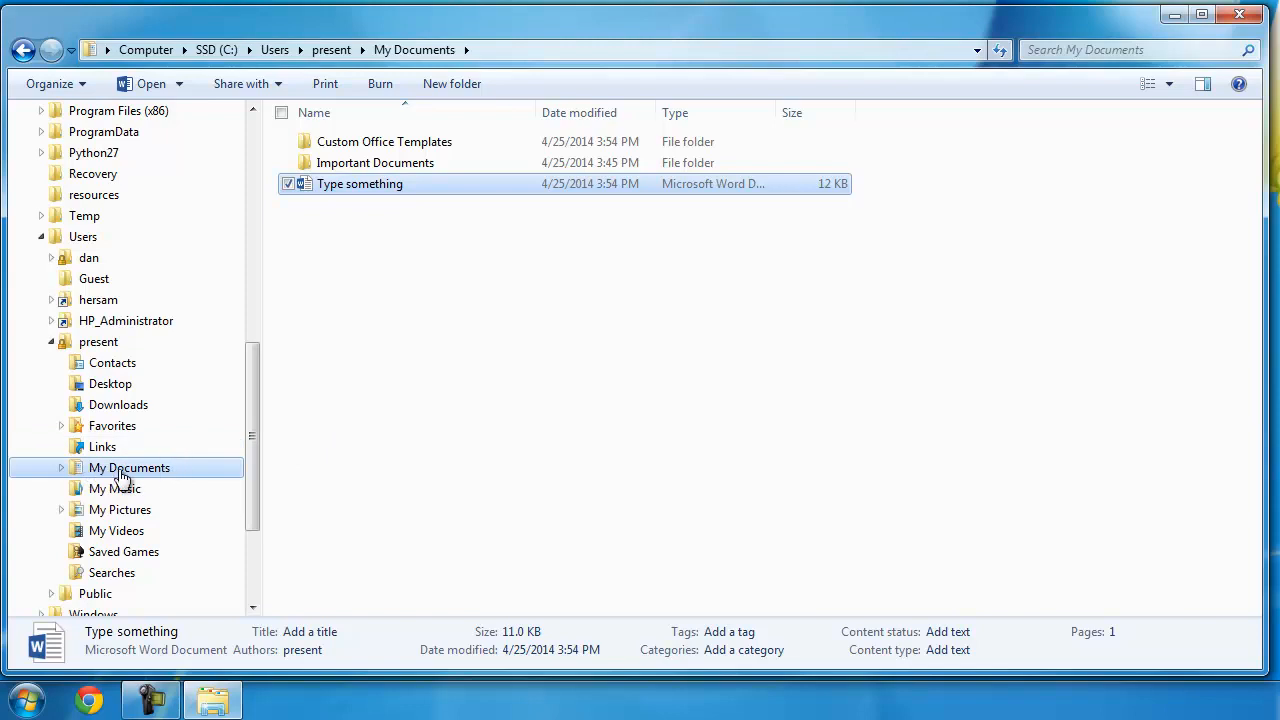
mouse_move(252, 264)
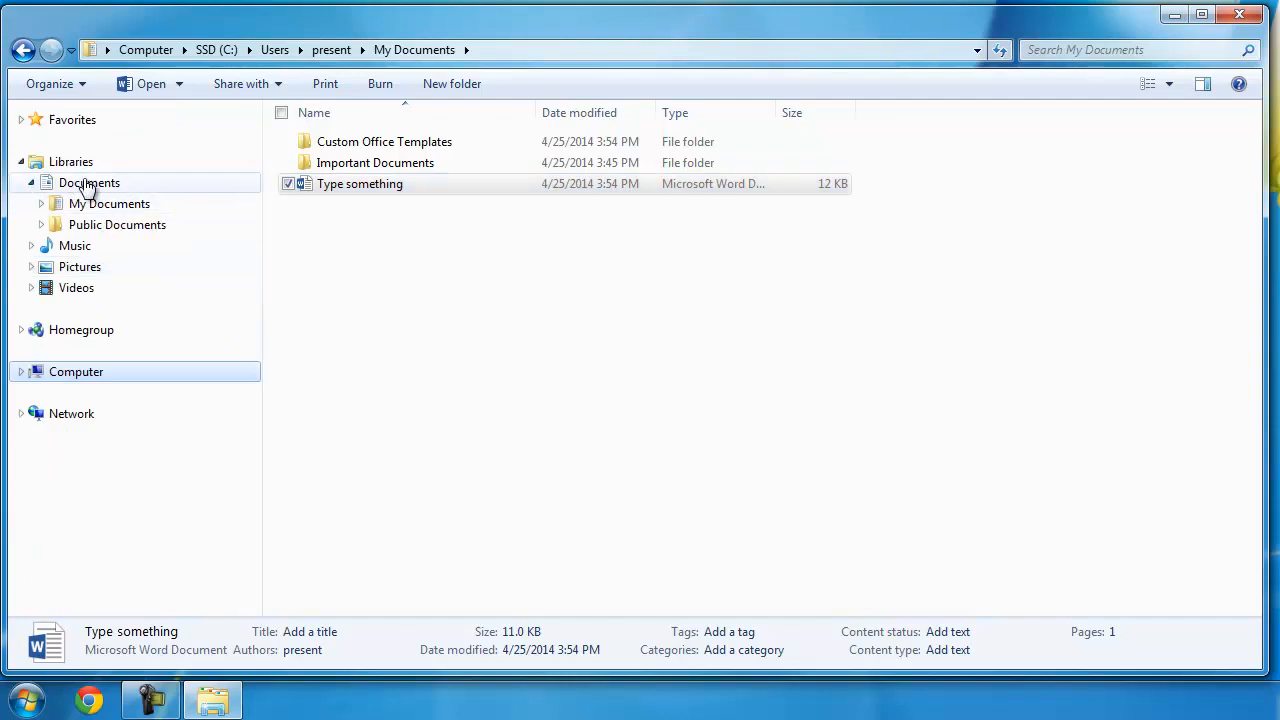
click(88, 182)
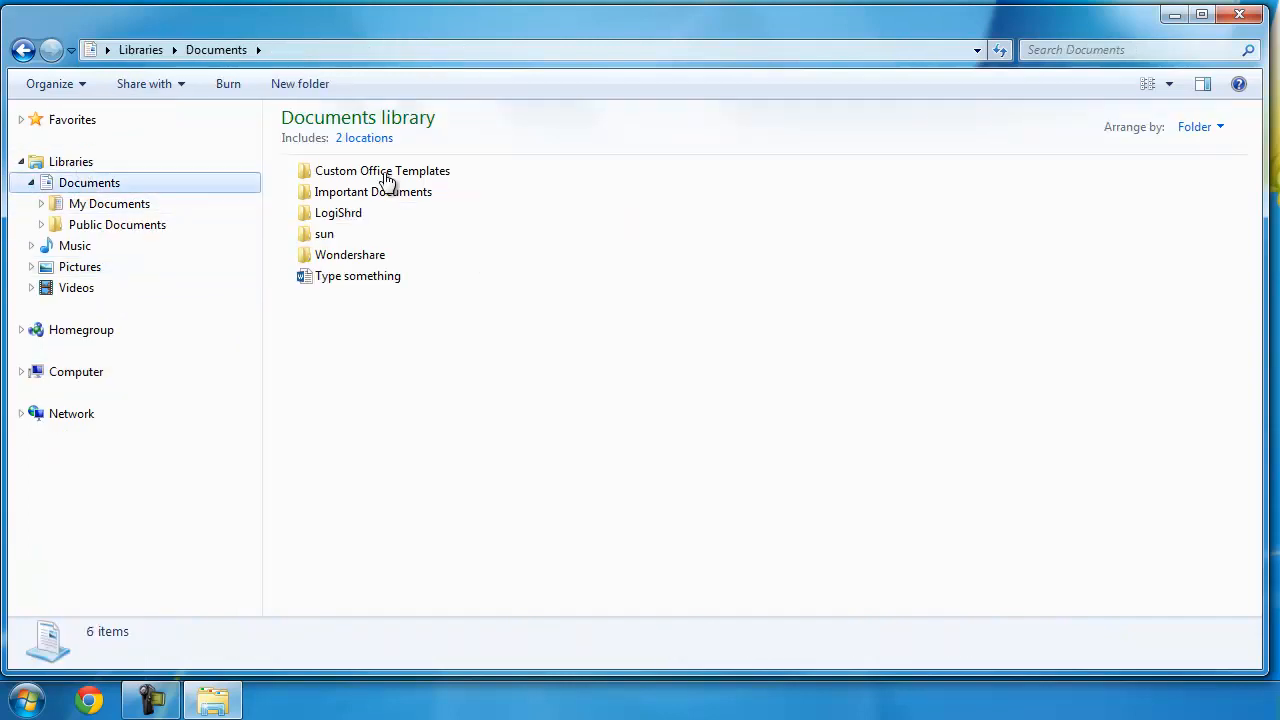
mouse_move(356, 276)
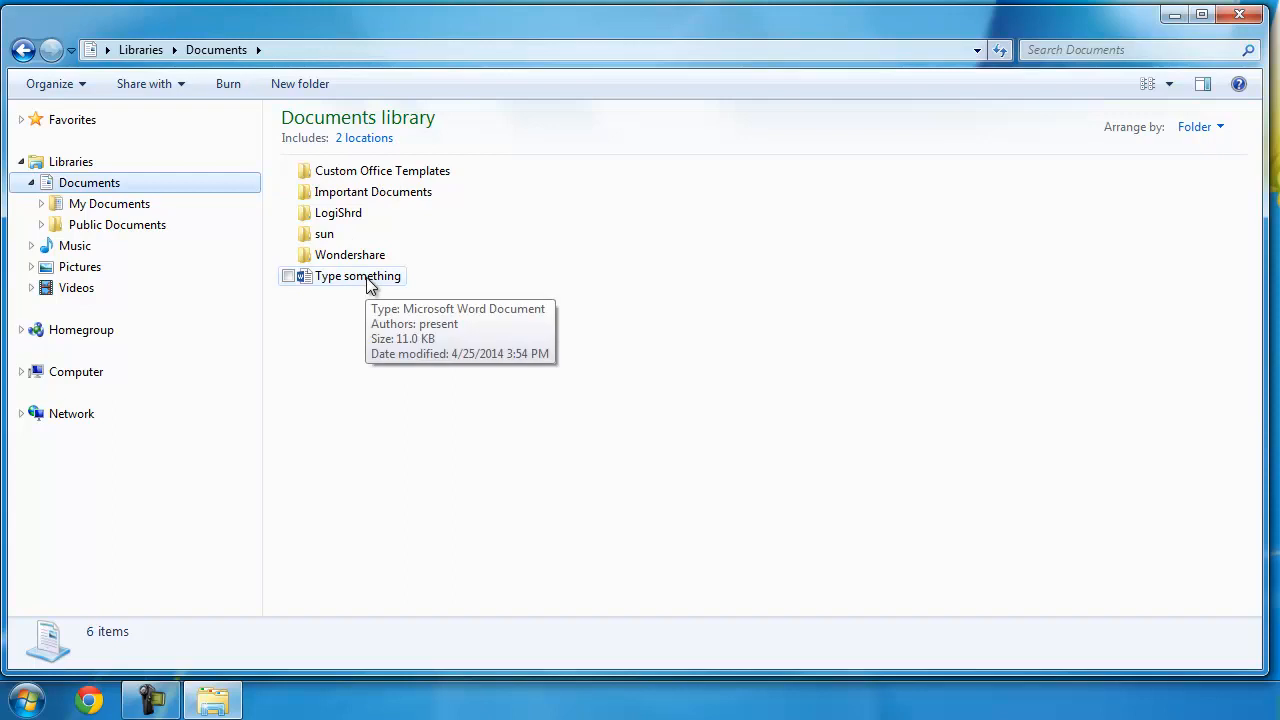
double_click(356, 276)
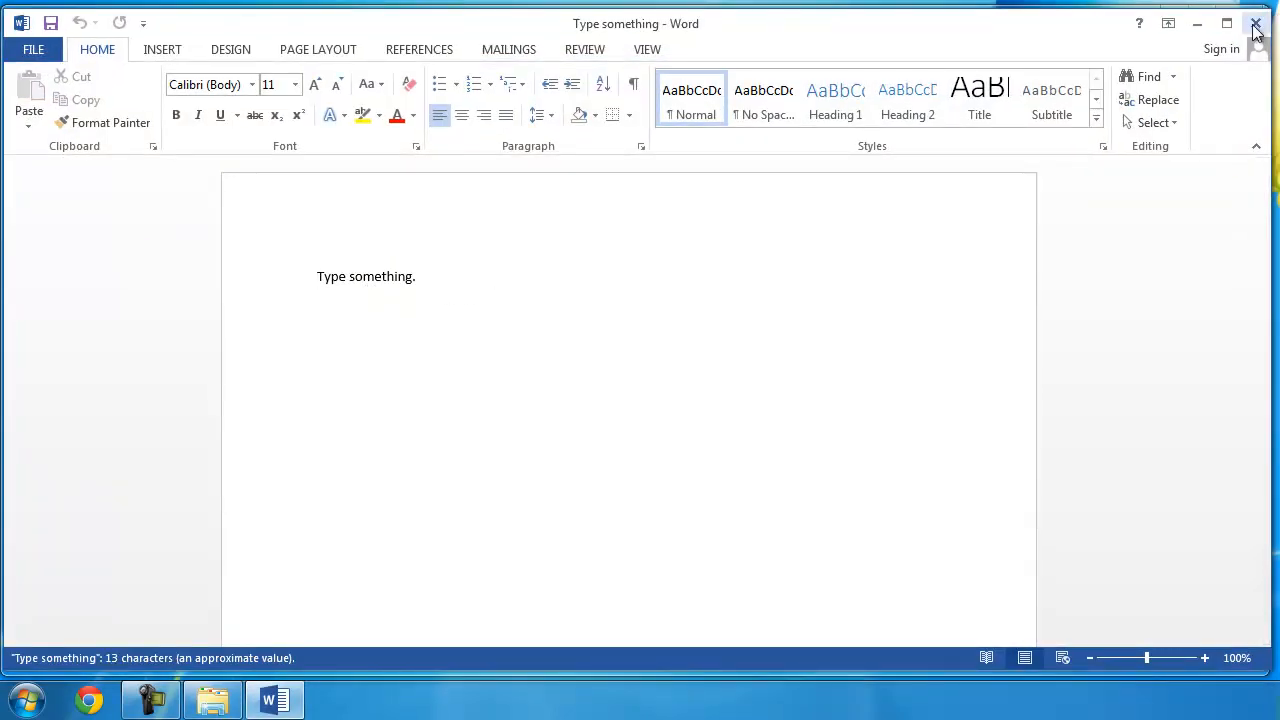
click(1256, 24)
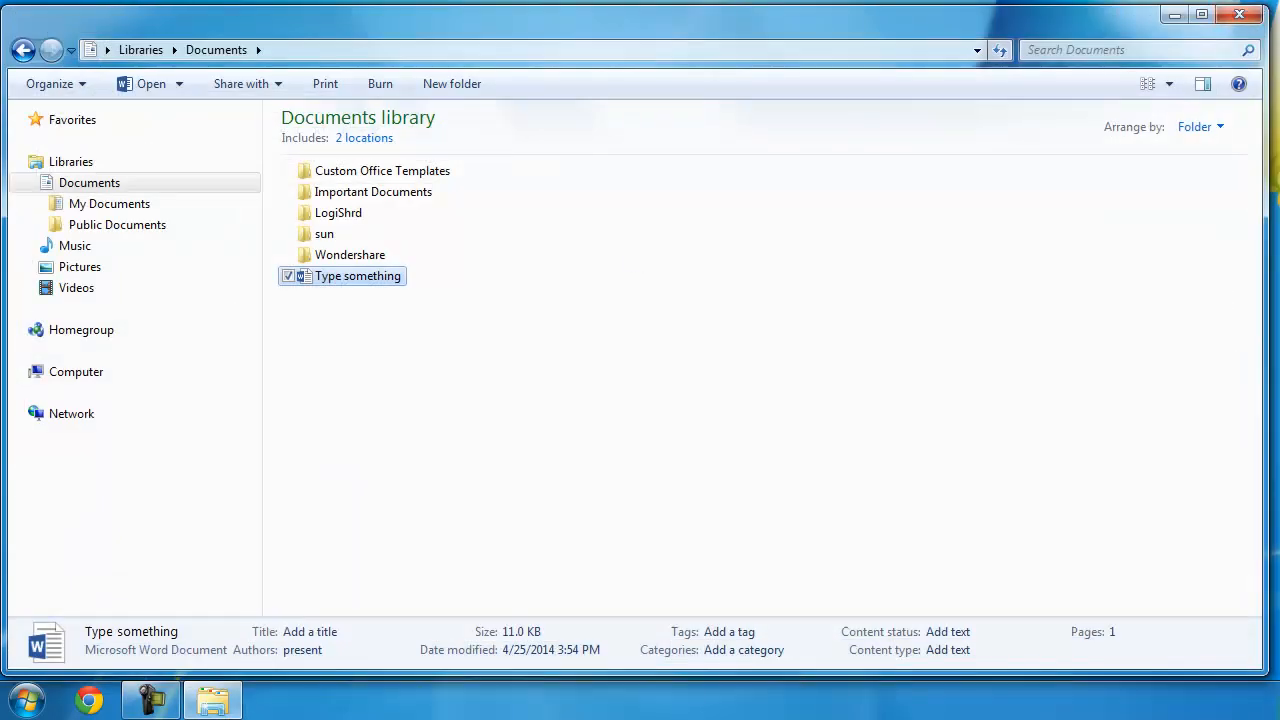
- Search Google for 'example document' and open the Rhode Island public documents page
click(88, 700)
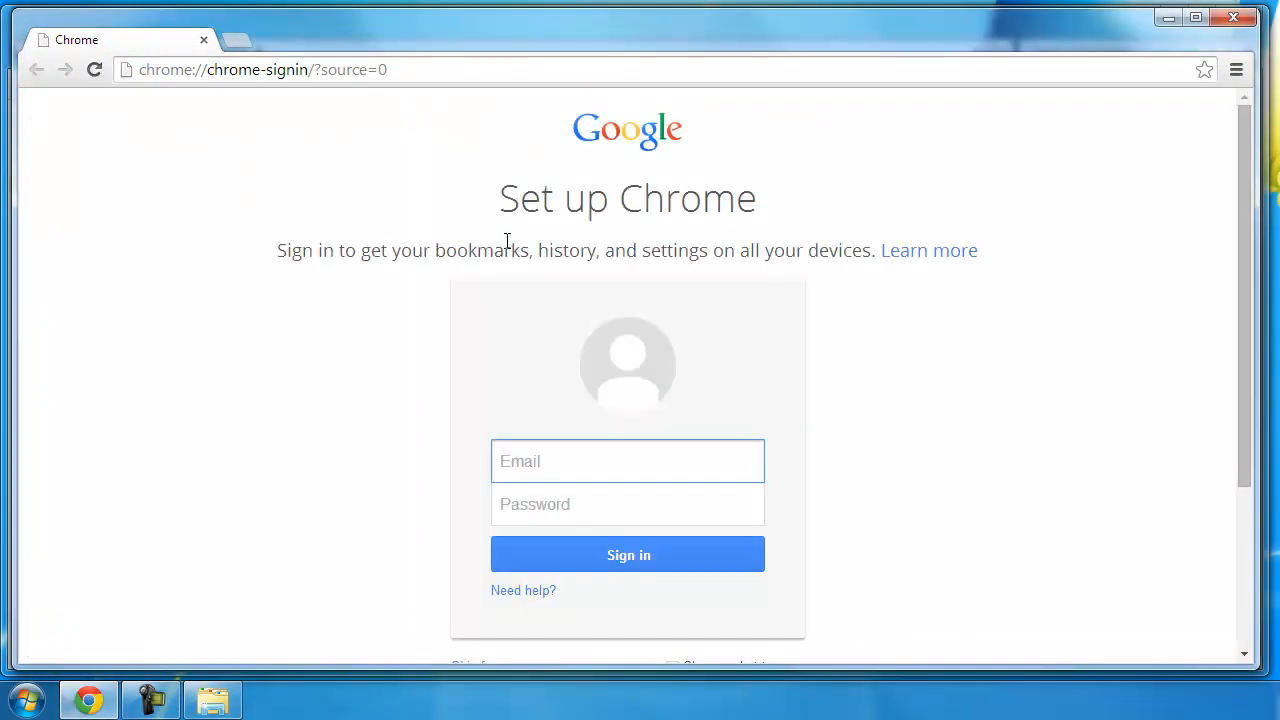
click(296, 68)
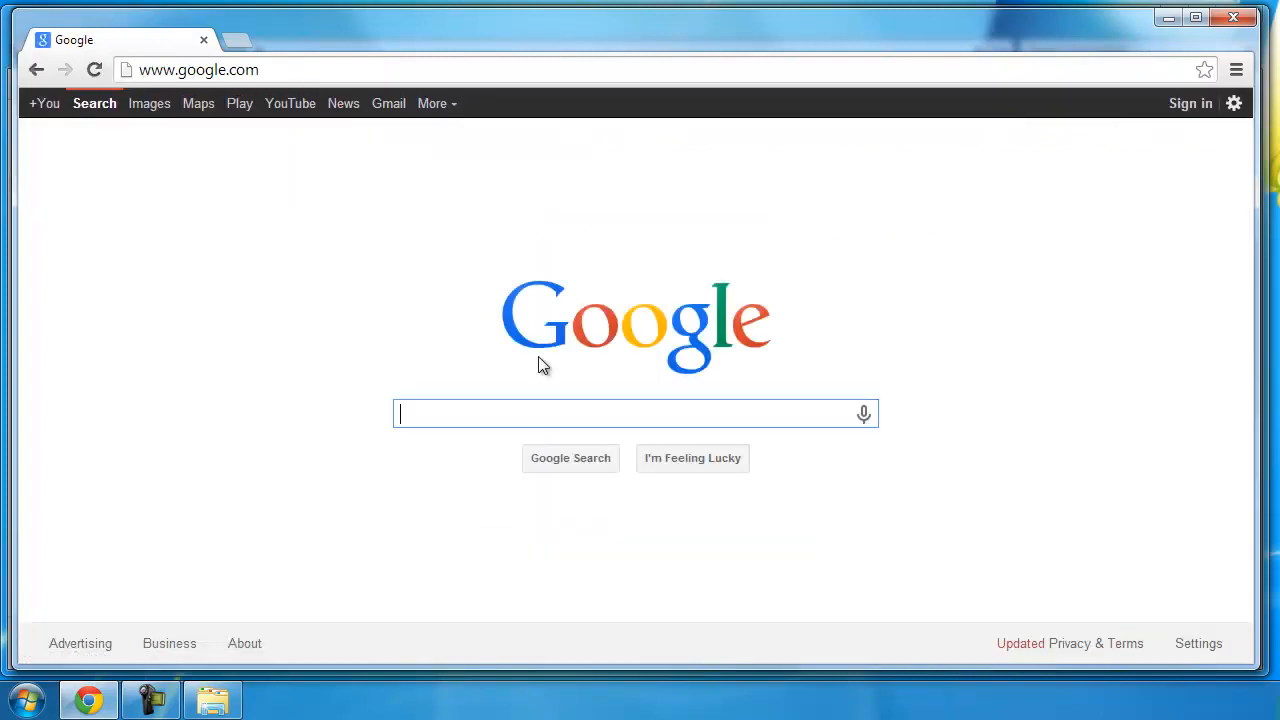
text(example document)
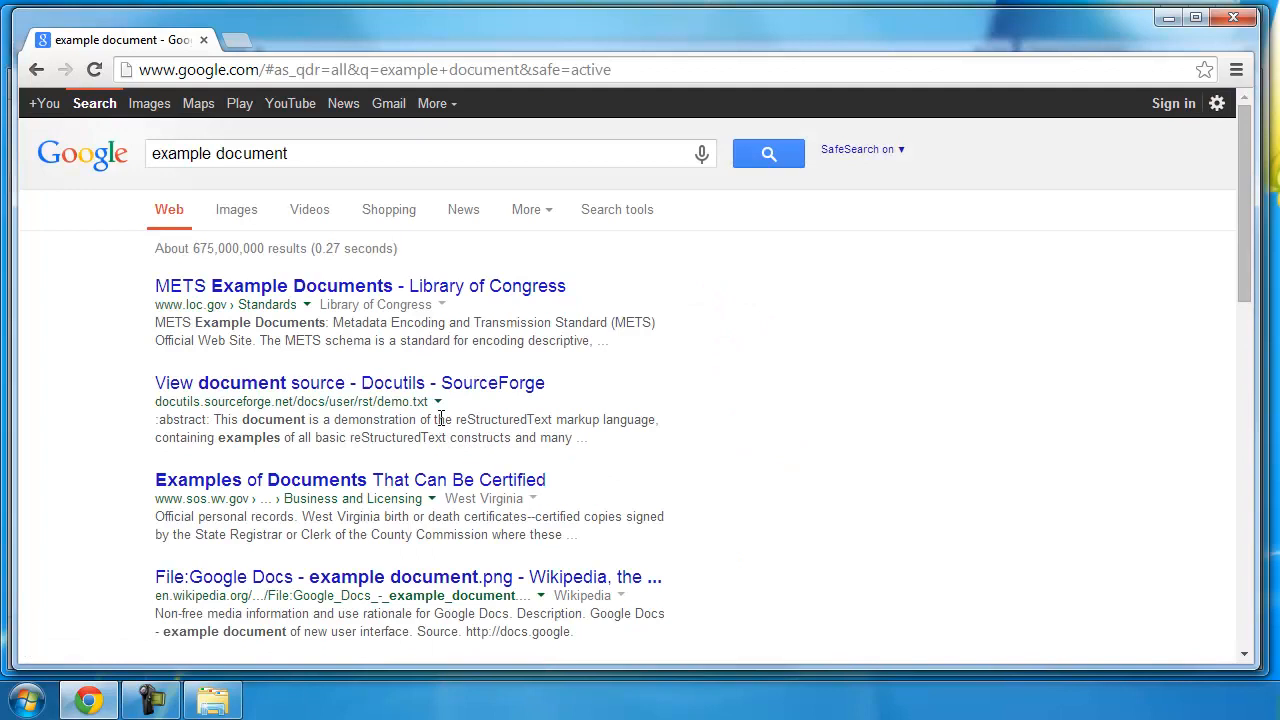
click(350, 480)
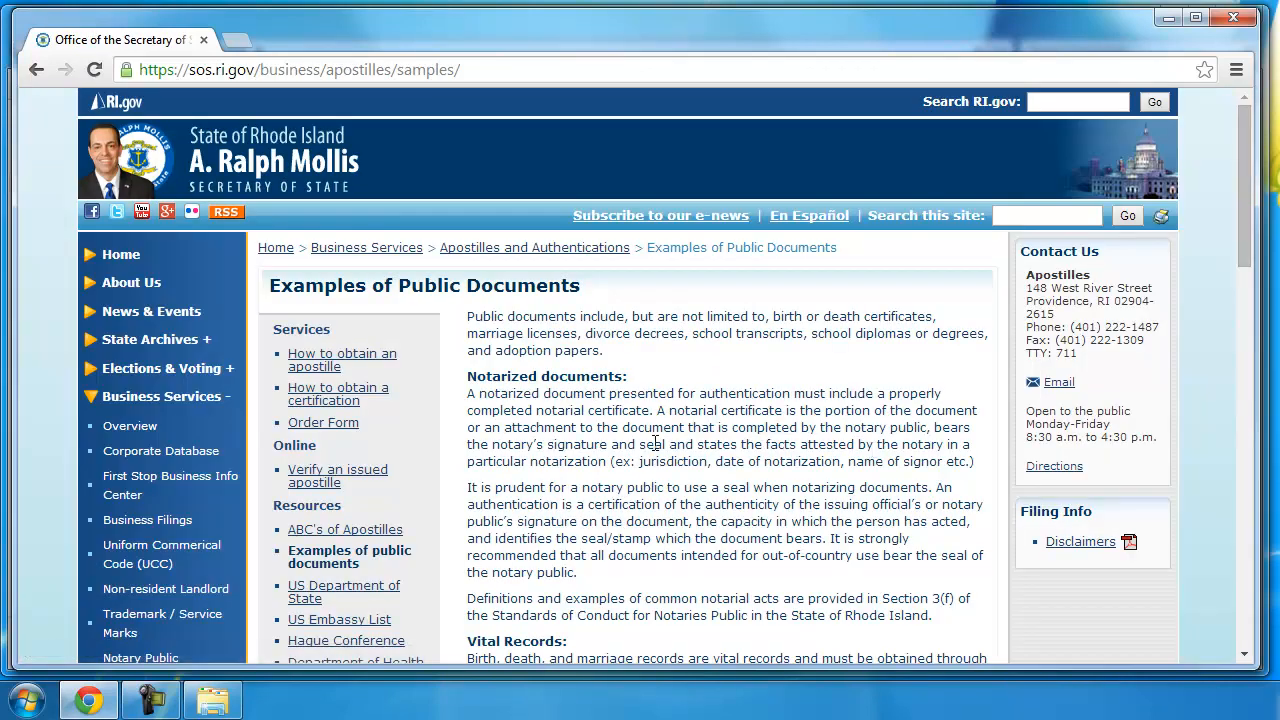
- Open the Disclaimers PDF from the Rhode Island Secretary of State page
scroll(down, 3)
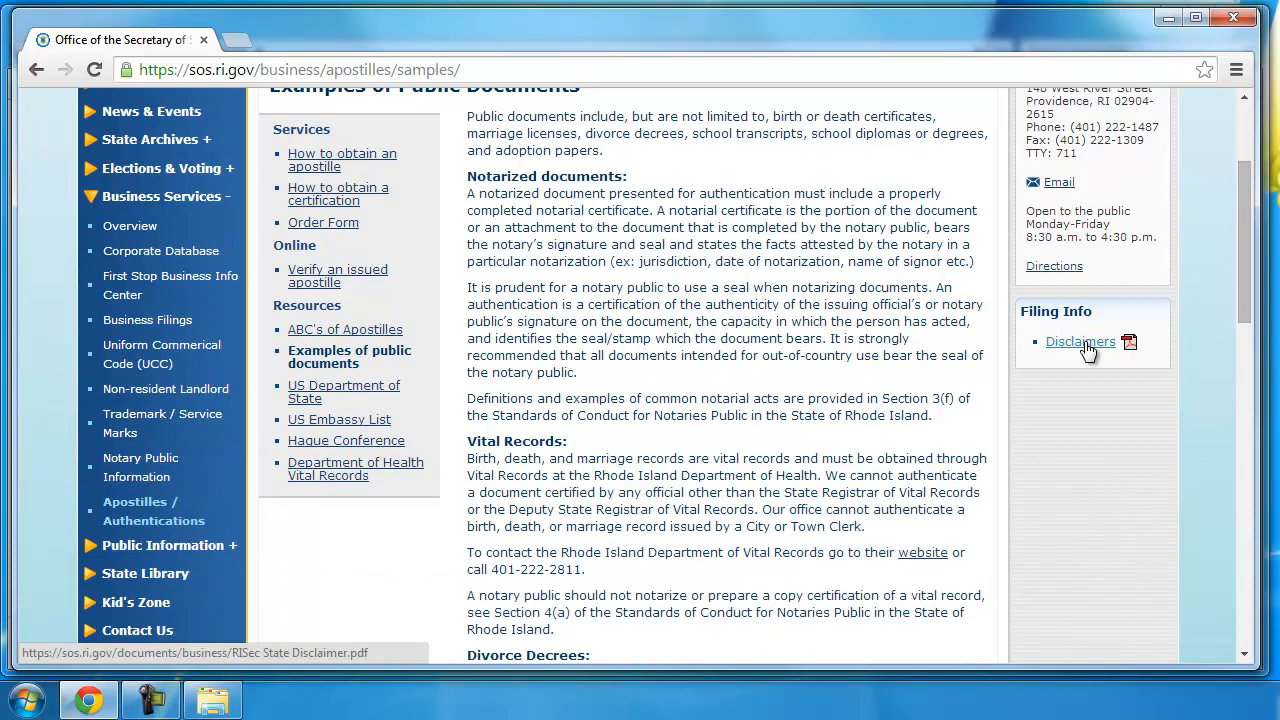
click(1080, 340)
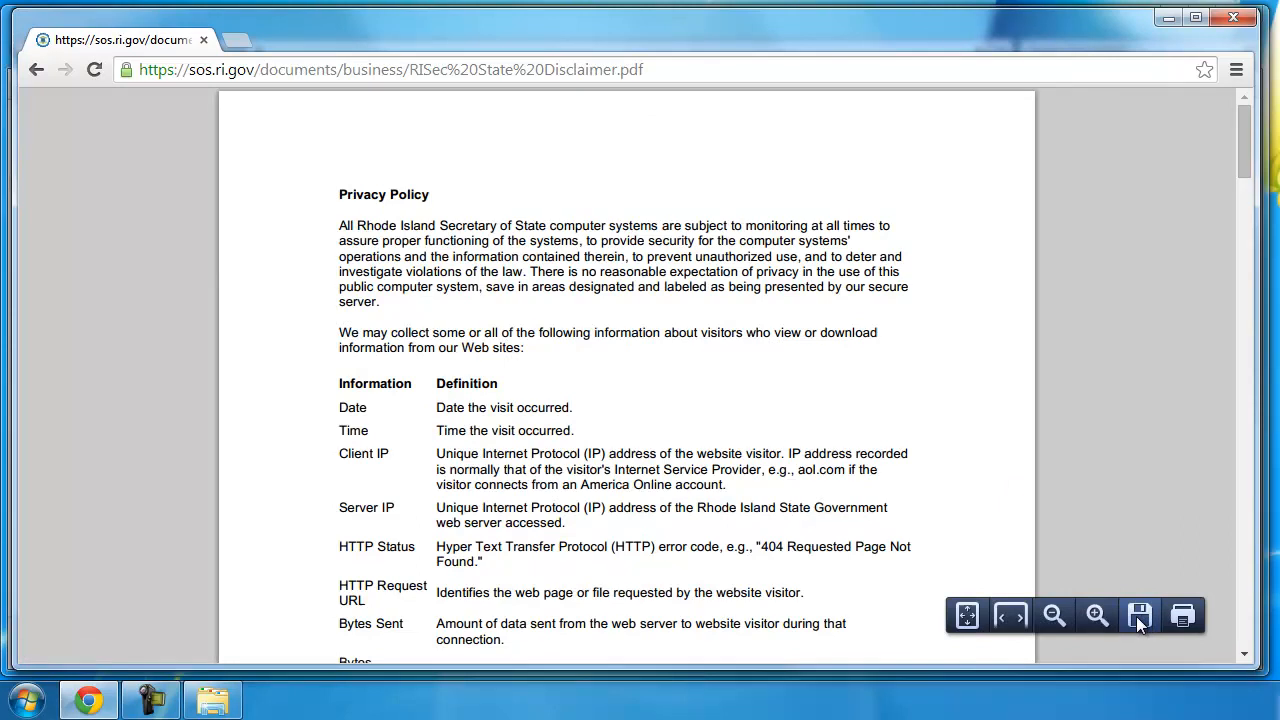
- Save the PDF as 'RISec State Disclaimer' into the Downloads folder
click(1140, 616)
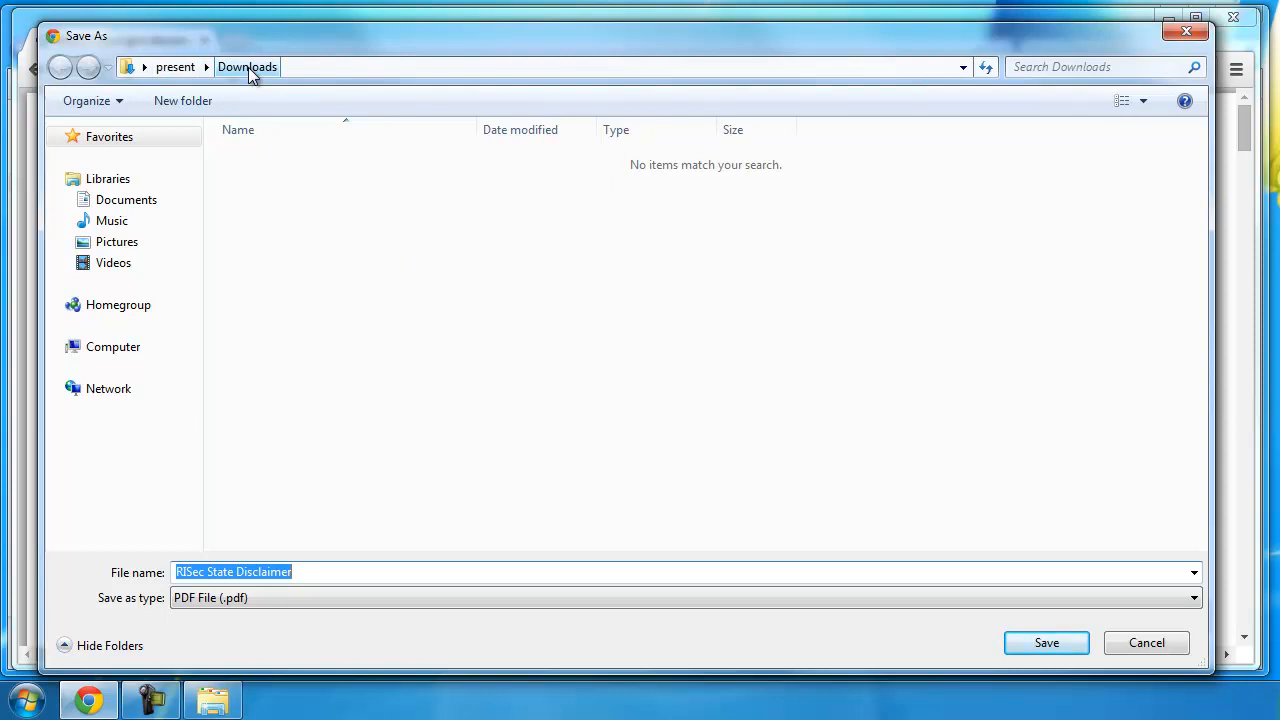
click(108, 136)
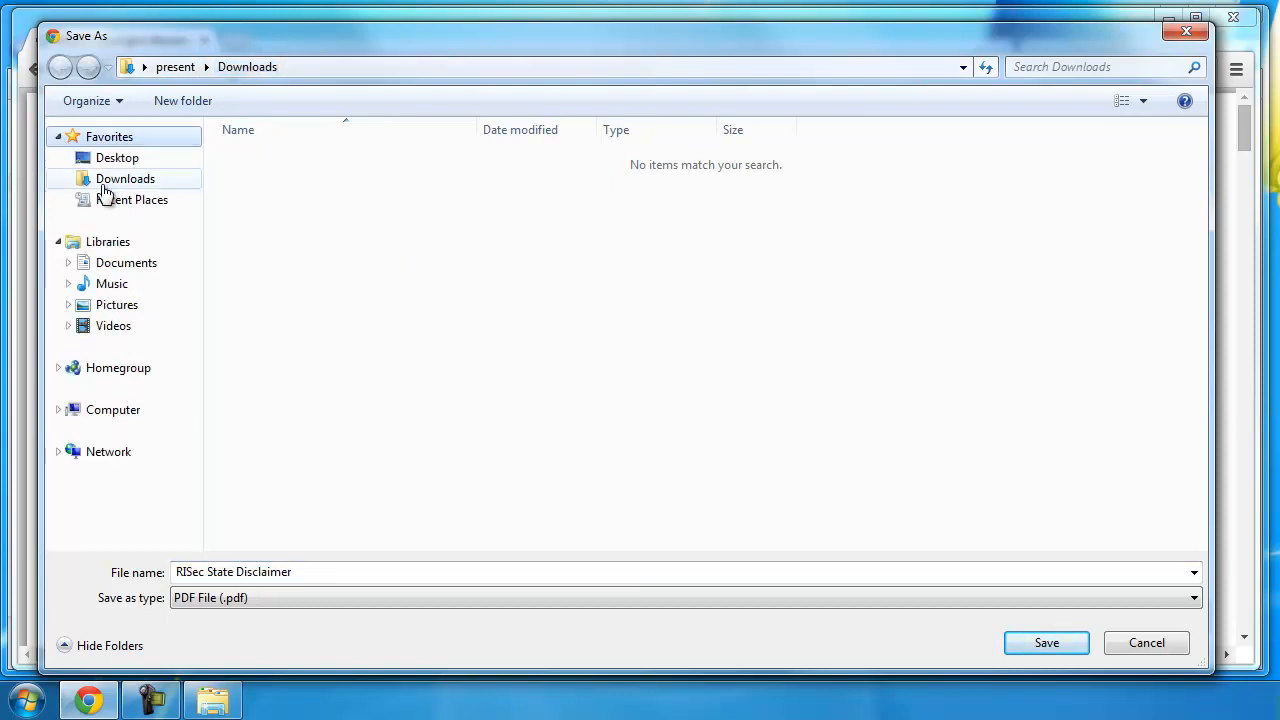
click(124, 178)
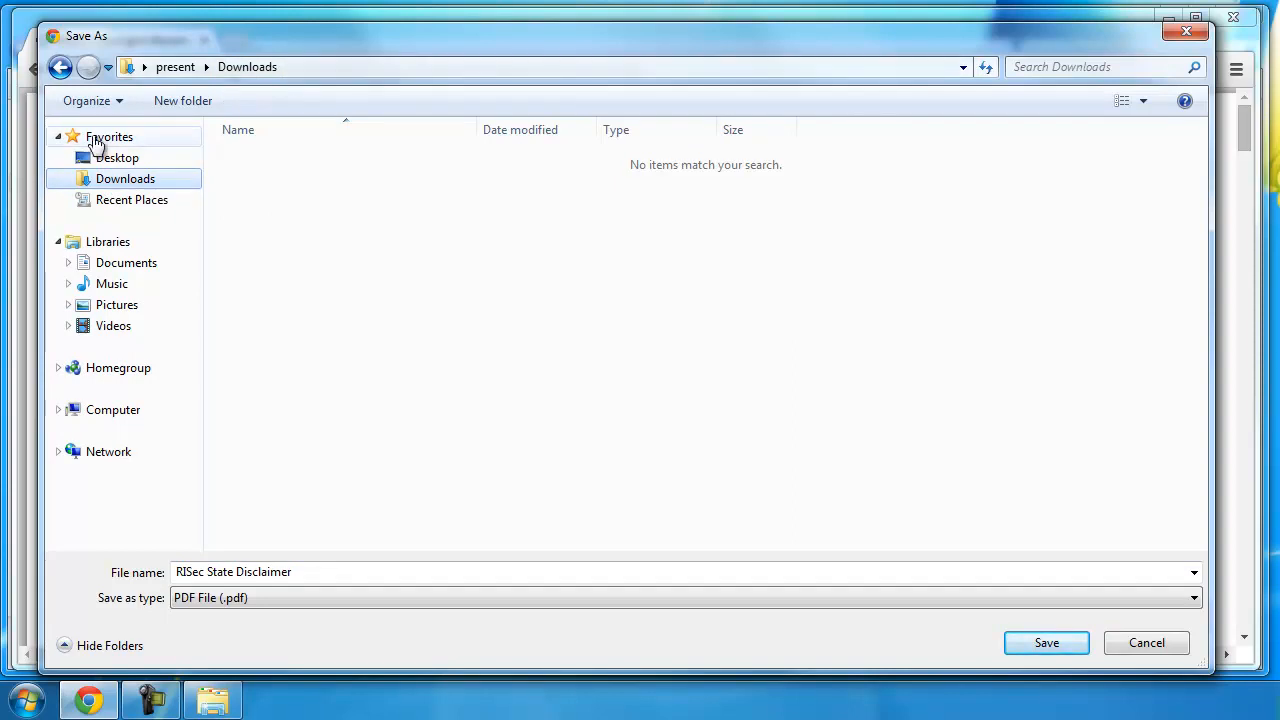
mouse_move(476, 592)
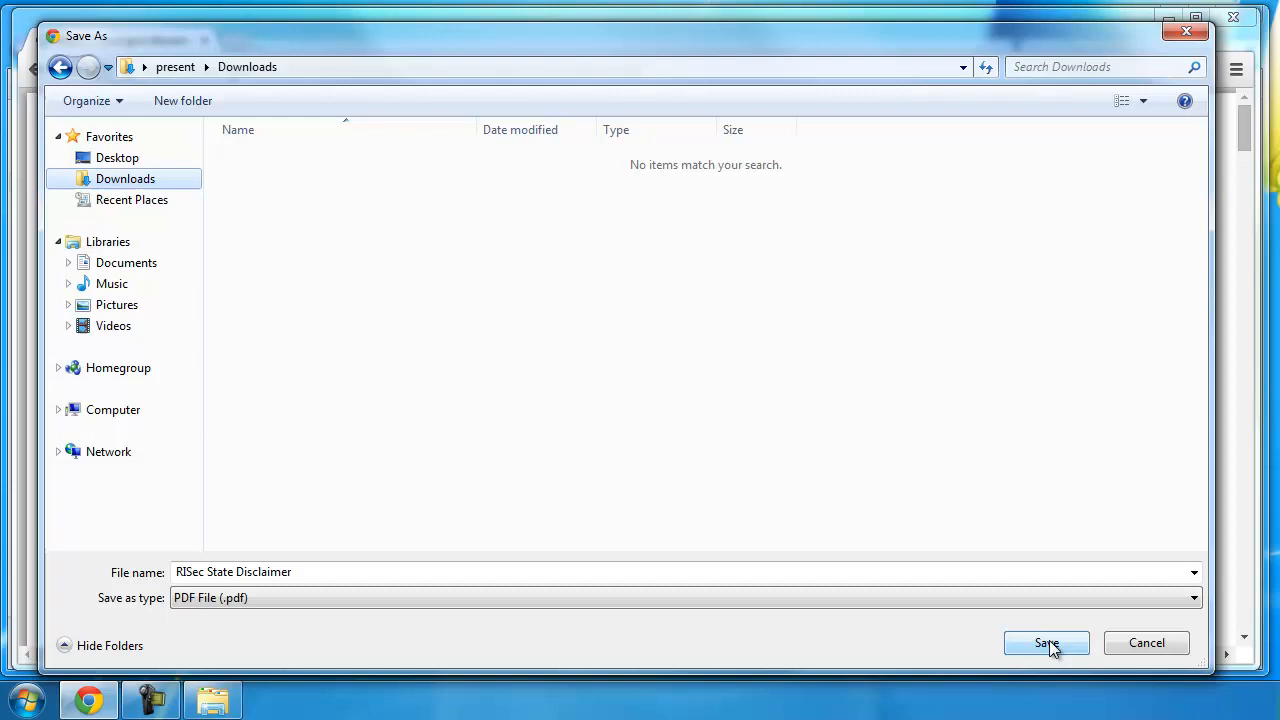
click(1046, 644)
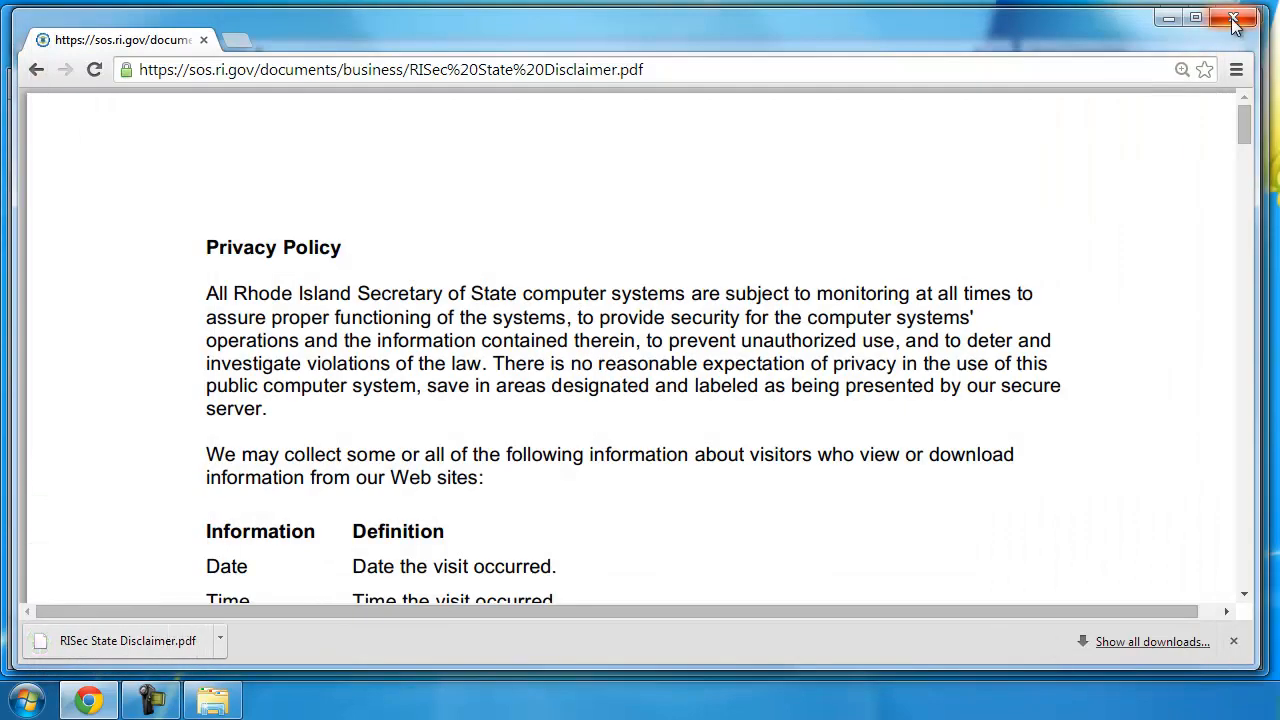
- Close Chrome and browse Computer > SSD (C:) > Users to the user's Downloads folder with the disclaimer PDF
click(1234, 20)
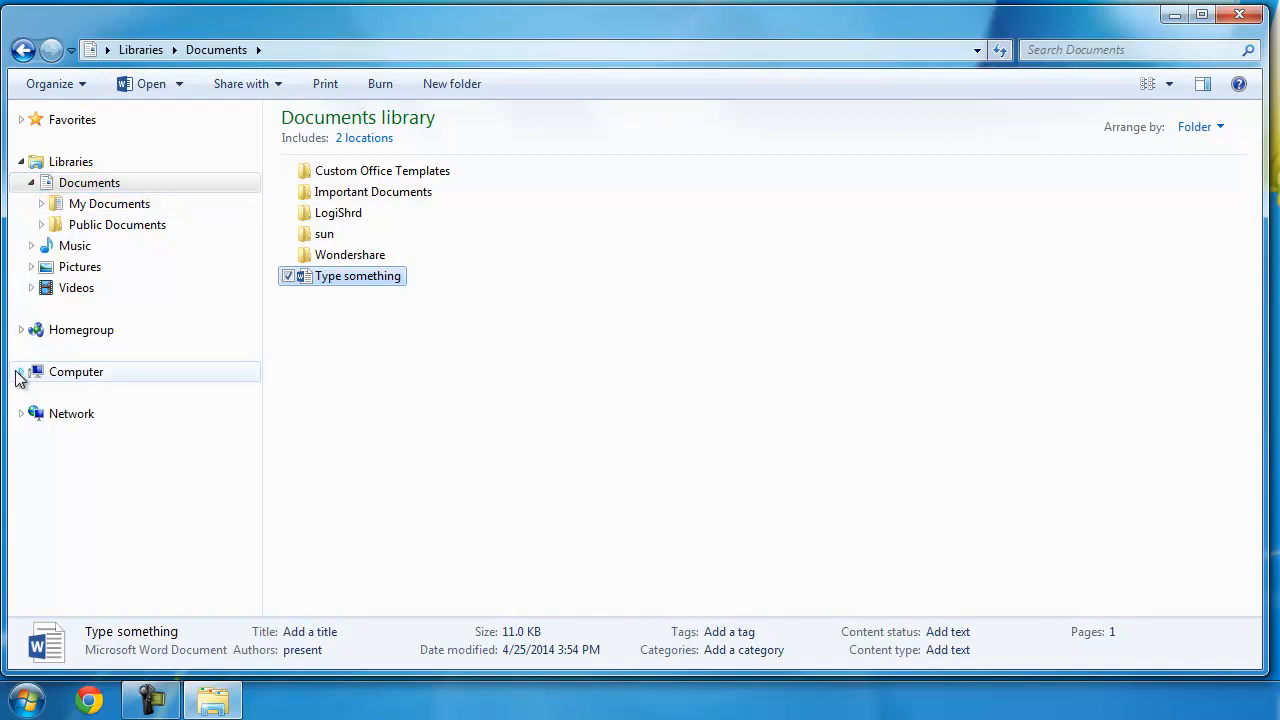
click(20, 370)
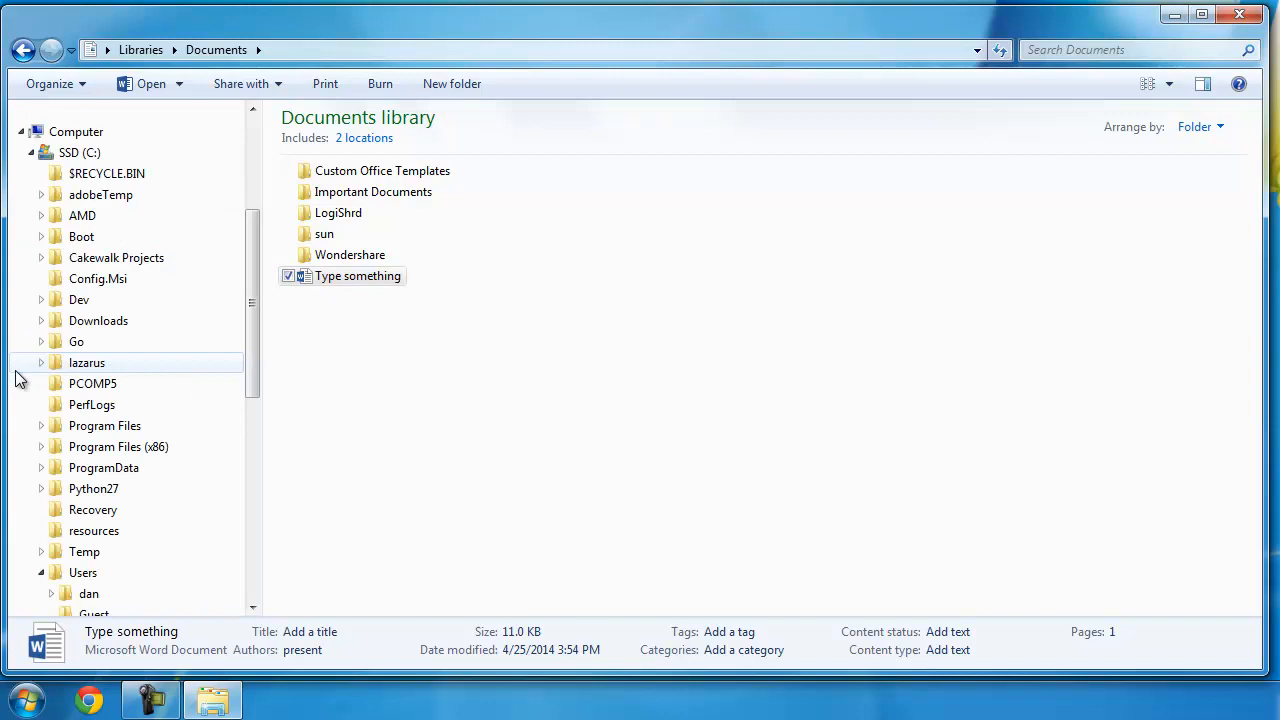
scroll(down, 3)
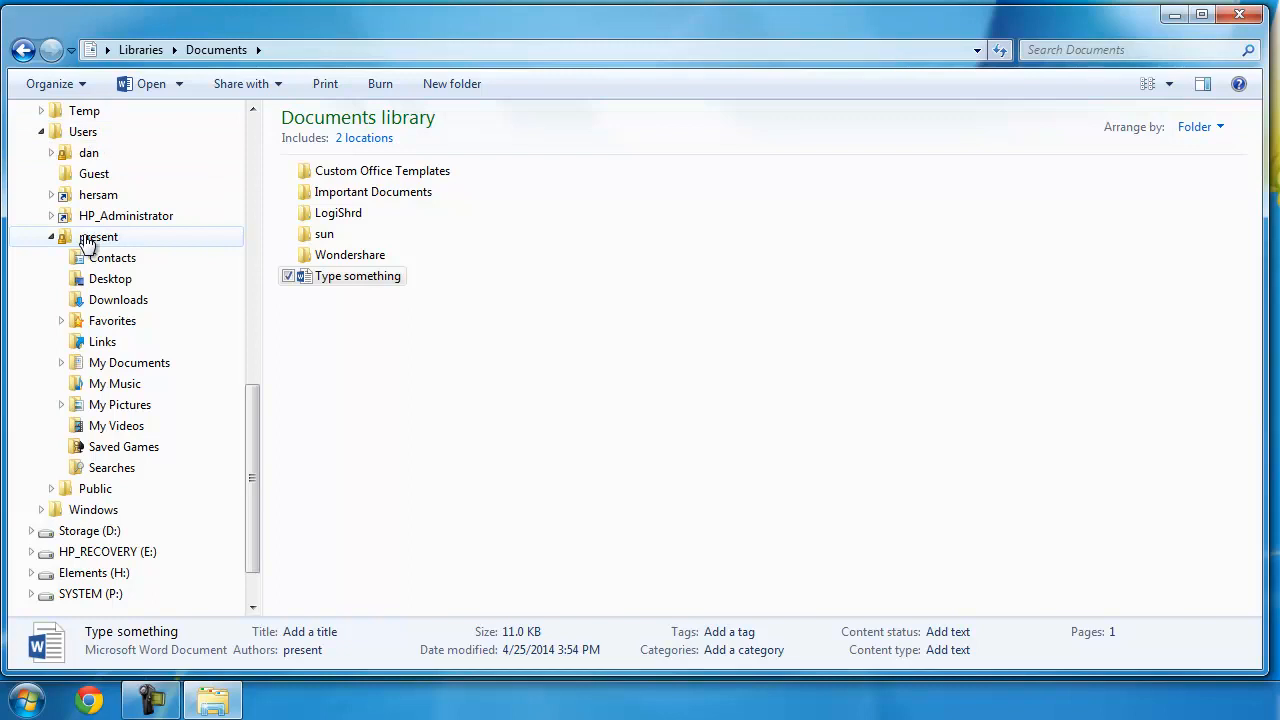
mouse_move(104, 244)
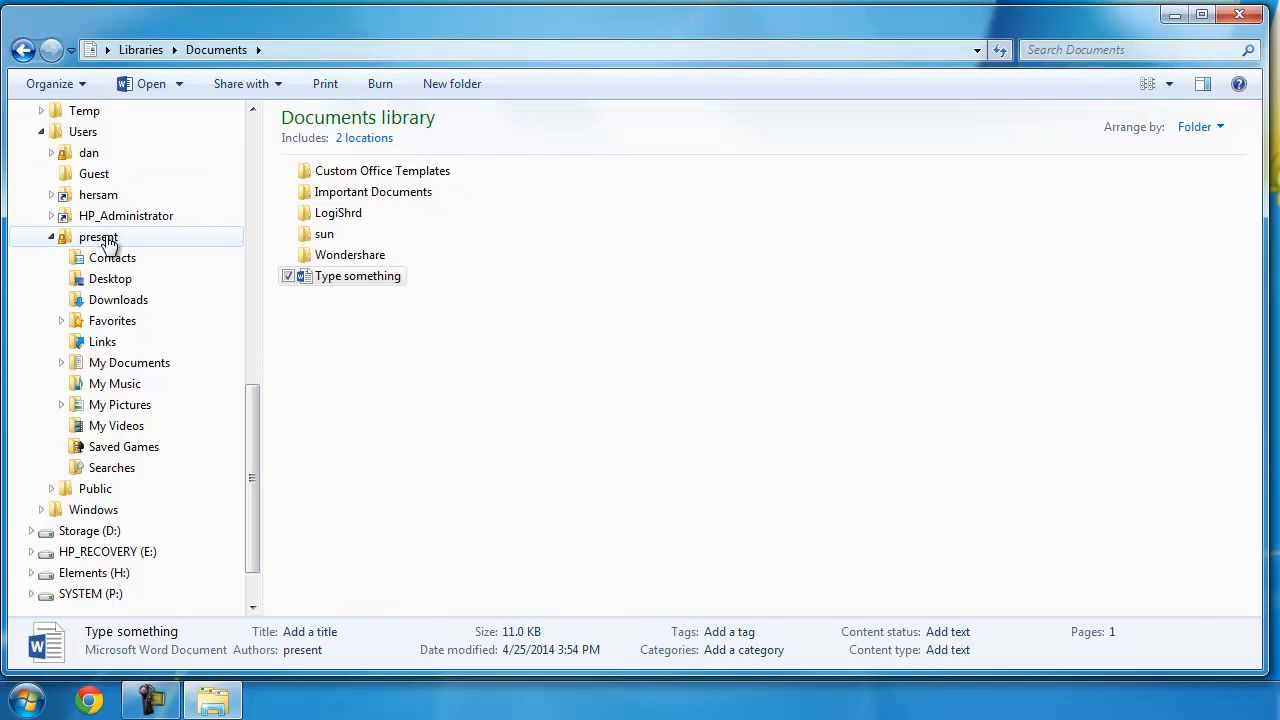
mouse_move(118, 300)
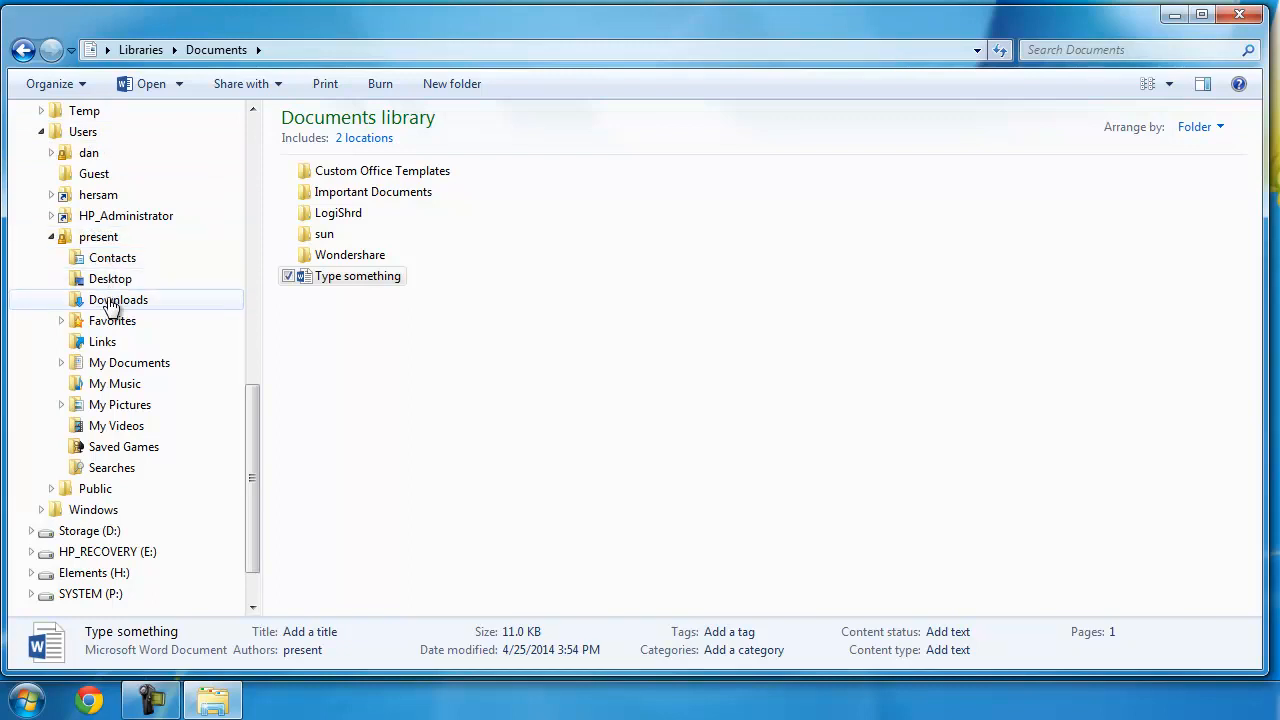
click(118, 300)
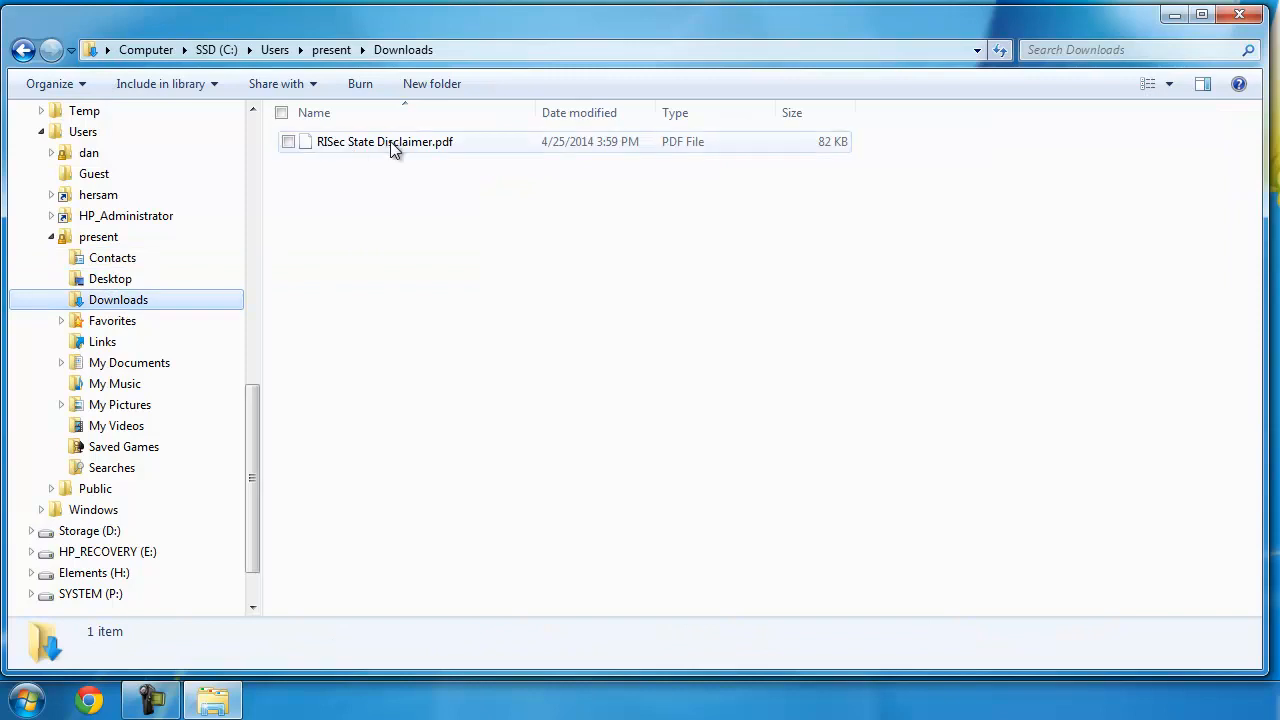
scroll(up, 3)
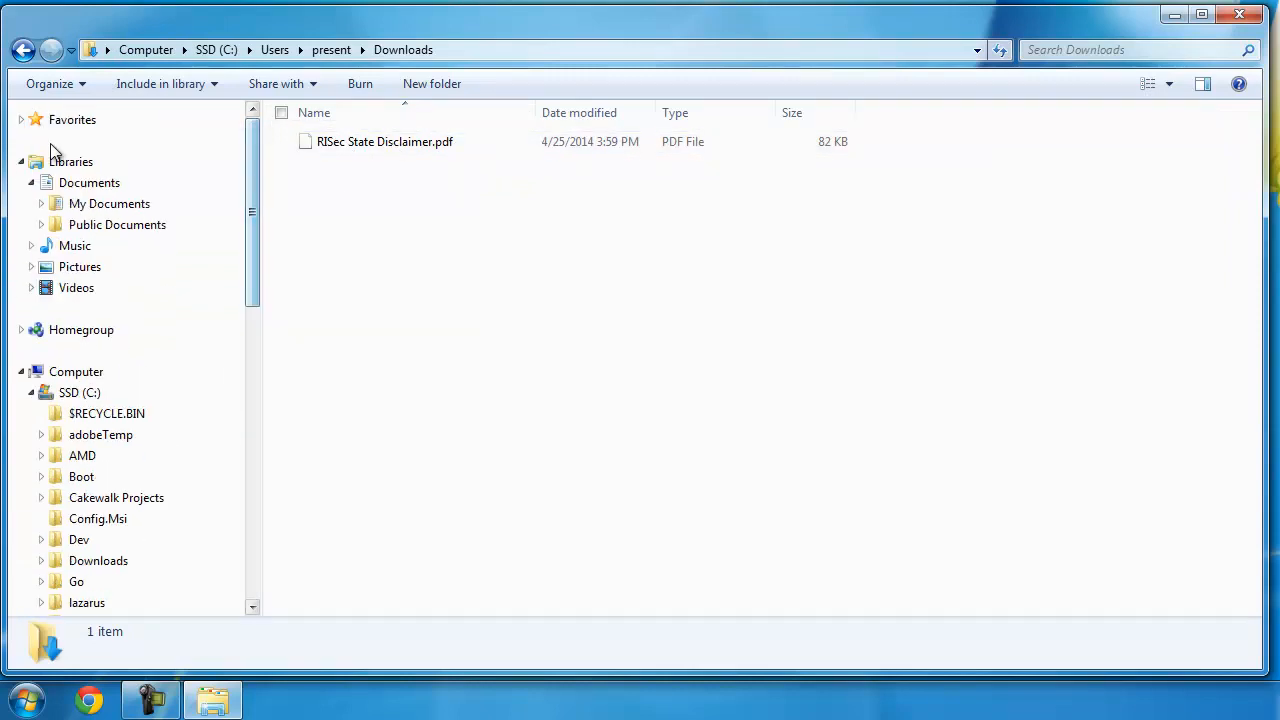
click(20, 120)
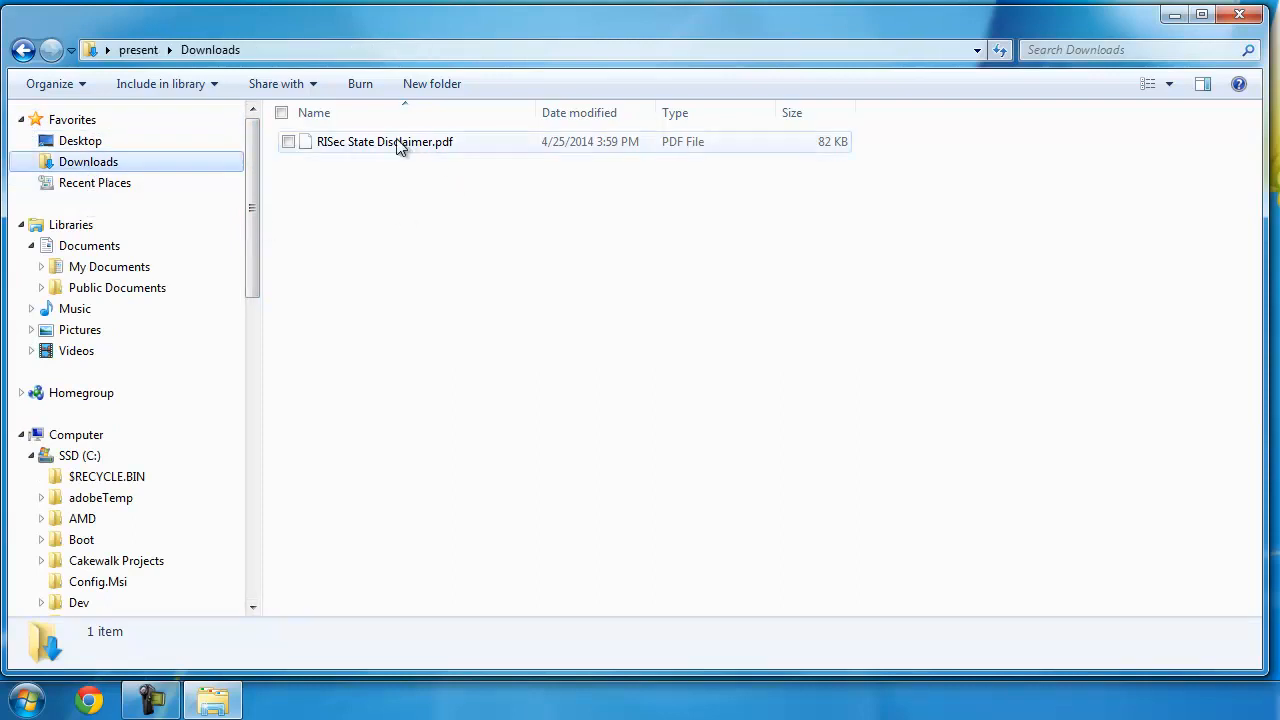
mouse_move(360, 172)
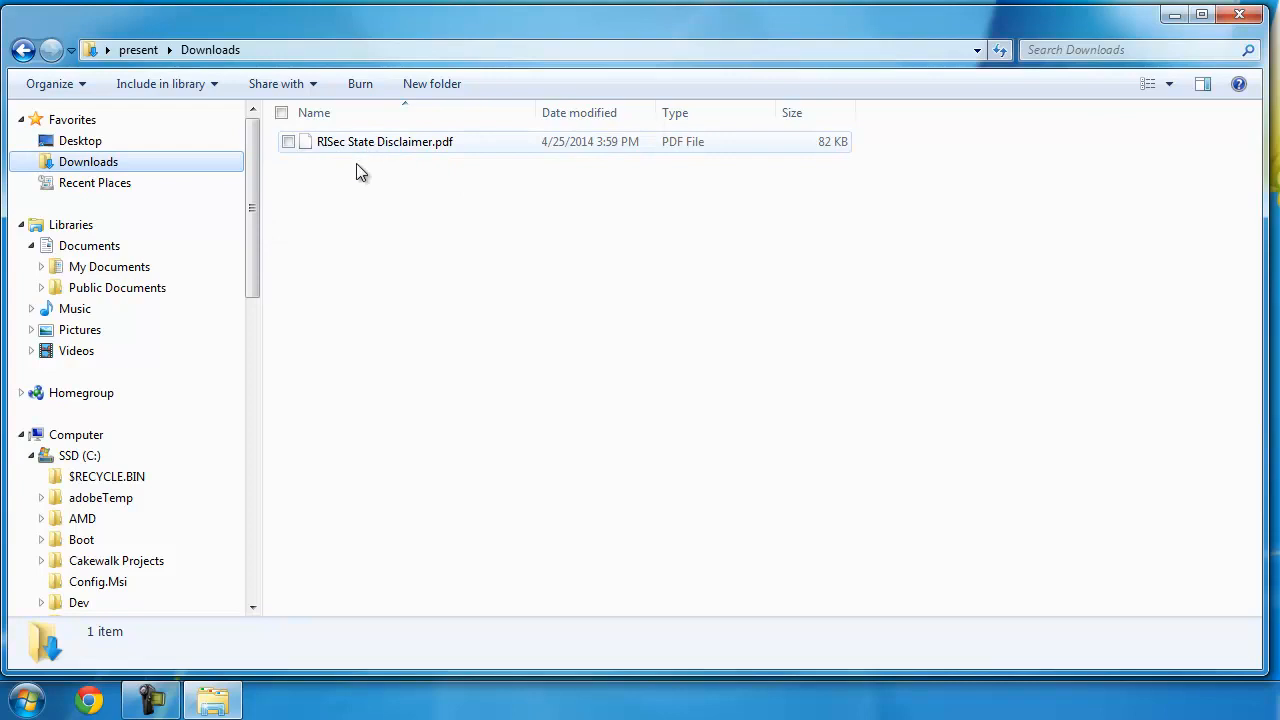
scroll(down, 3)
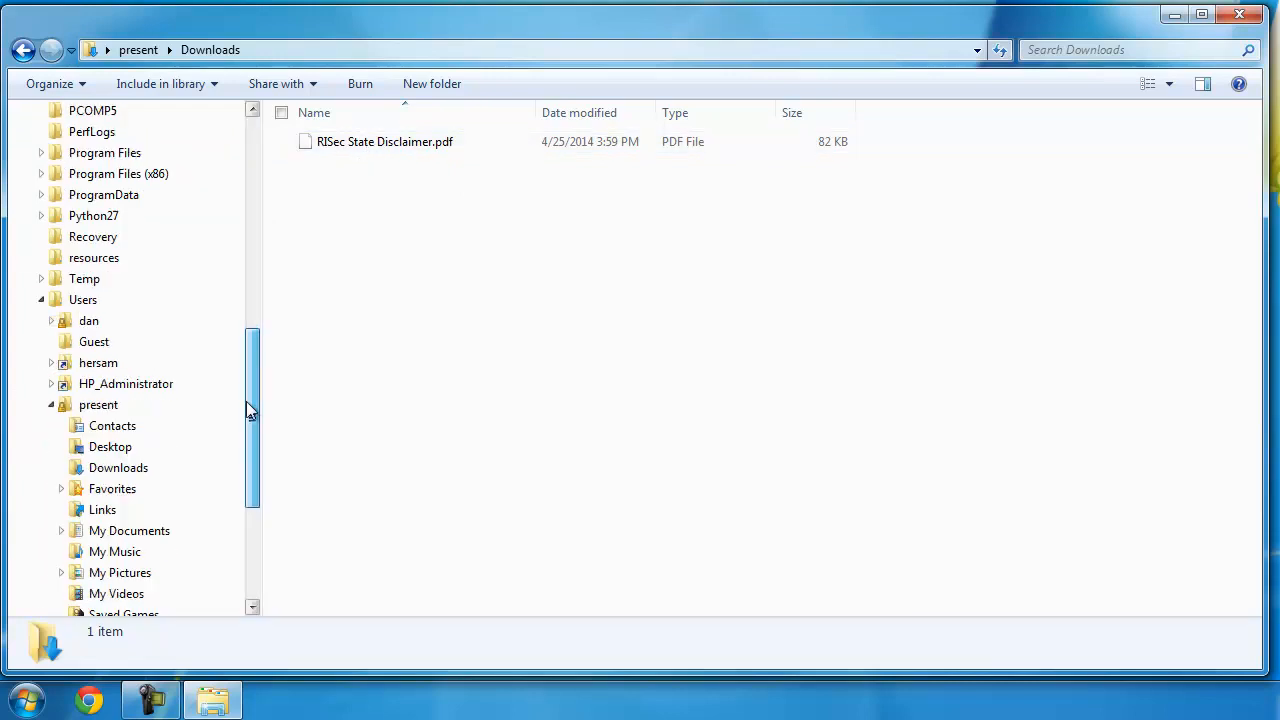
scroll(down, 3)
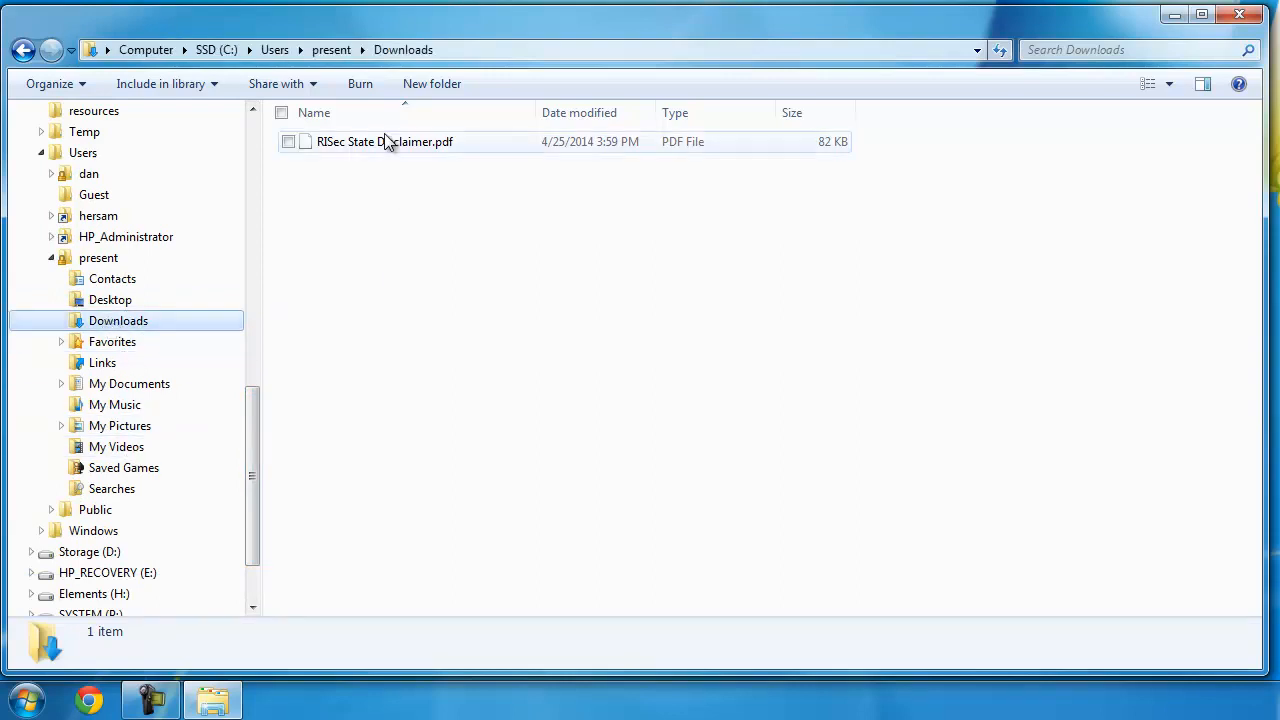
mouse_move(412, 158)
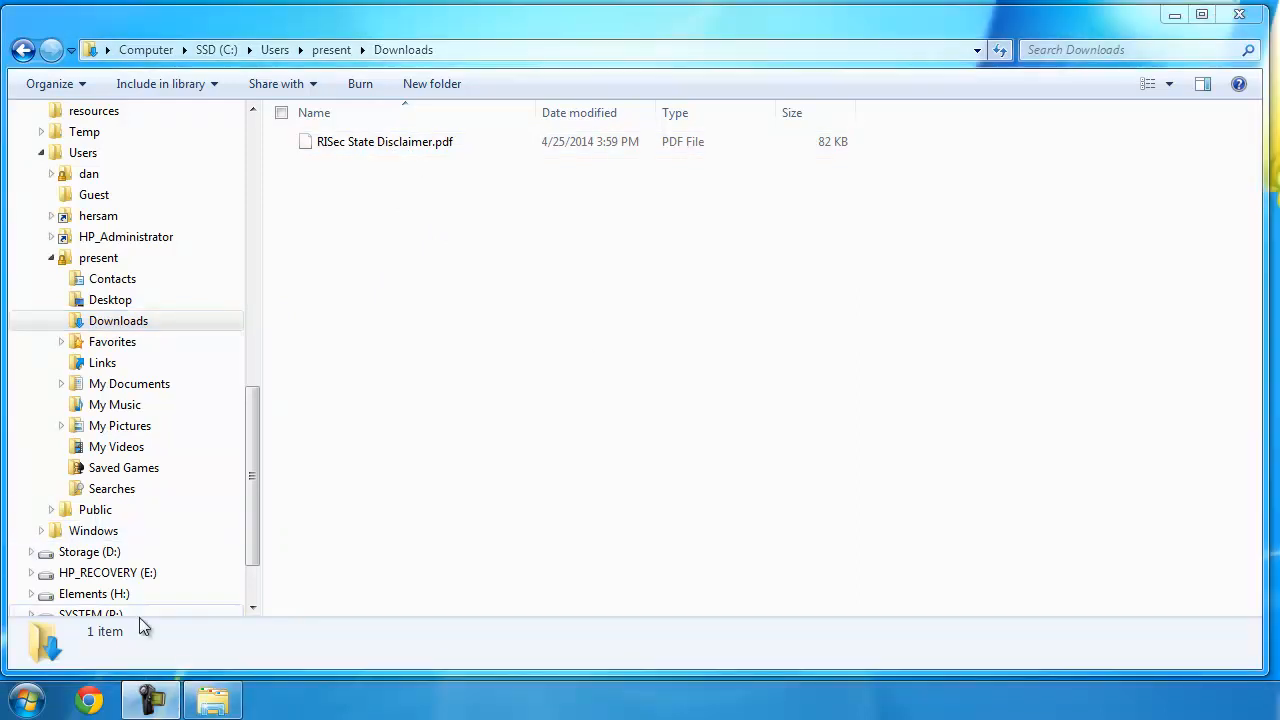
- Search the Start menu for 'intern' and launch Internet Explorer from the Programs results
click(24, 696)
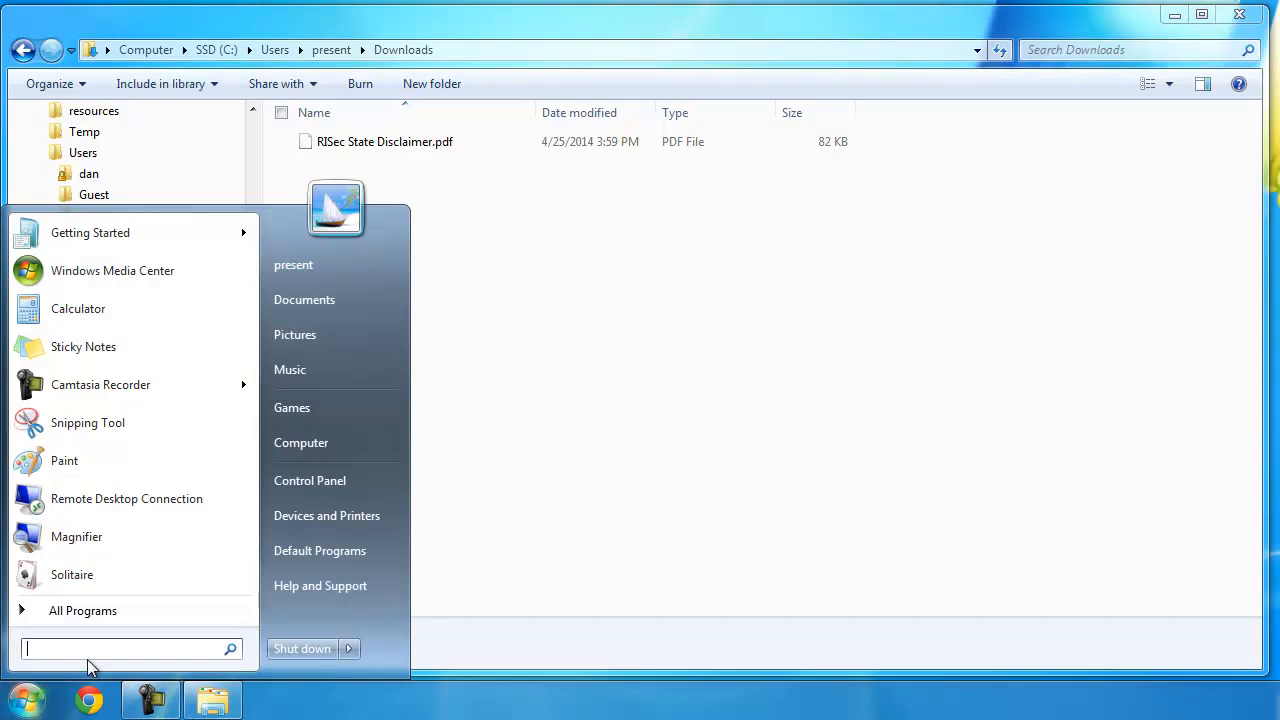
click(84, 610)
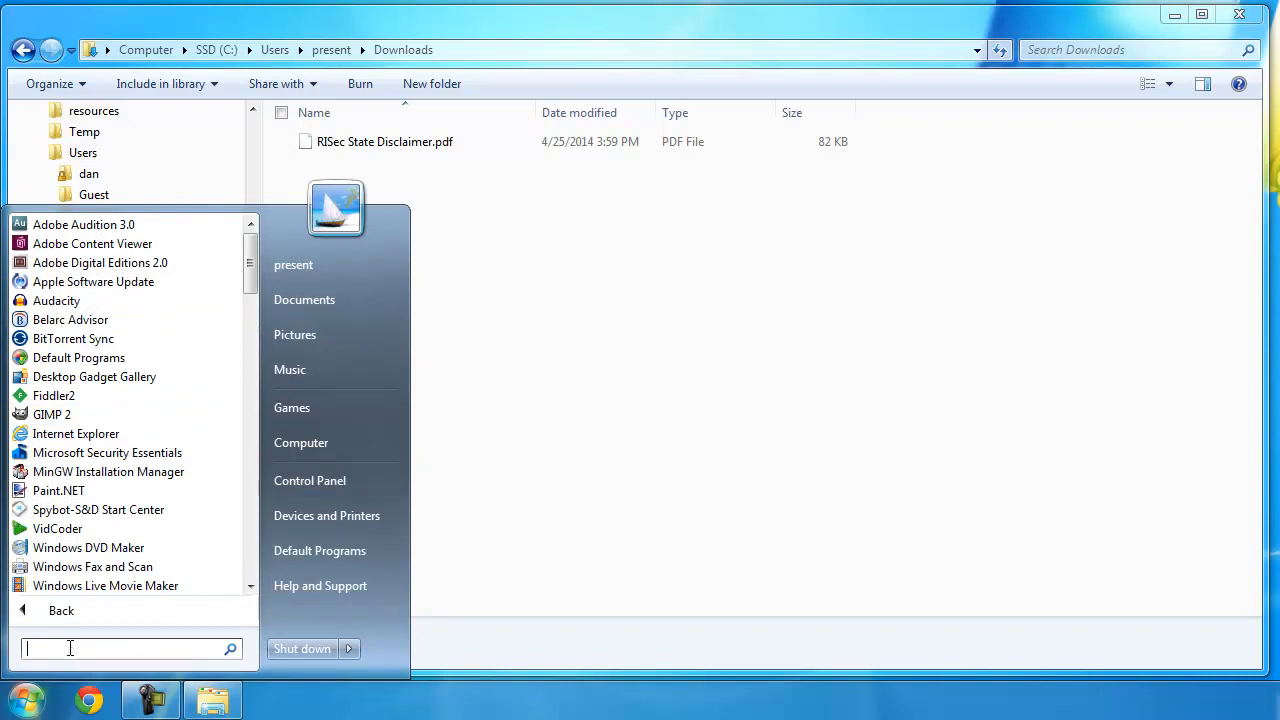
text(intern)
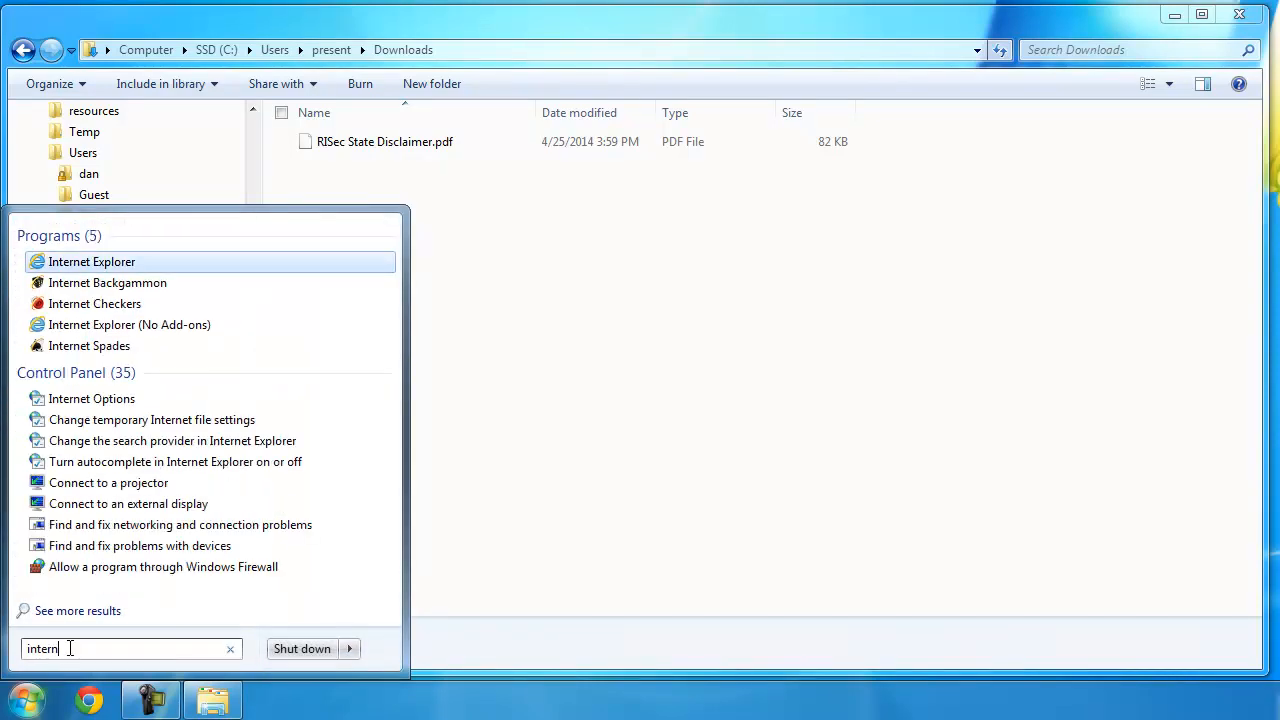
mouse_move(92, 260)
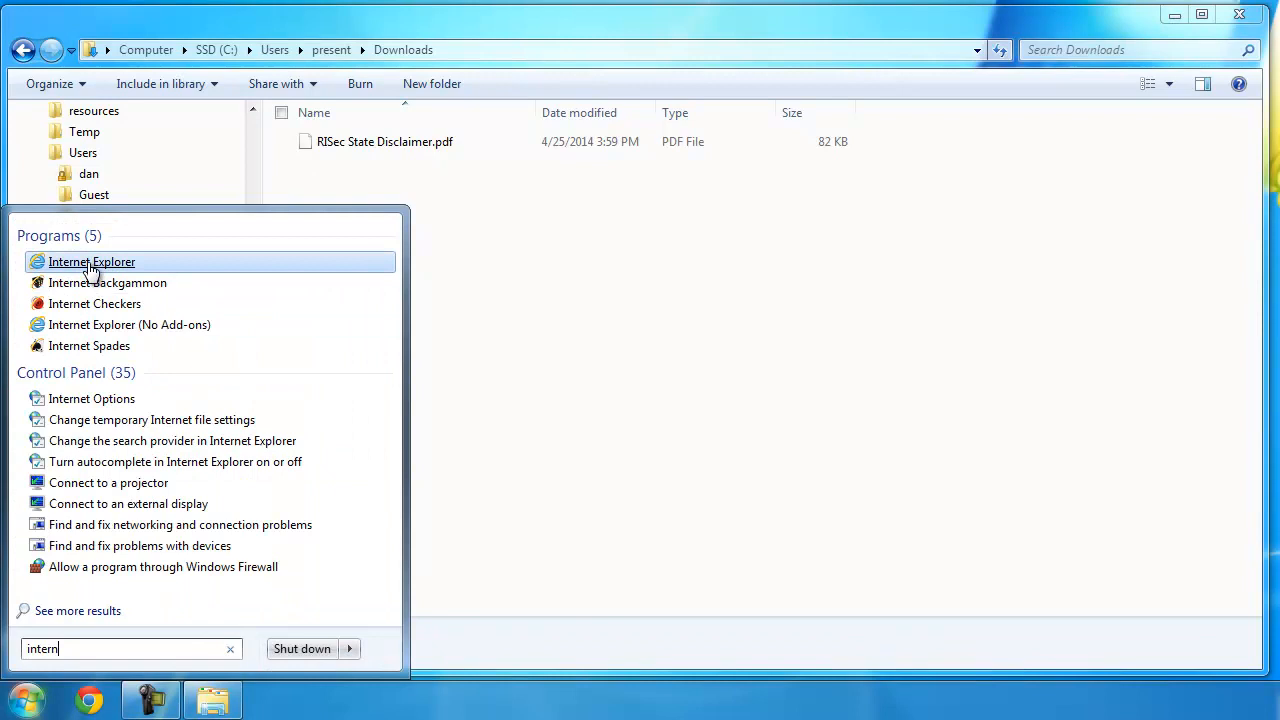
click(92, 260)
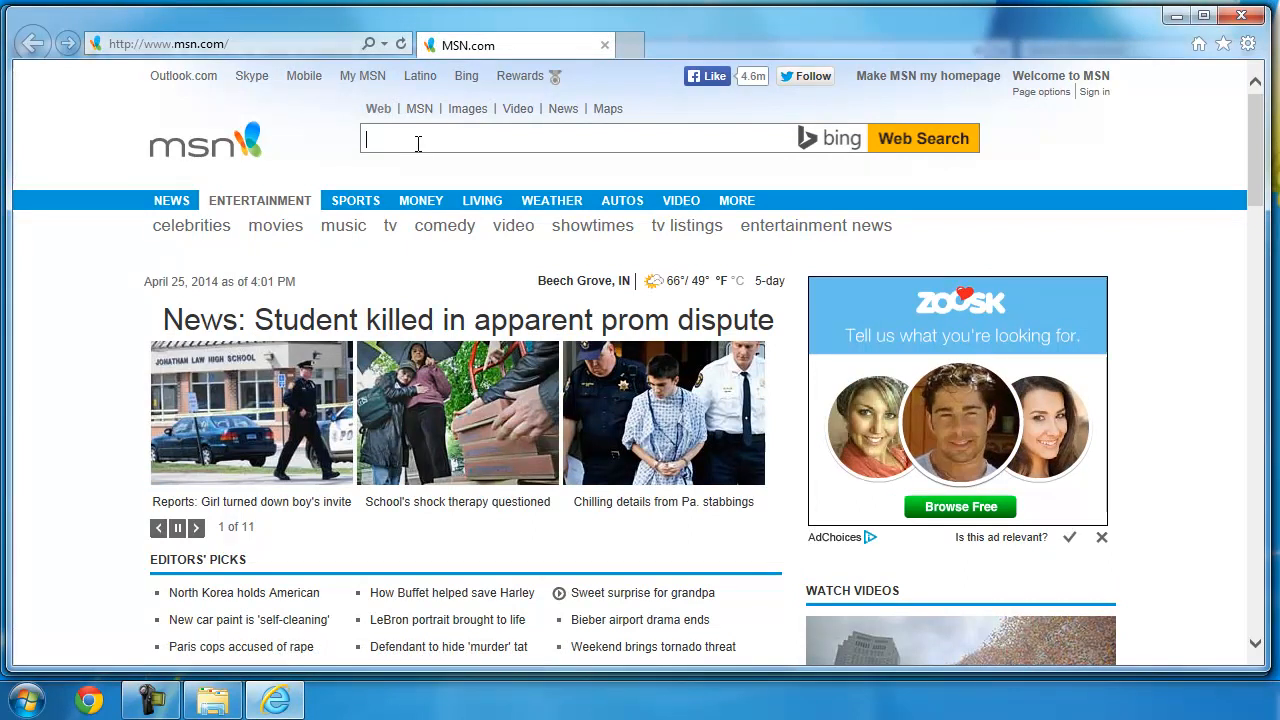
mouse_move(608, 108)
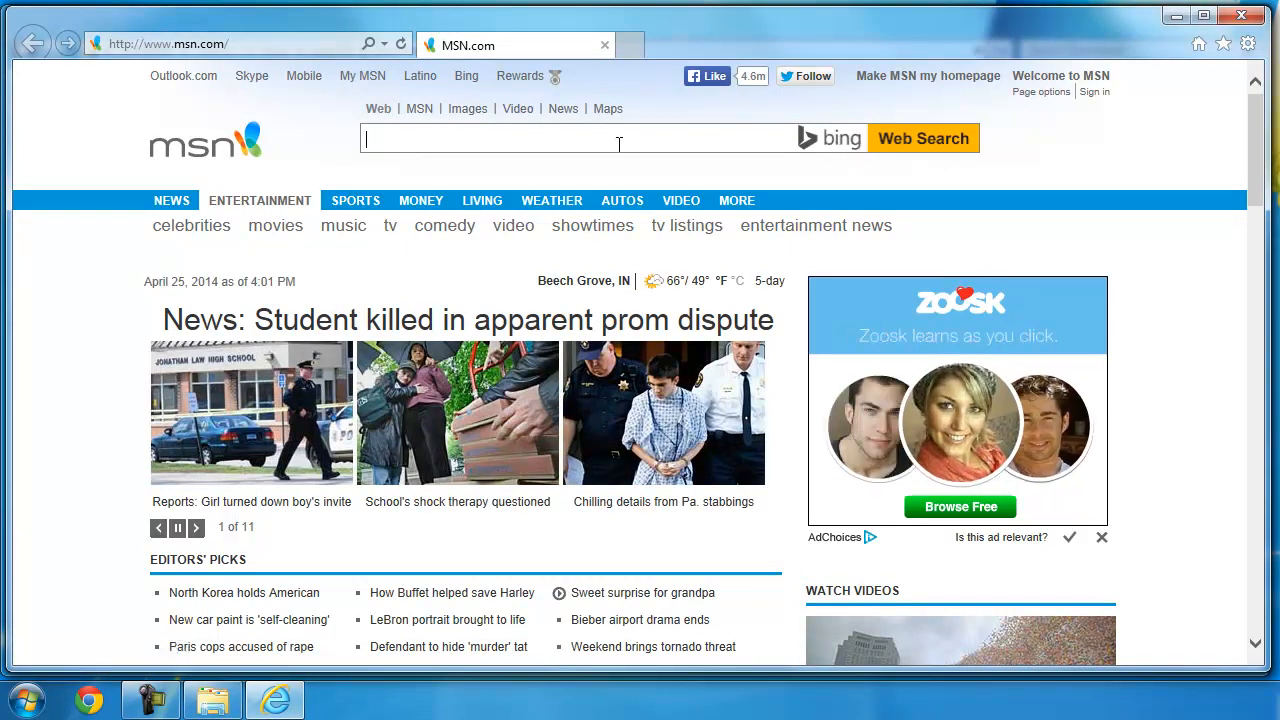
- Search Bing for 'example word doc' and start downloading the Swiftview sample letterlegal5.doc
text(example word documents)
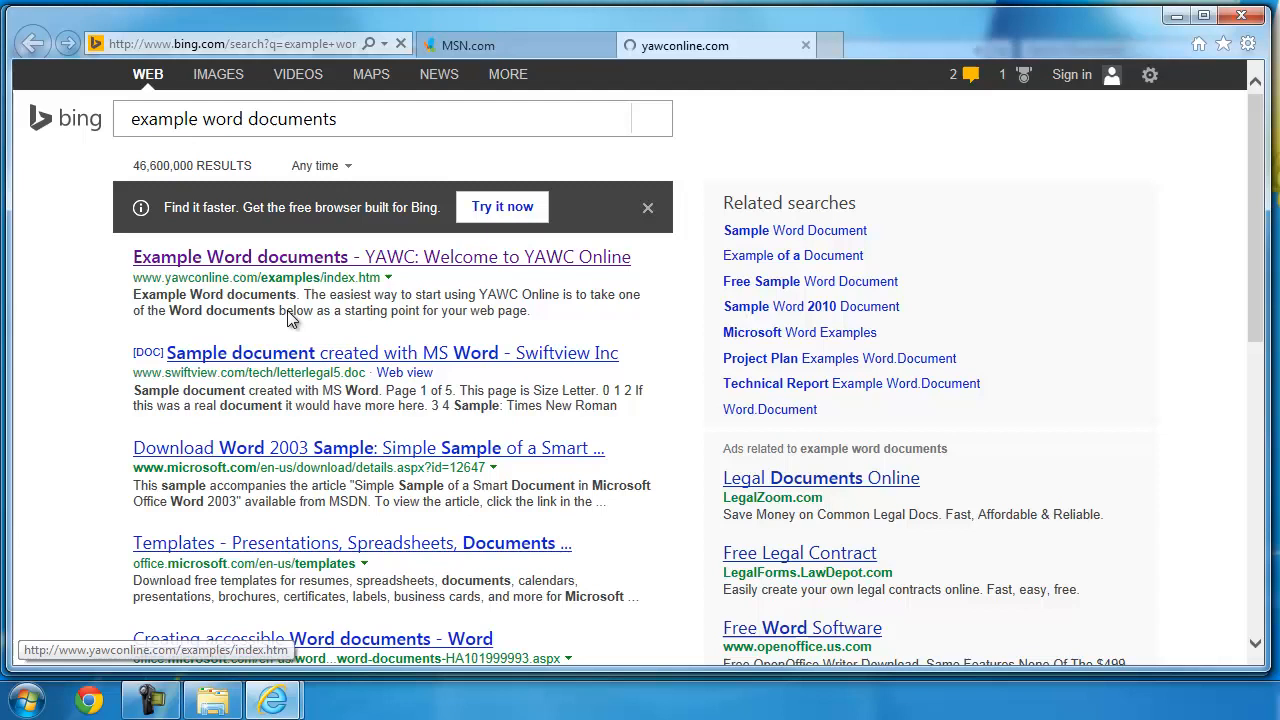
click(380, 256)
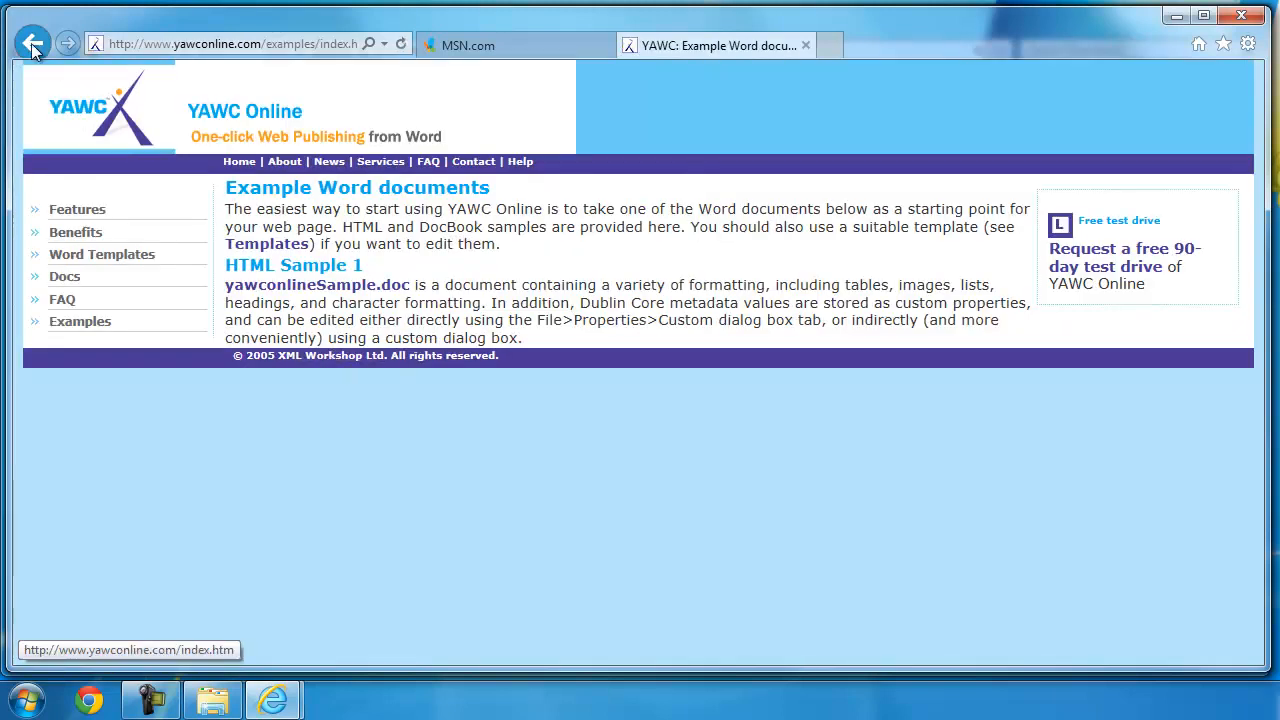
click(32, 44)
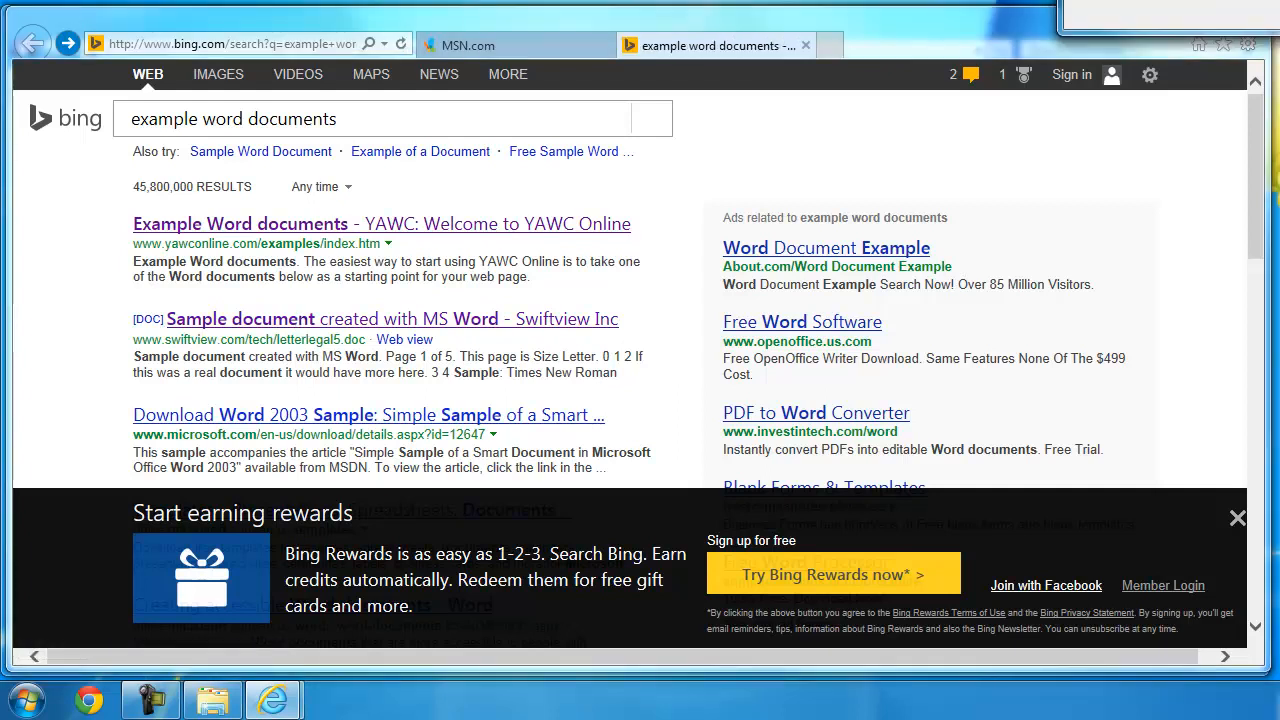
click(248, 340)
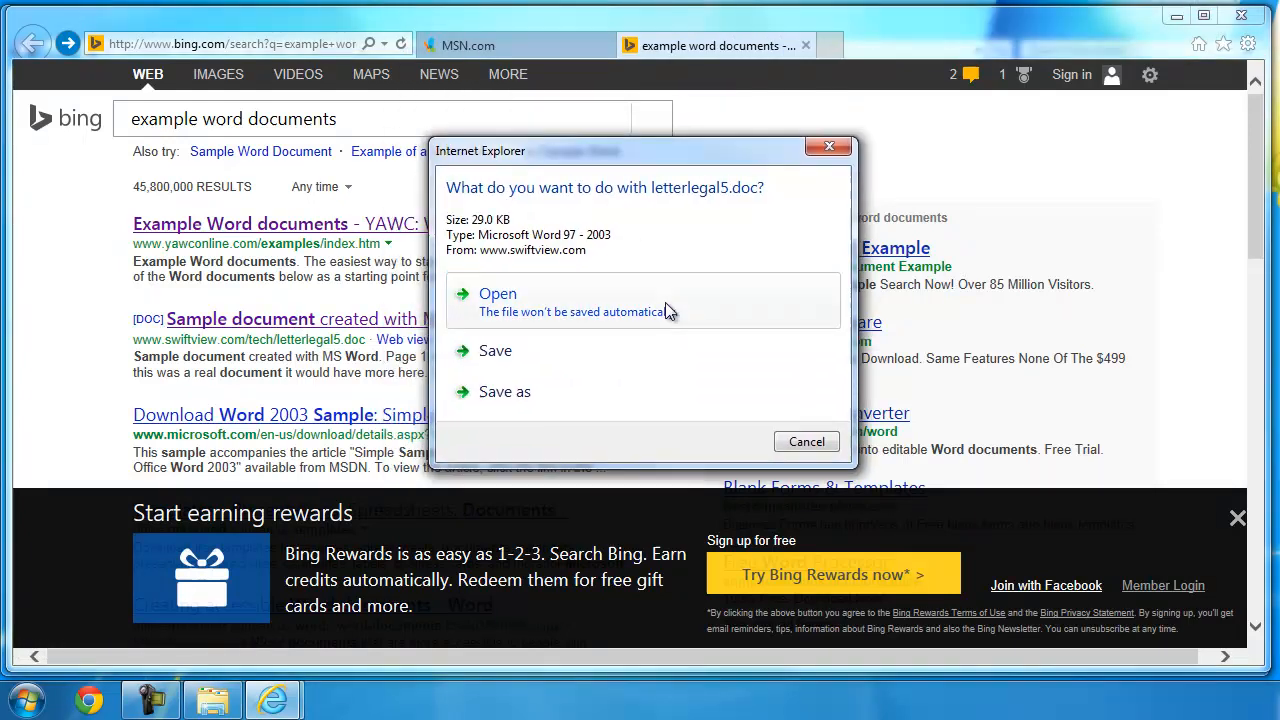
mouse_move(512, 156)
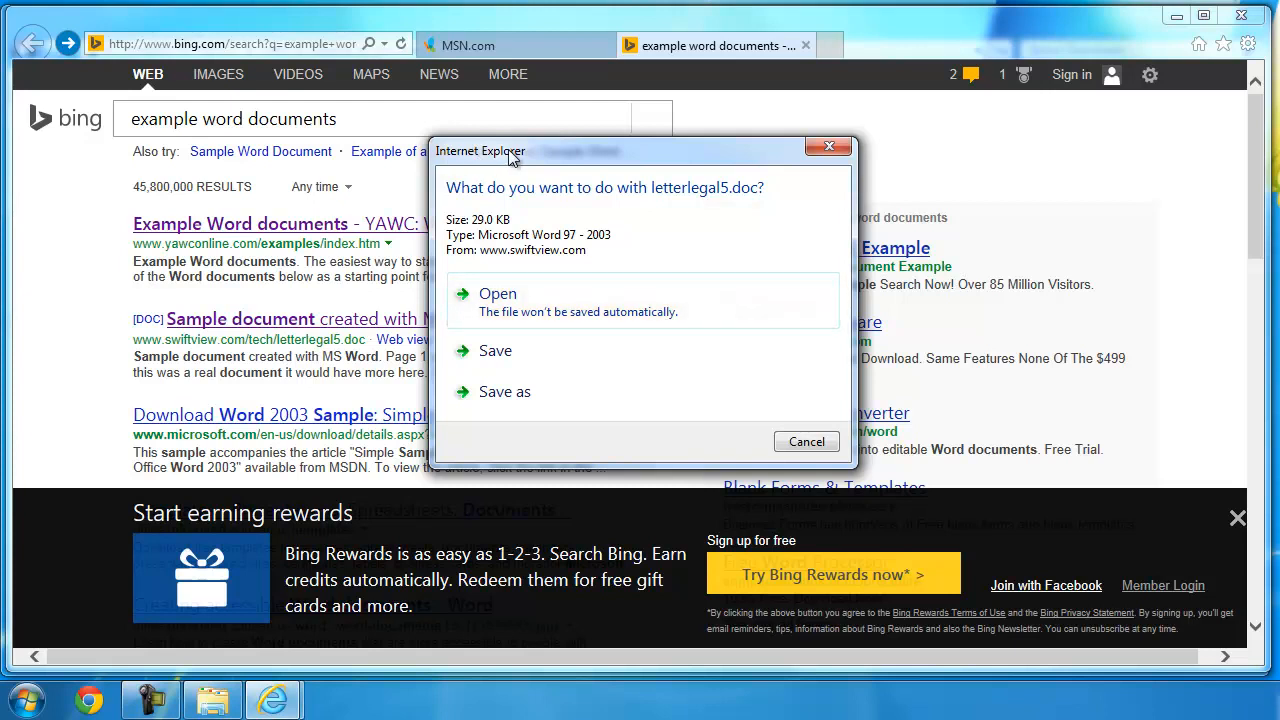
mouse_move(724, 198)
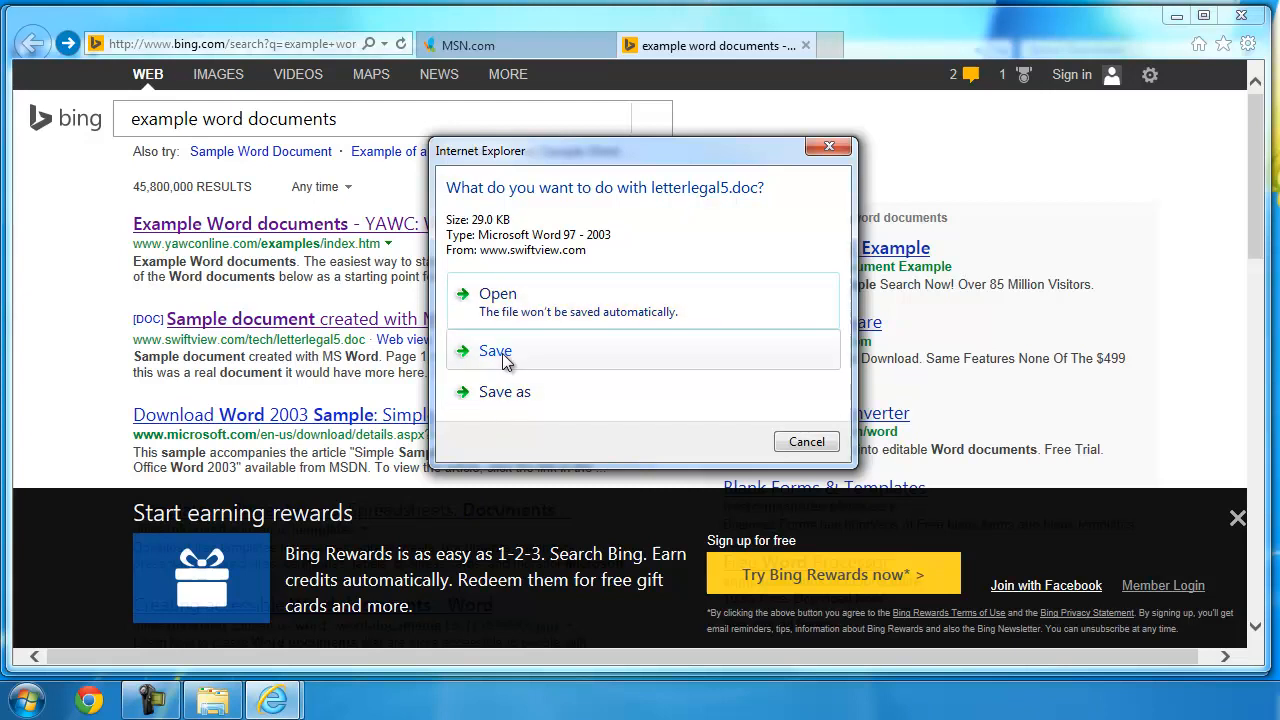
- Save letterlegal5.doc to the Downloads folder and let the download complete
click(496, 350)
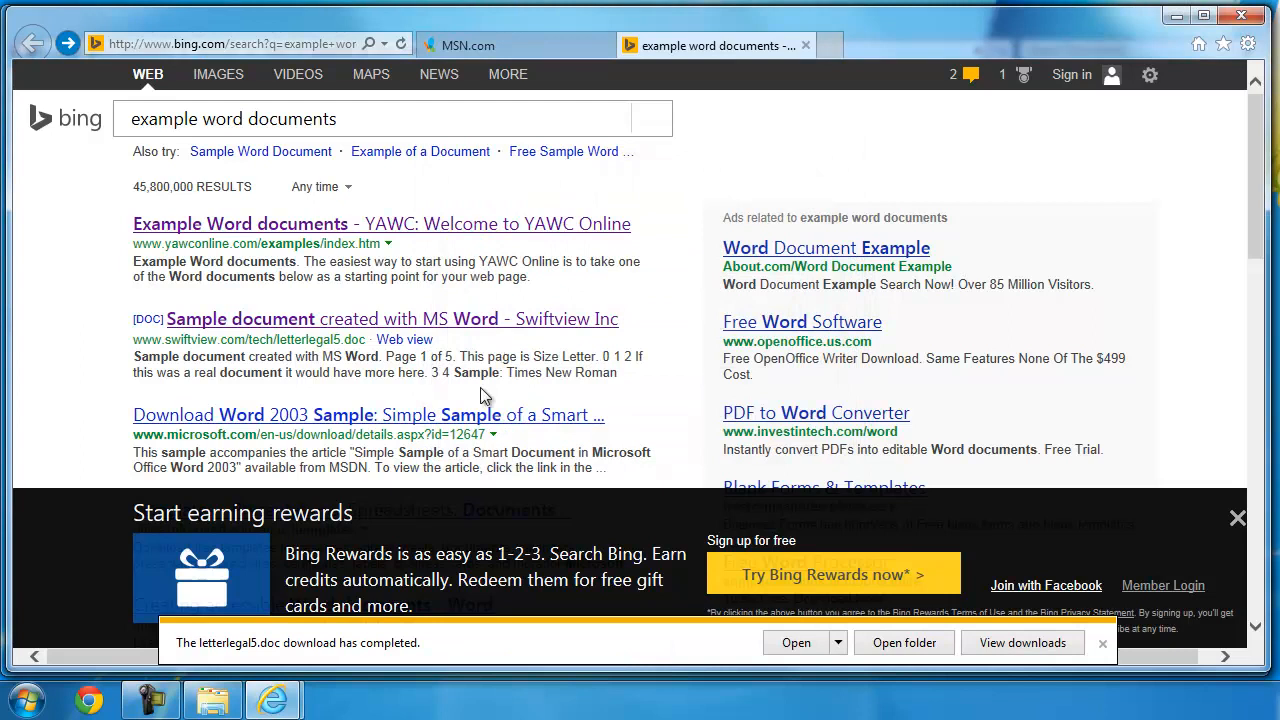
mouse_move(190, 650)
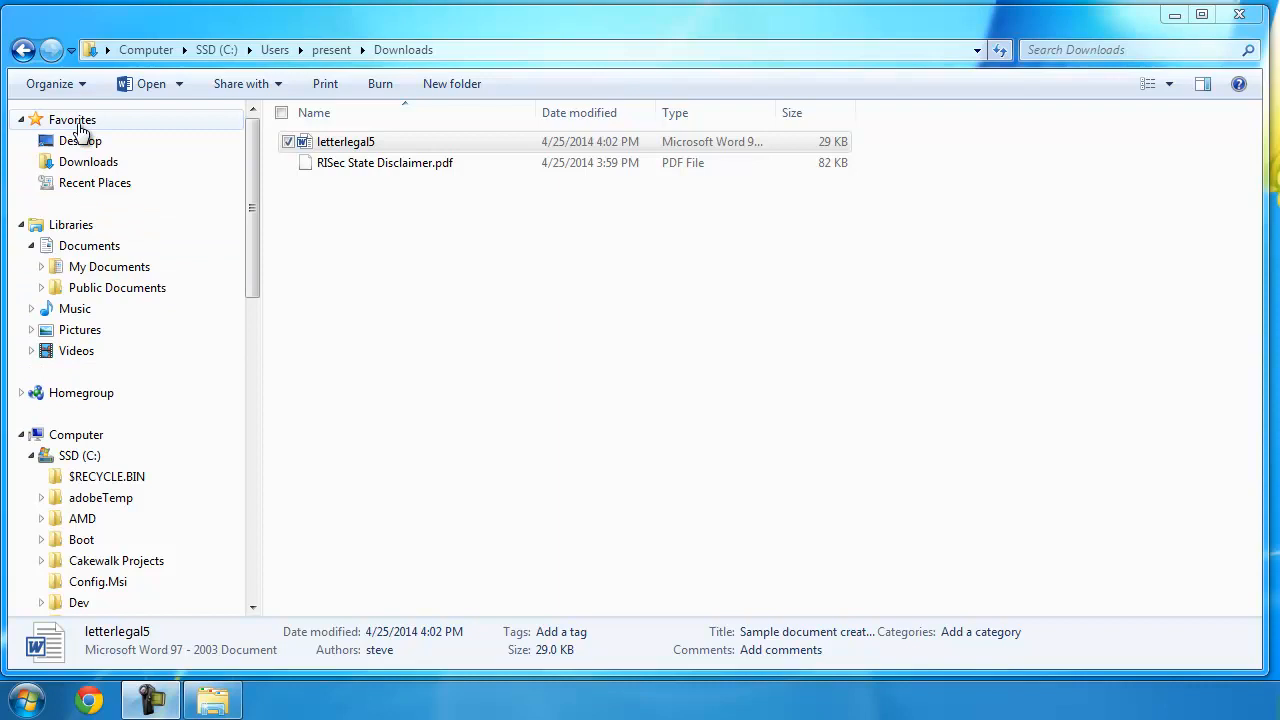
- Check the Desktop folder, then open the Pictures library showing ControlCenter3 and Sample Pictures
click(80, 140)
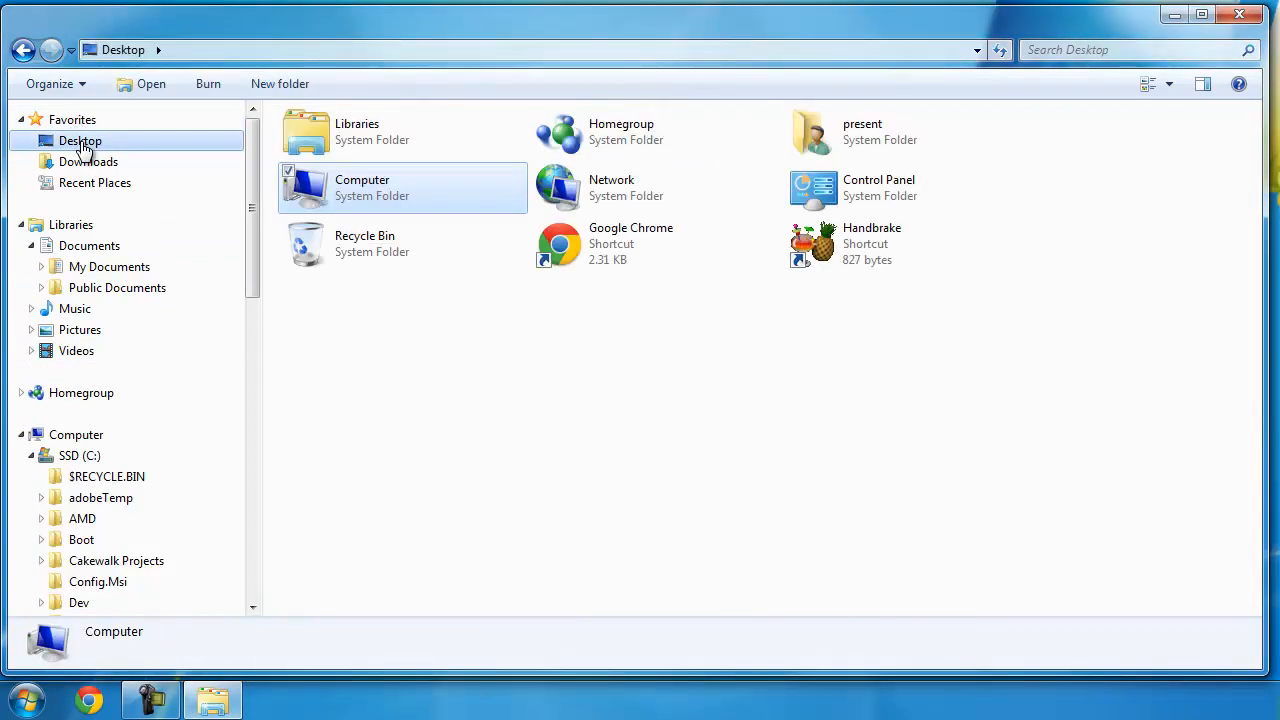
mouse_move(88, 160)
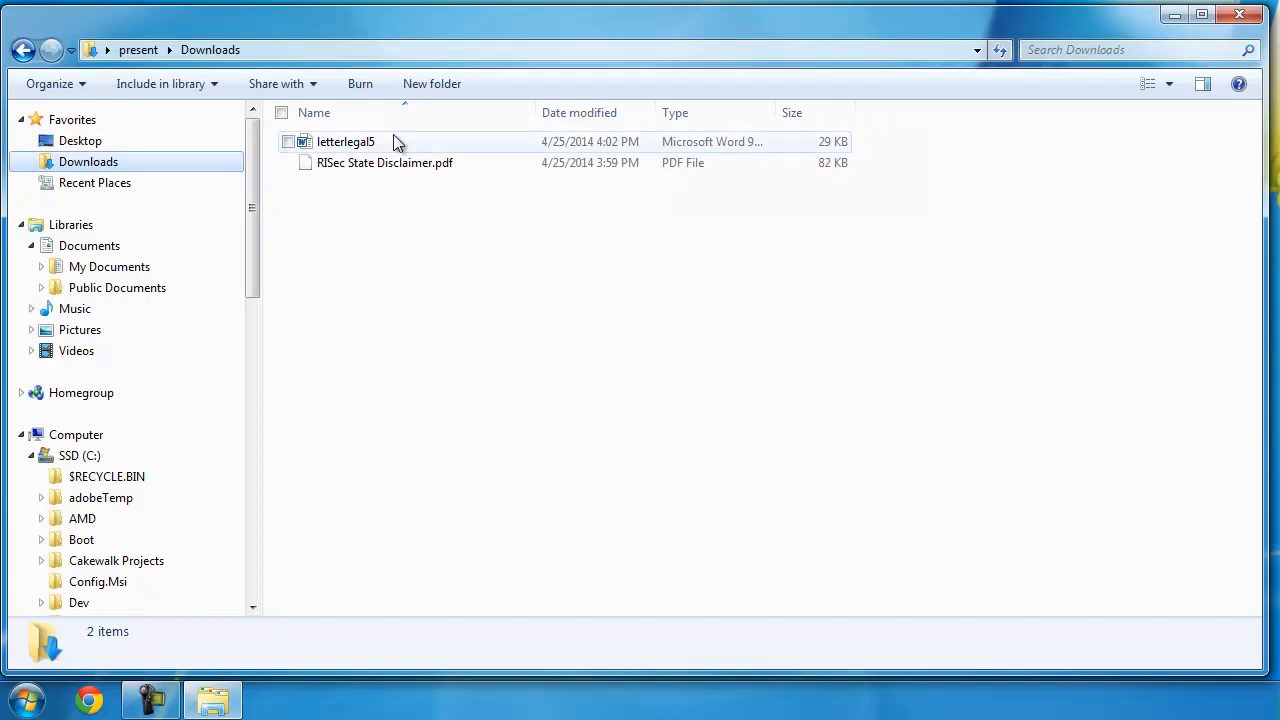
mouse_move(410, 170)
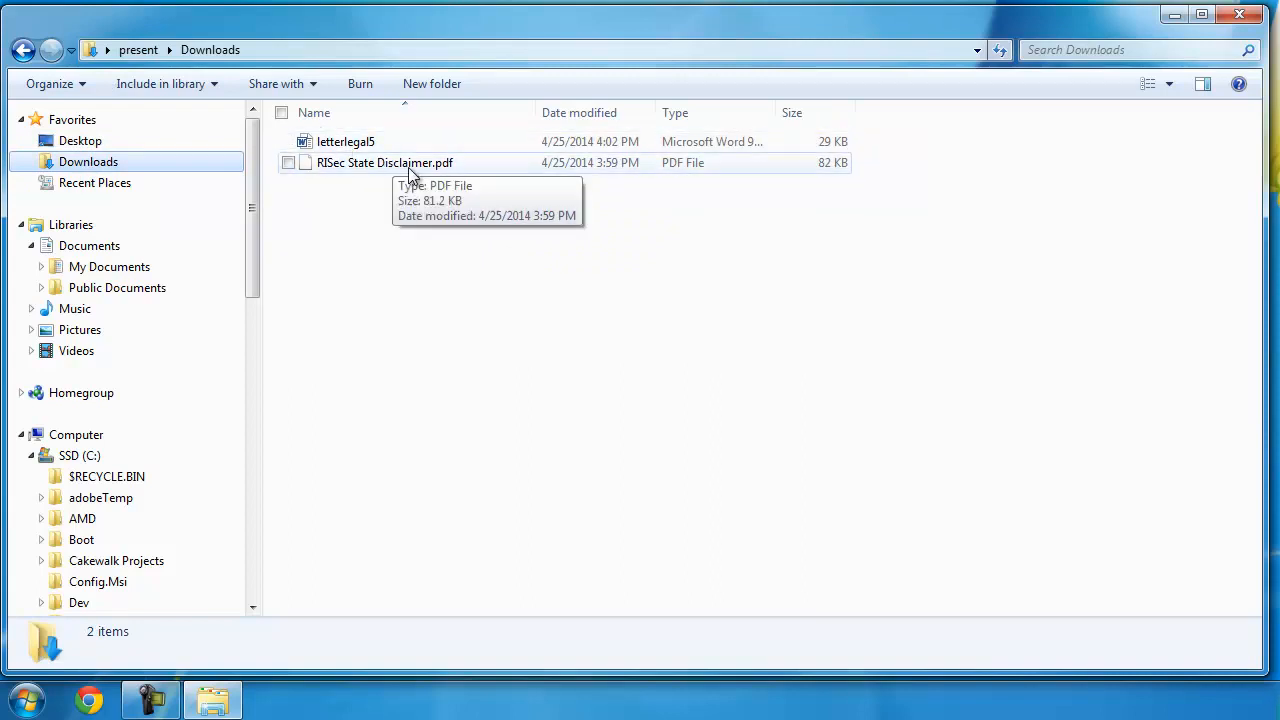
mouse_move(474, 268)
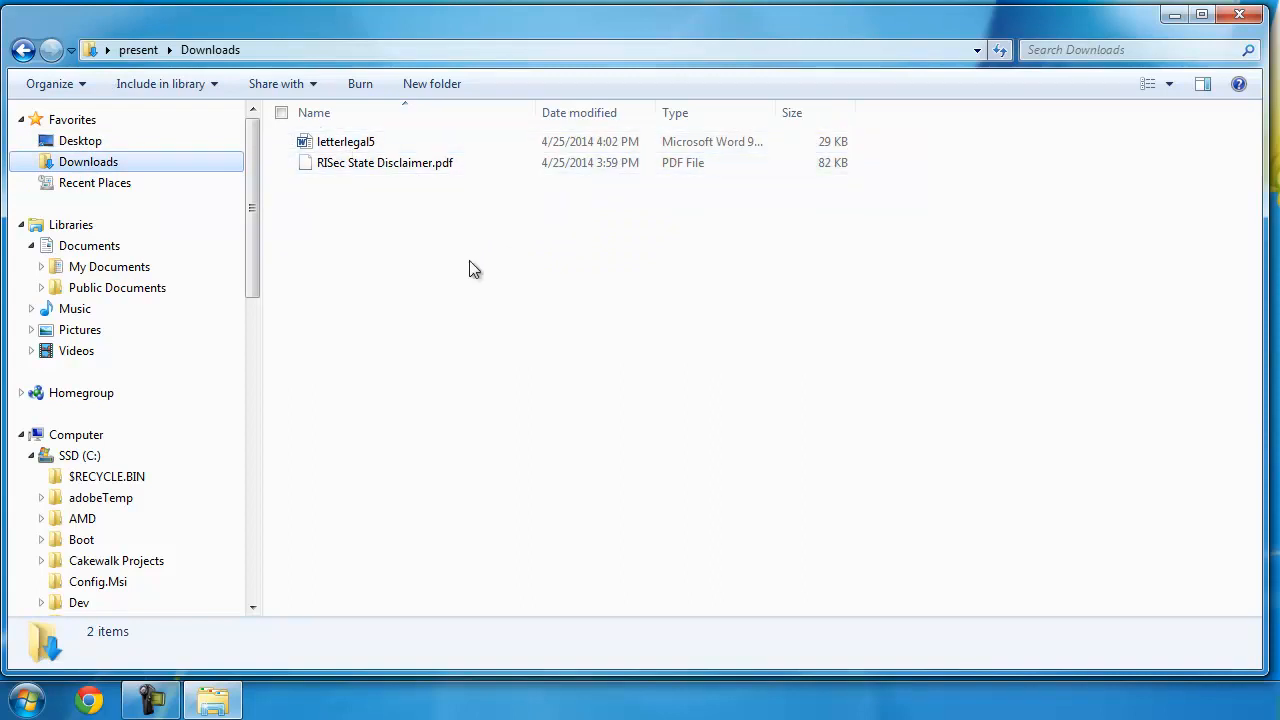
mouse_move(70, 224)
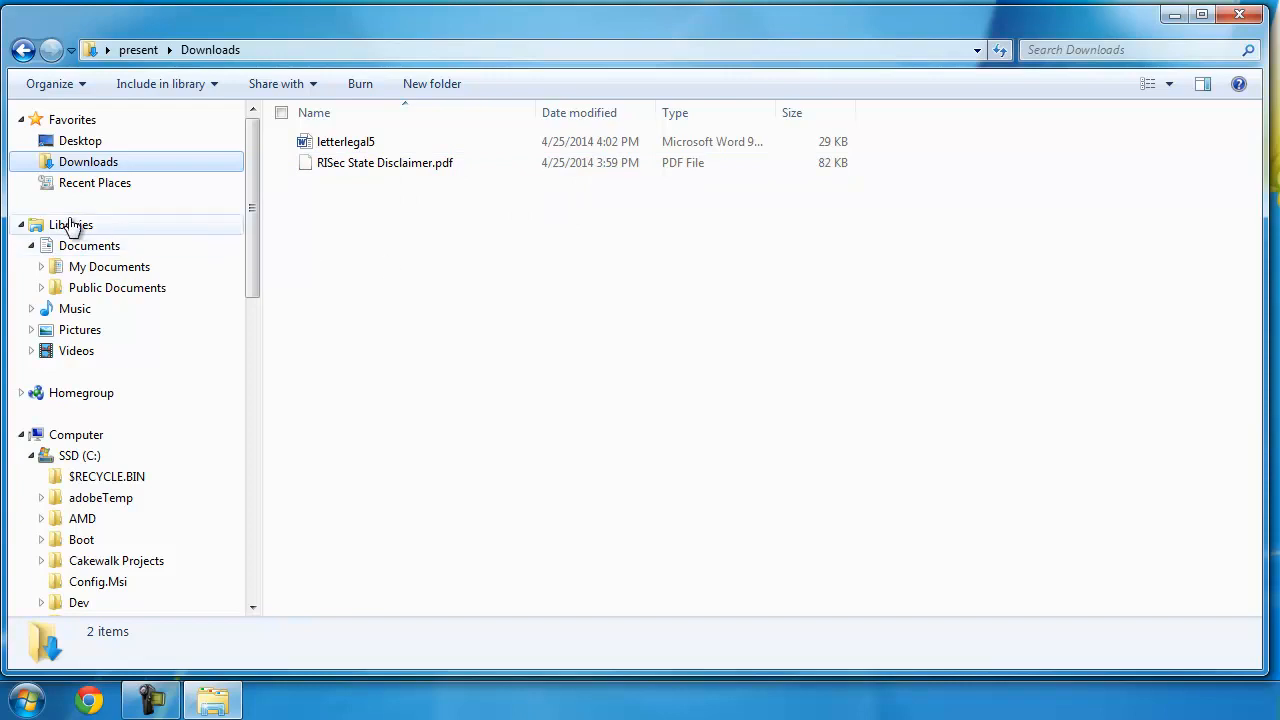
mouse_move(90, 248)
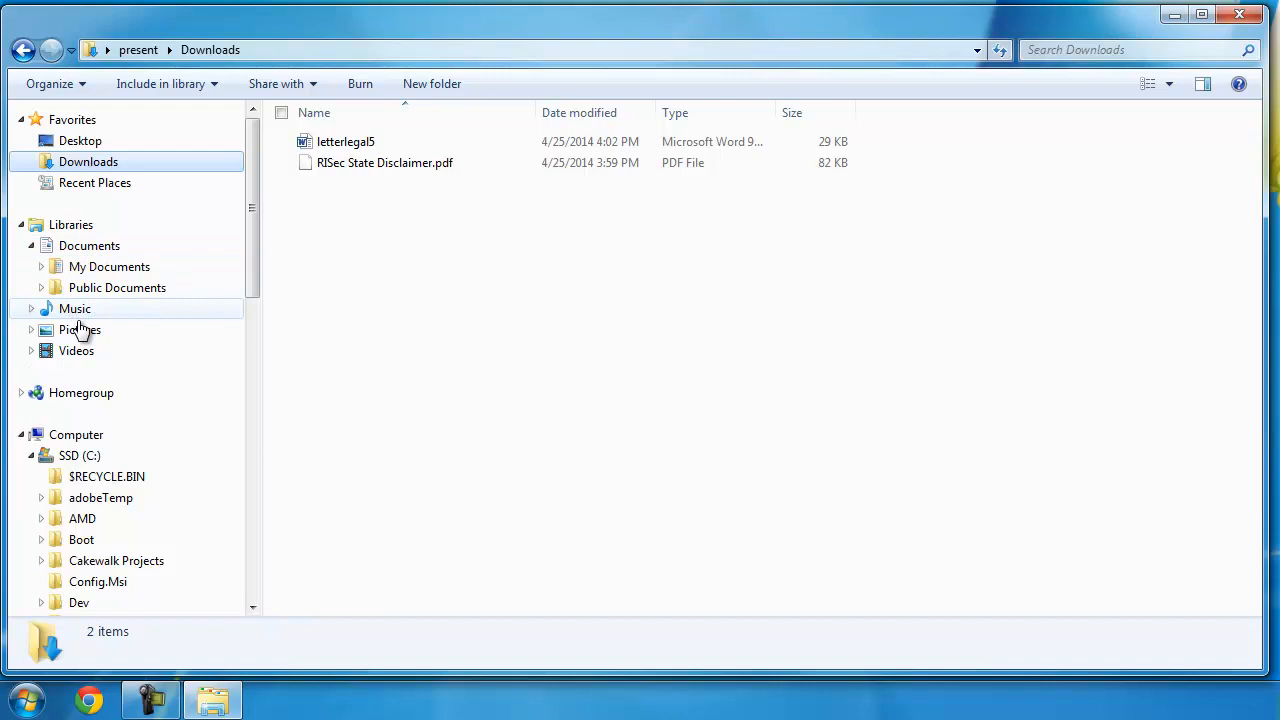
mouse_move(80, 330)
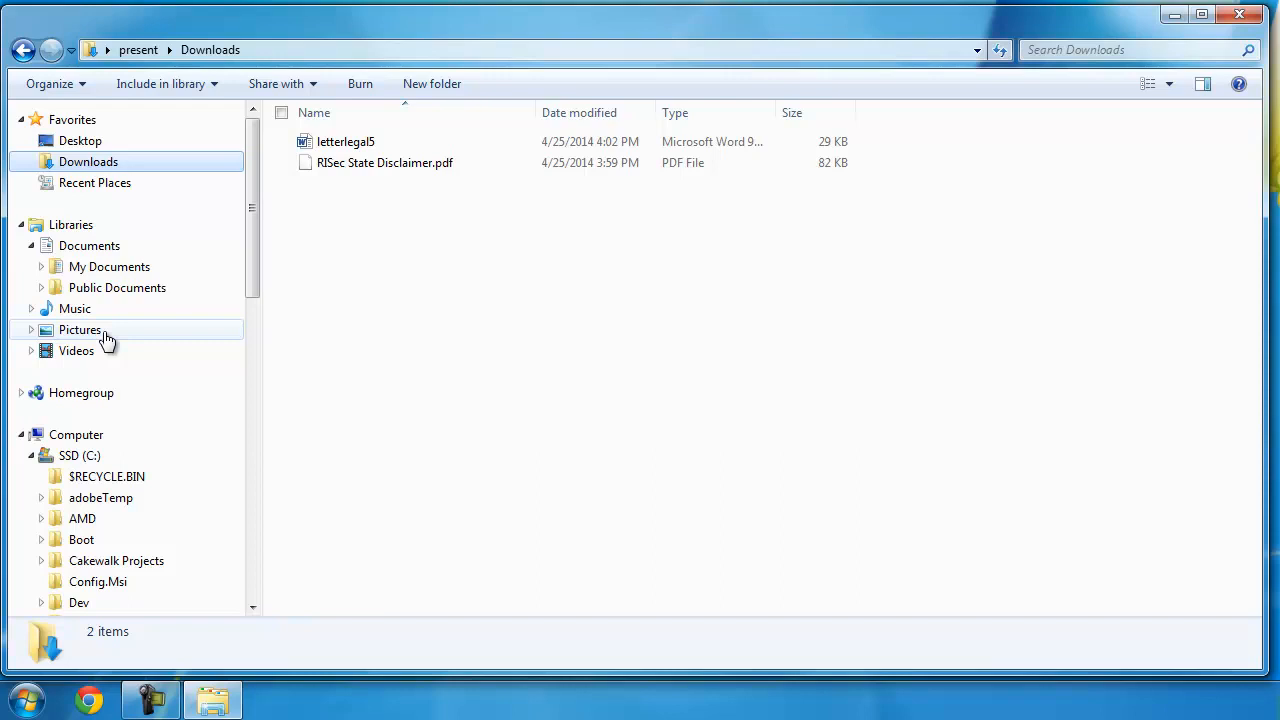
mouse_move(70, 336)
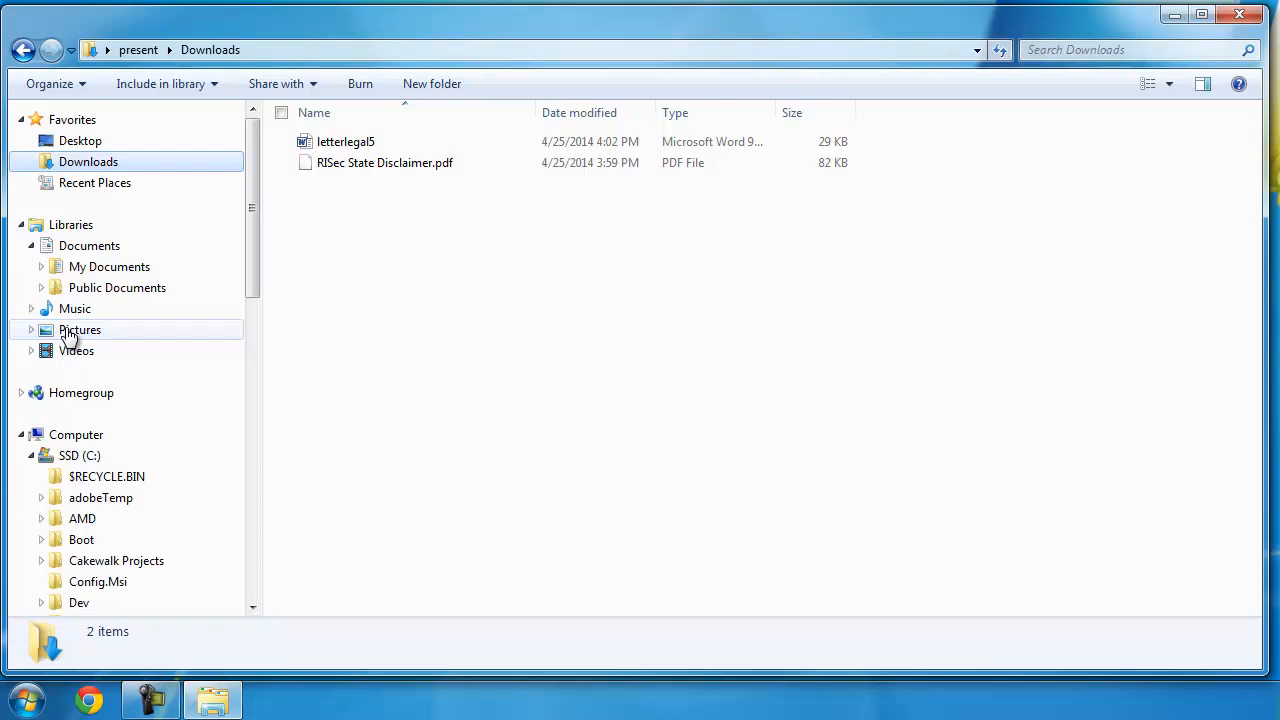
click(80, 328)
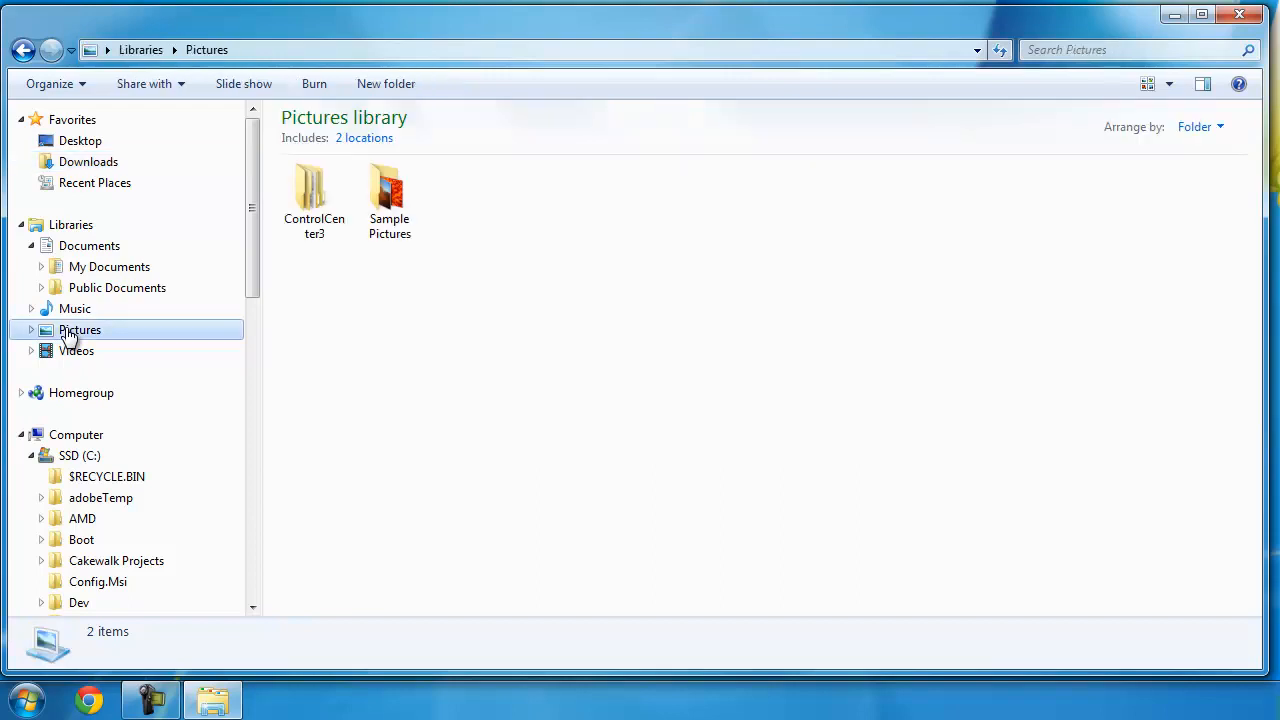
- Open the Sample Pictures folder to show its eight photos from Chrysanthemum to Tulips
click(388, 196)
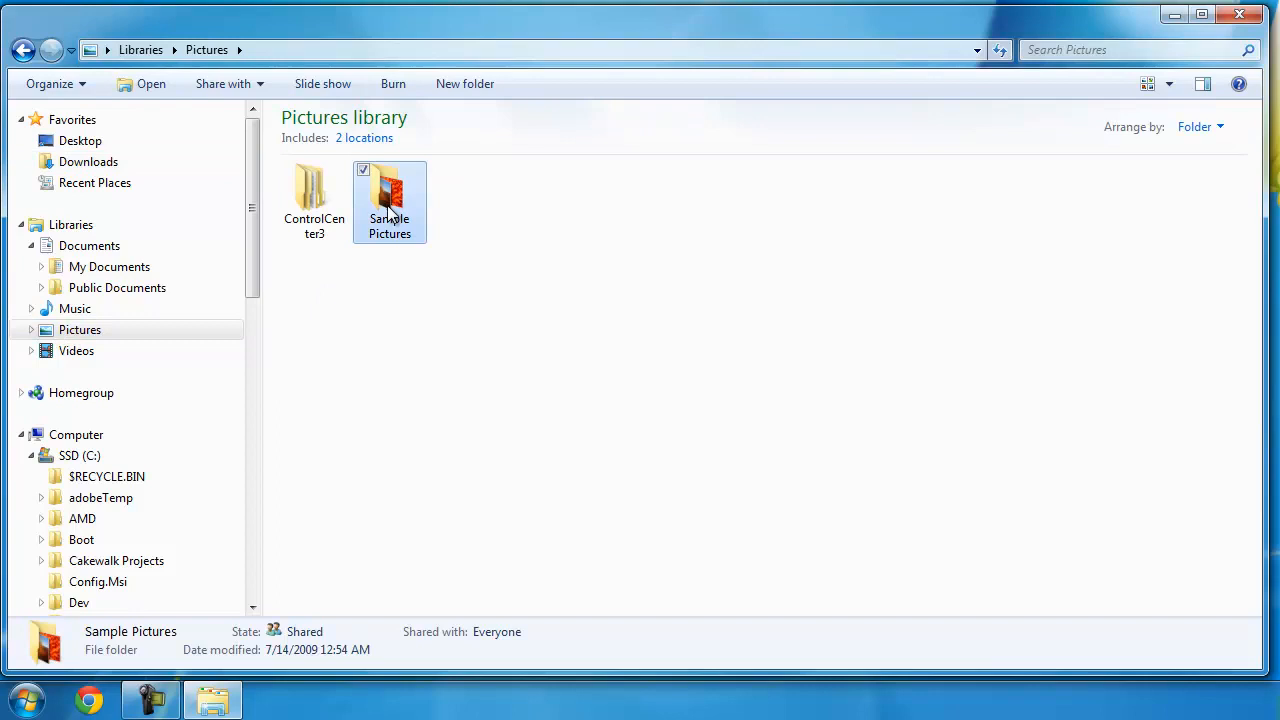
double_click(388, 190)
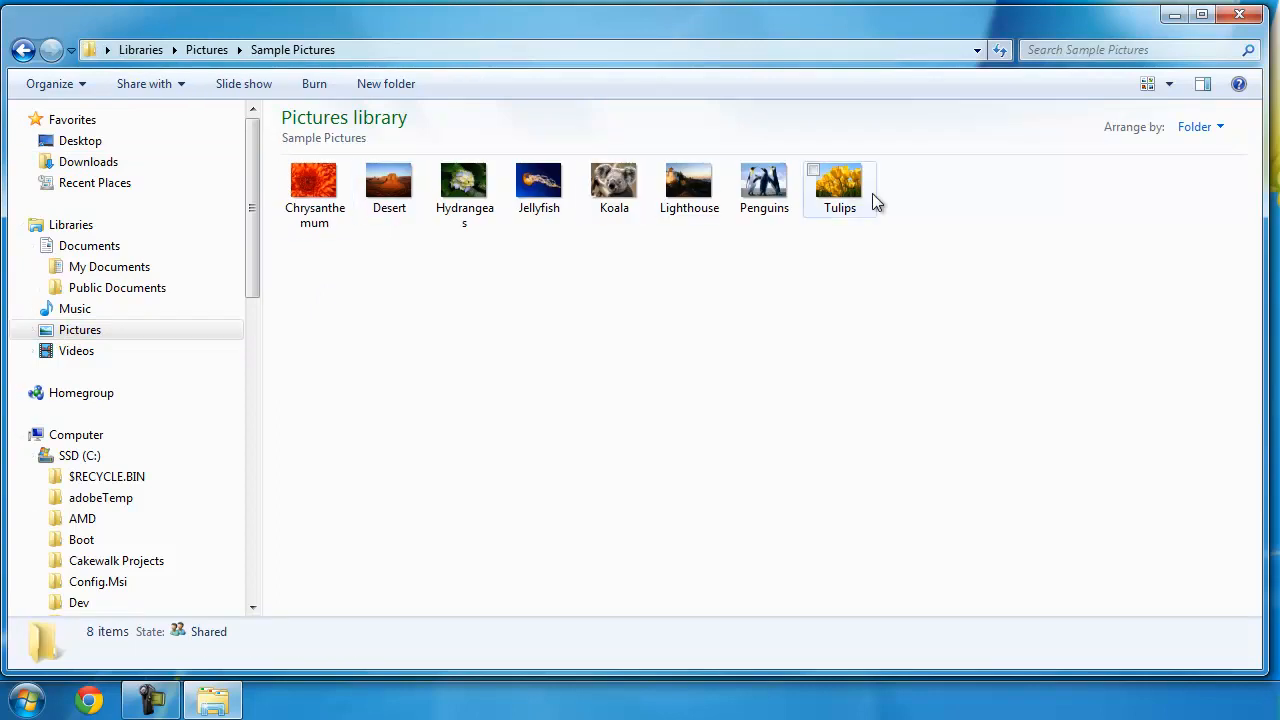
click(314, 184)
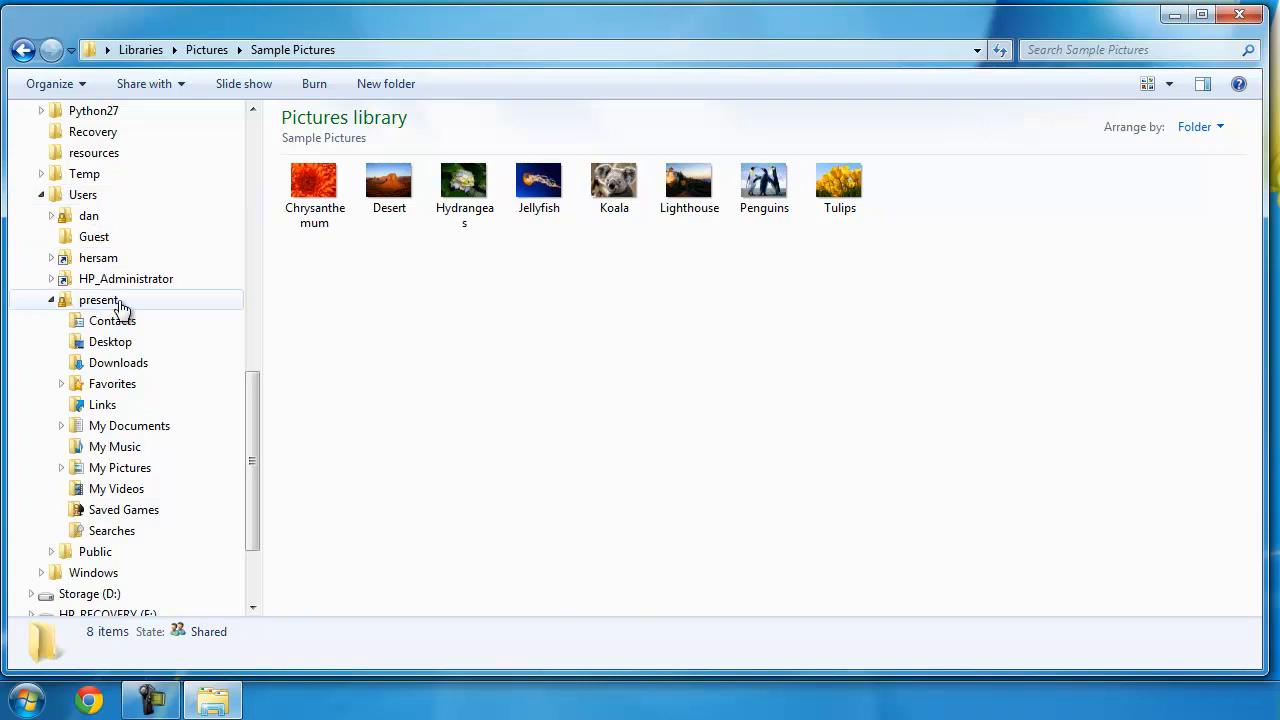
- View My Pictures with ControlCenter3, then open Public Pictures holding the Sample Pictures folder
click(120, 468)
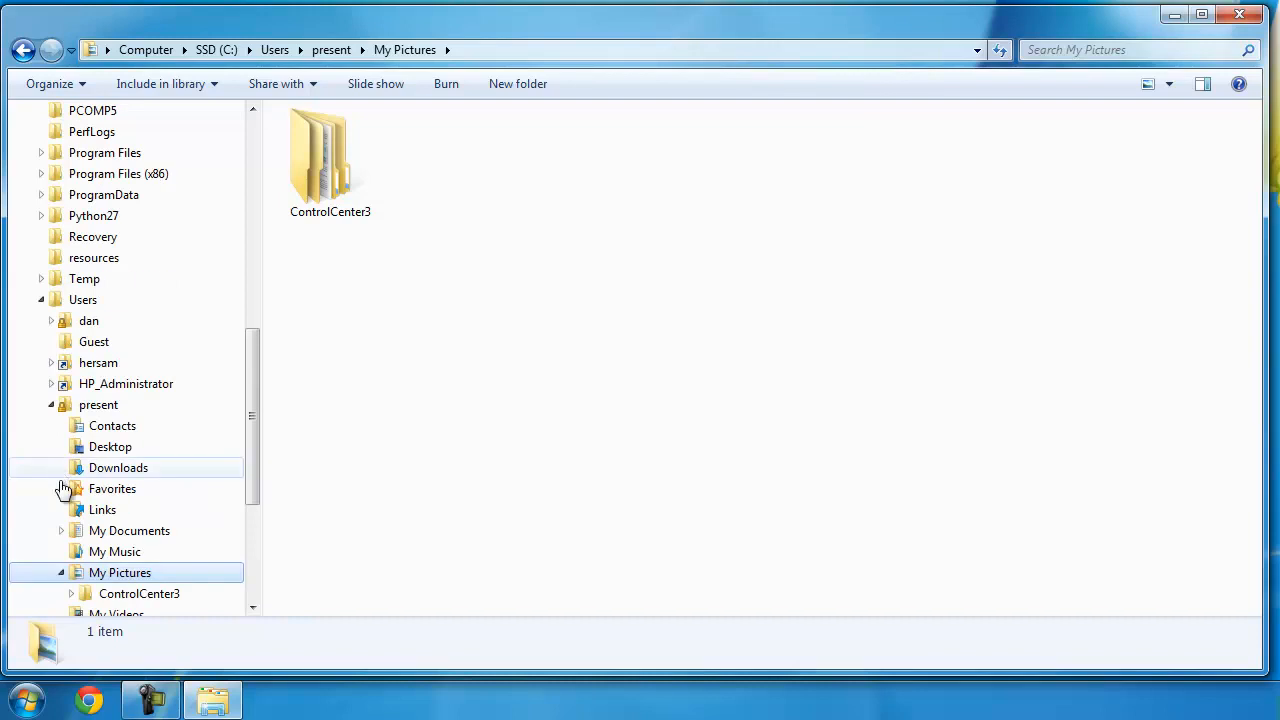
scroll(down, 3)
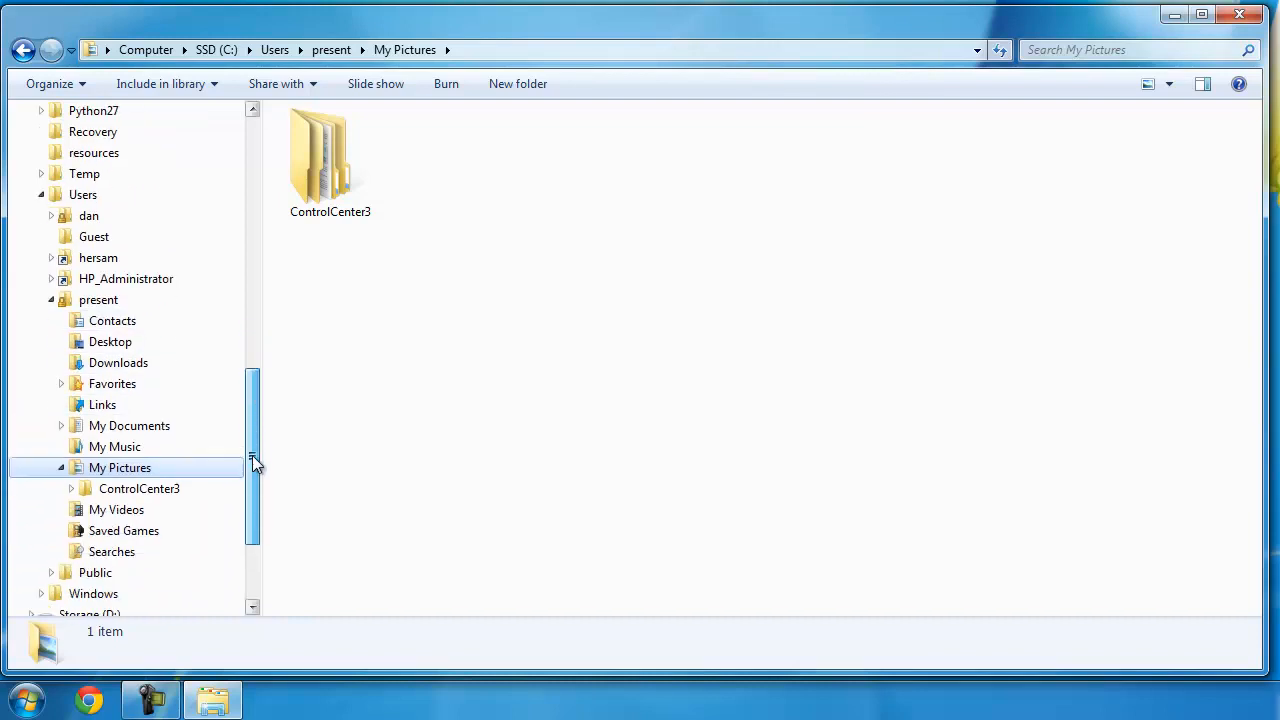
mouse_move(336, 160)
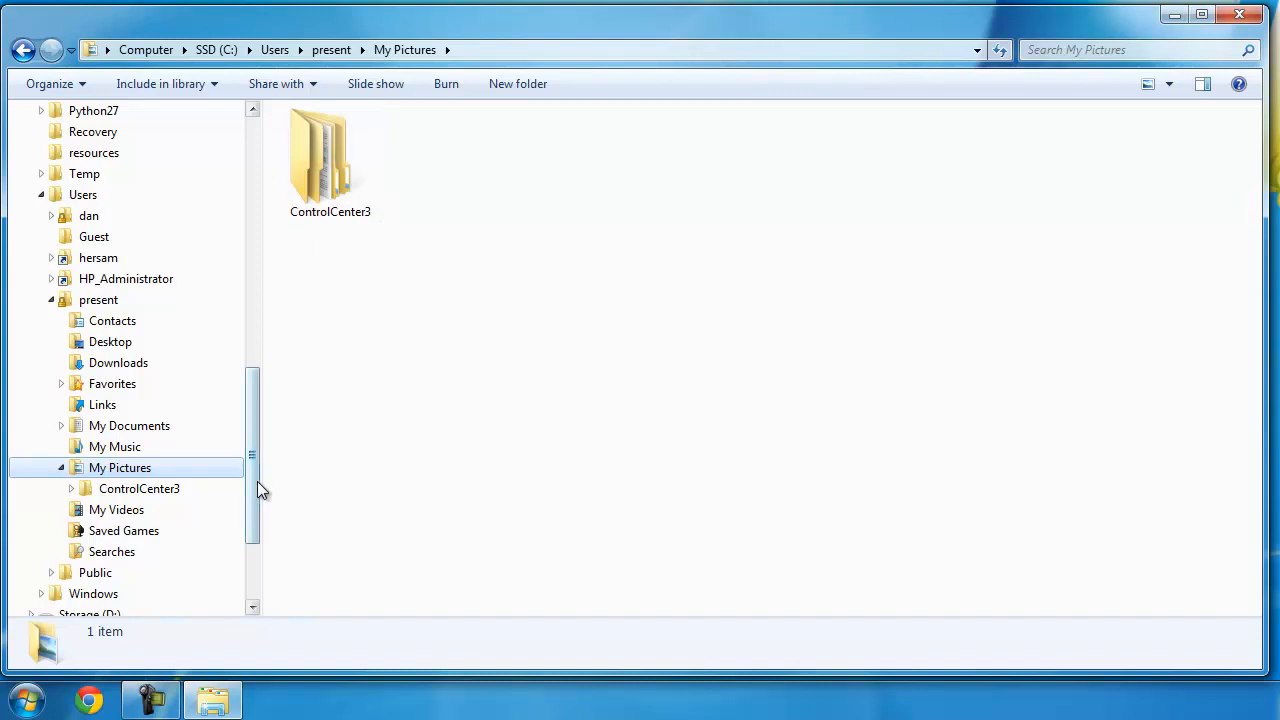
scroll(up, 3)
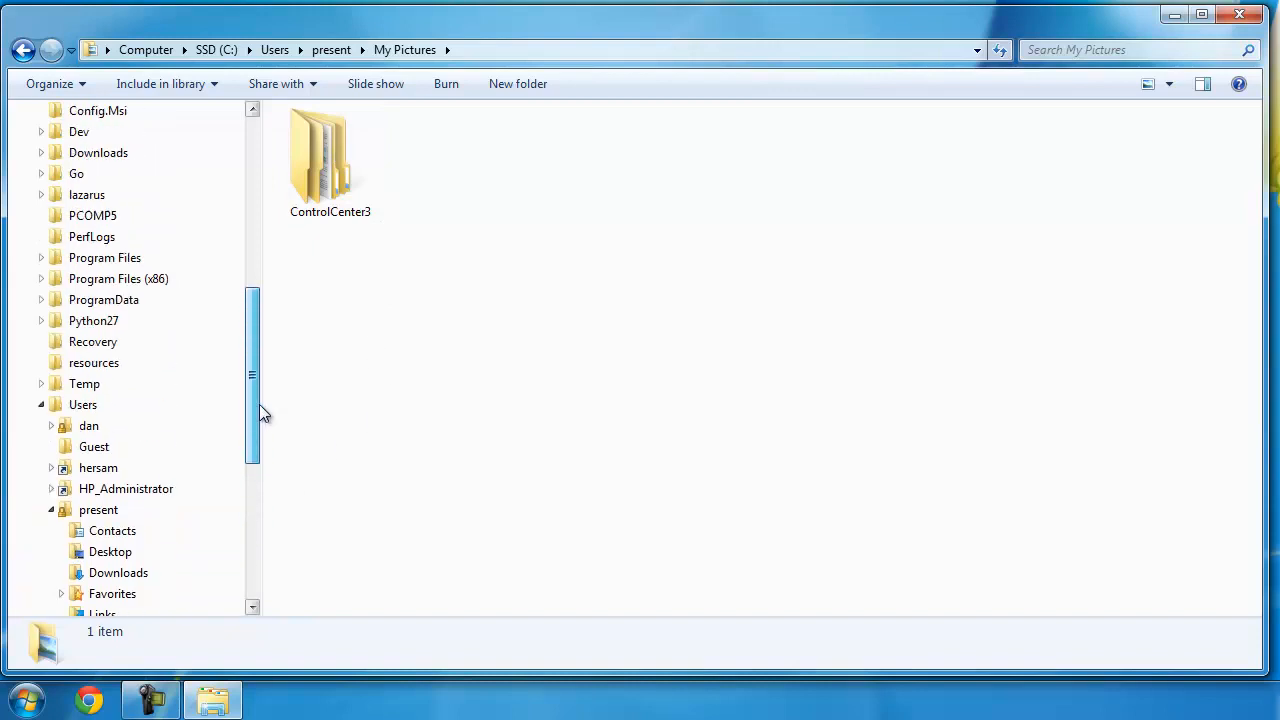
scroll(up, 3)
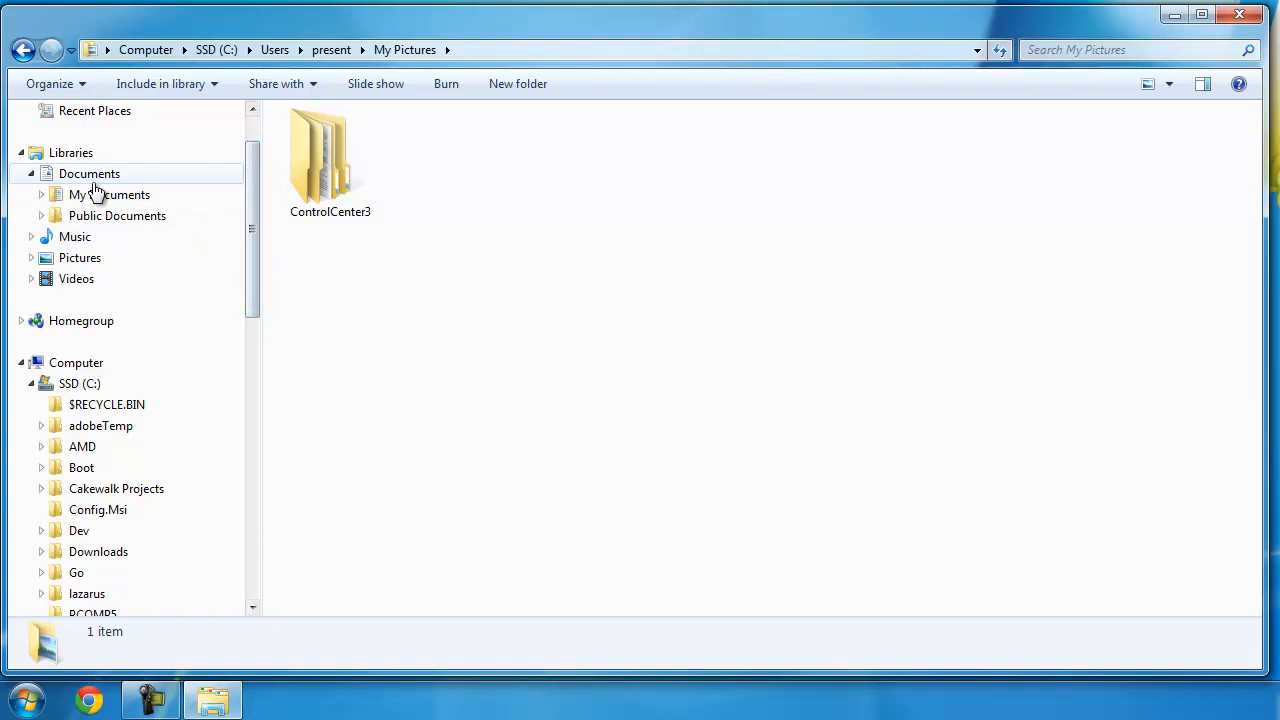
click(30, 172)
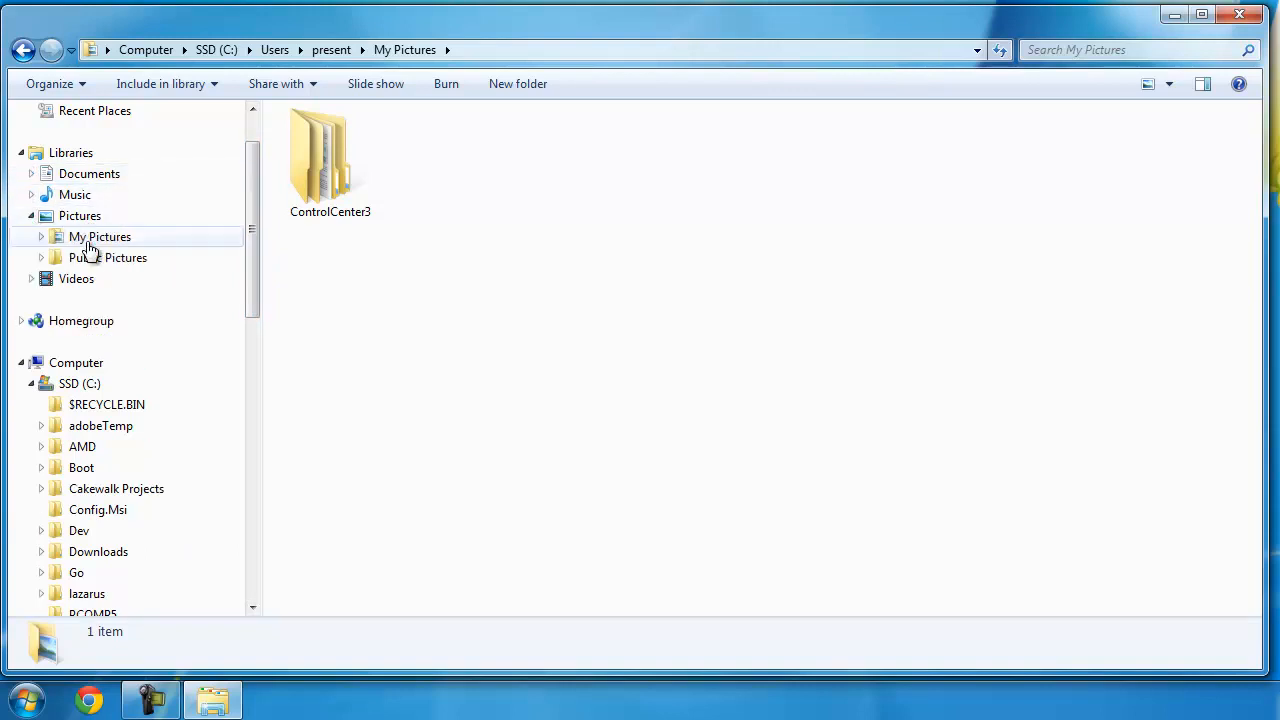
mouse_move(92, 244)
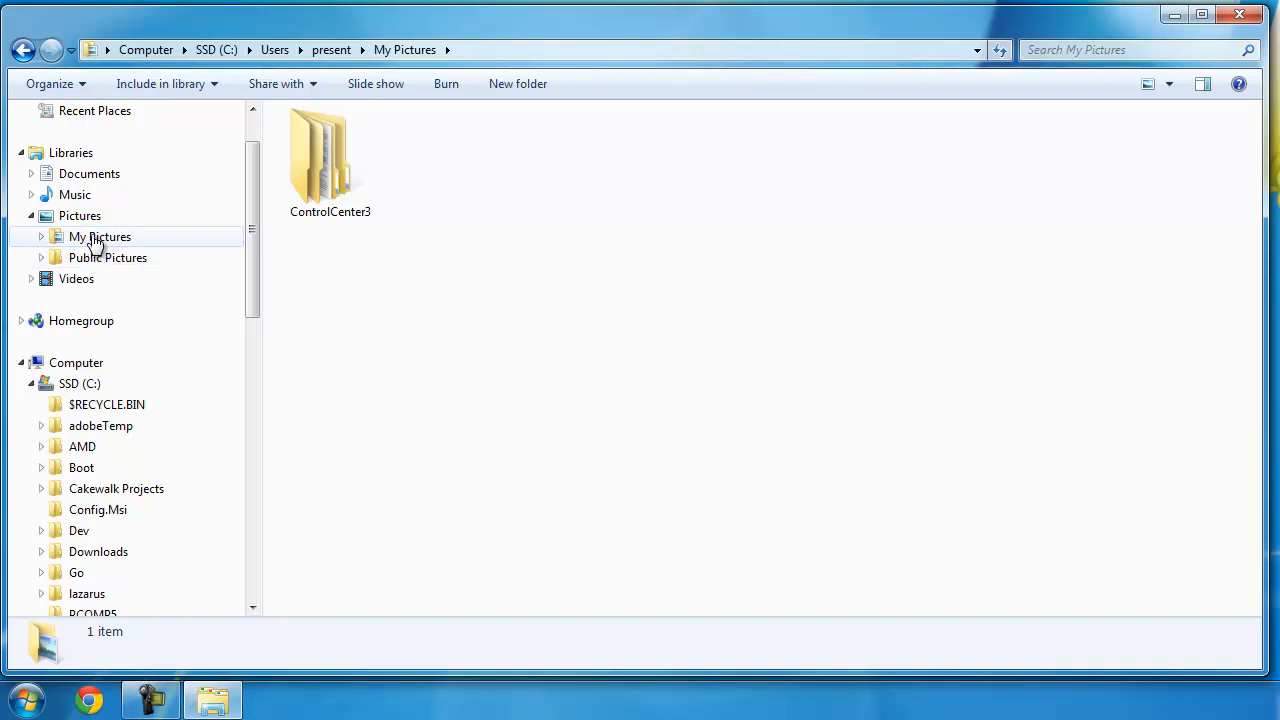
mouse_move(108, 258)
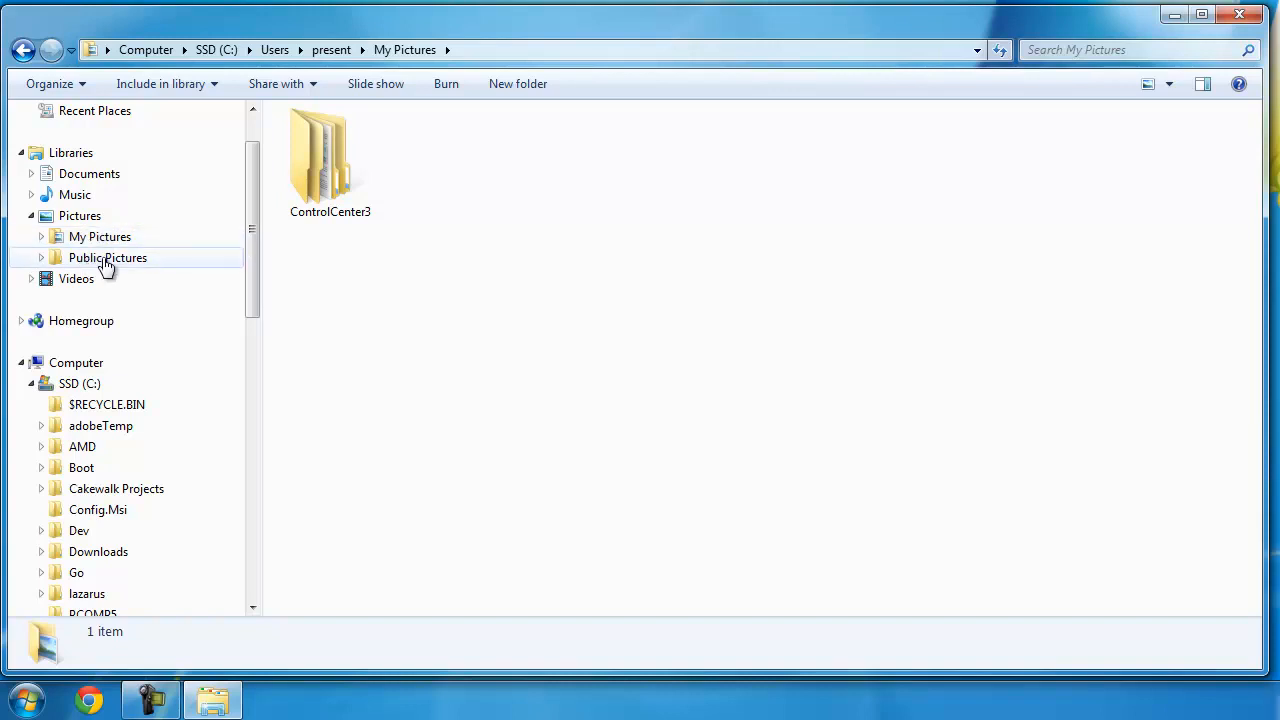
click(108, 256)
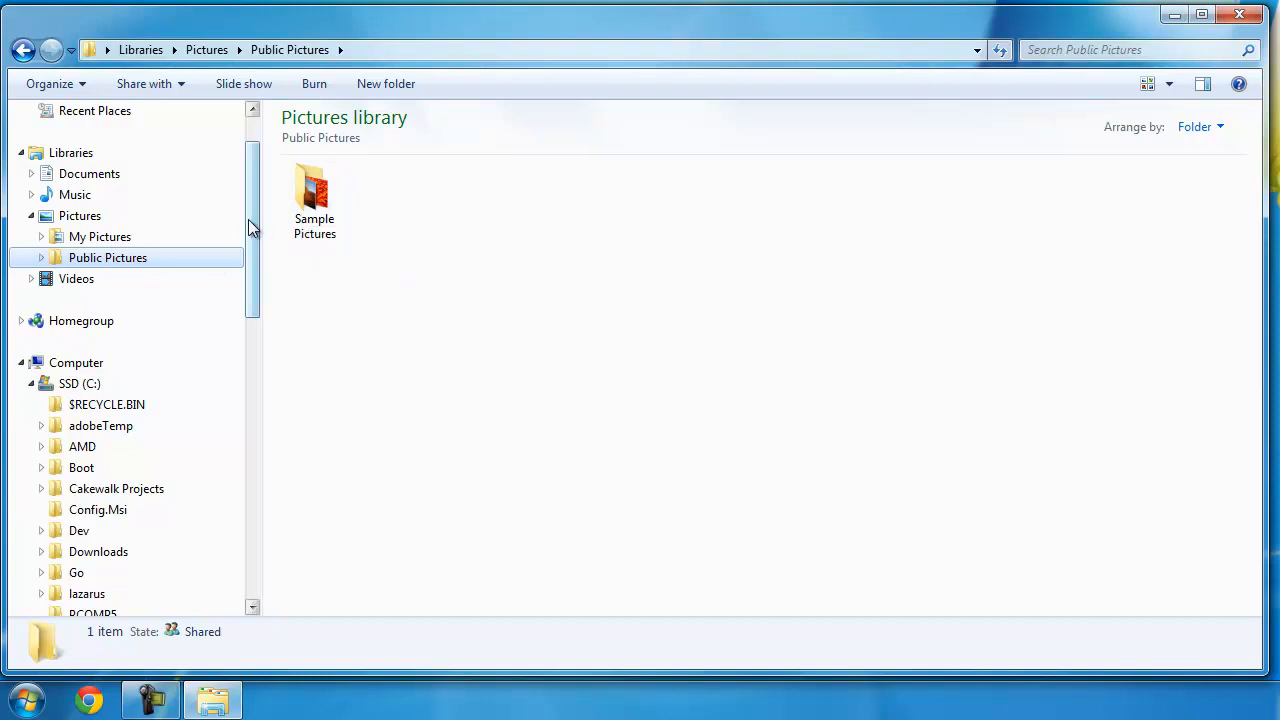
- Browse Users > Public > Public Pictures > Sample Pictures on C:, then return to Downloads with letterlegal5
scroll(down, 3)
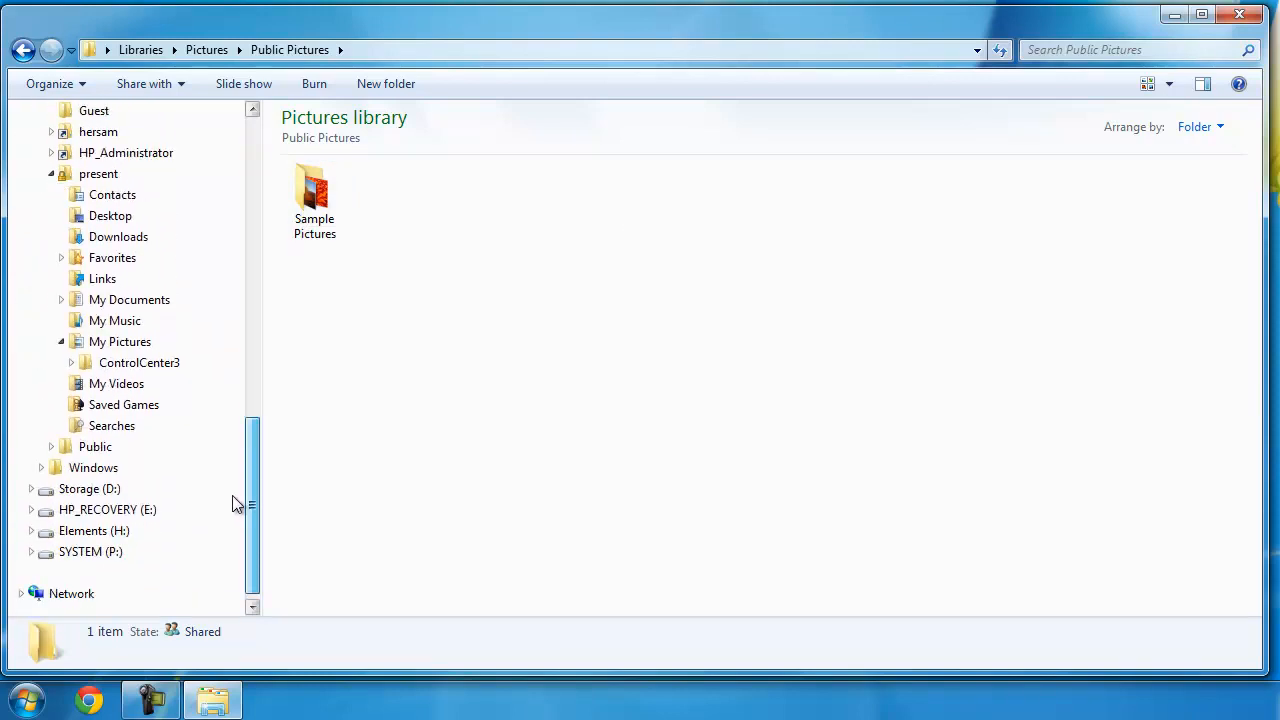
scroll(up, 3)
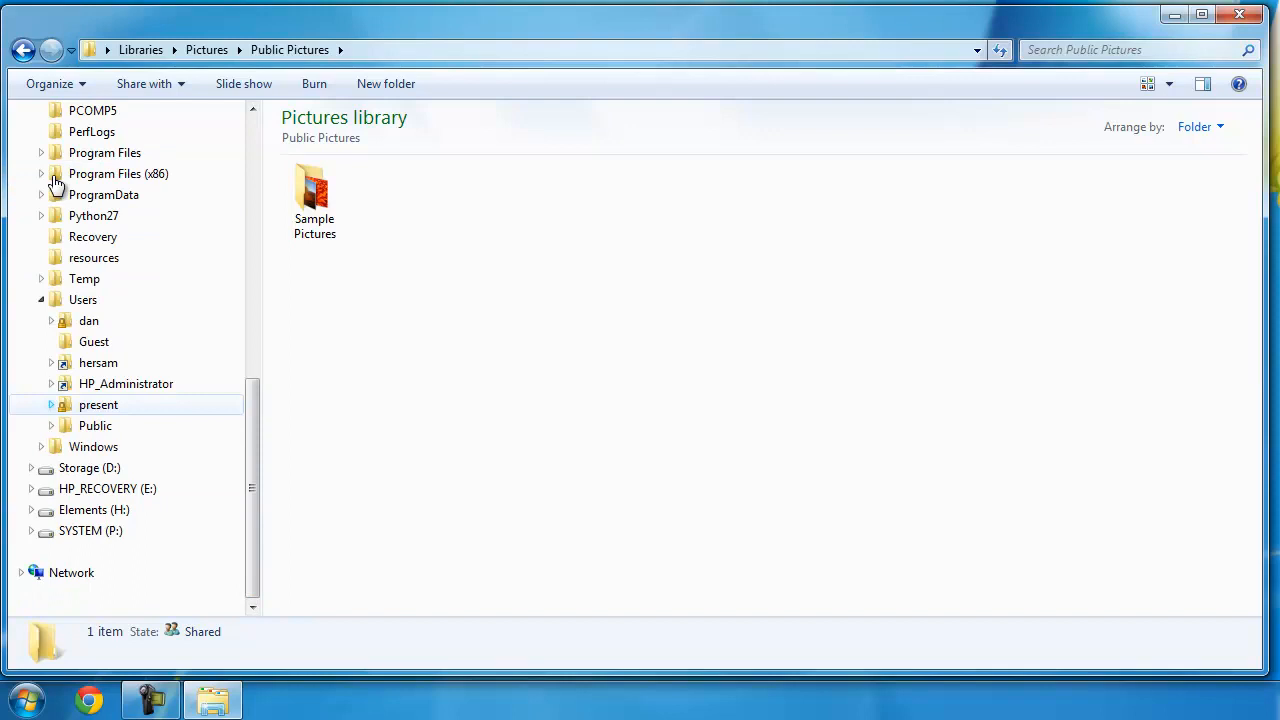
click(52, 424)
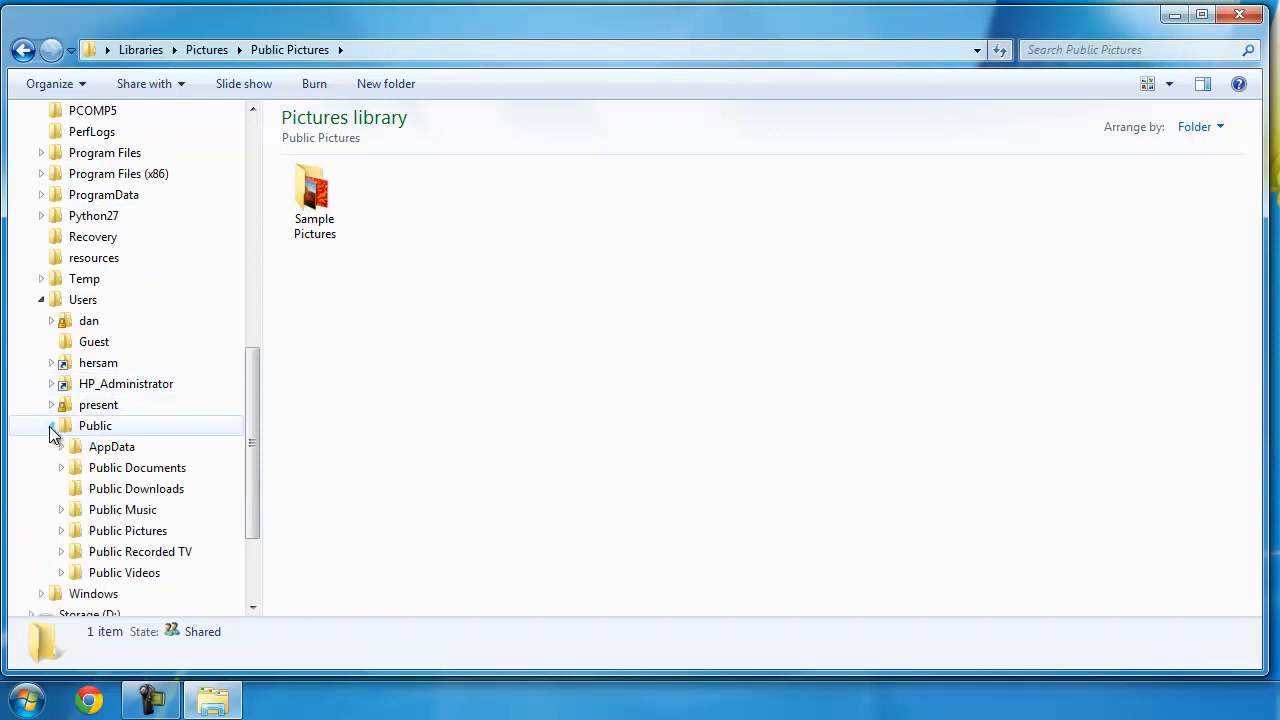
mouse_move(128, 530)
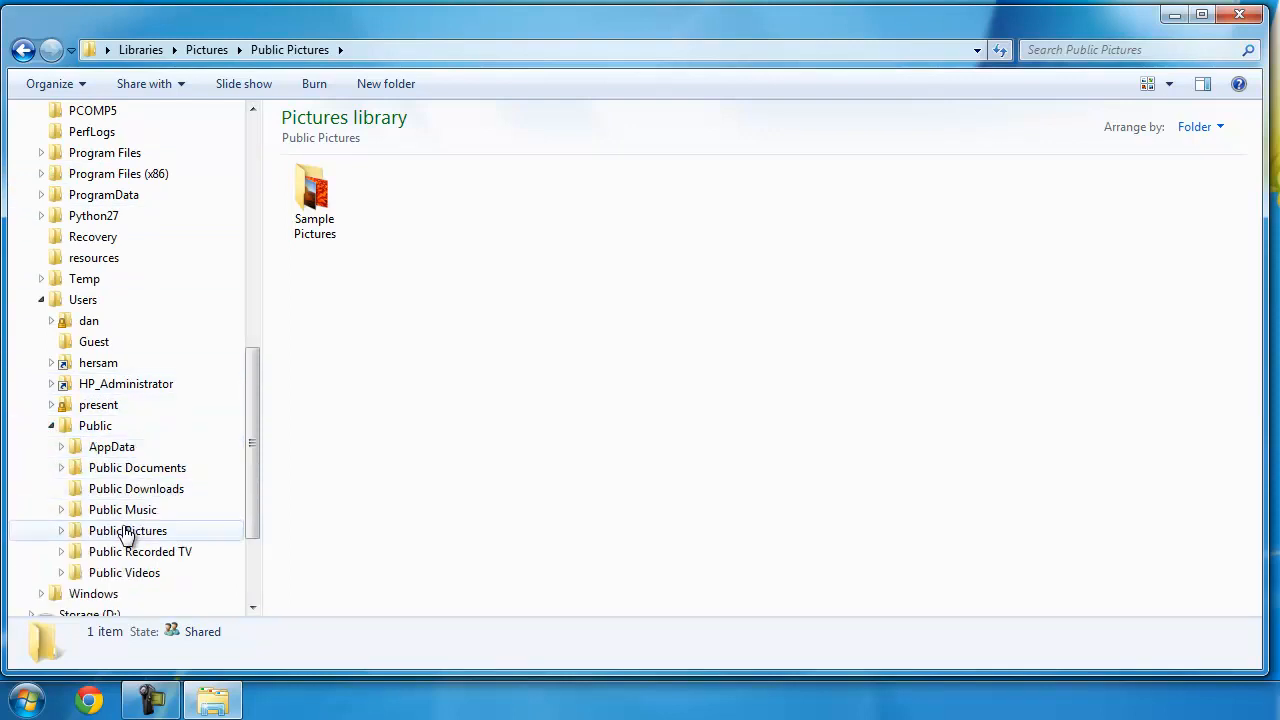
click(128, 530)
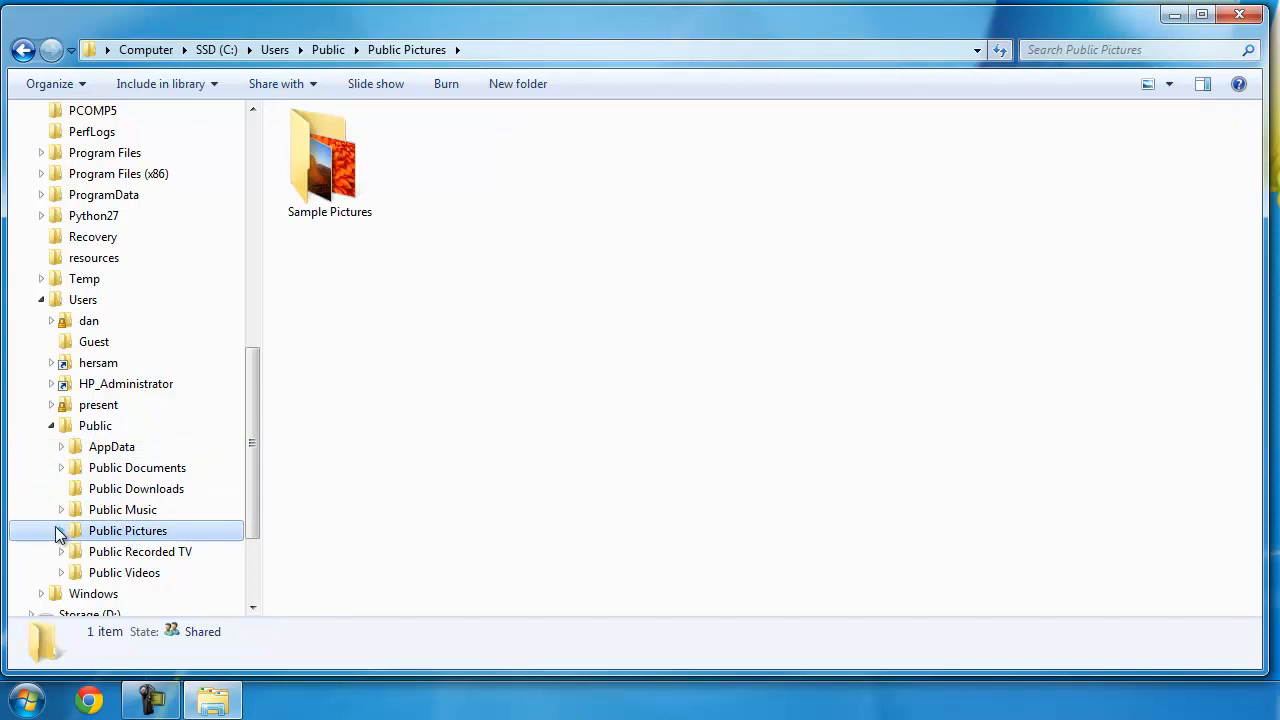
double_click(328, 156)
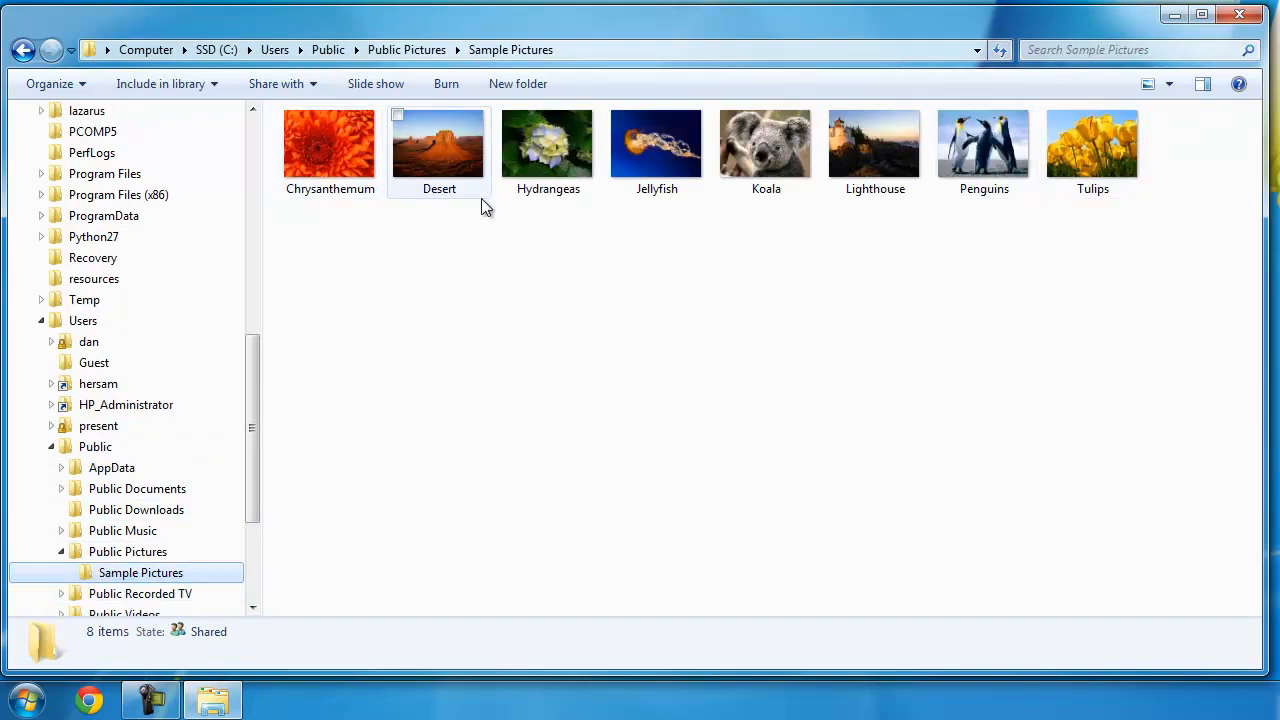
scroll(up, 3)
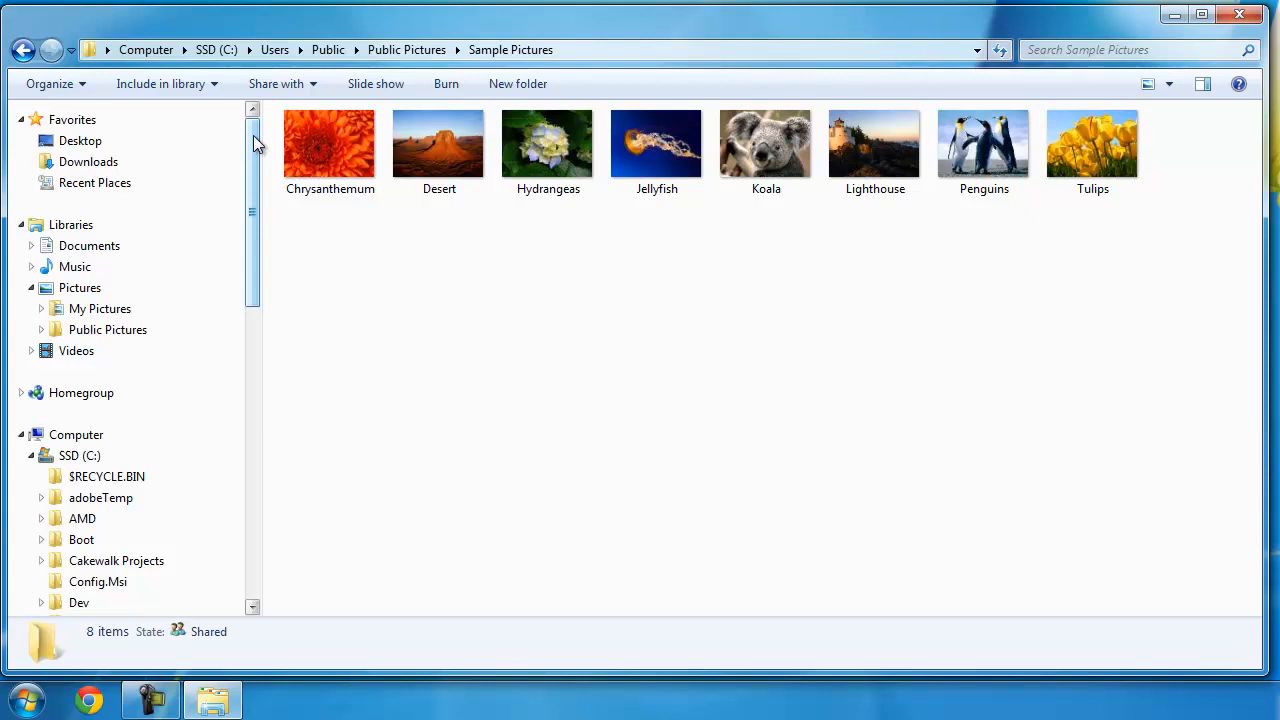
click(88, 160)
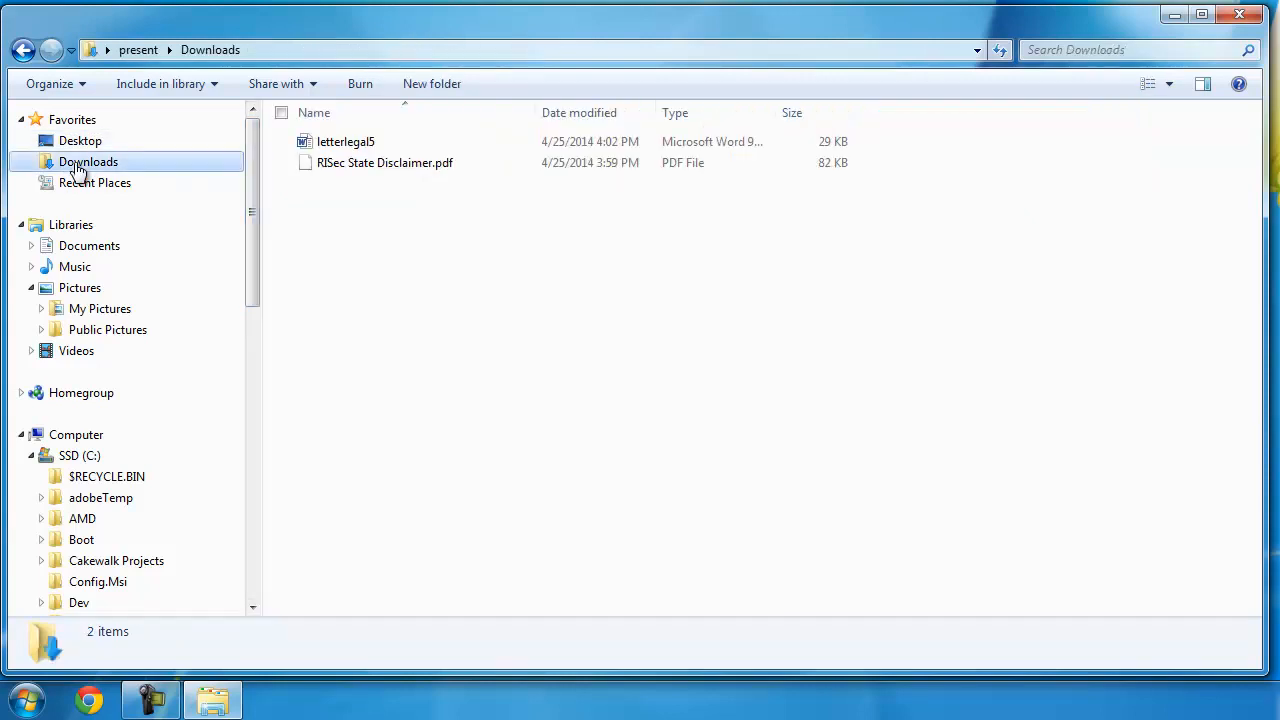
mouse_move(444, 246)
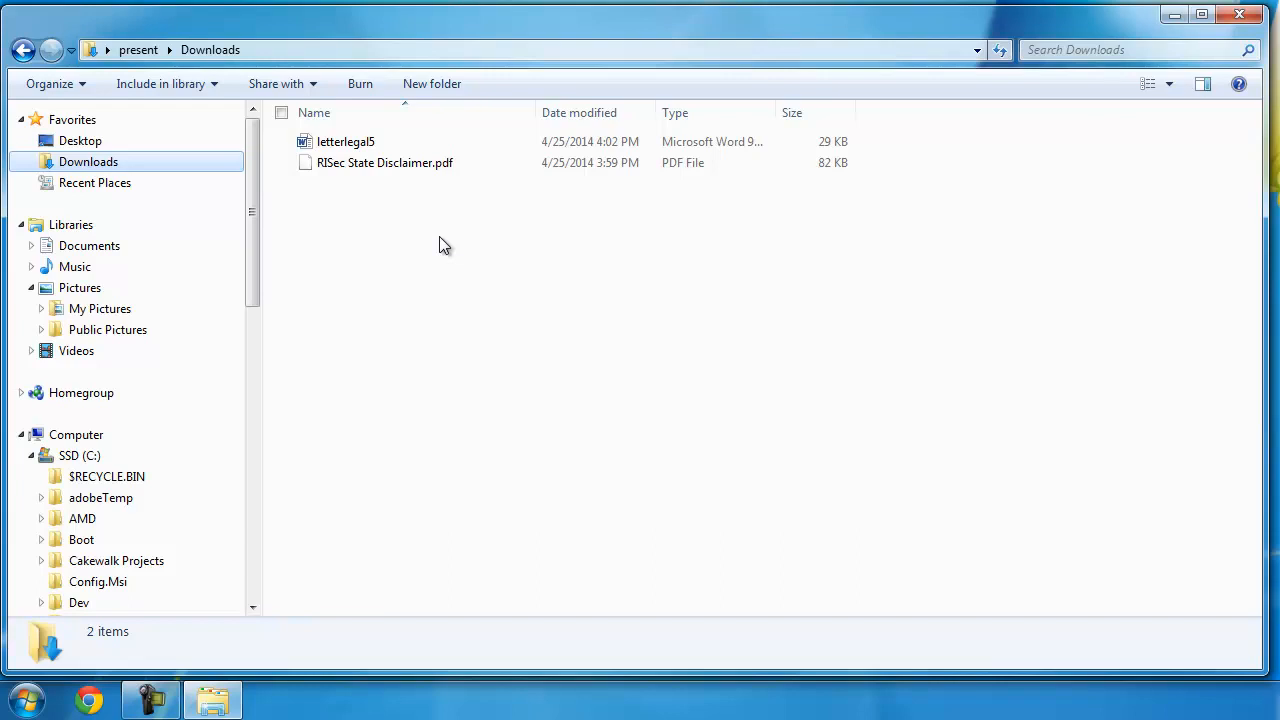
mouse_move(416, 206)
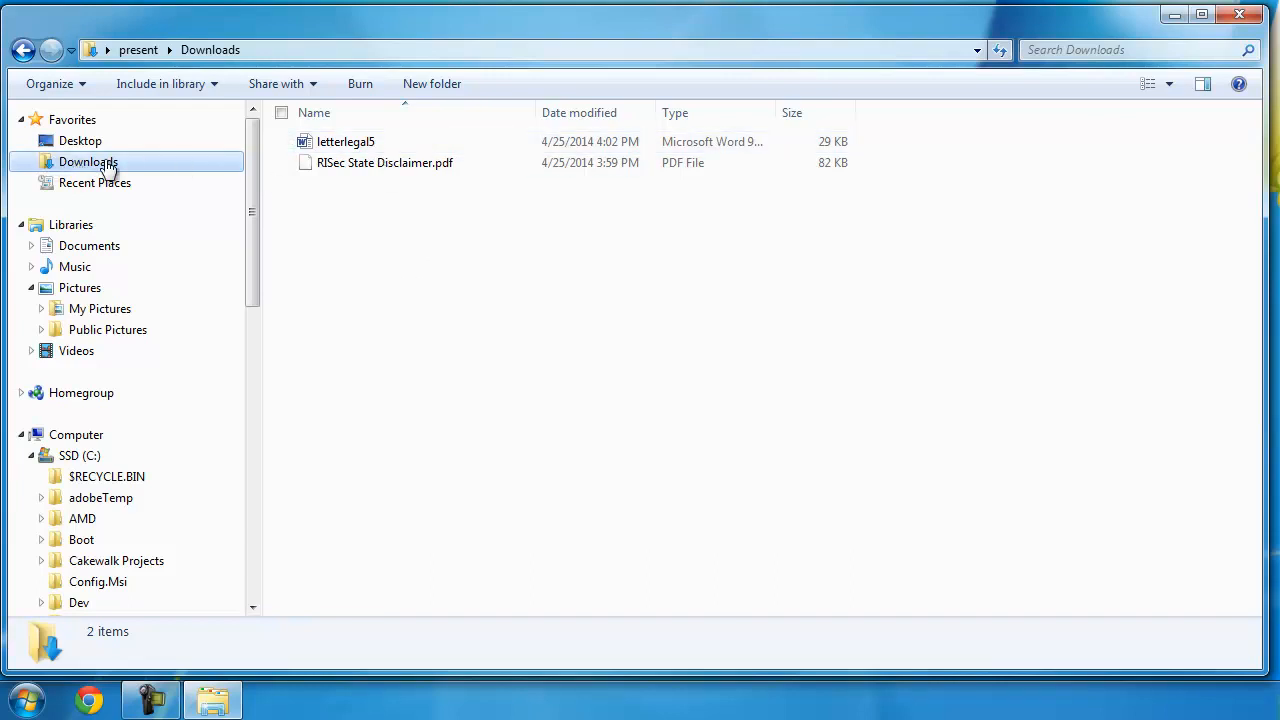
mouse_move(424, 370)
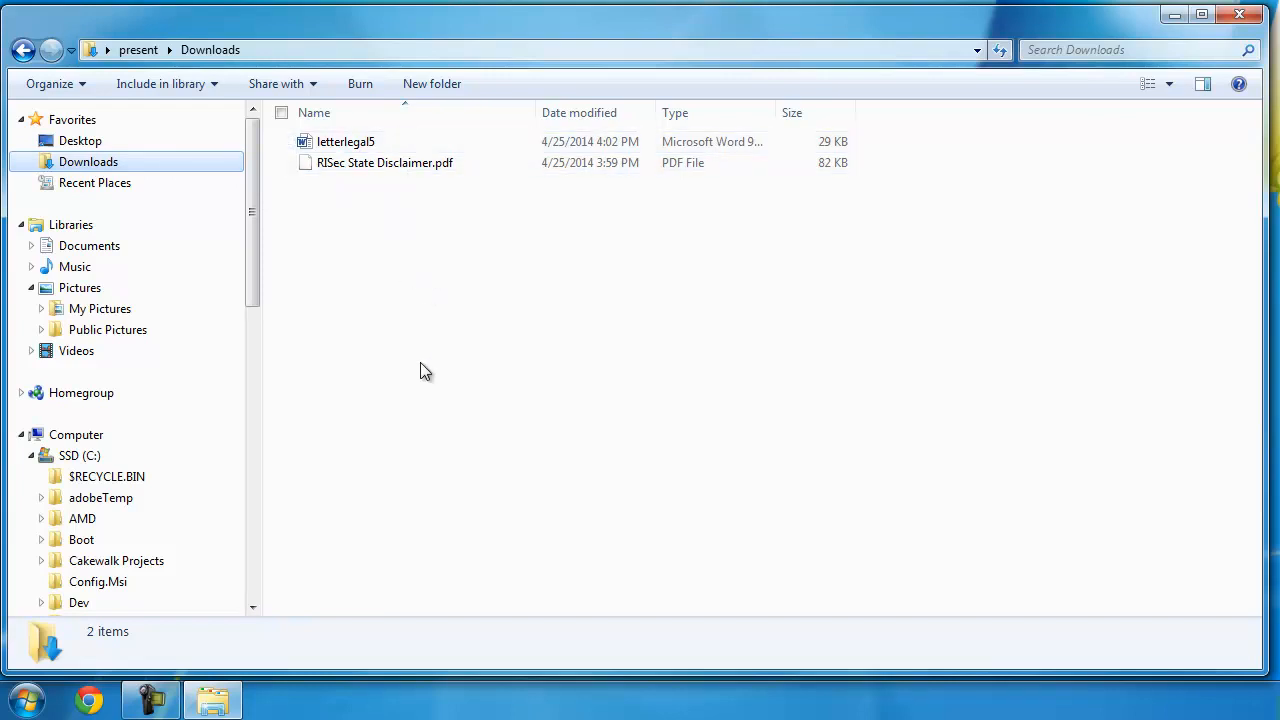
mouse_move(400, 220)
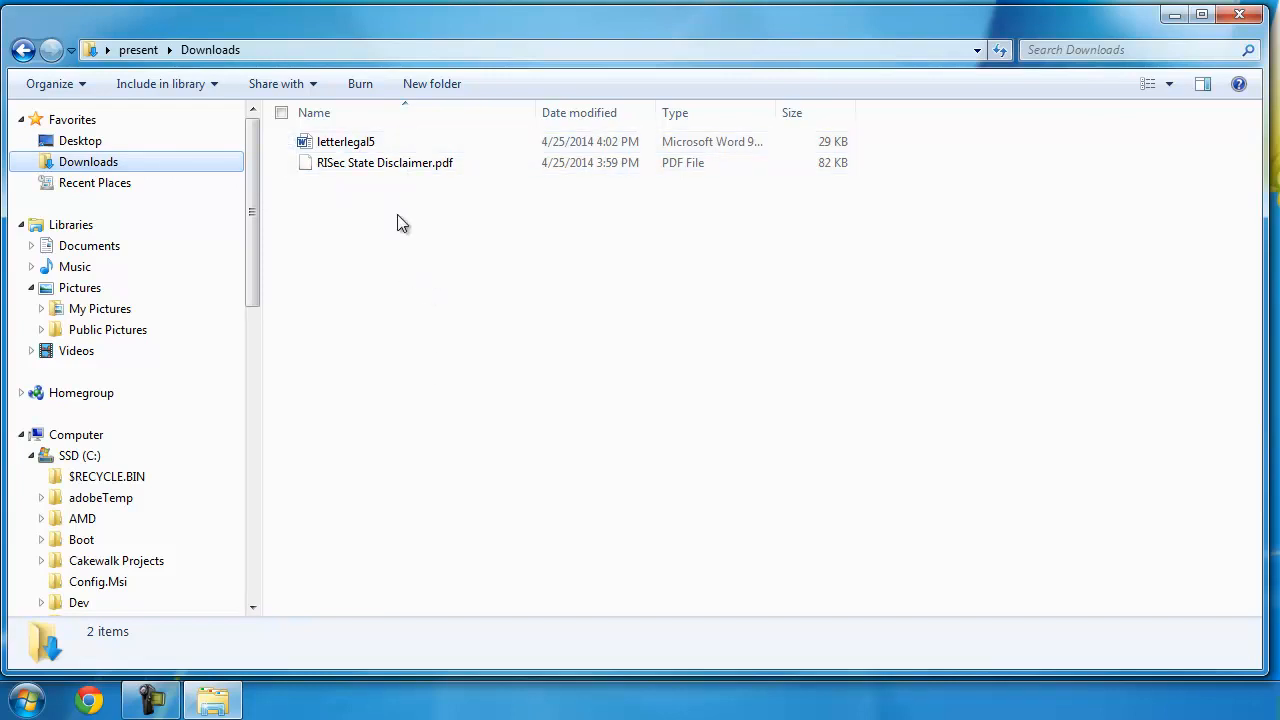
- Show the Desktop folder listing Libraries, Computer, Network, Control Panel and the Chrome and Handbrake shortcuts
click(80, 140)
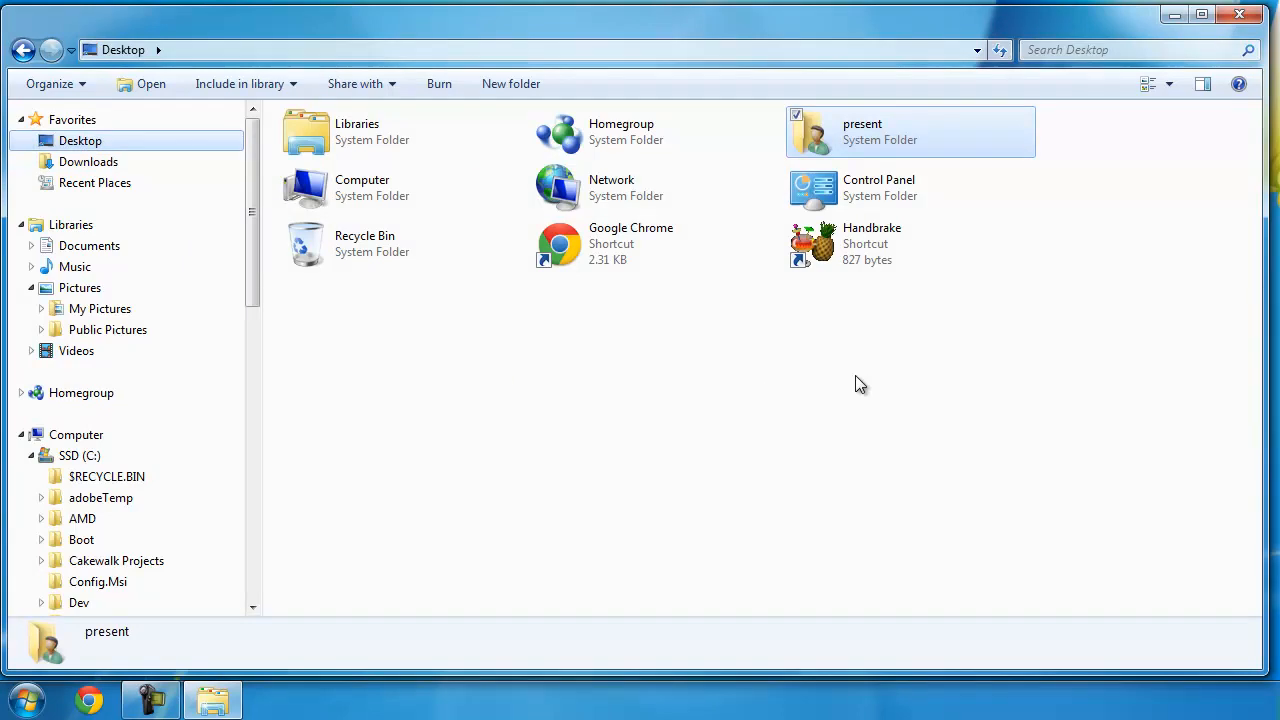
mouse_move(616, 376)
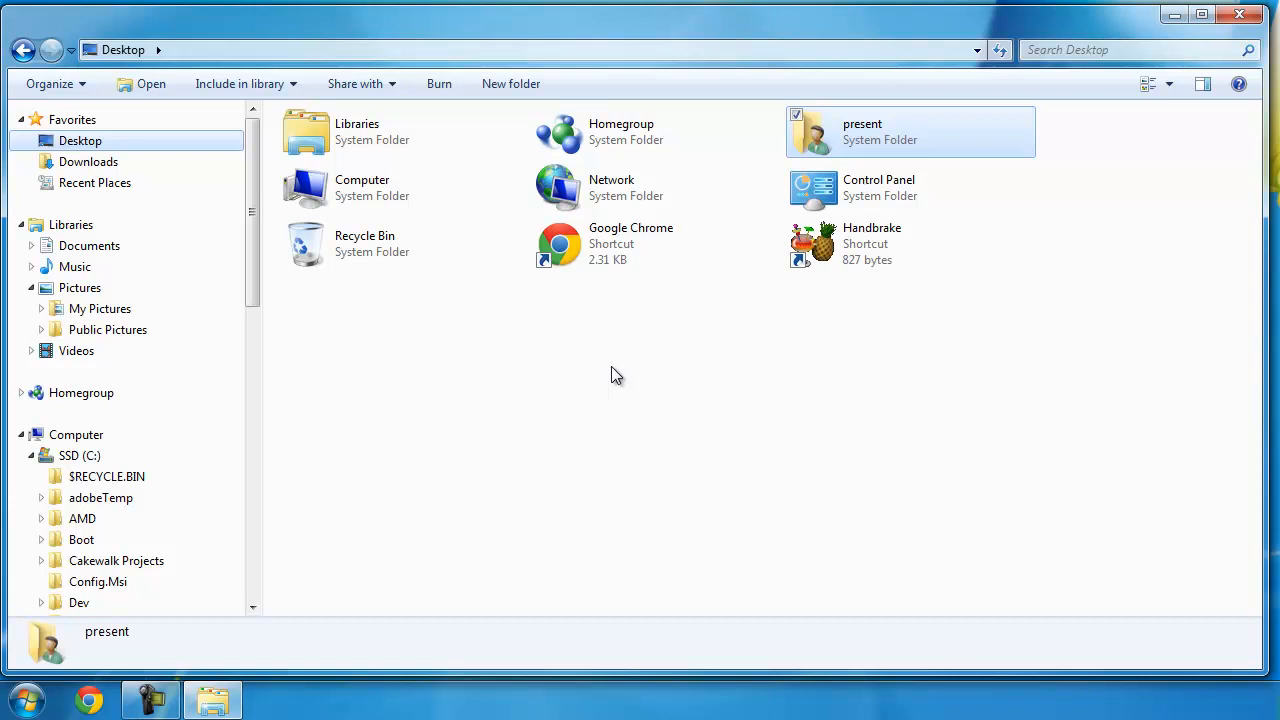
mouse_move(724, 378)
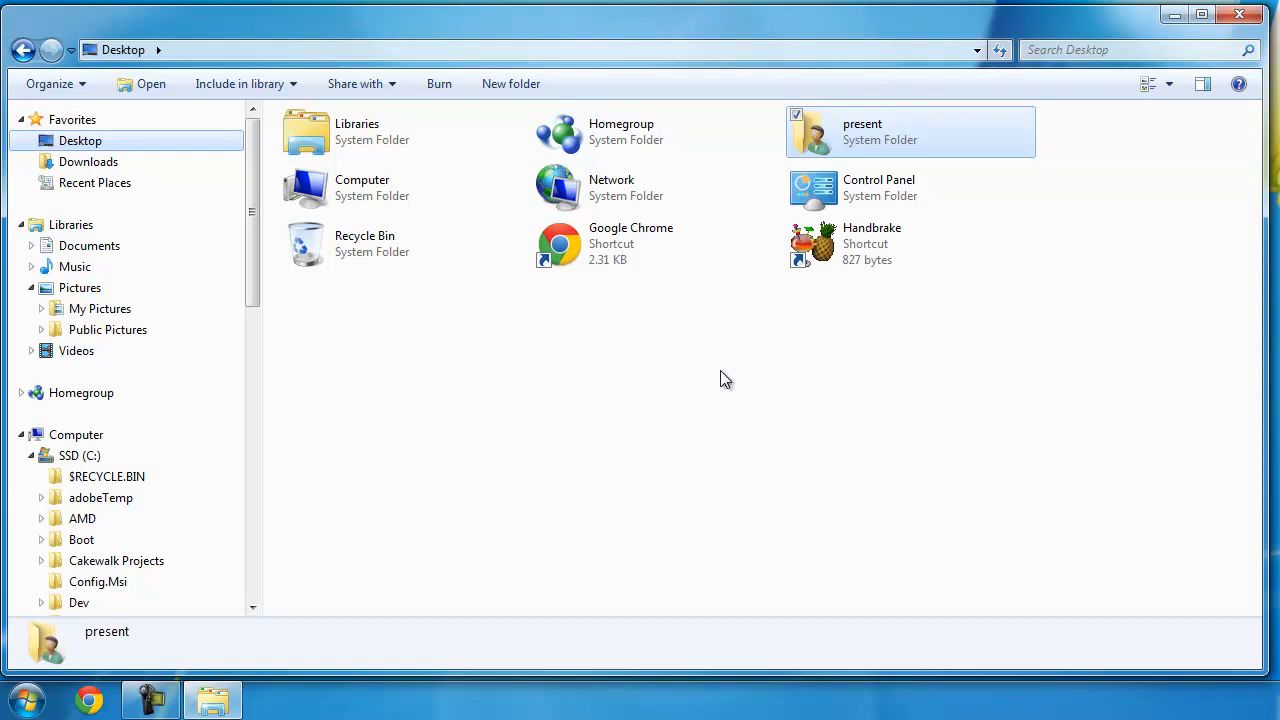
mouse_move(750, 364)
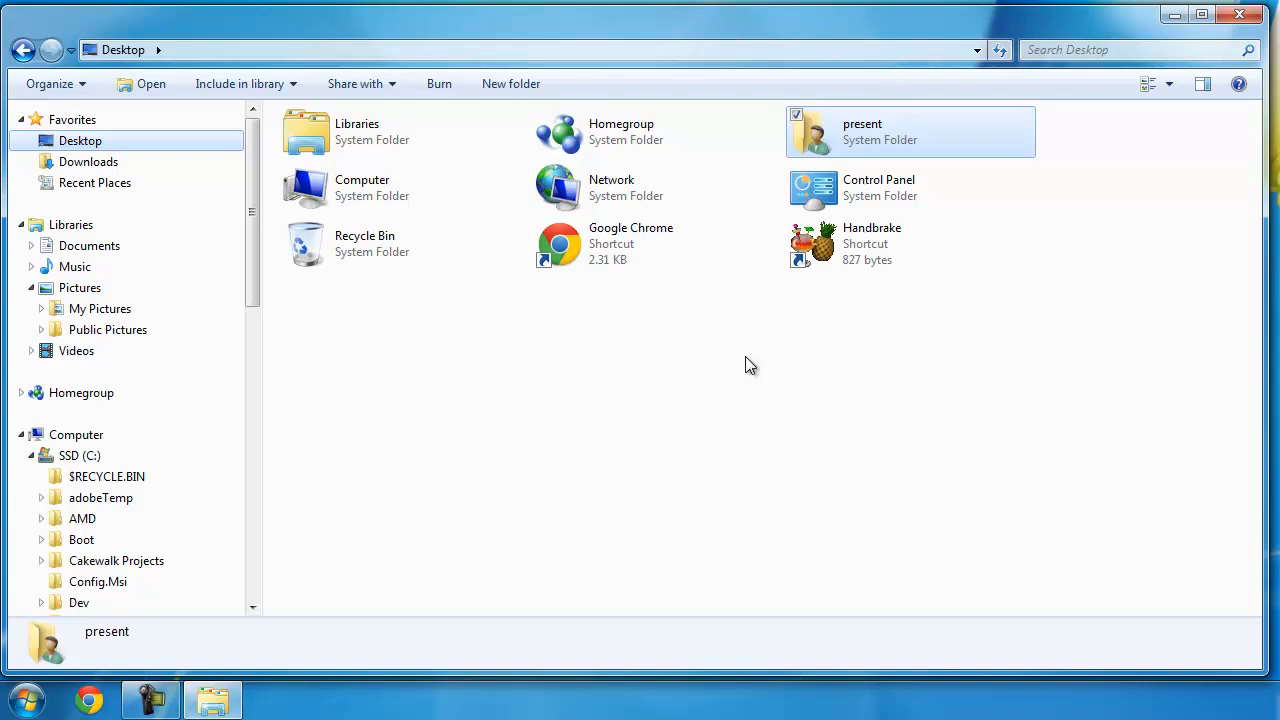
mouse_move(476, 248)
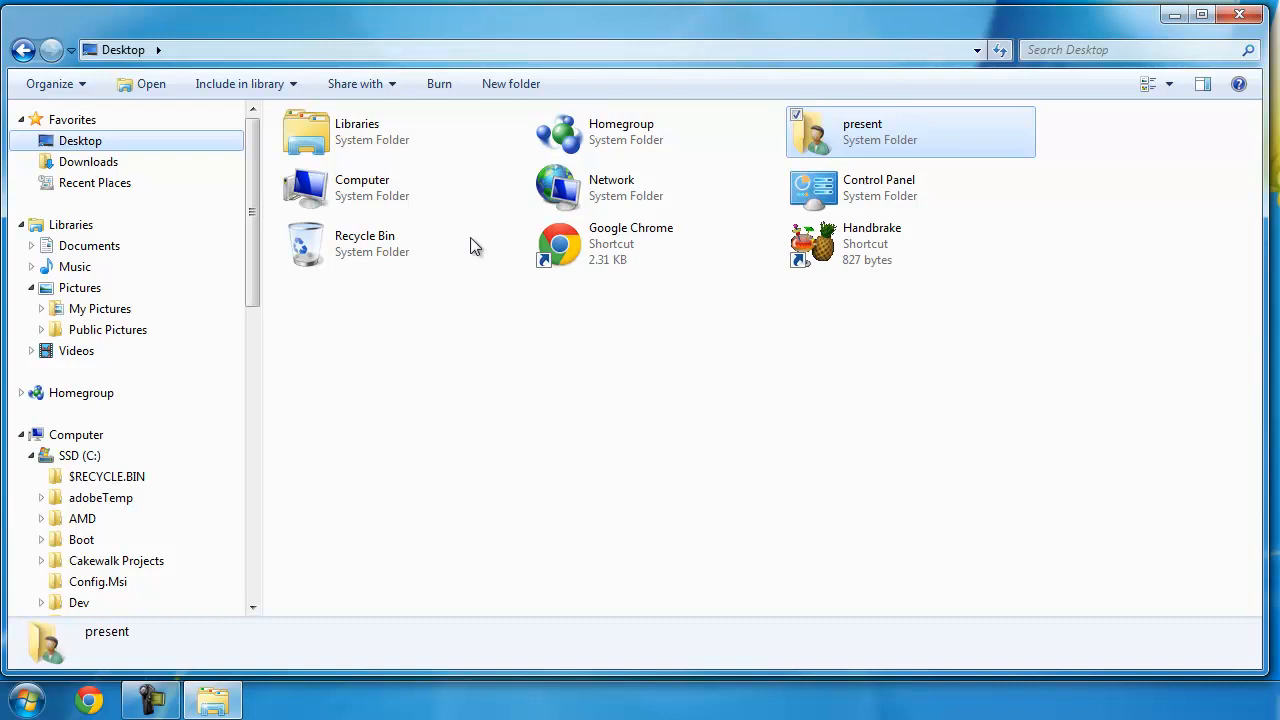
mouse_move(130, 292)
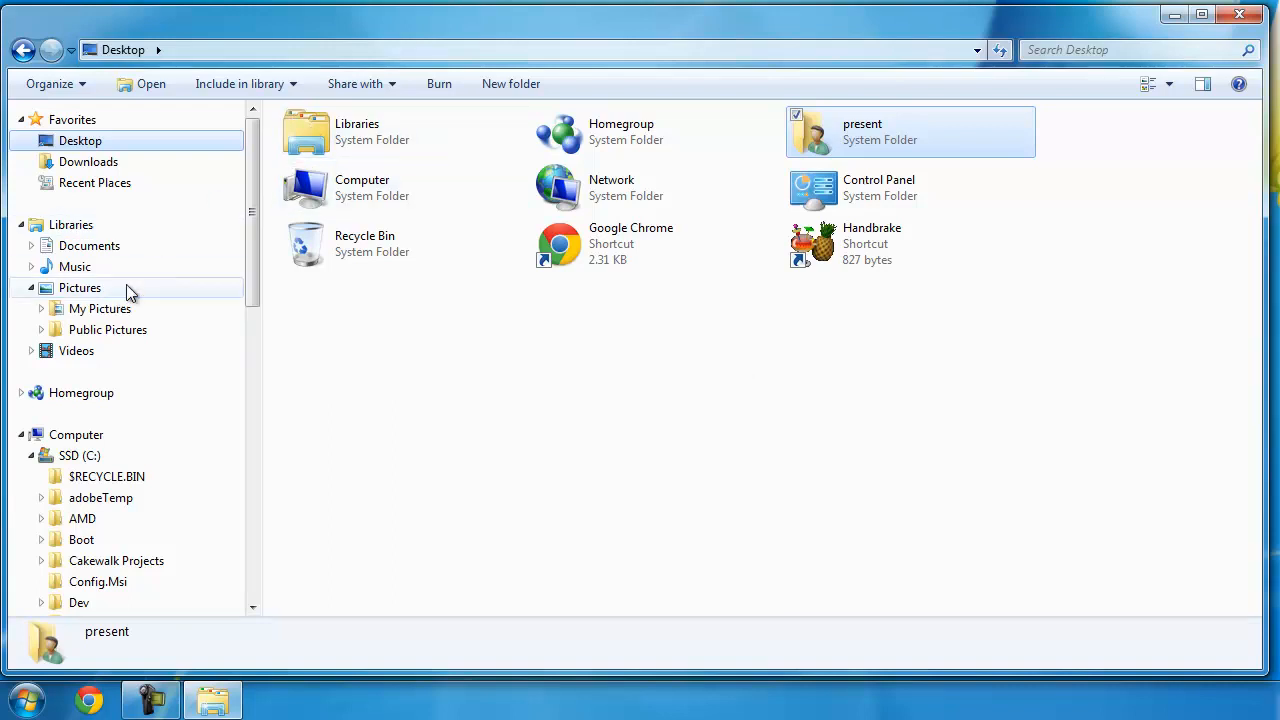
mouse_move(530, 370)
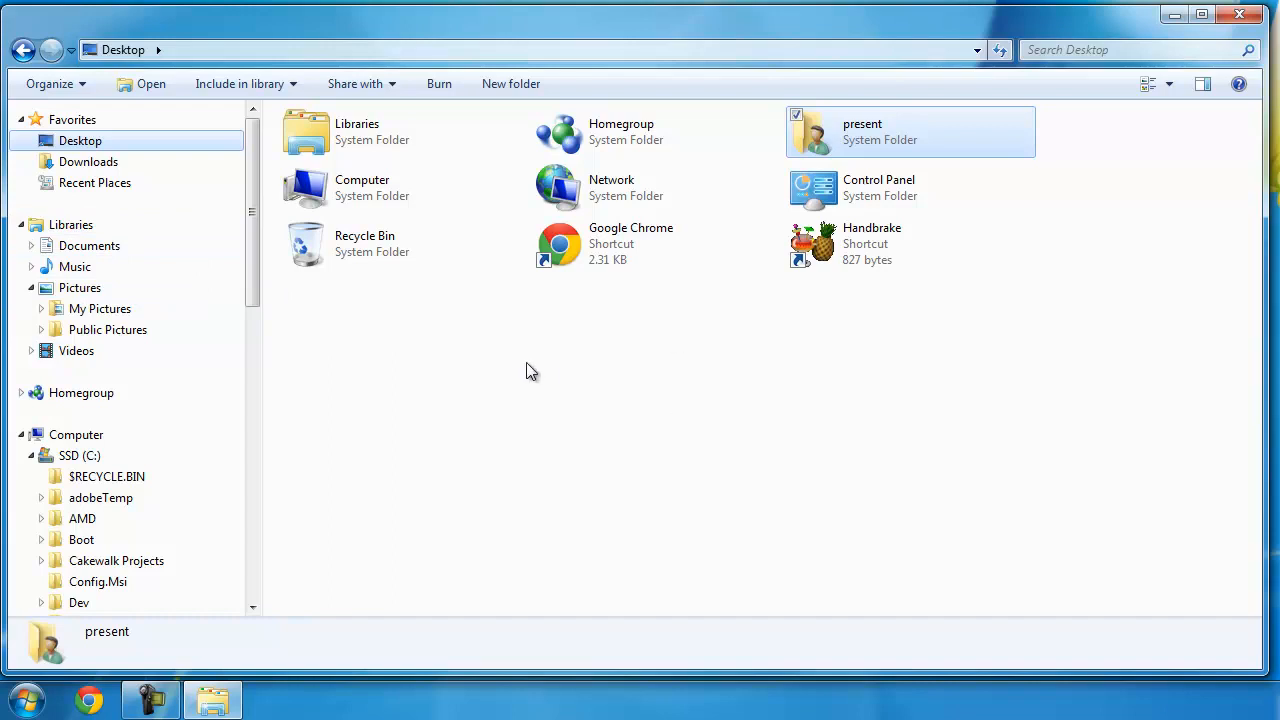
mouse_move(596, 392)
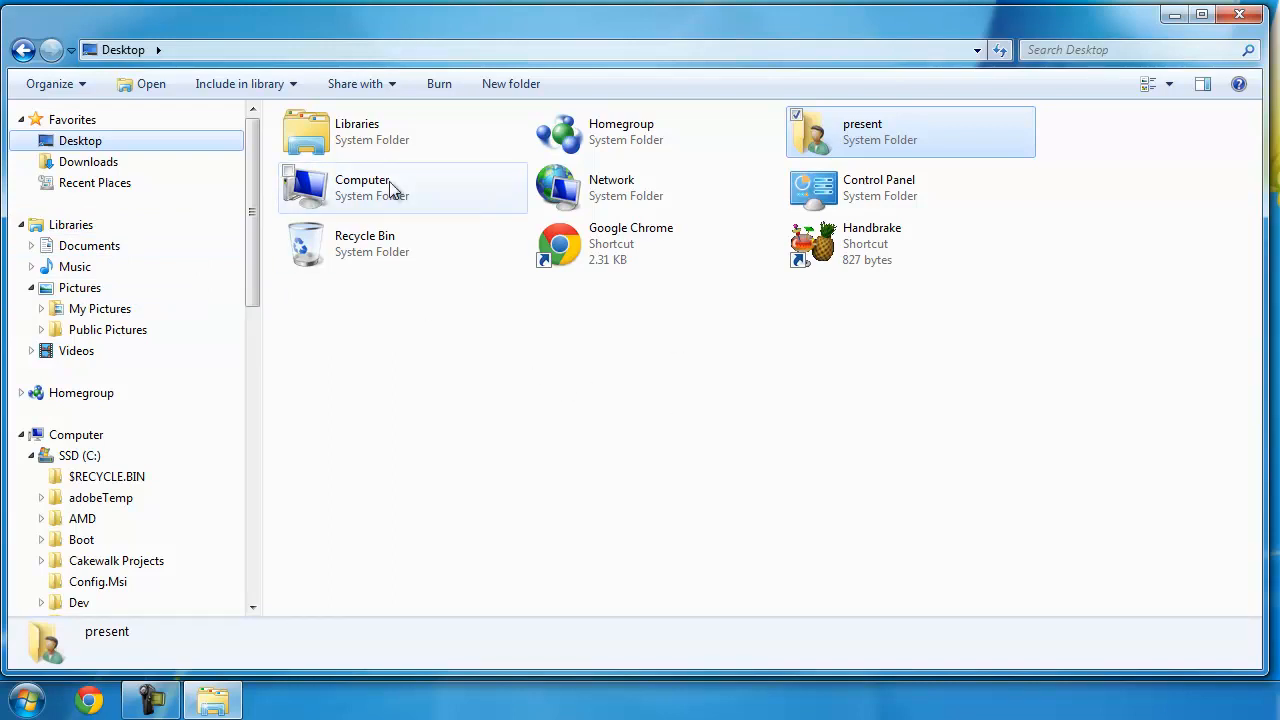
mouse_move(490, 434)
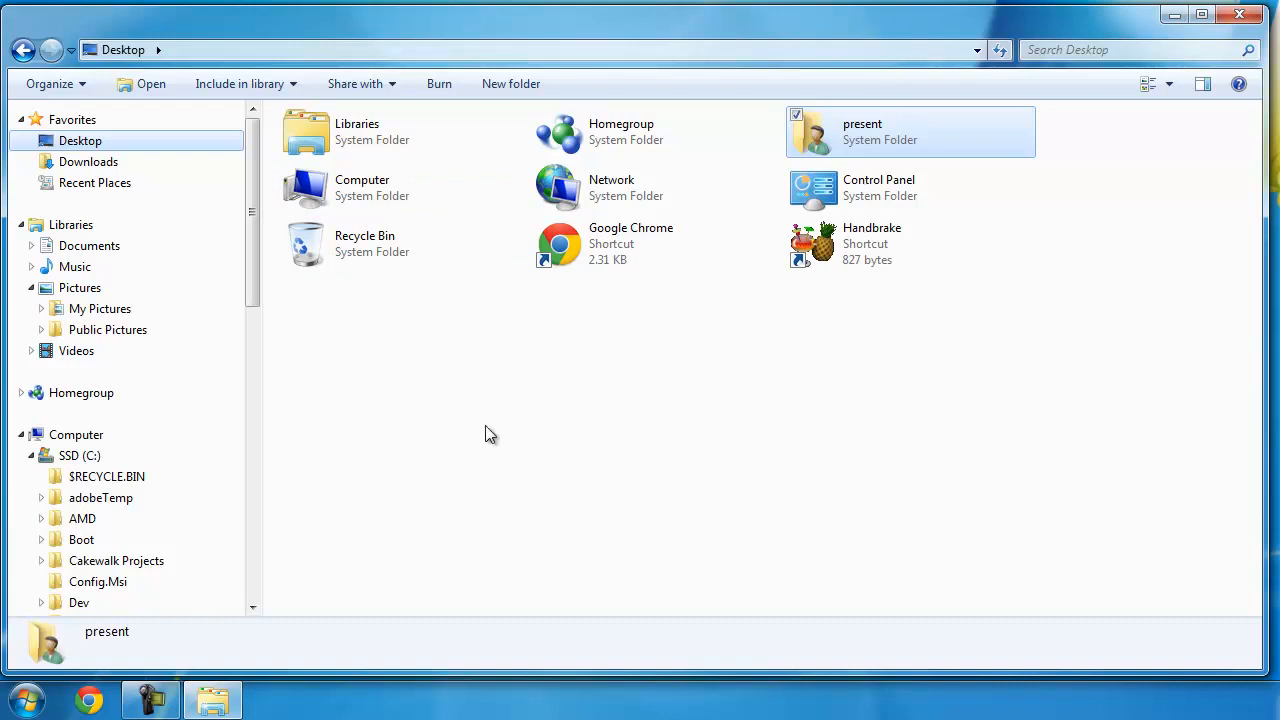
mouse_move(450, 448)
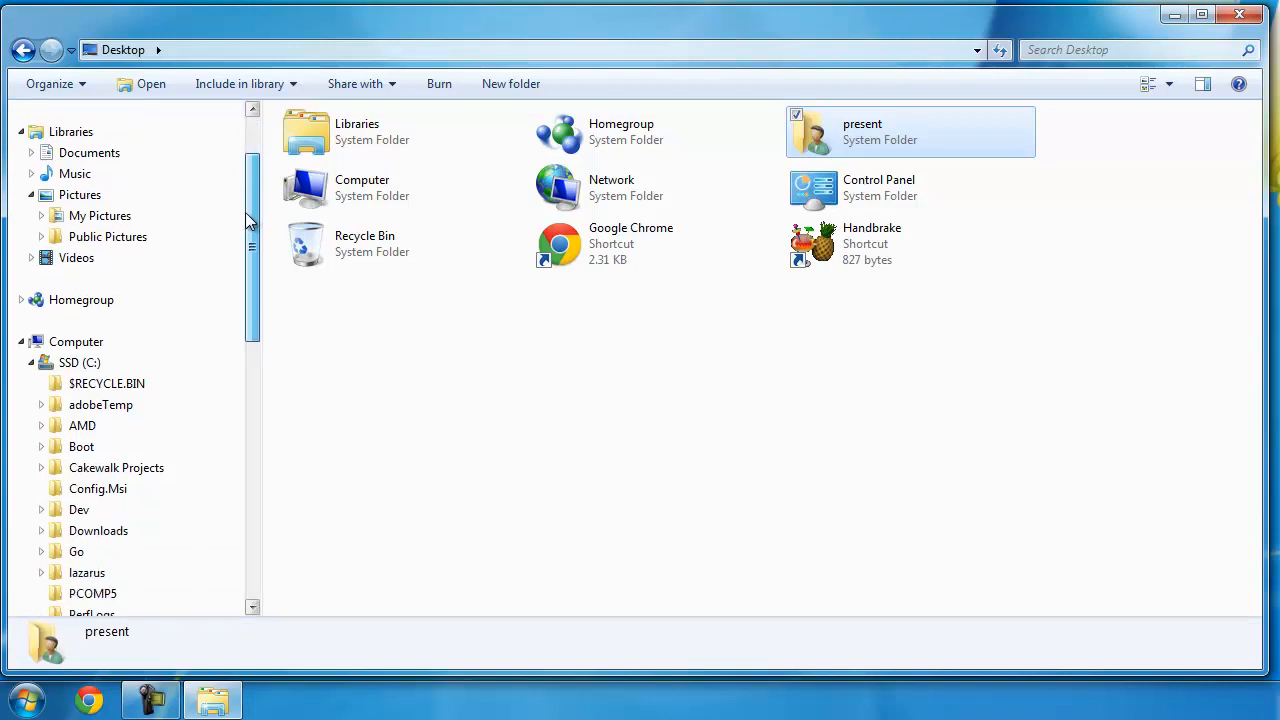
scroll(down, 3)
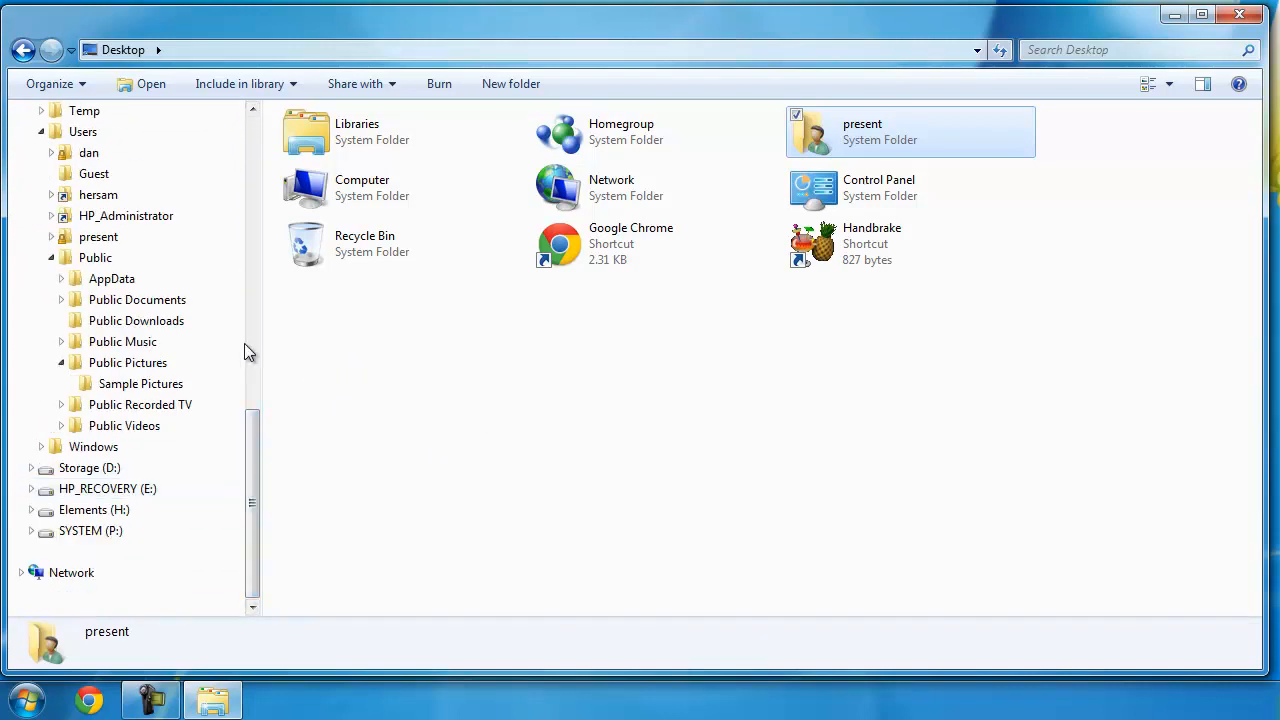
scroll(up, 3)
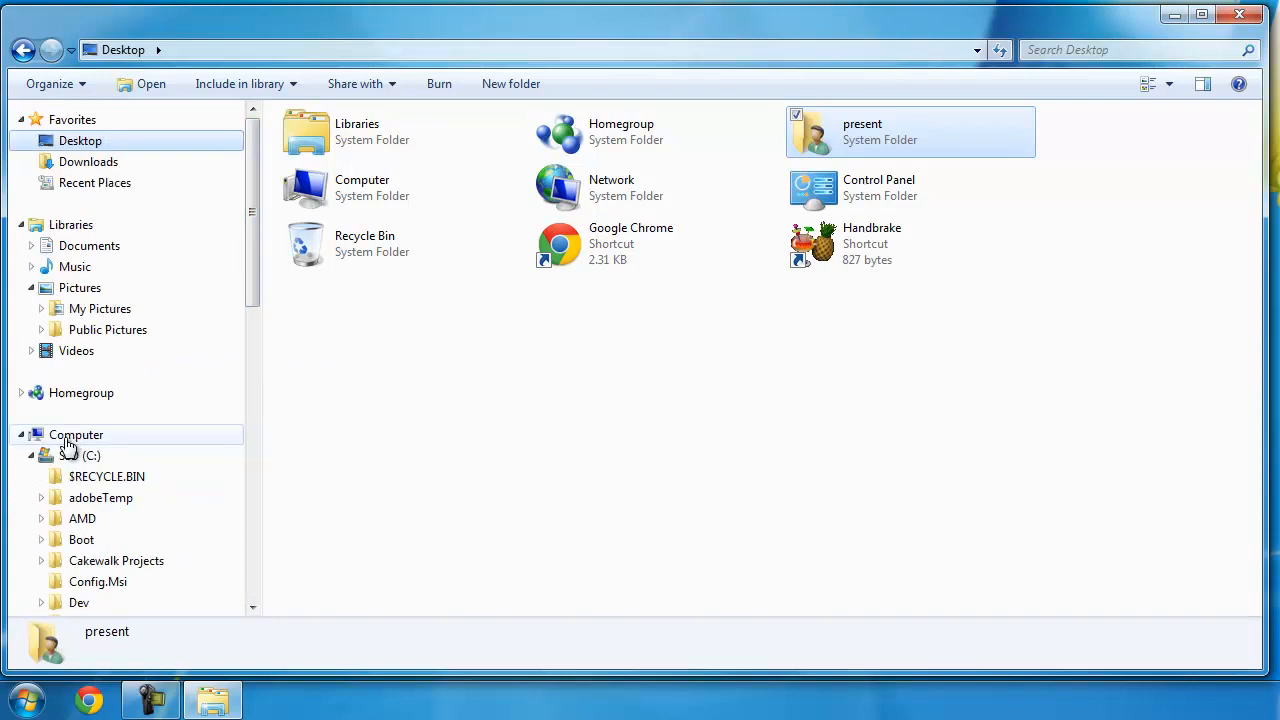
- Show Computer with Hard Disk Drives expanded: SSD (C:), Storage, HP_RECOVERY, Elements and SYSTEM
click(76, 434)
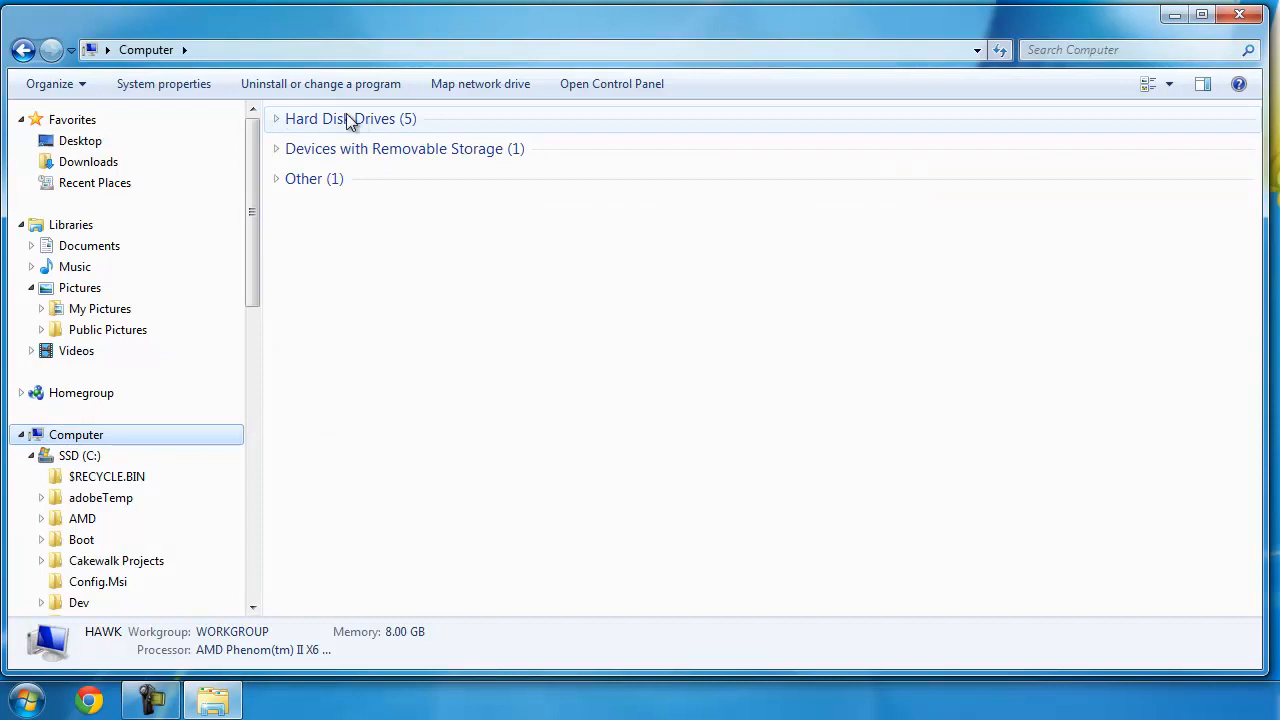
mouse_move(348, 158)
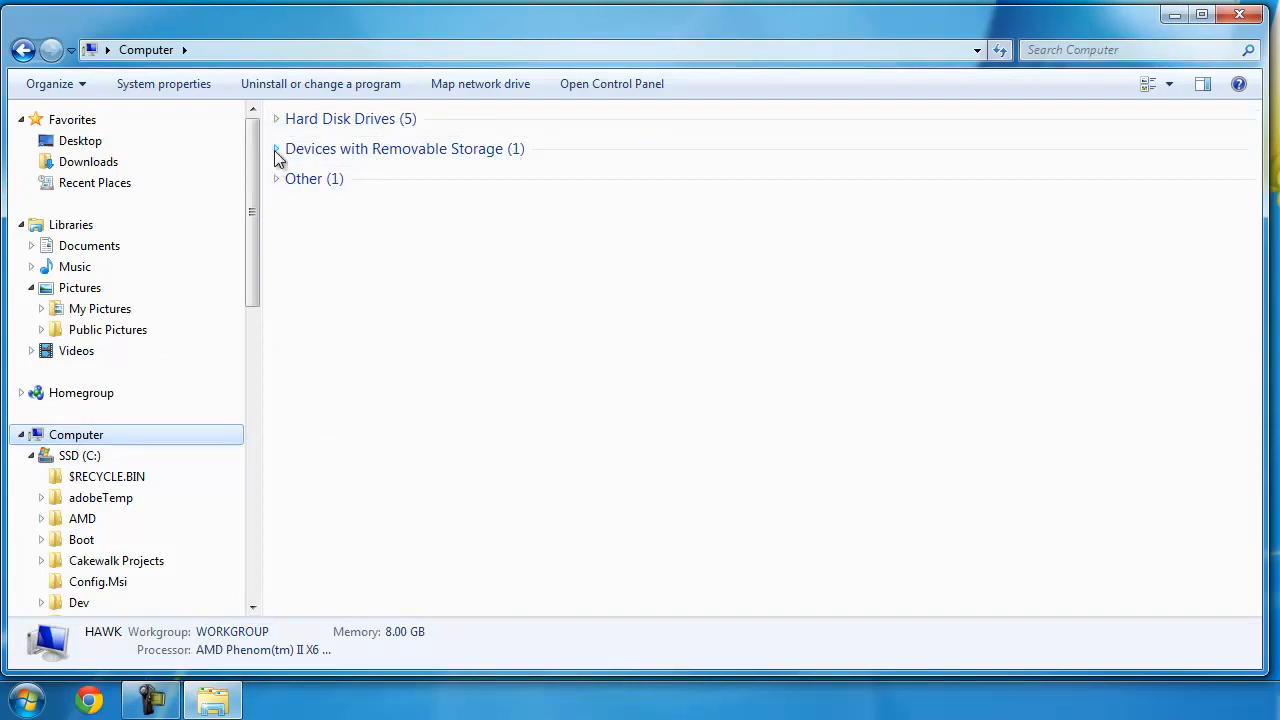
click(276, 120)
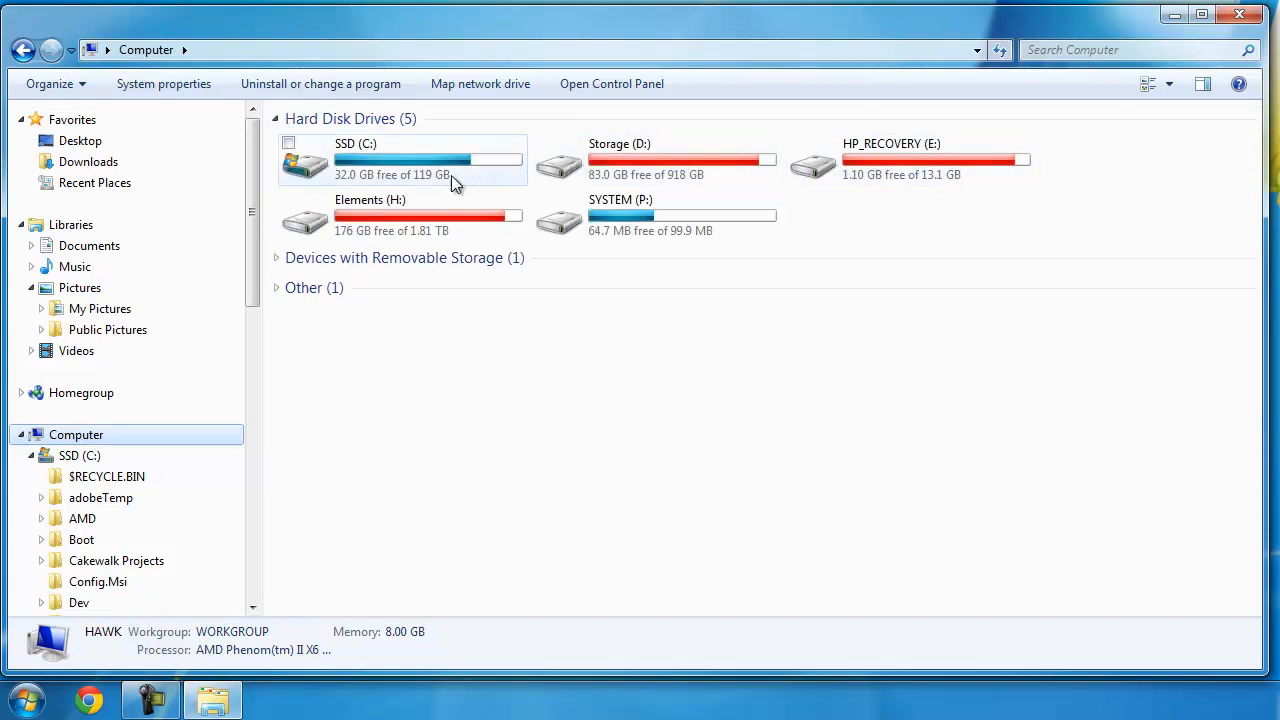
mouse_move(716, 174)
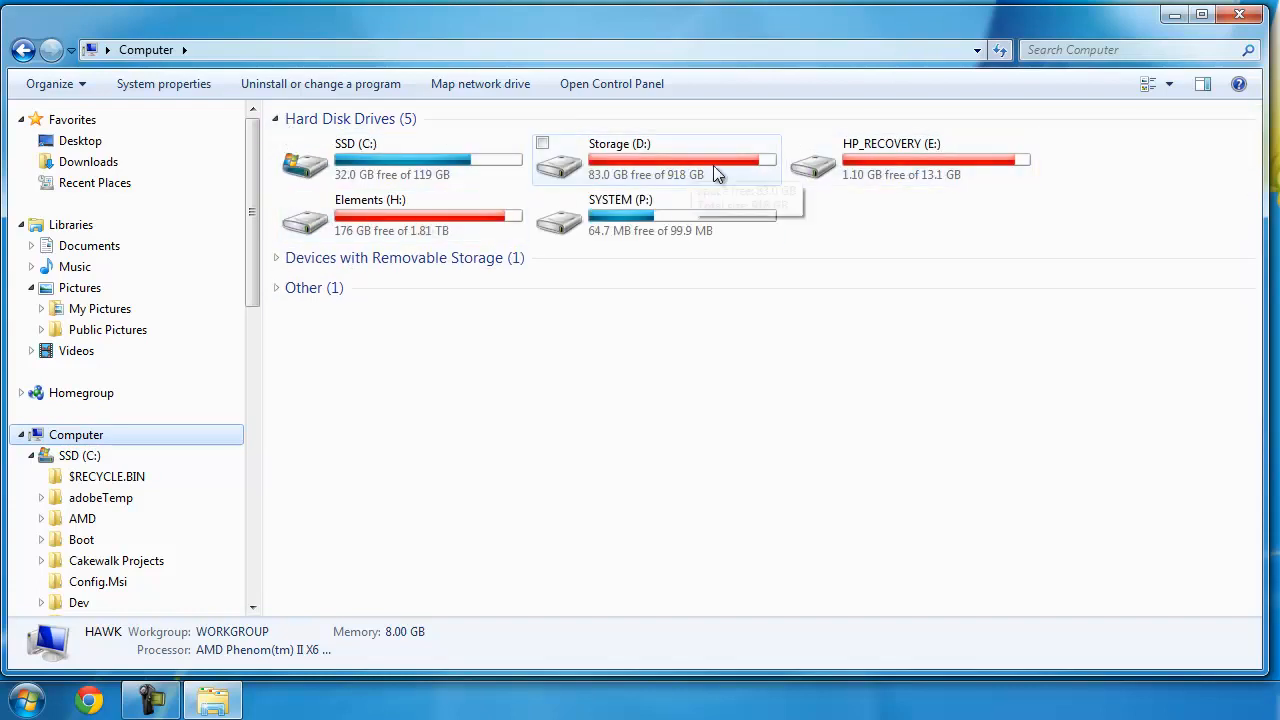
mouse_move(658, 178)
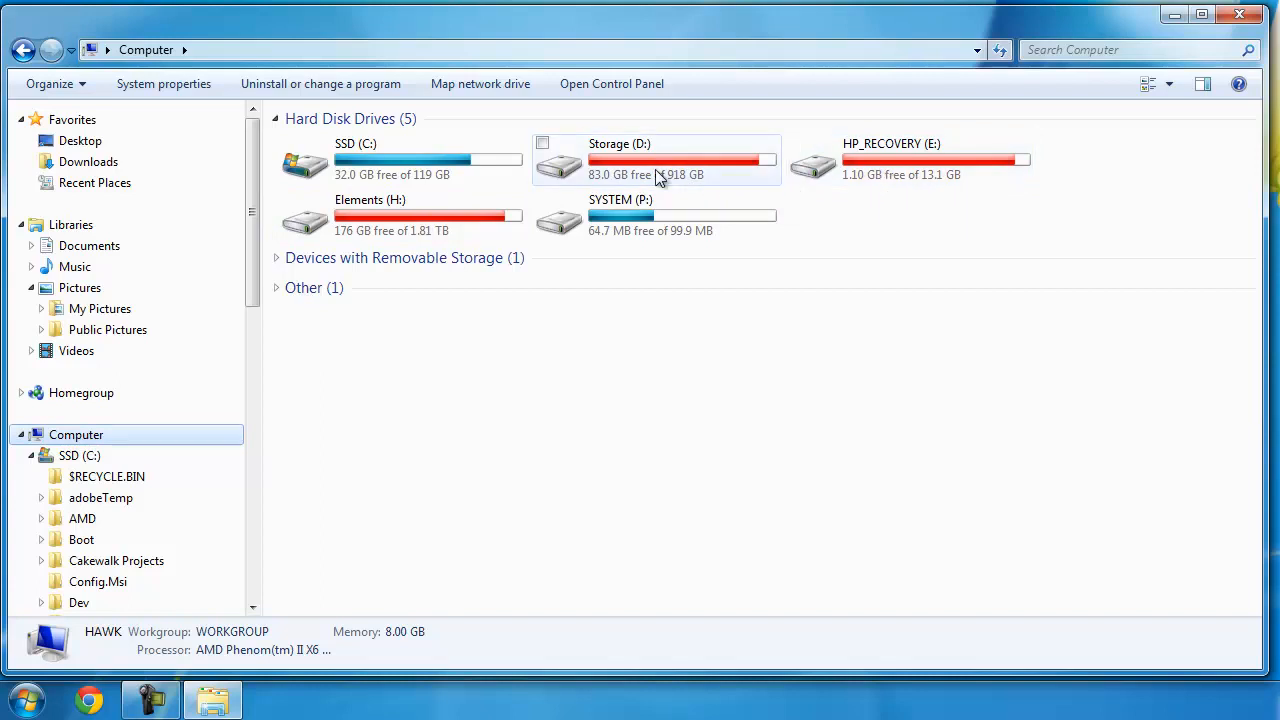
mouse_move(690, 160)
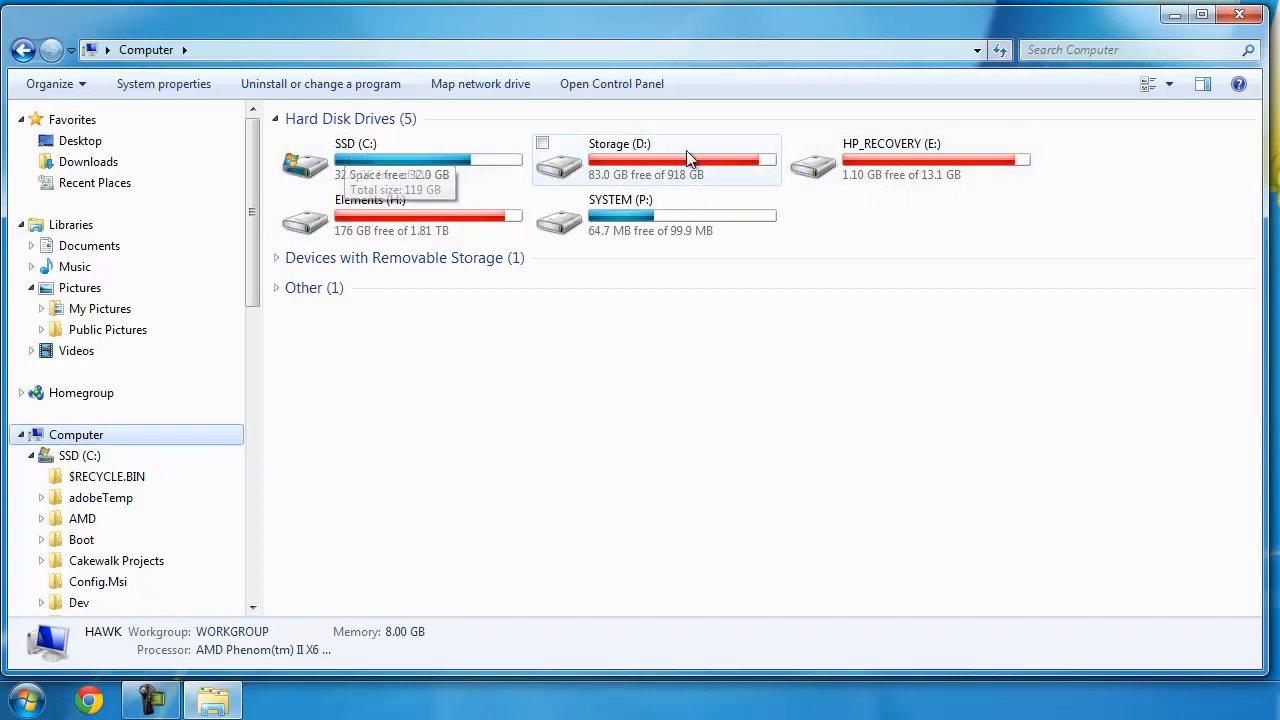
mouse_move(836, 160)
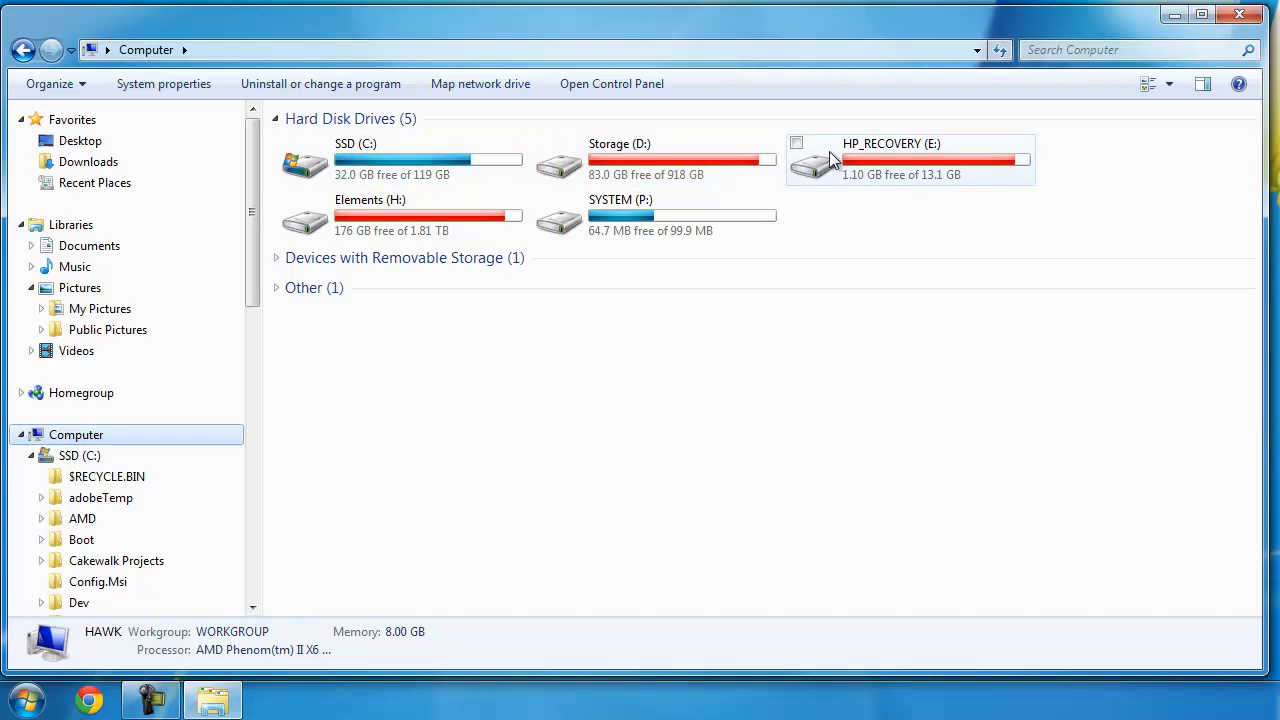
mouse_move(576, 160)
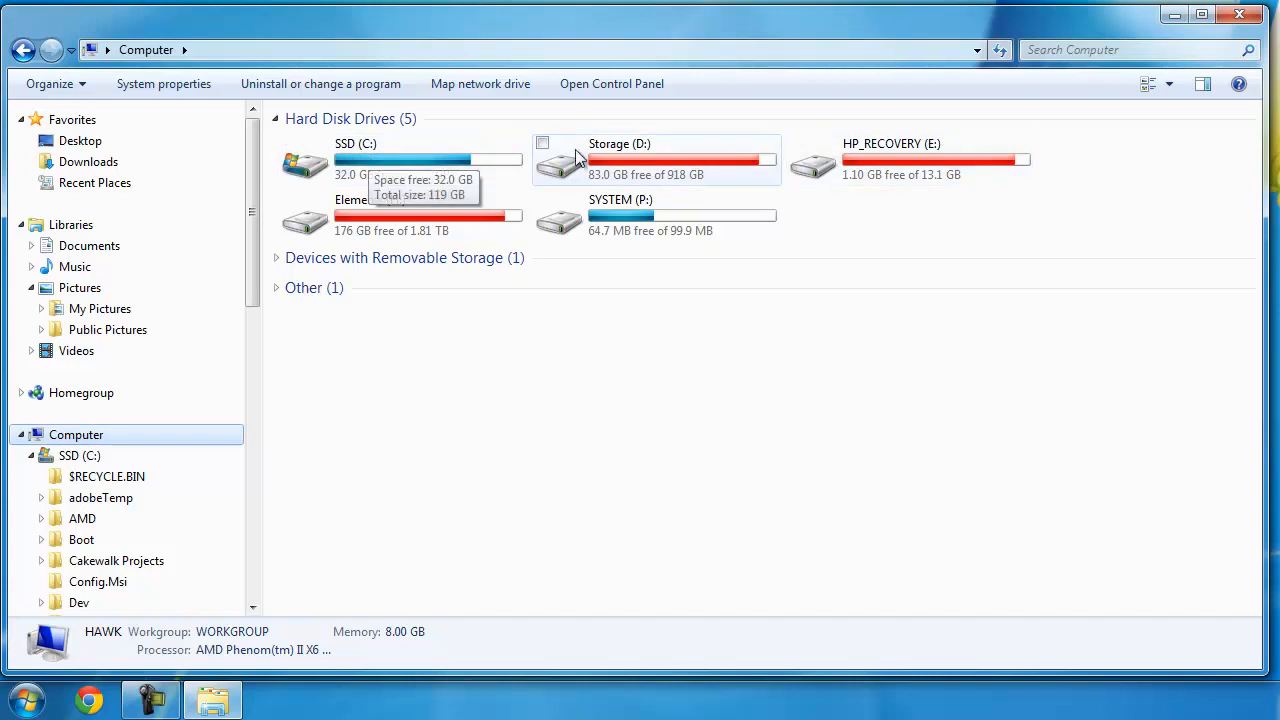
mouse_move(908, 160)
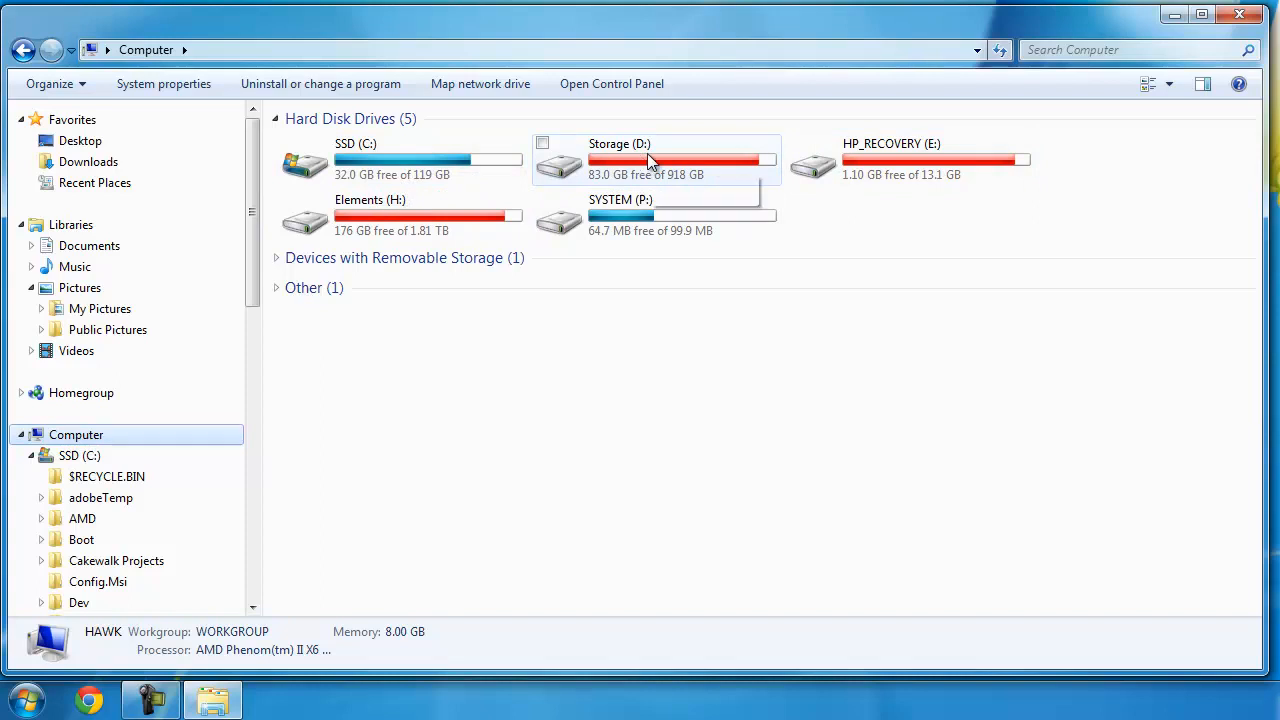
mouse_move(696, 180)
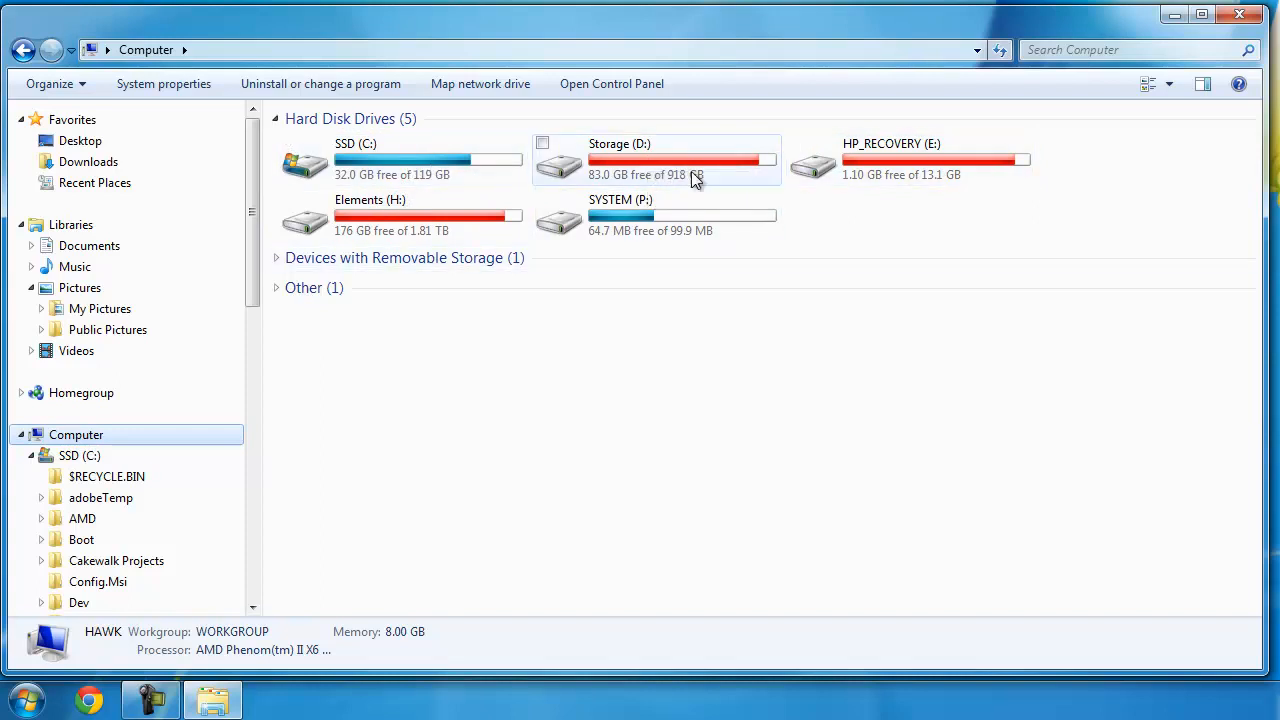
mouse_move(584, 186)
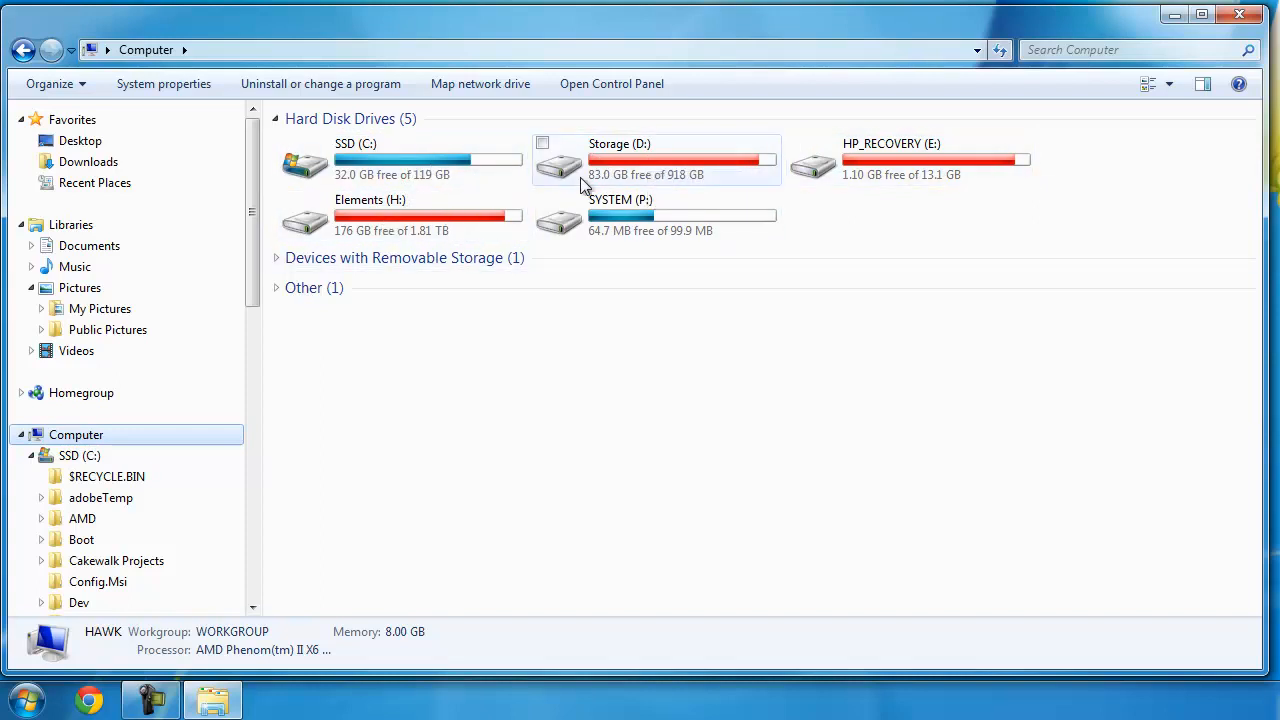
mouse_move(658, 164)
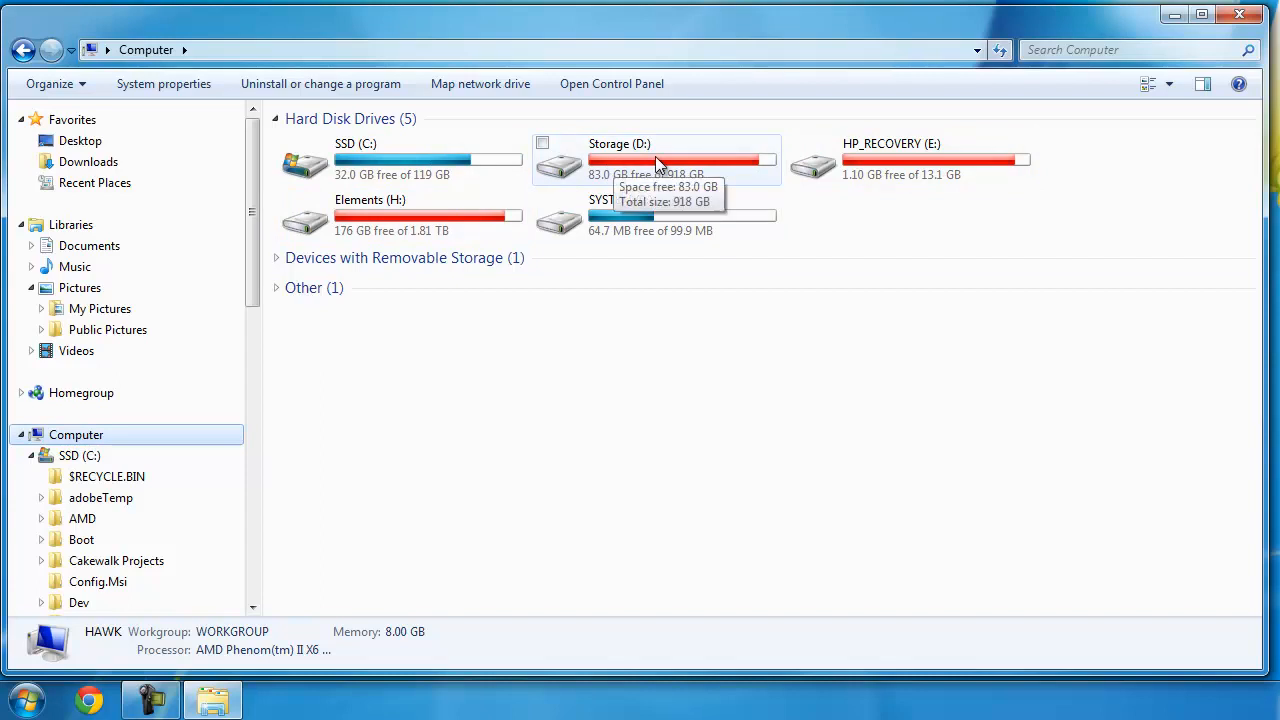
mouse_move(290, 196)
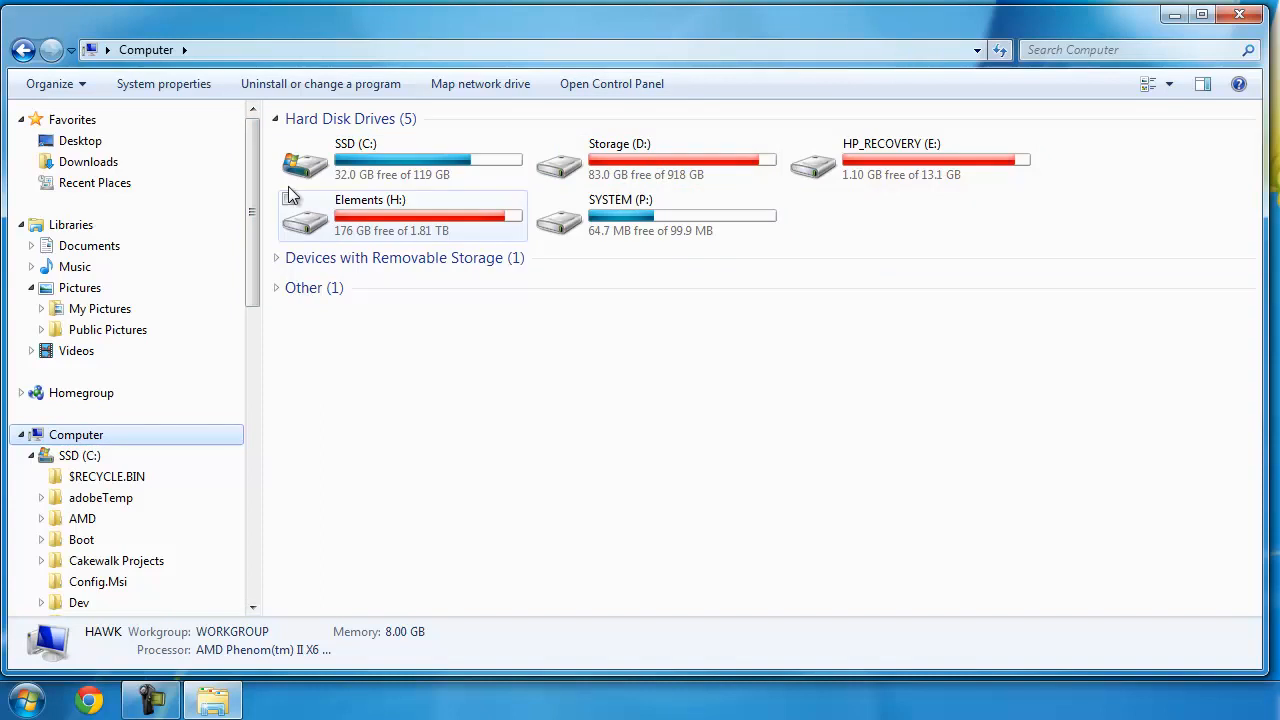
mouse_move(896, 206)
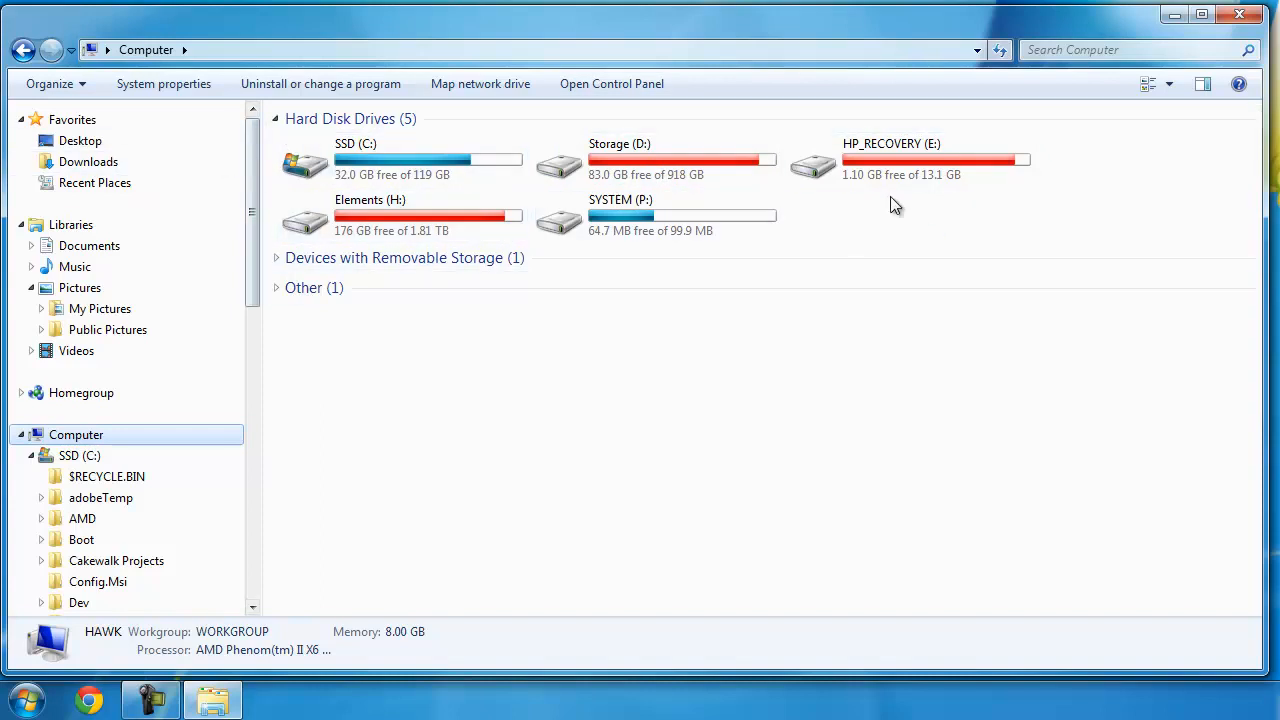
- Expand Devices with Removable Storage (DVD RW Drive) and Other (Photo Stream folder)
click(276, 258)
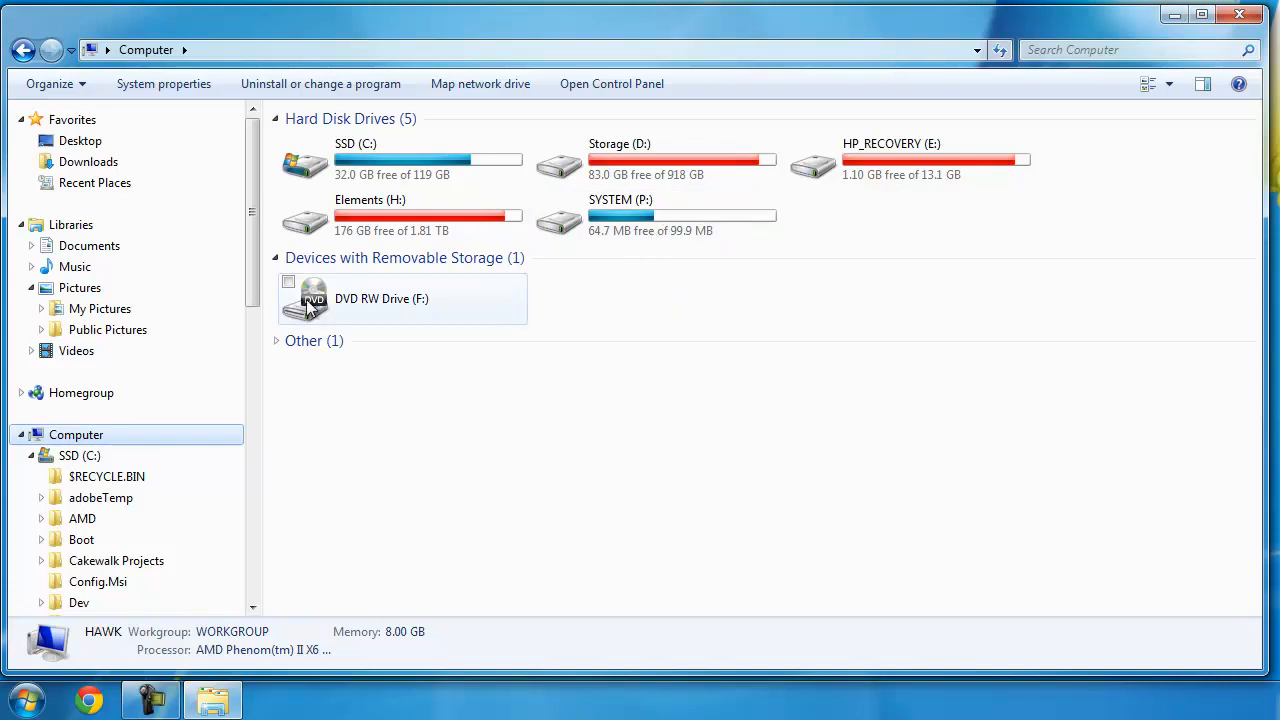
mouse_move(352, 308)
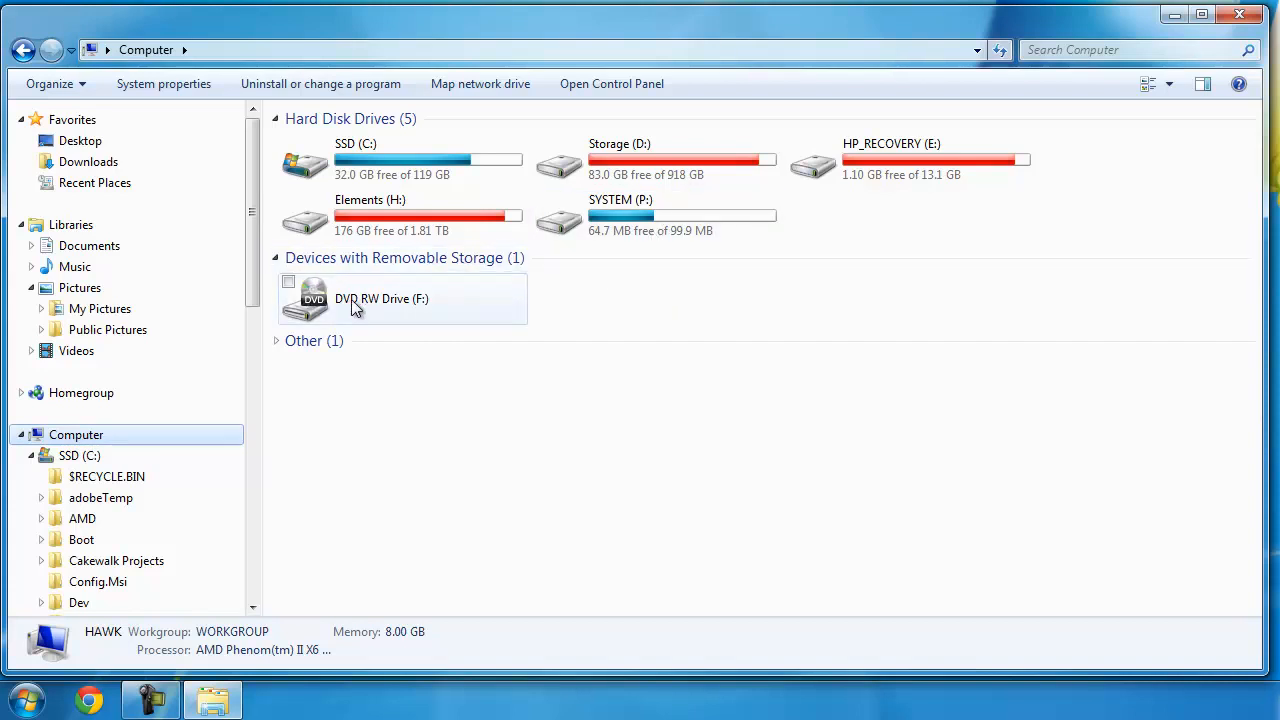
mouse_move(318, 304)
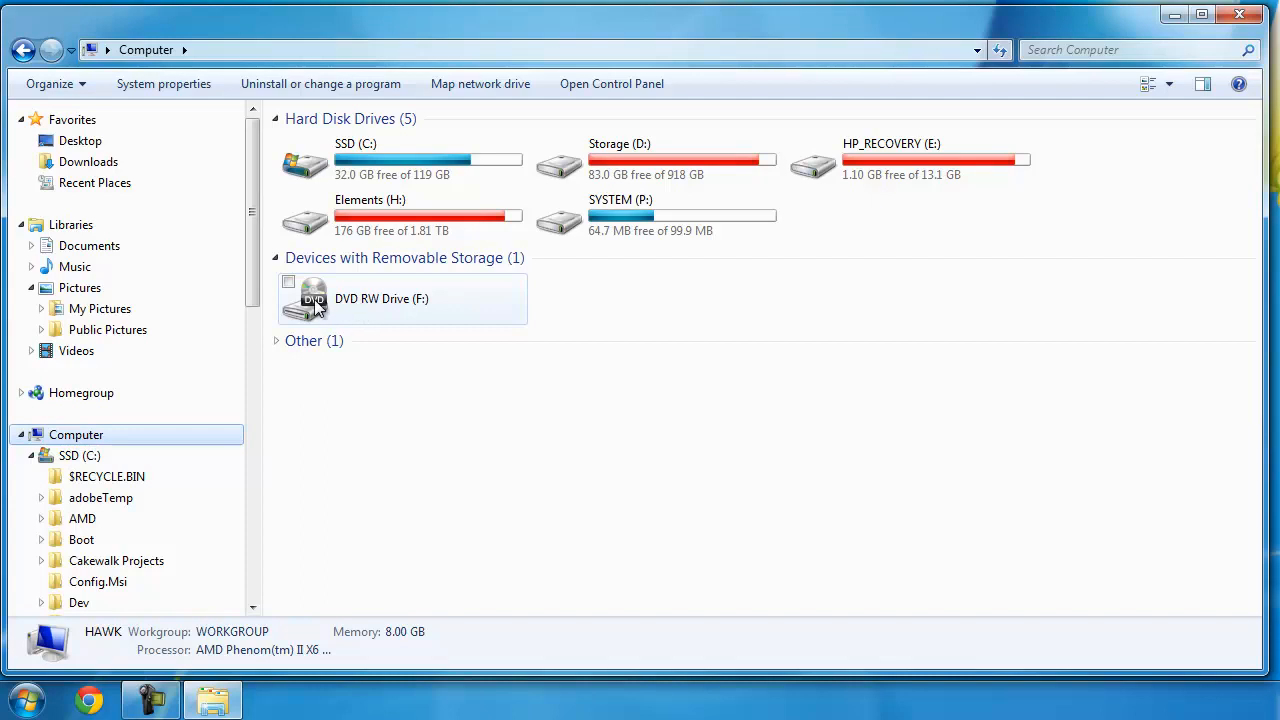
mouse_move(350, 318)
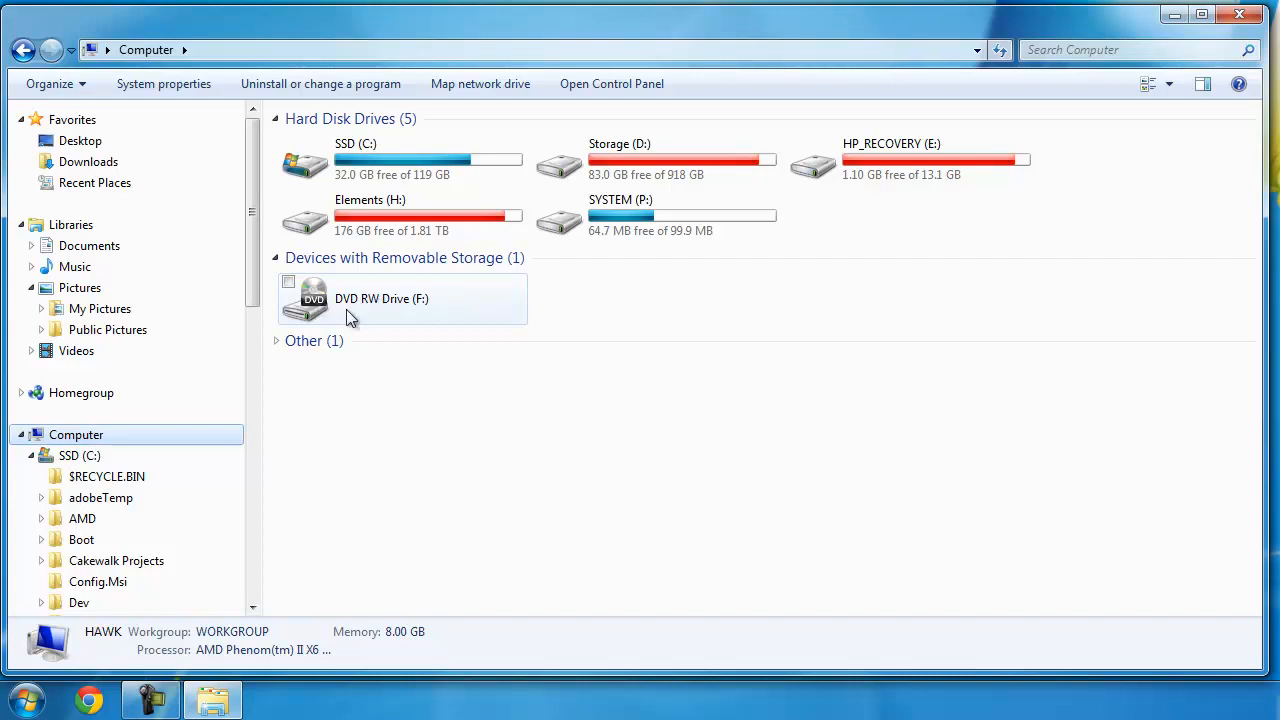
click(276, 340)
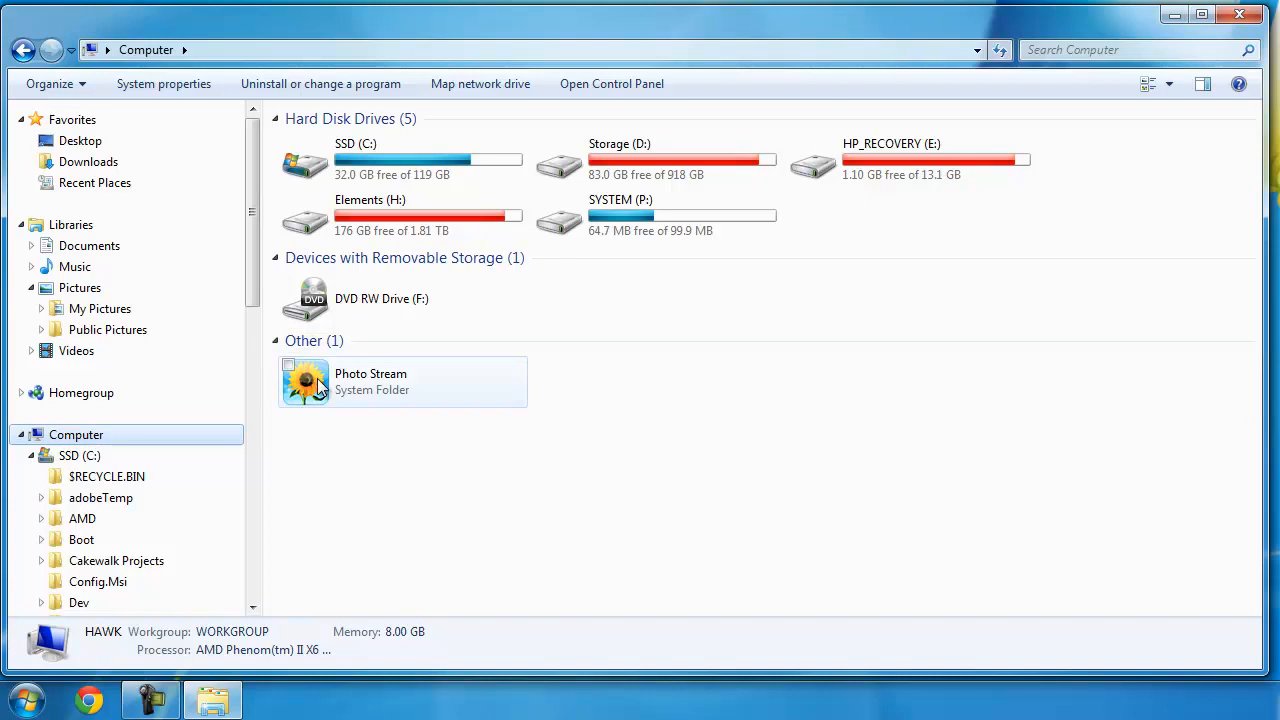
mouse_move(484, 410)
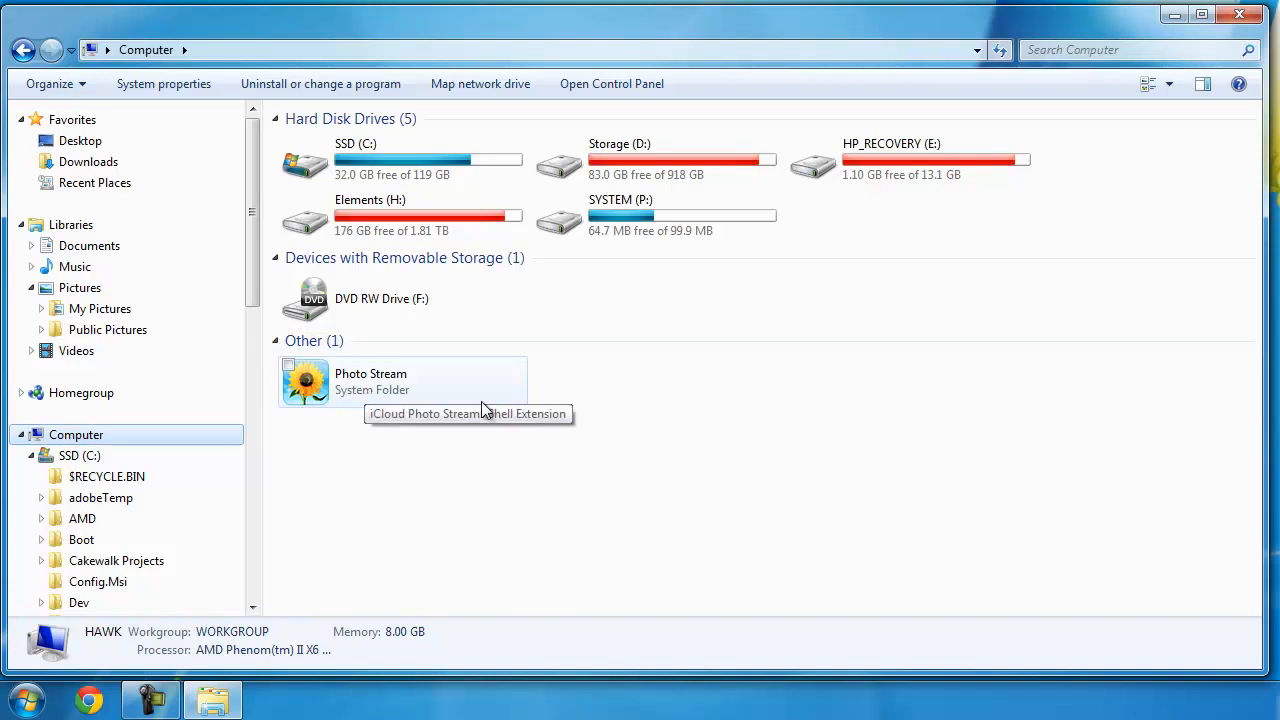
mouse_move(600, 414)
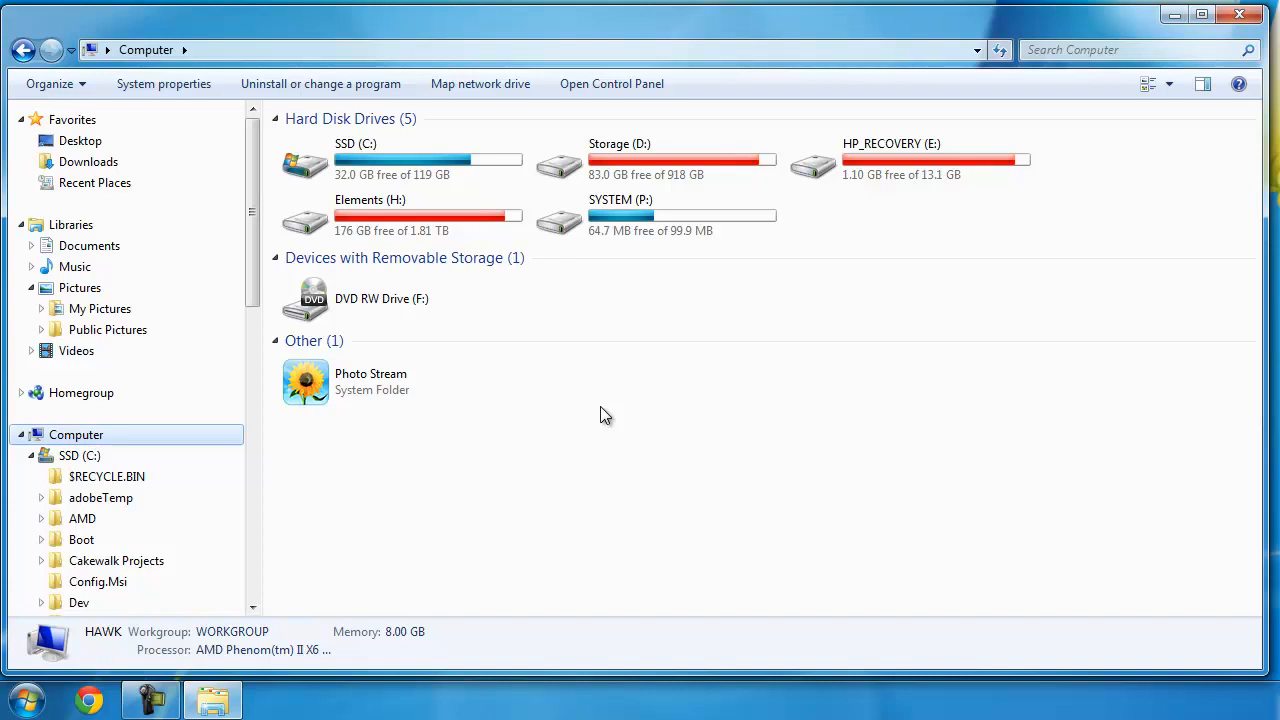
mouse_move(570, 422)
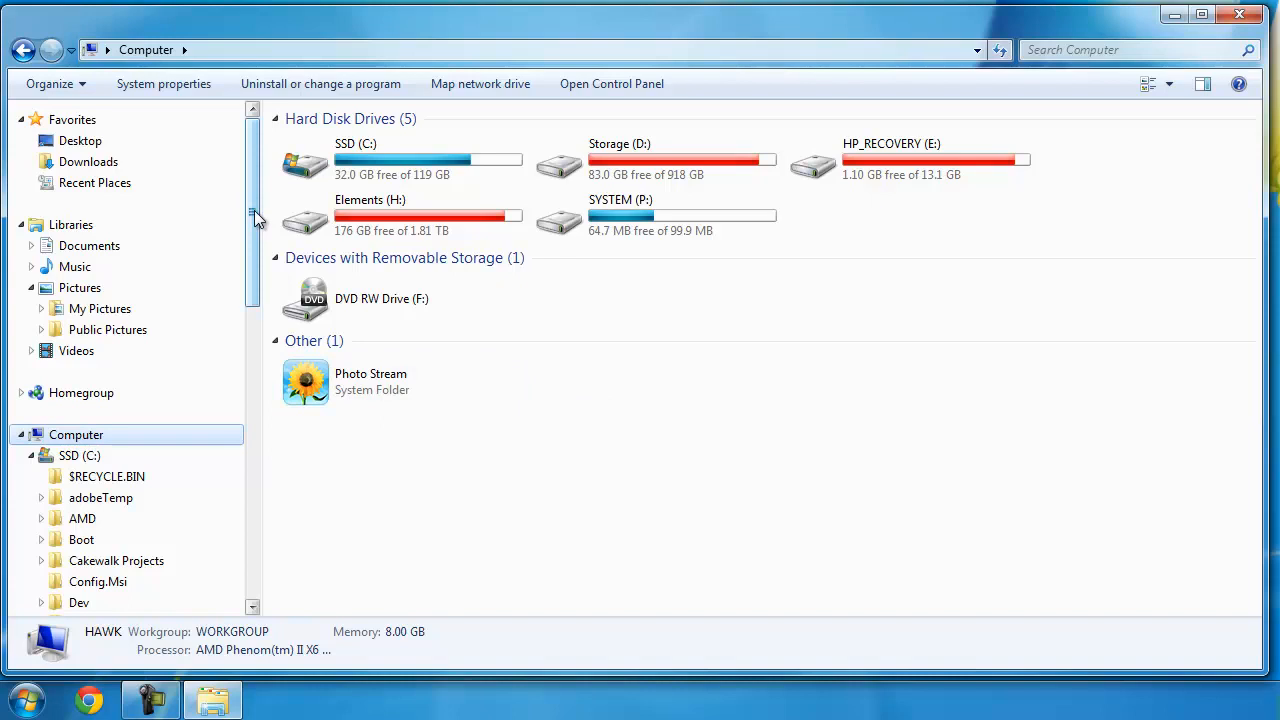
mouse_move(256, 200)
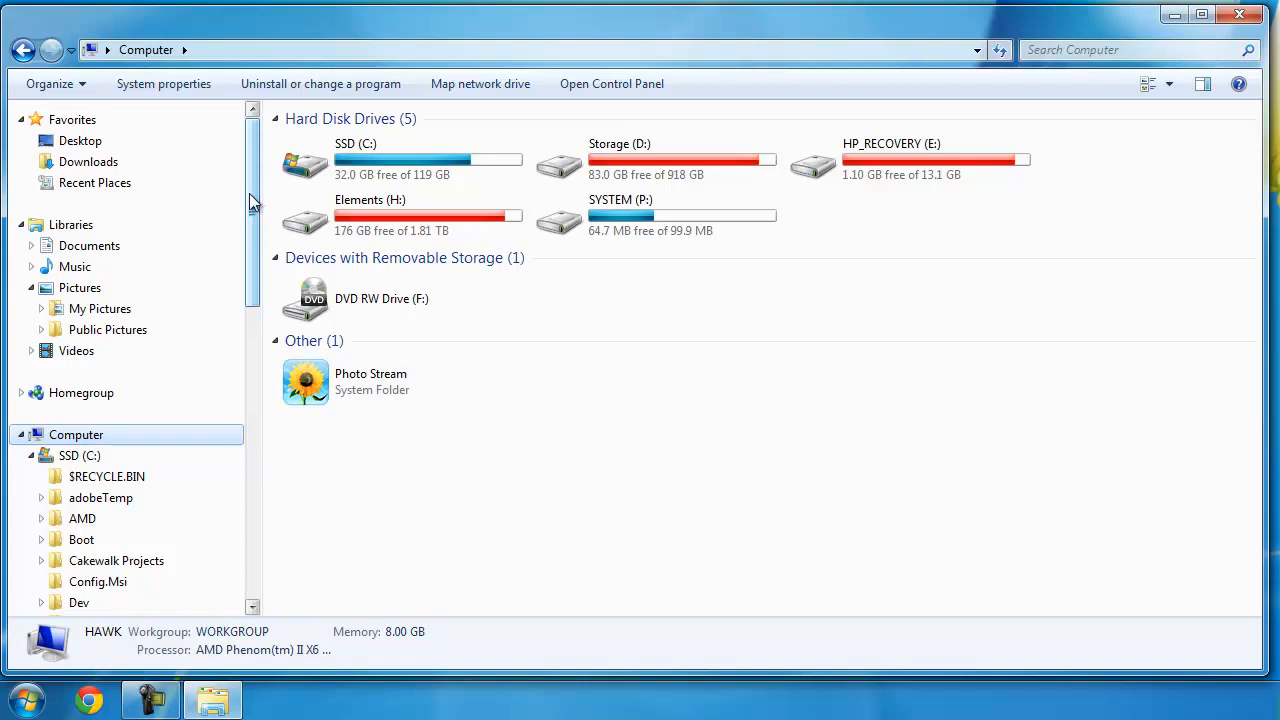